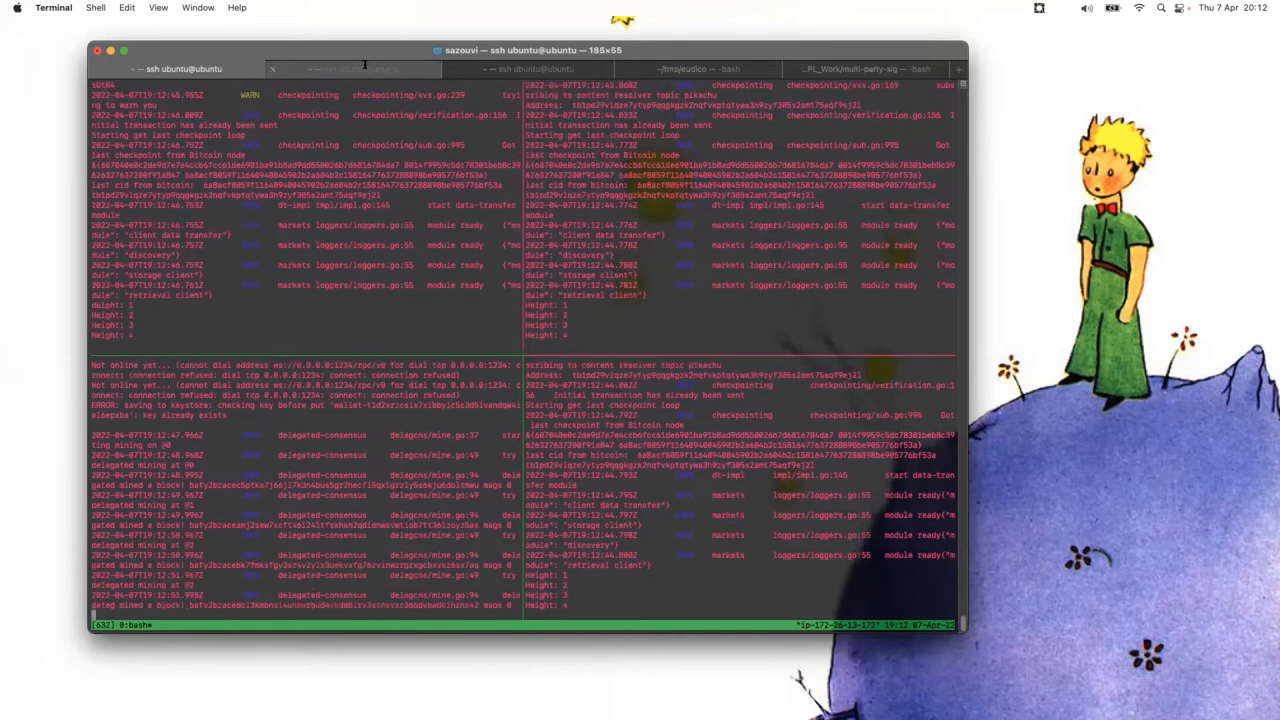
Step: Bring up the ssh ubuntu@ubuntu shell where the balance checks and initial-renewal scripts ran
{"action": "left_click", "coordinate": [340, 68]}
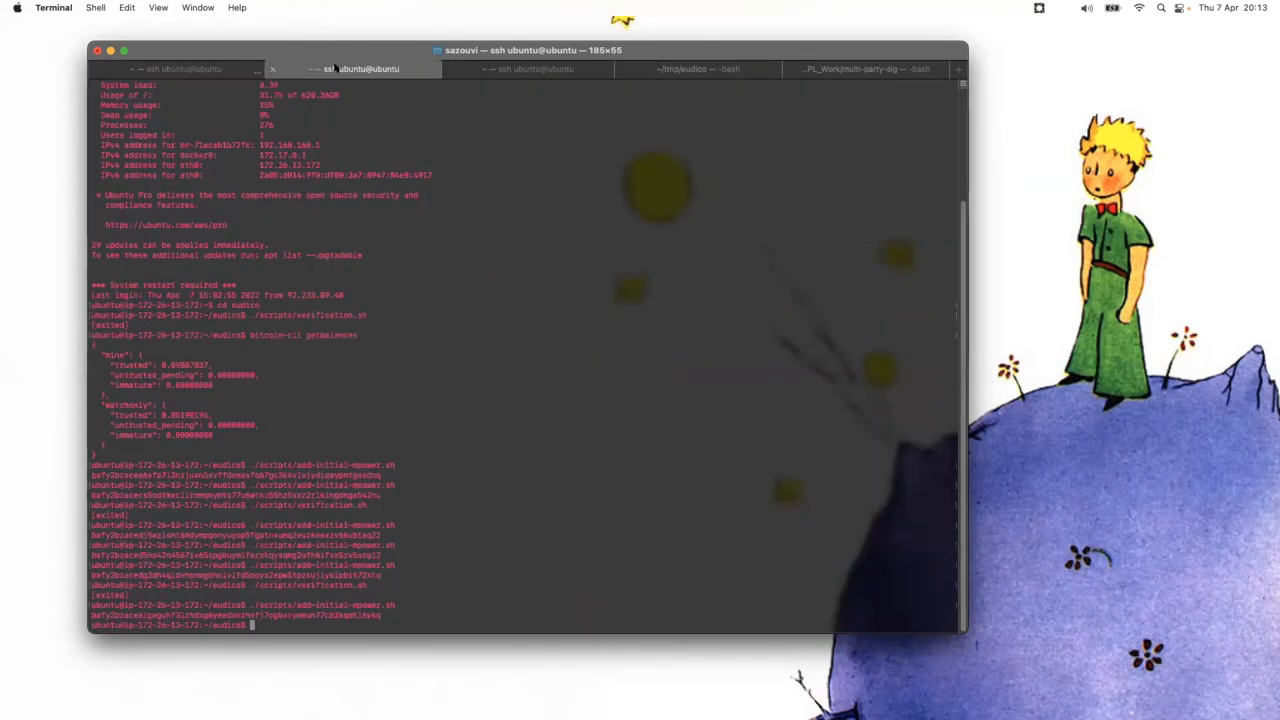
Step: Run ./scripts/verification.sh and view the keygen messages in two nodes' tmux logs
{"action": "type", "text": "./scripts/verification.sh"}
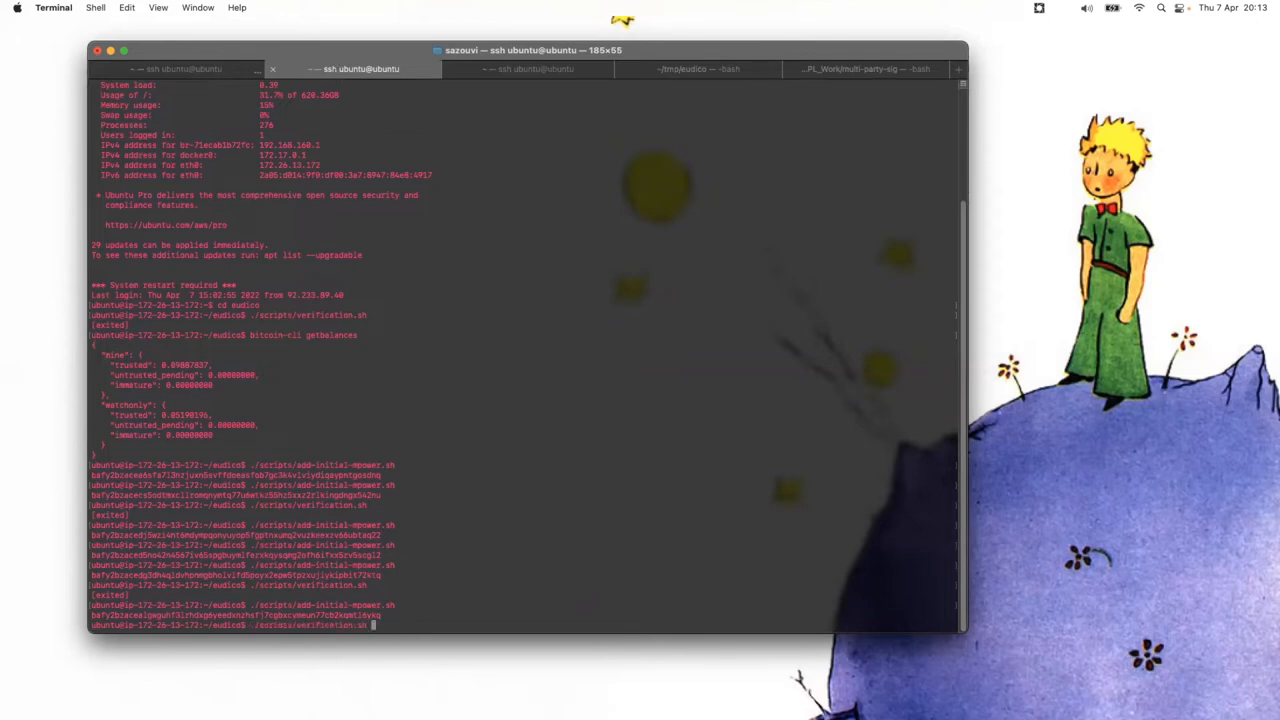
{"action": "key", "text": "Return"}
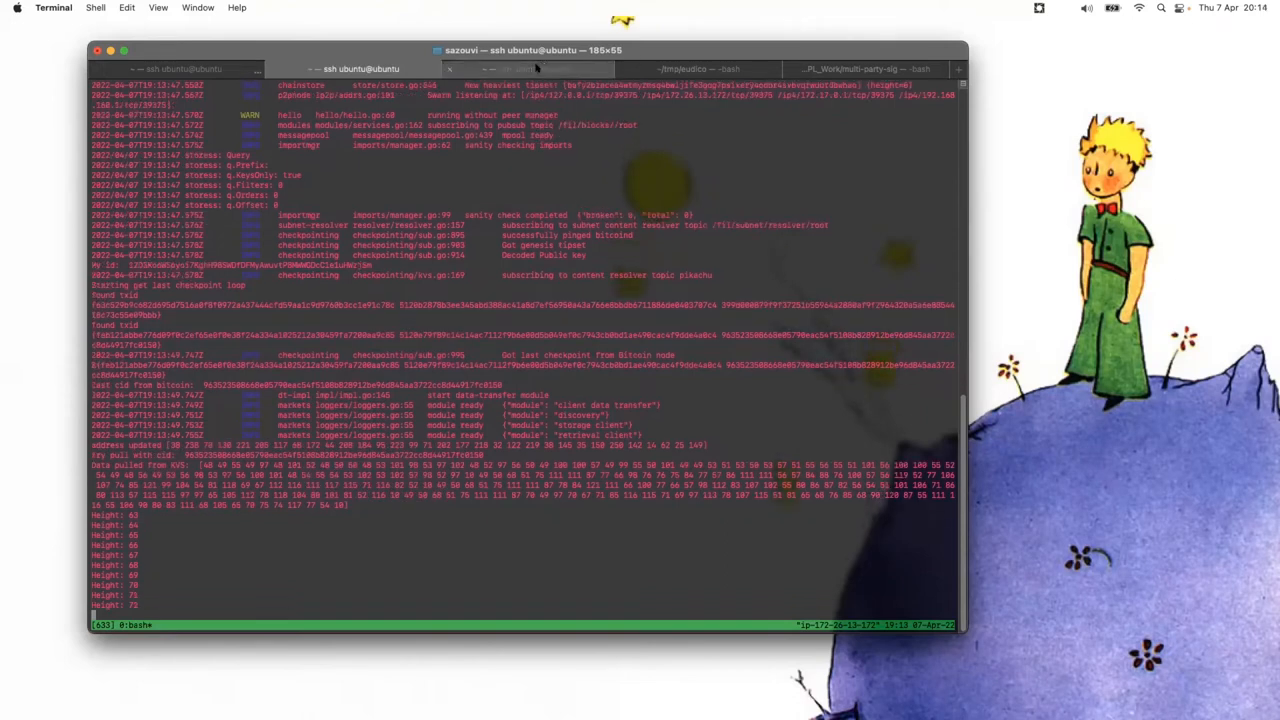
{"action": "left_click", "coordinate": [528, 70]}
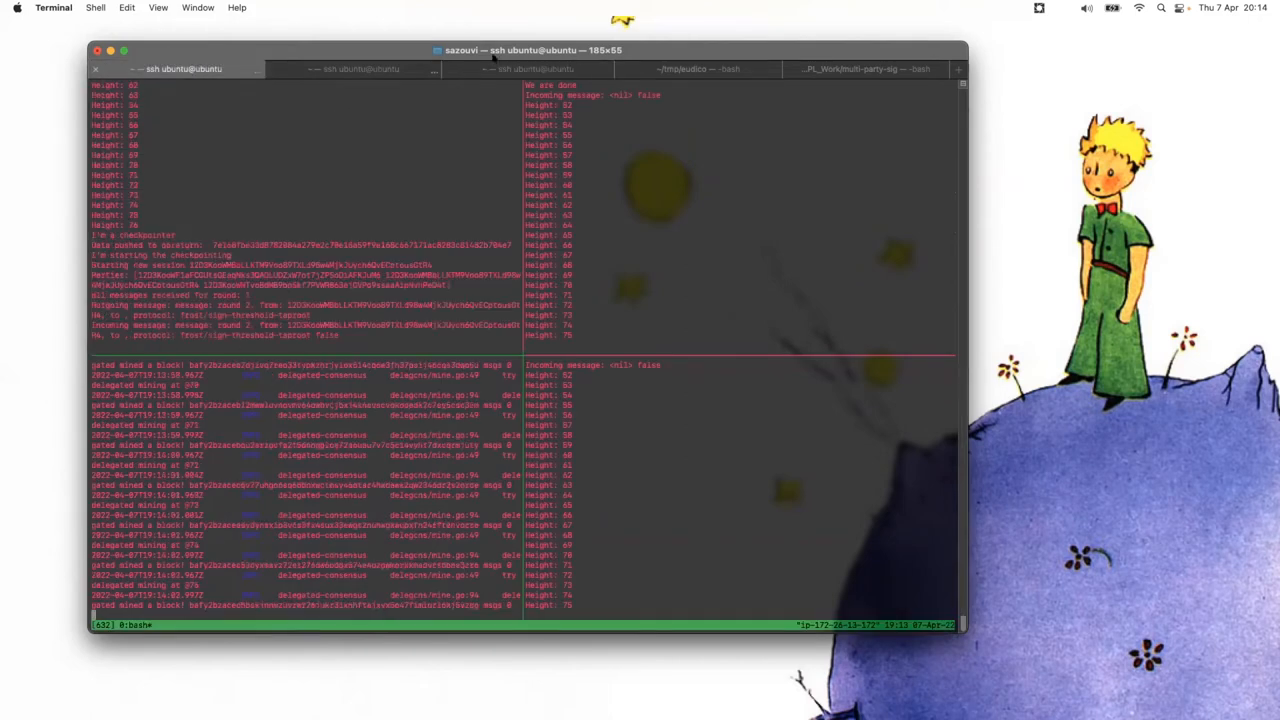
{"action": "left_click", "coordinate": [516, 68]}
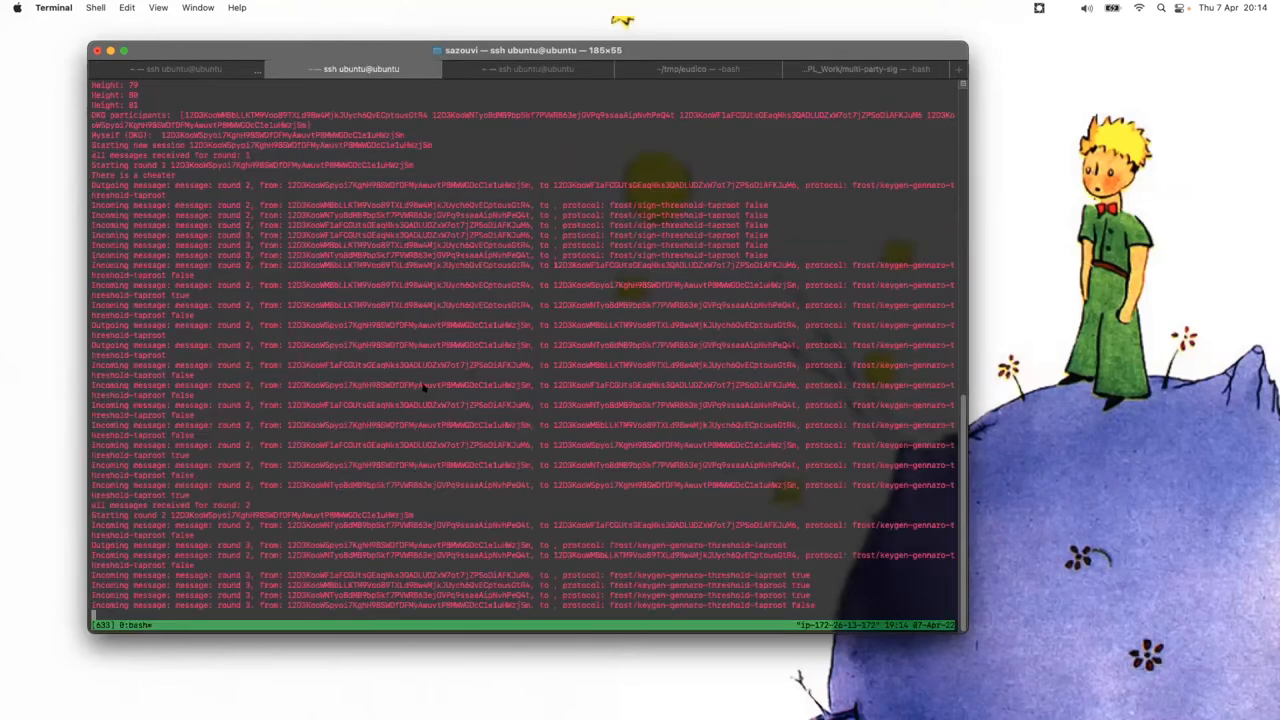
{"action": "mouse_move", "coordinate": [200, 56]}
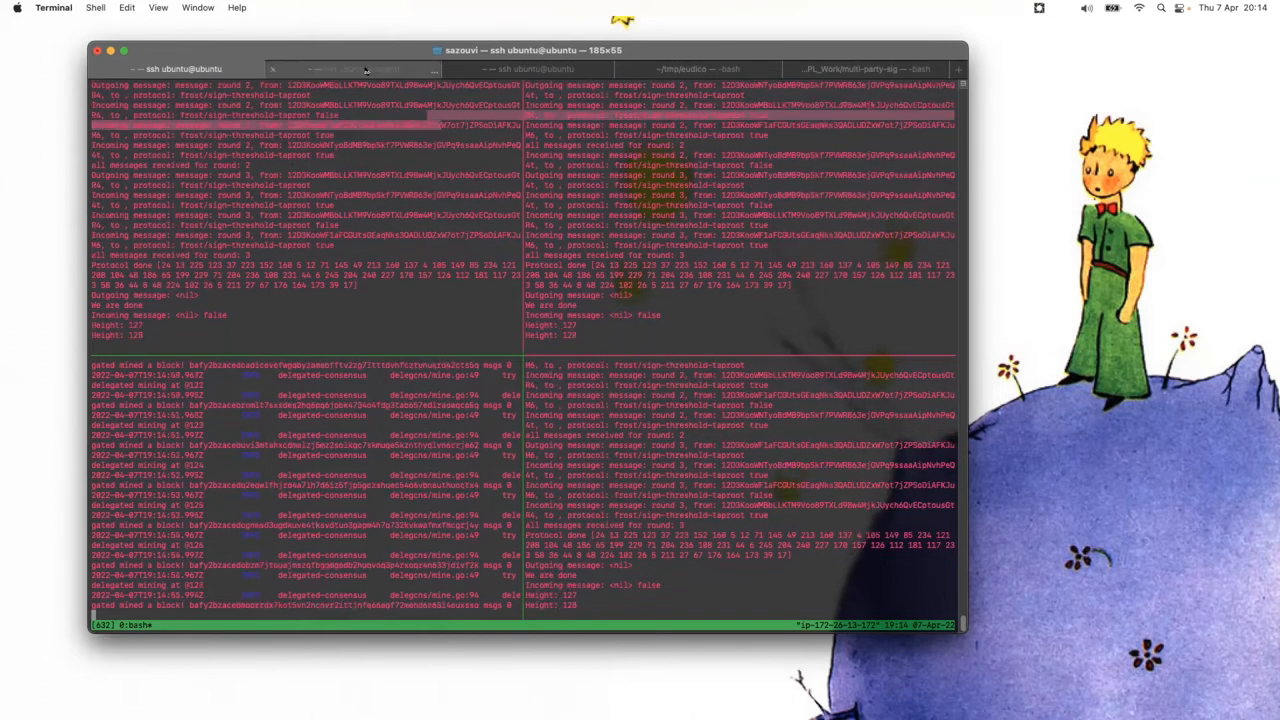
Step: Read the crashed node's goroutine panic trace, then view another node's checkpointing and block-height logs
{"action": "left_click", "coordinate": [360, 68]}
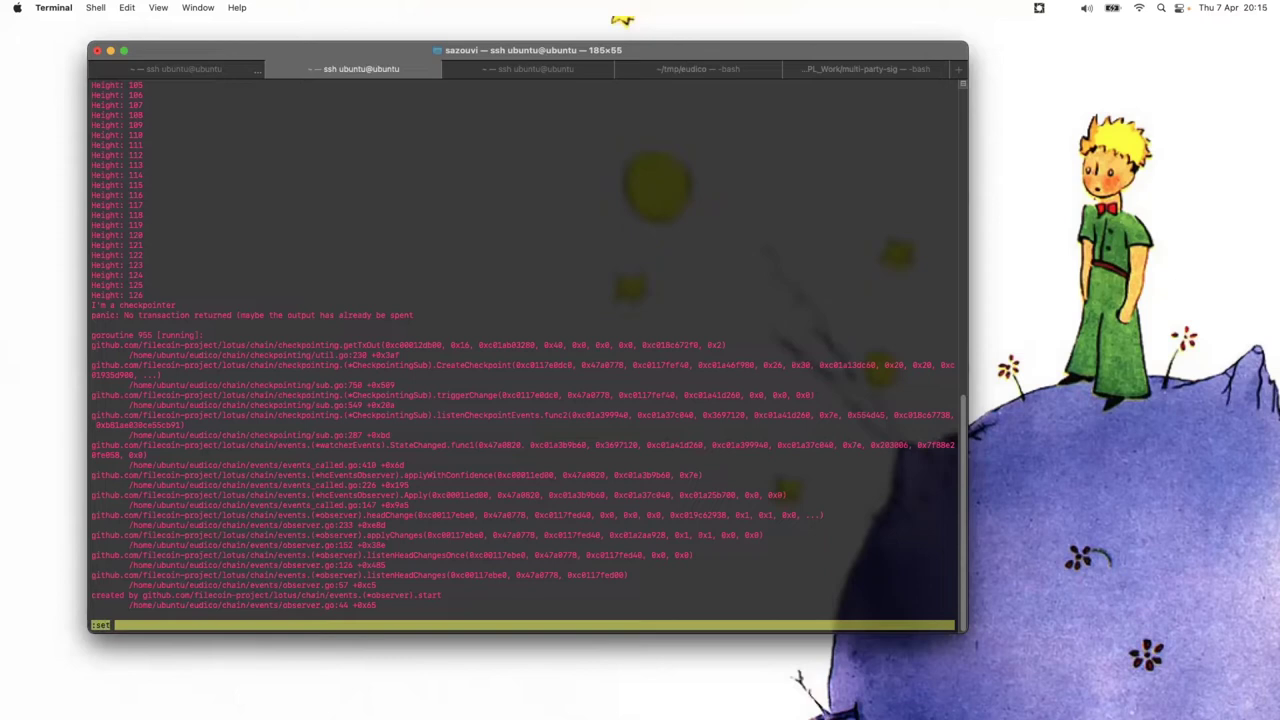
{"action": "type", "text": "mouse"}
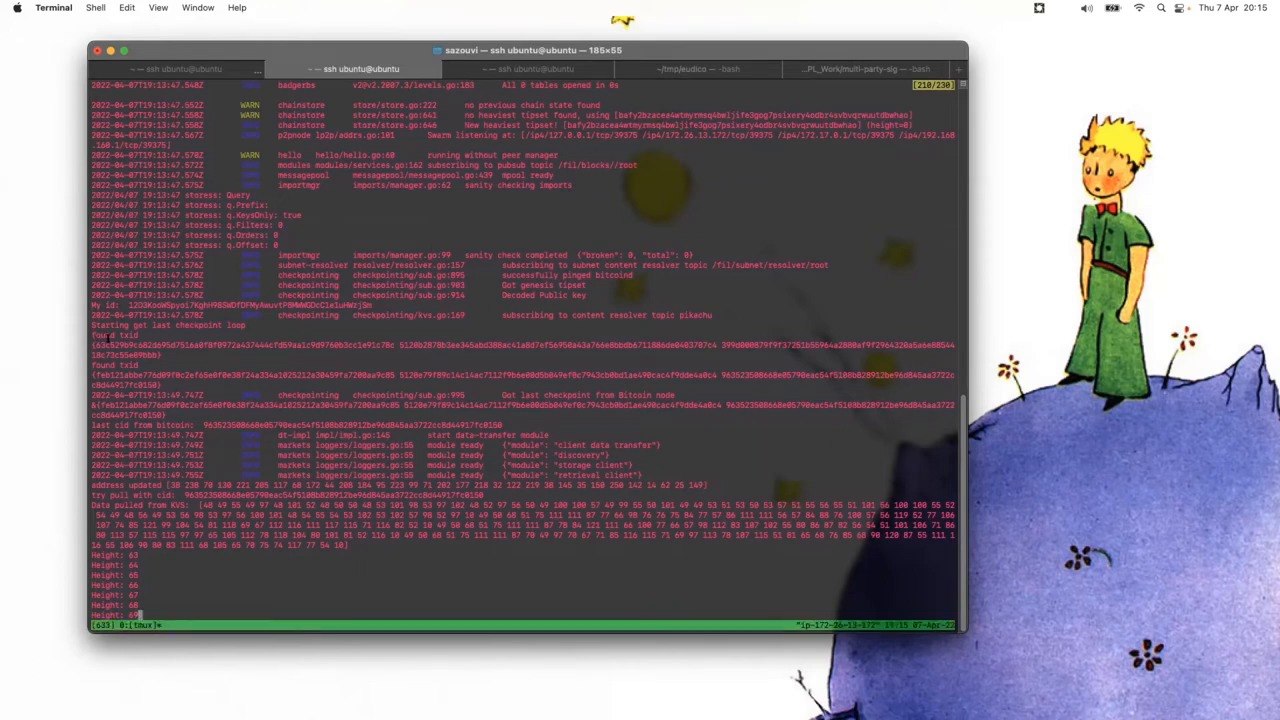
{"action": "left_click_drag", "start_coordinate": [90, 344], "coordinate": [396, 344]}
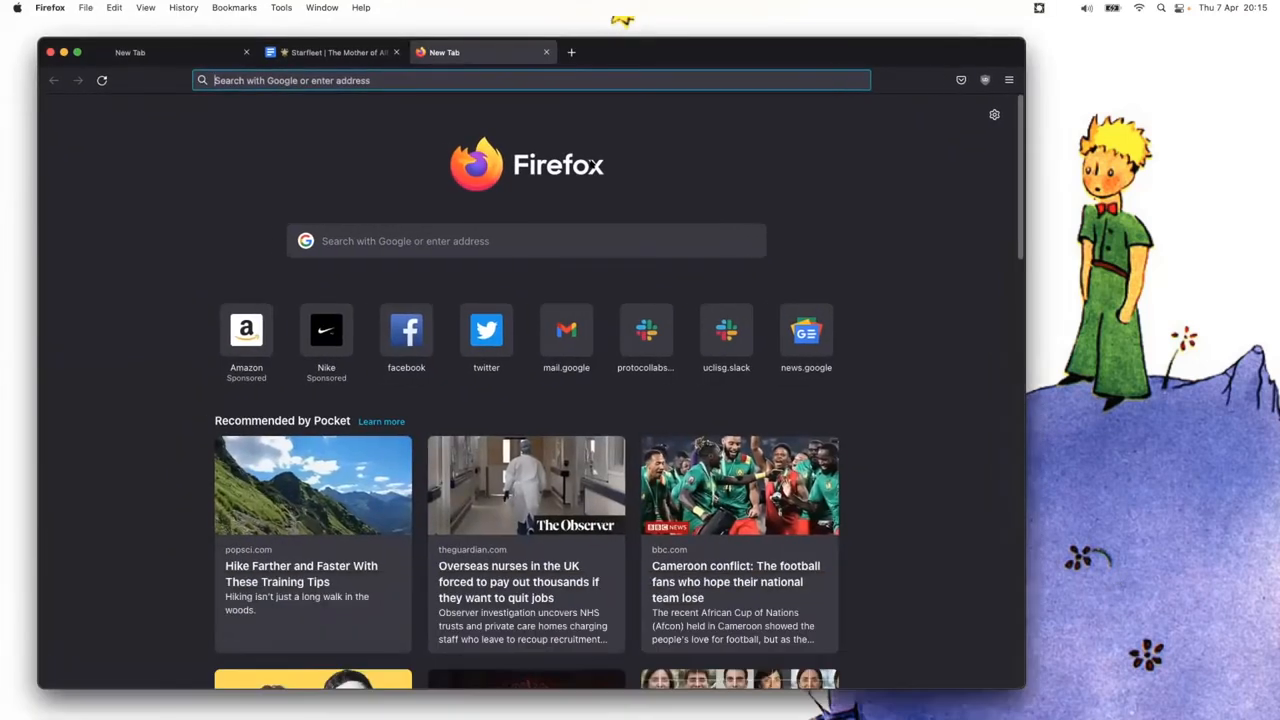
Step: Search 'bitcoin testnet explorer' and land on the Blockchain.com Bitcoin Testnet explorer
{"action": "type", "text": "bitcoin test"}
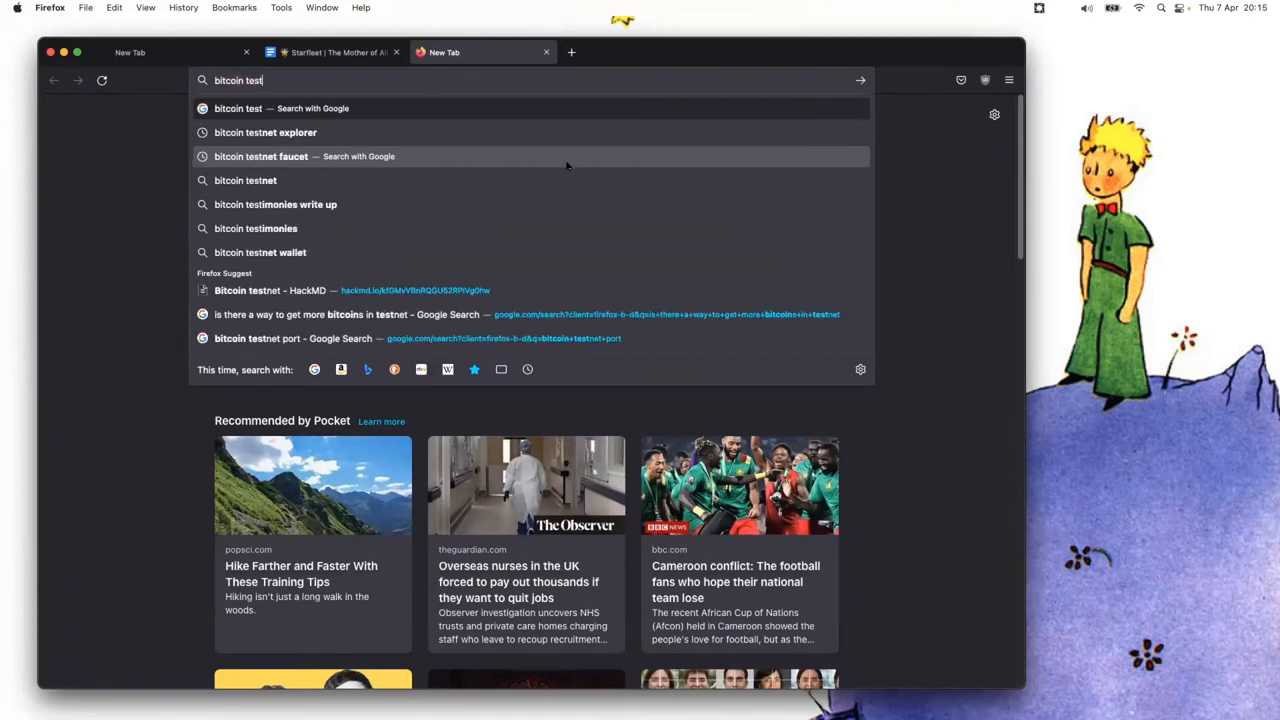
{"action": "left_click", "coordinate": [264, 132]}
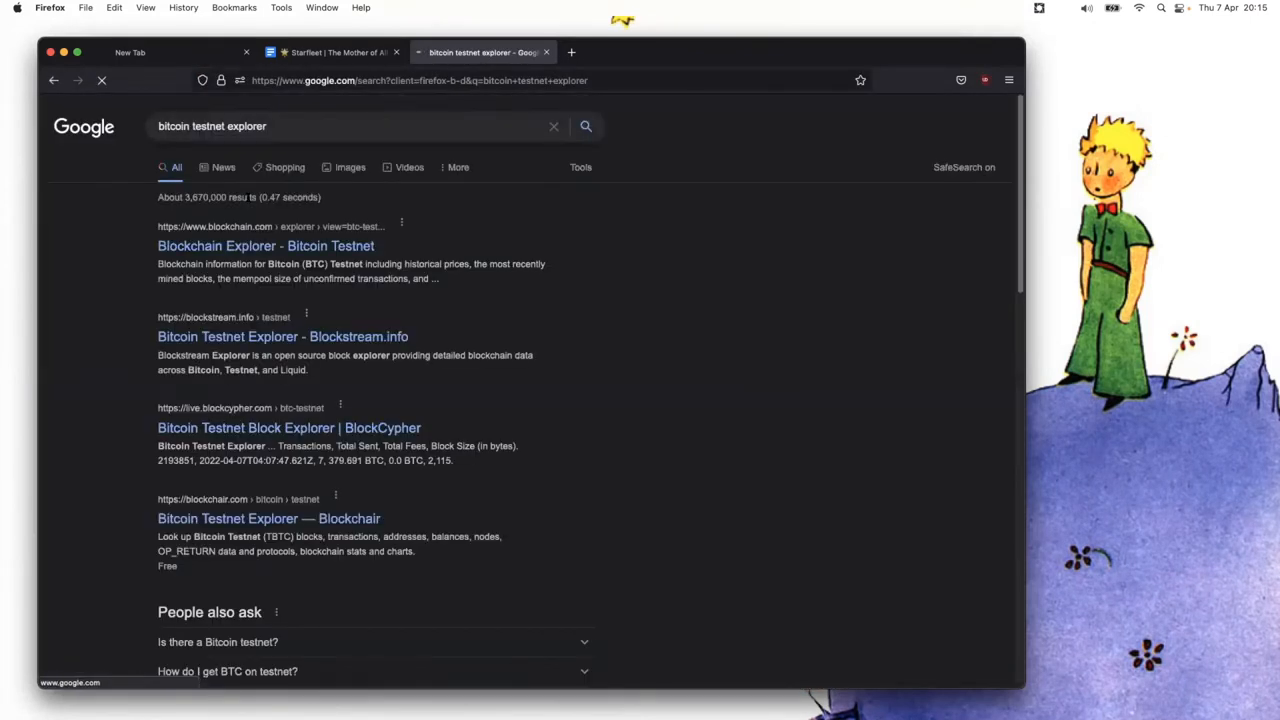
{"action": "mouse_move", "coordinate": [264, 244]}
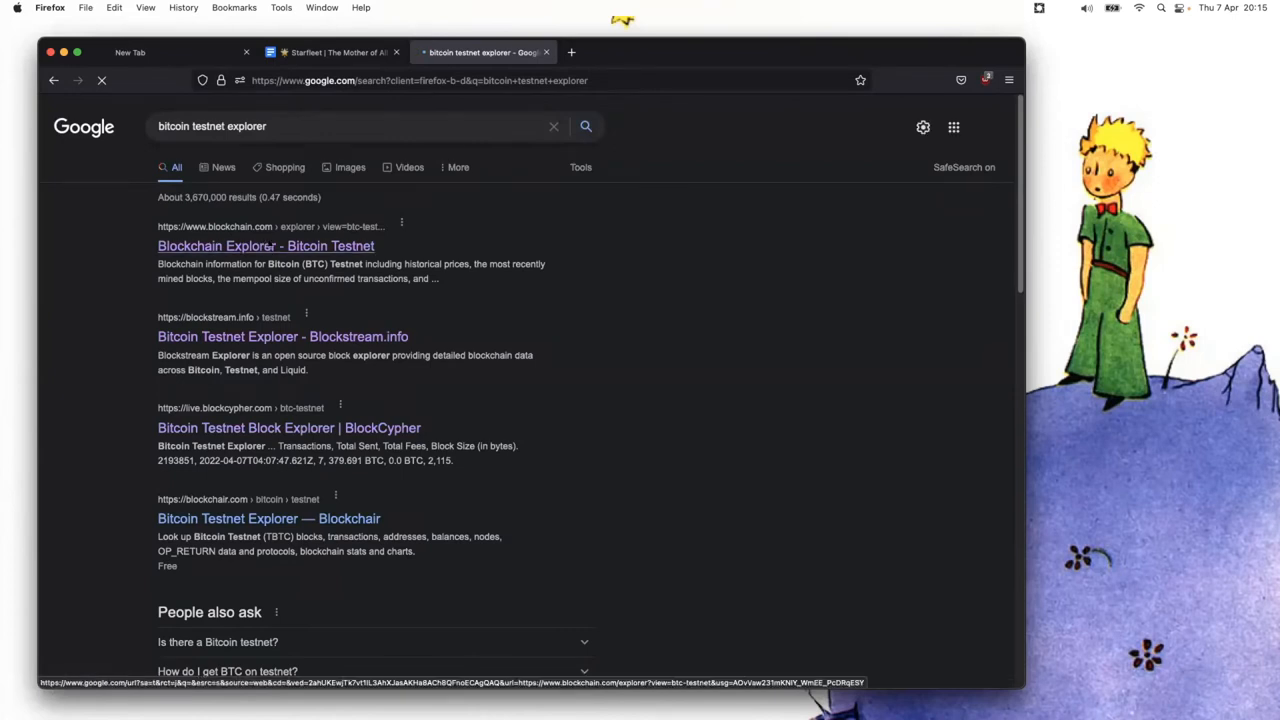
{"action": "left_click", "coordinate": [264, 246]}
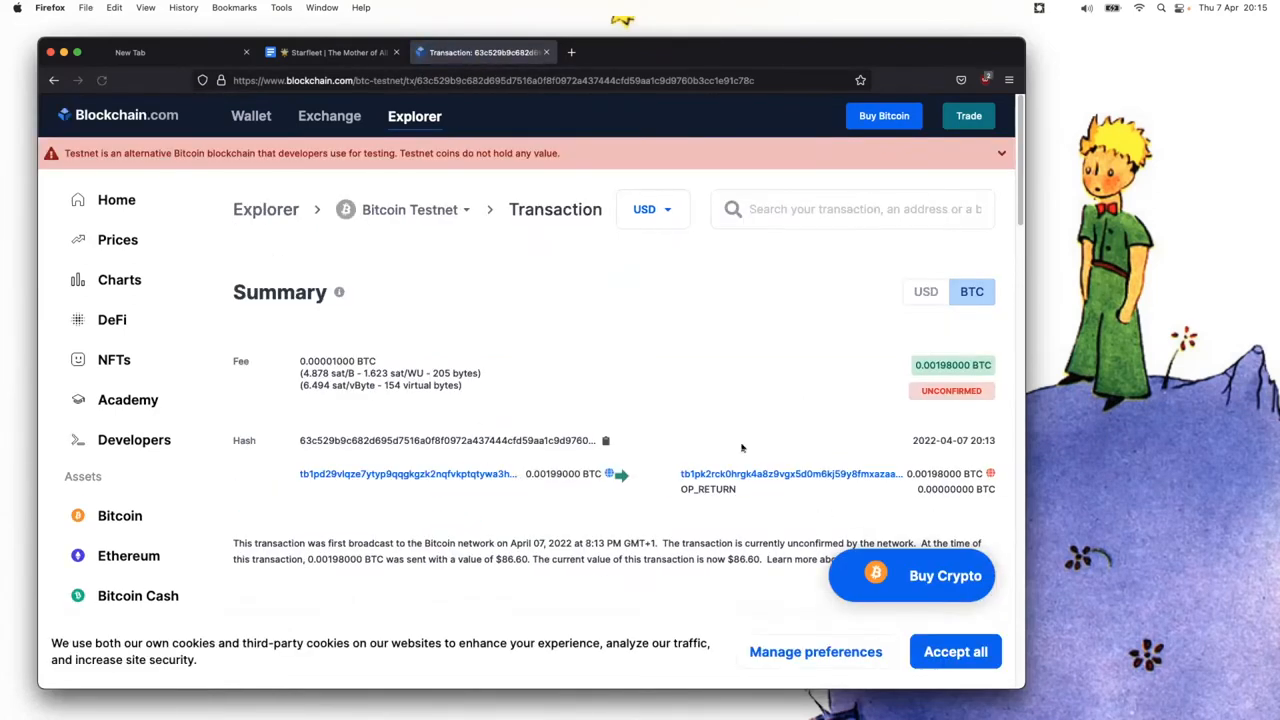
Step: Follow the unconfirmed testnet transaction's output through the first two receiving addresses
{"action": "scroll", "scroll_direction": "down", "scroll_amount": 3}
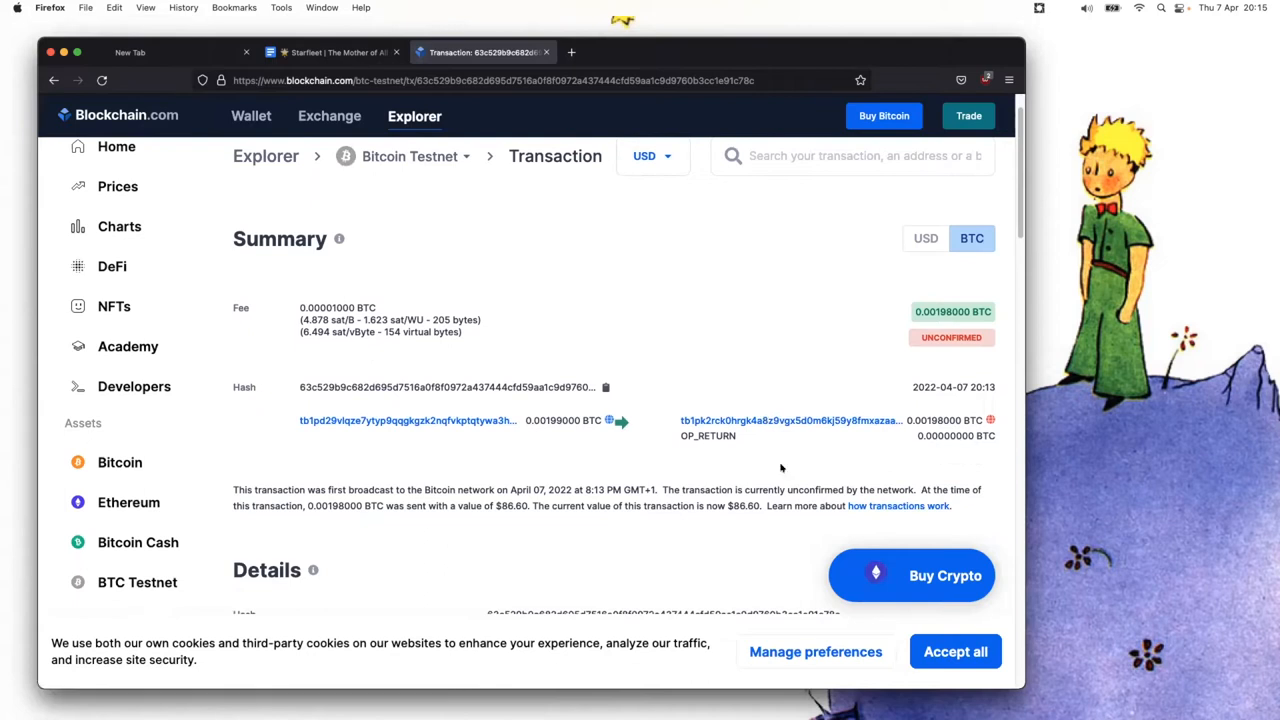
{"action": "scroll", "scroll_direction": "down", "scroll_amount": 3}
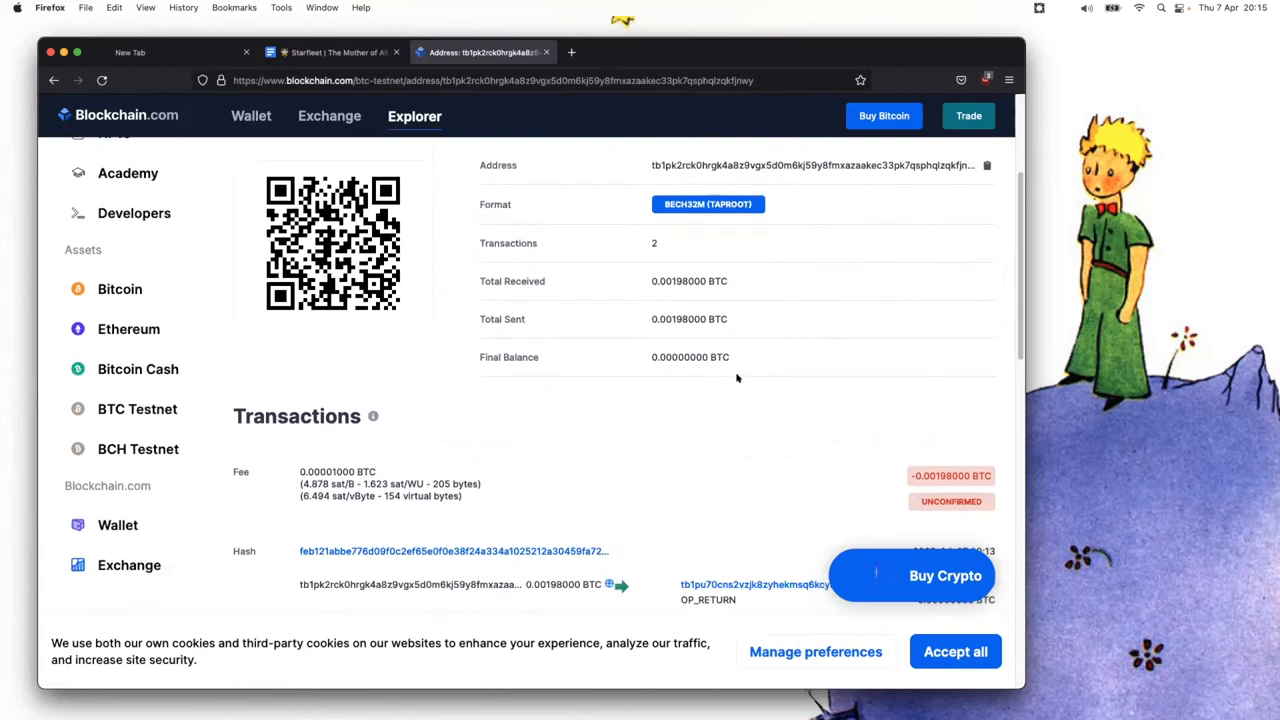
{"action": "left_click", "coordinate": [764, 584]}
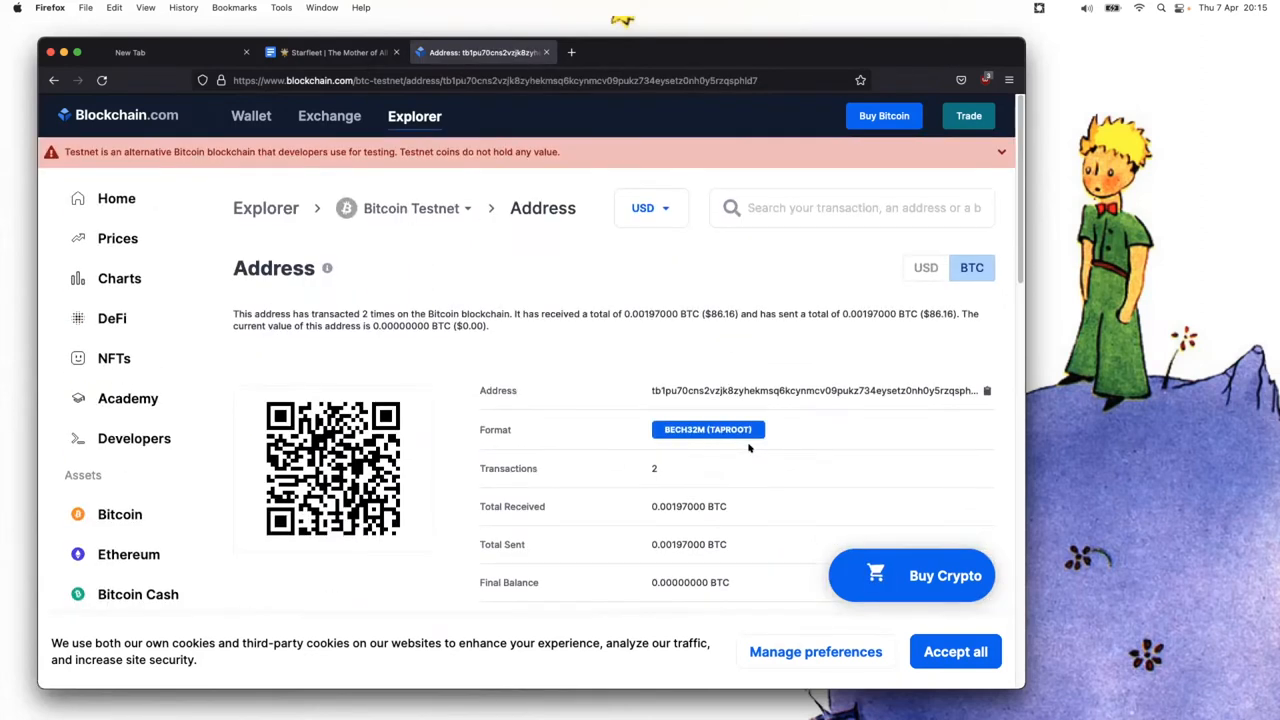
{"action": "scroll", "scroll_direction": "down", "scroll_amount": 3}
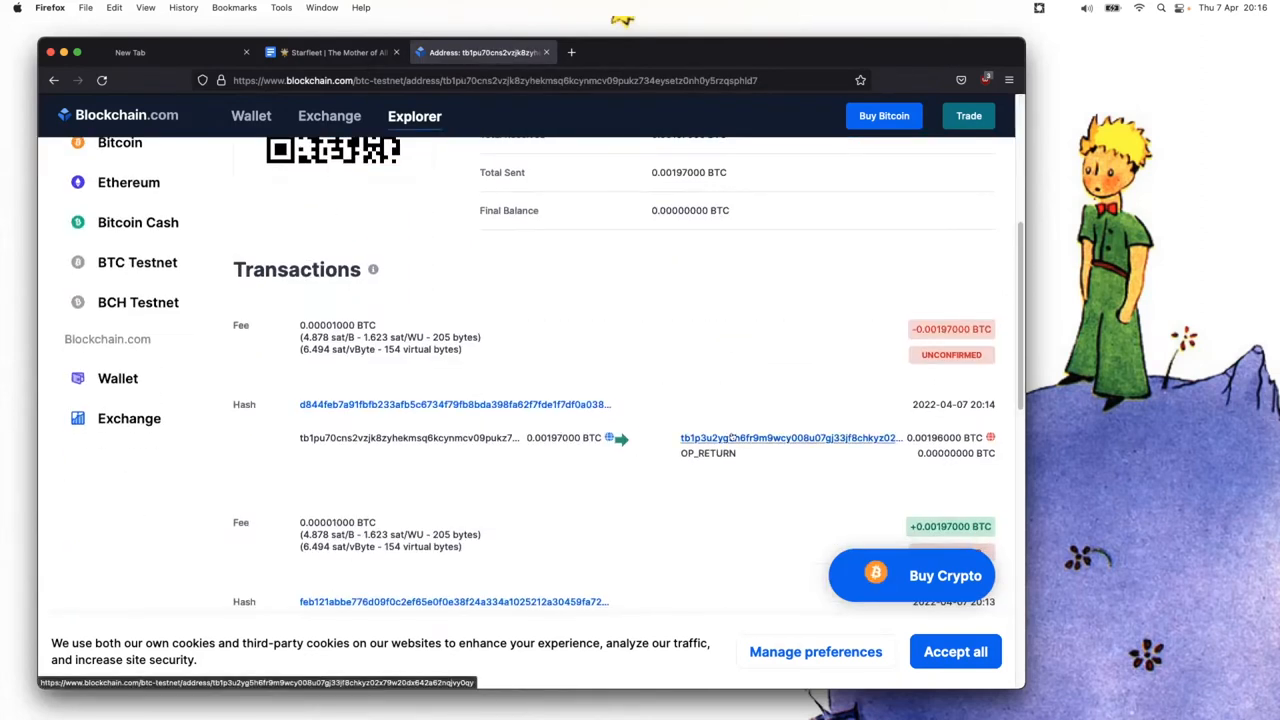
{"action": "left_click", "coordinate": [780, 438]}
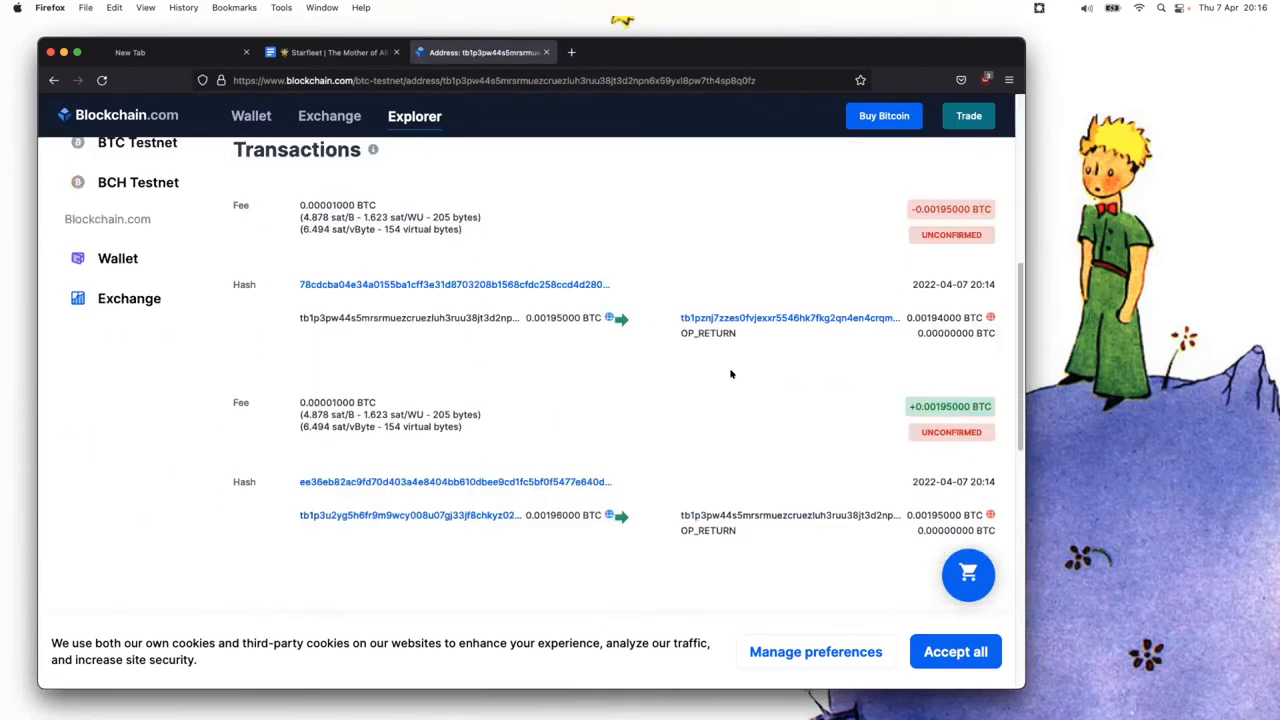
Step: Trace the coins through four more addresses and review the latest transaction's Inputs section
{"action": "left_click", "coordinate": [788, 316]}
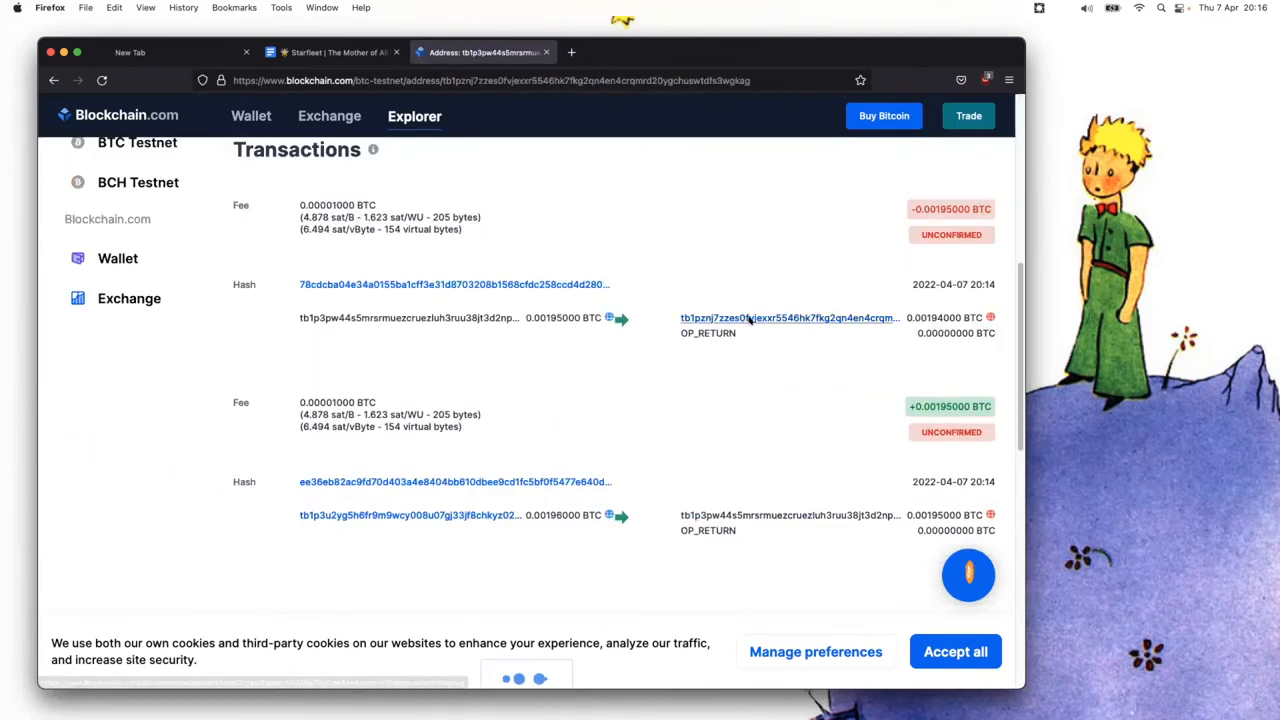
{"action": "left_click", "coordinate": [788, 316]}
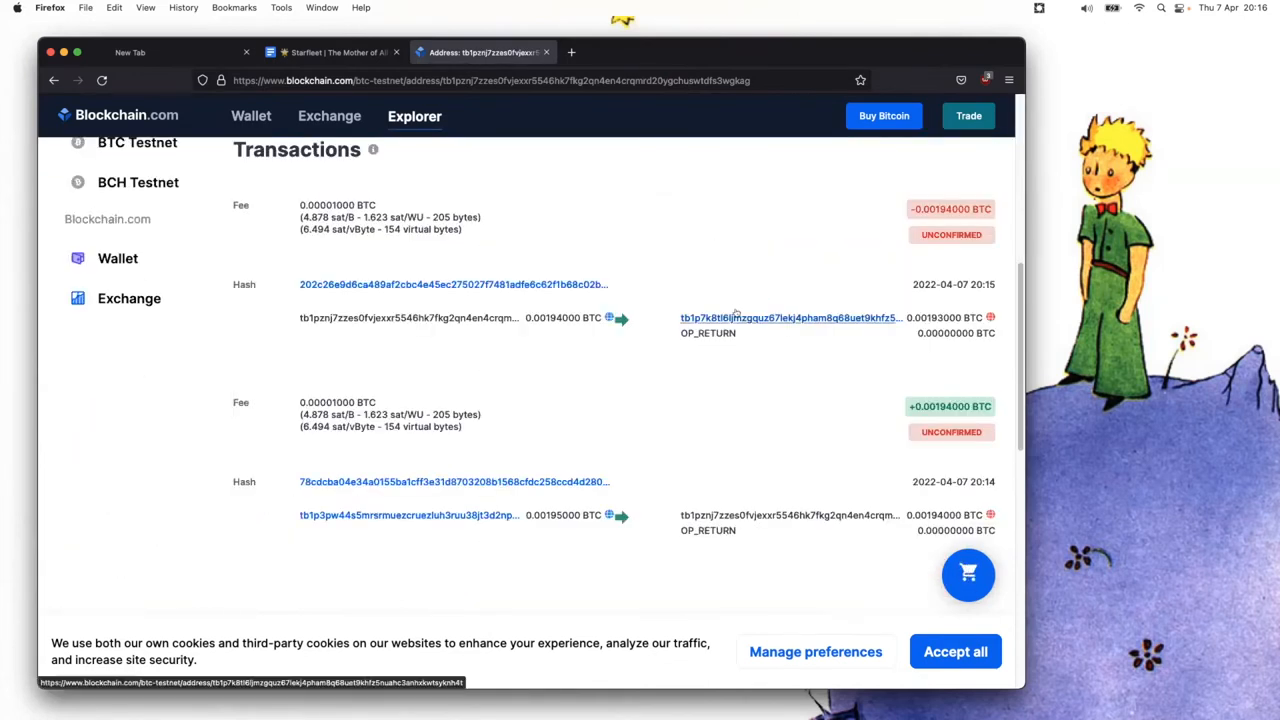
{"action": "left_click", "coordinate": [792, 316]}
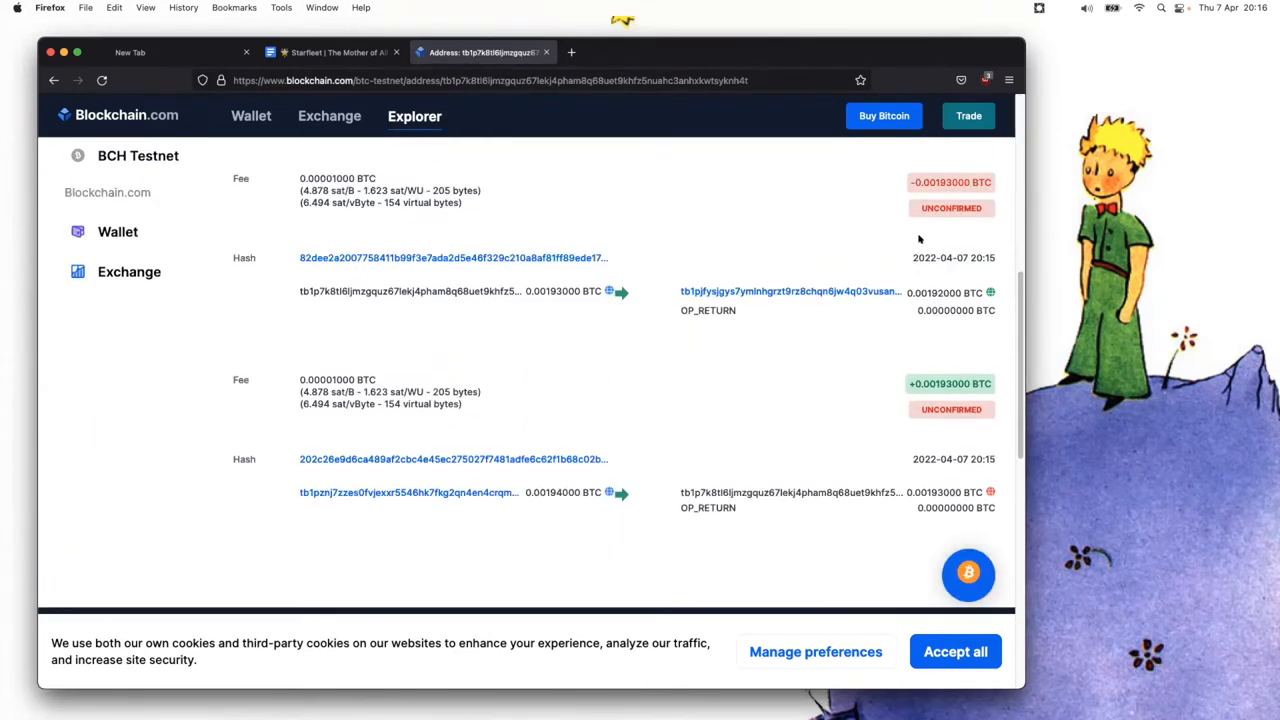
{"action": "left_click", "coordinate": [788, 292]}
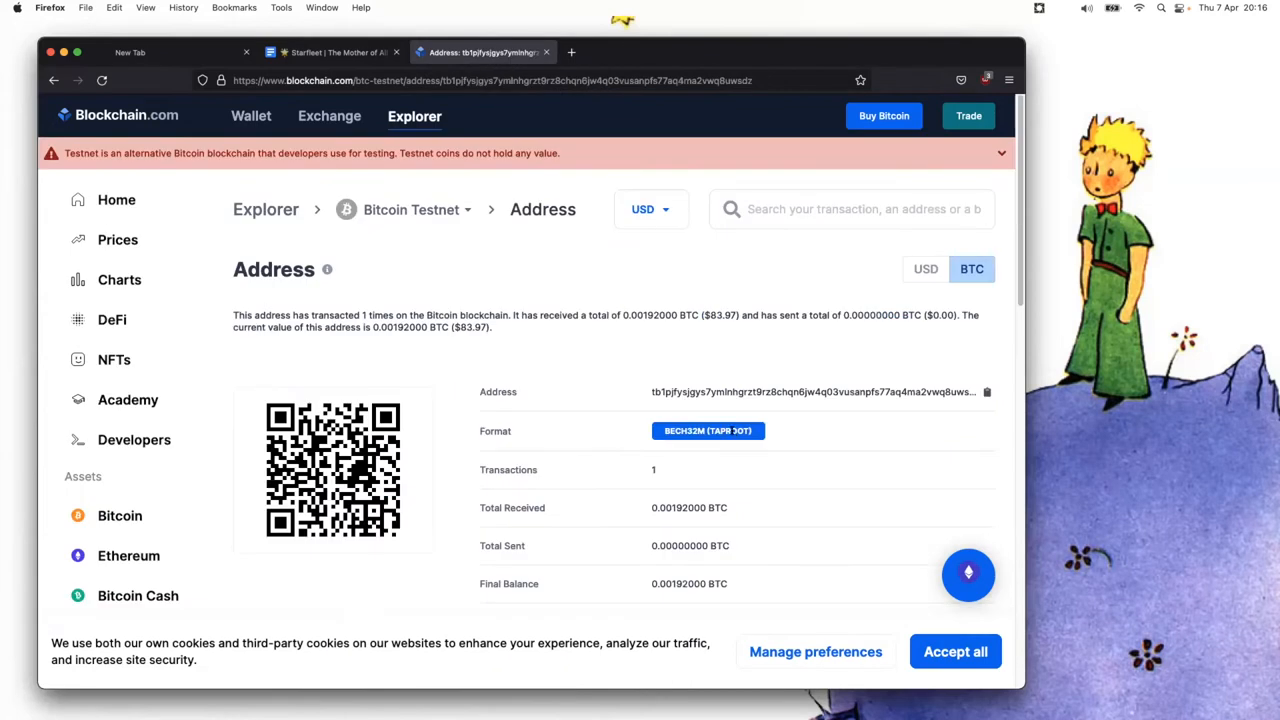
{"action": "scroll", "scroll_direction": "down", "scroll_amount": 3}
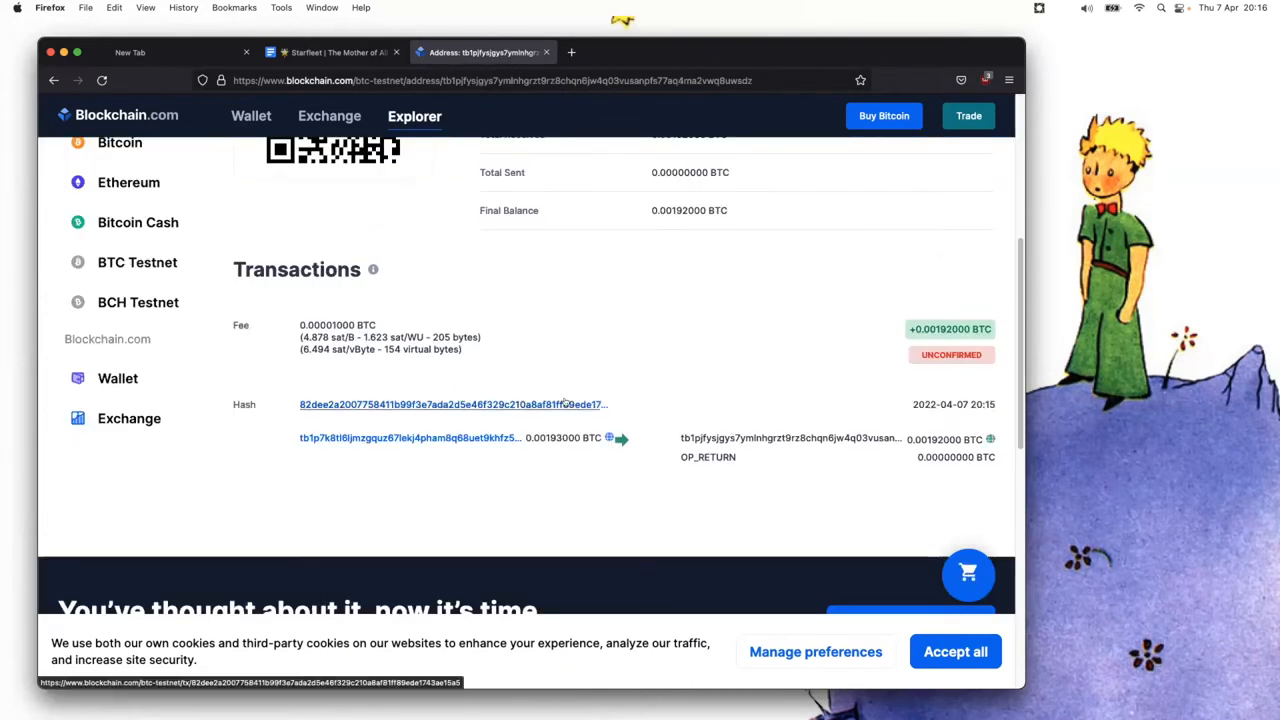
{"action": "mouse_move", "coordinate": [560, 402]}
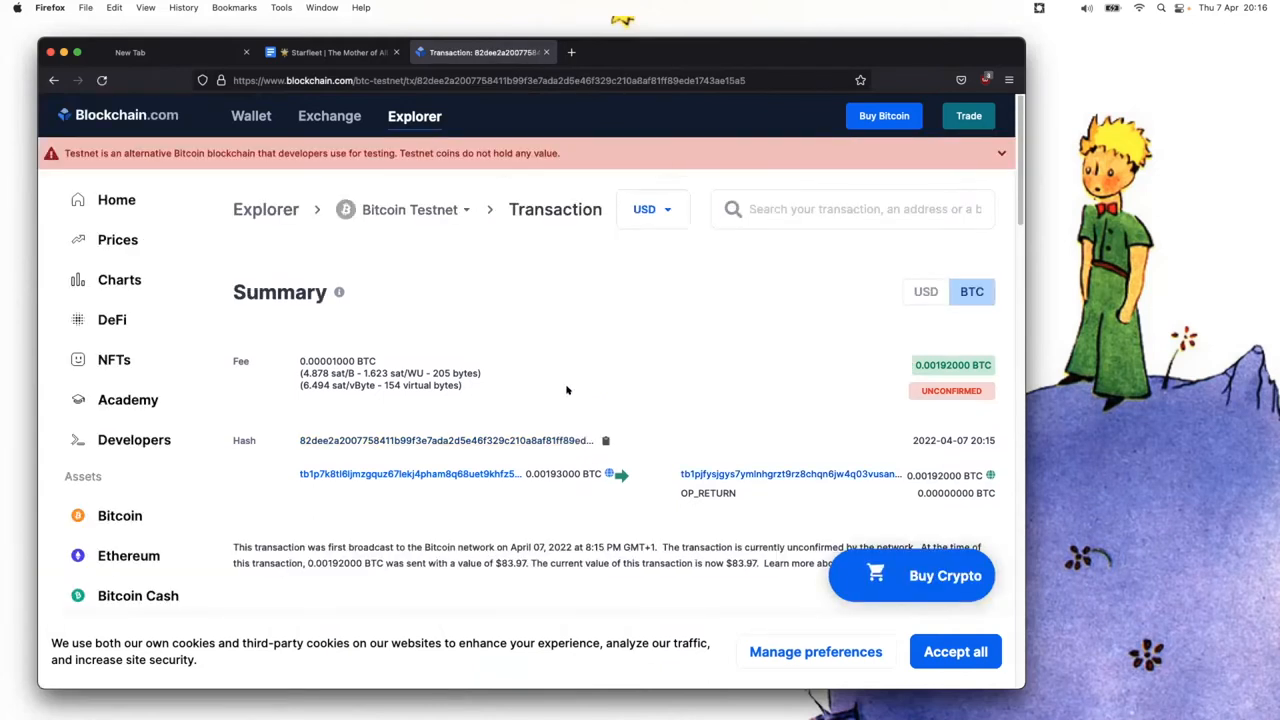
{"action": "scroll", "scroll_direction": "down", "scroll_amount": 3}
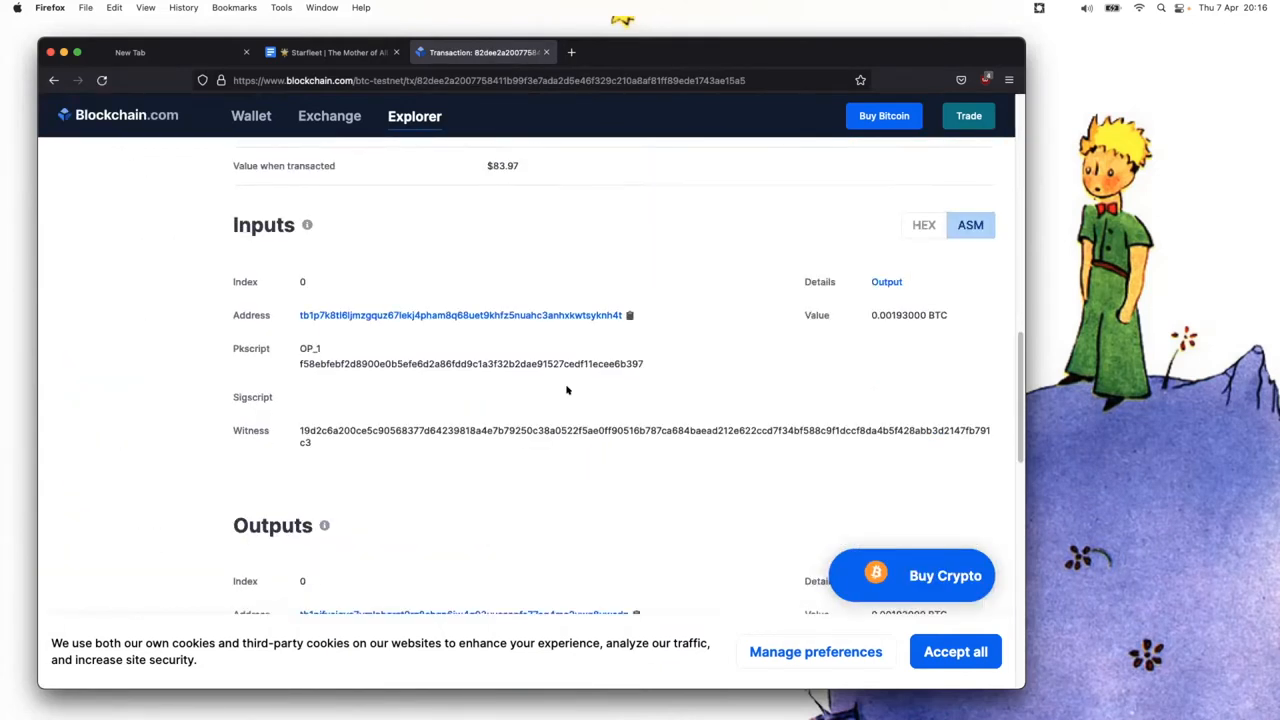
{"action": "scroll", "scroll_direction": "down", "scroll_amount": 3}
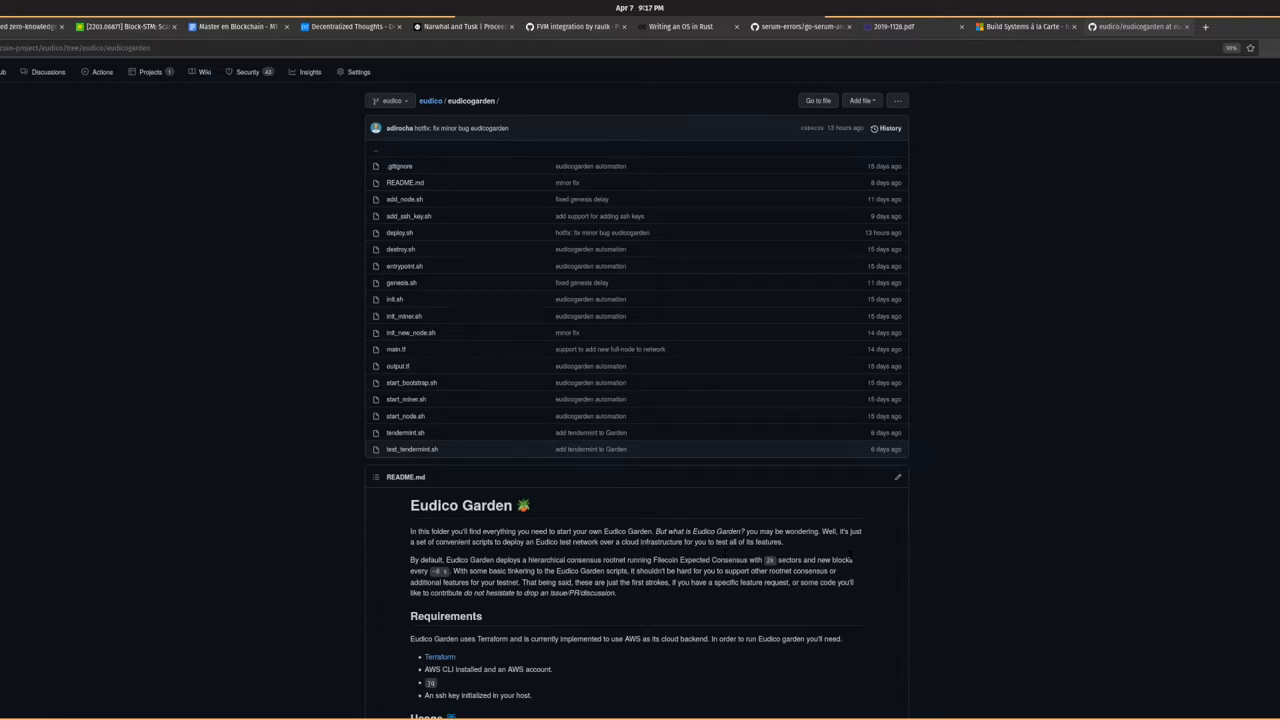
Step: Read the Eudico Garden README through Requirements, Usage, Deployment, adding nodes and SSH key access
{"action": "scroll", "scroll_direction": "down", "scroll_amount": 3}
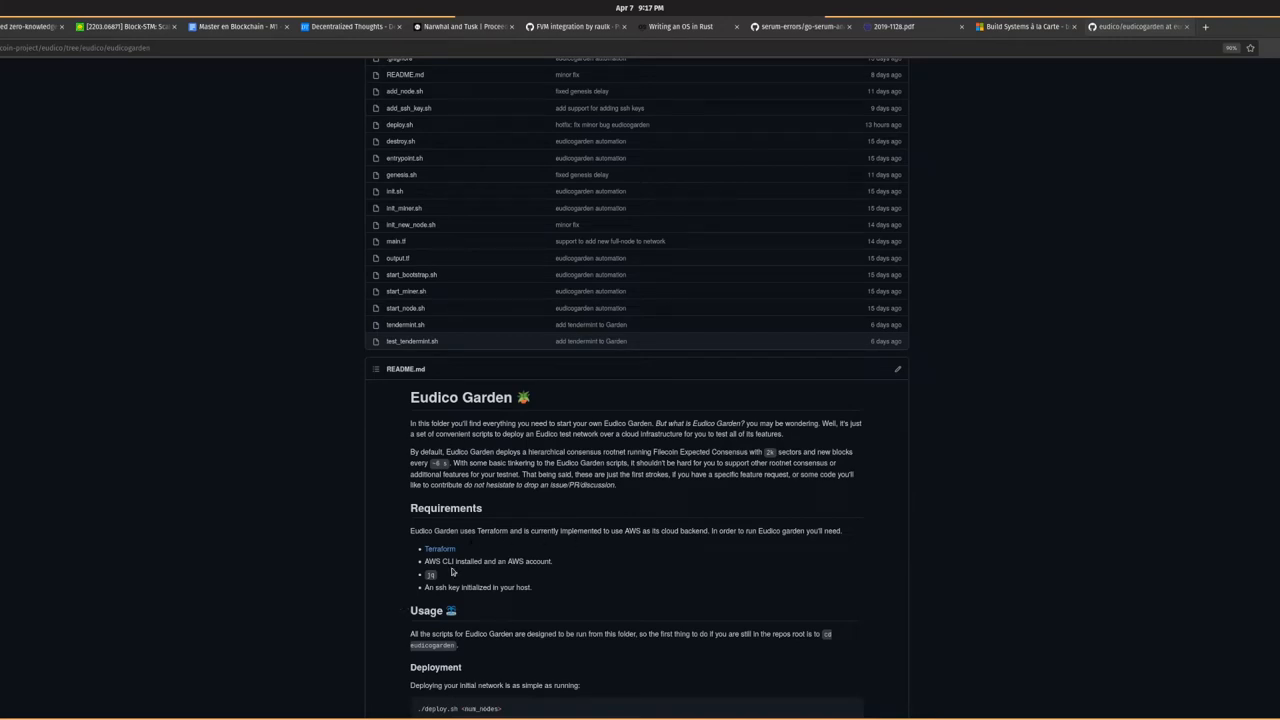
{"action": "mouse_move", "coordinate": [500, 618]}
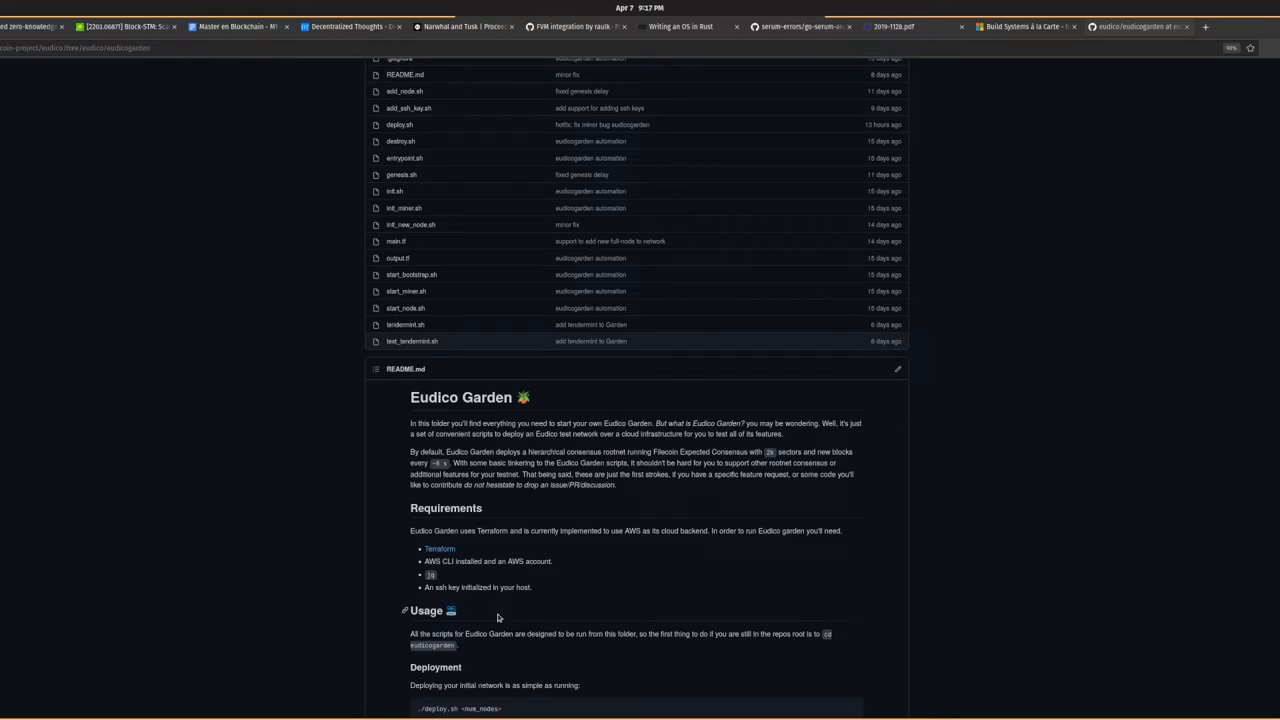
{"action": "mouse_move", "coordinate": [532, 672]}
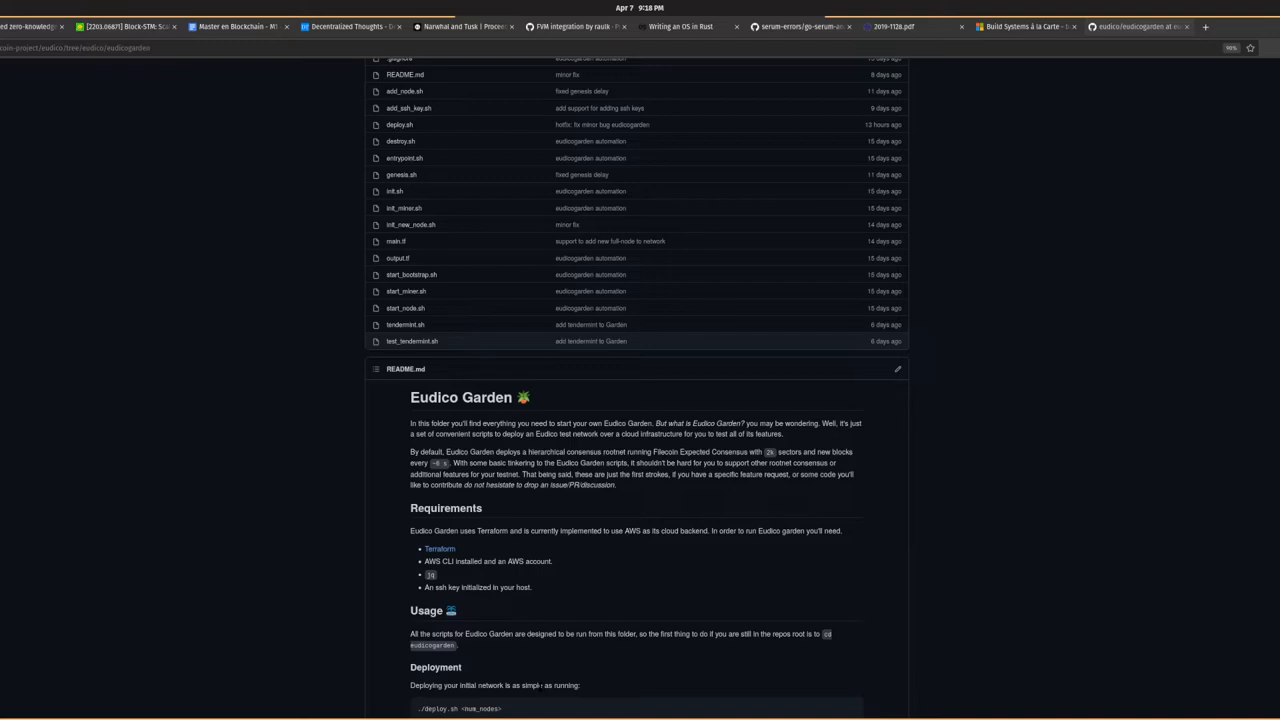
{"action": "scroll", "scroll_direction": "down", "scroll_amount": 3}
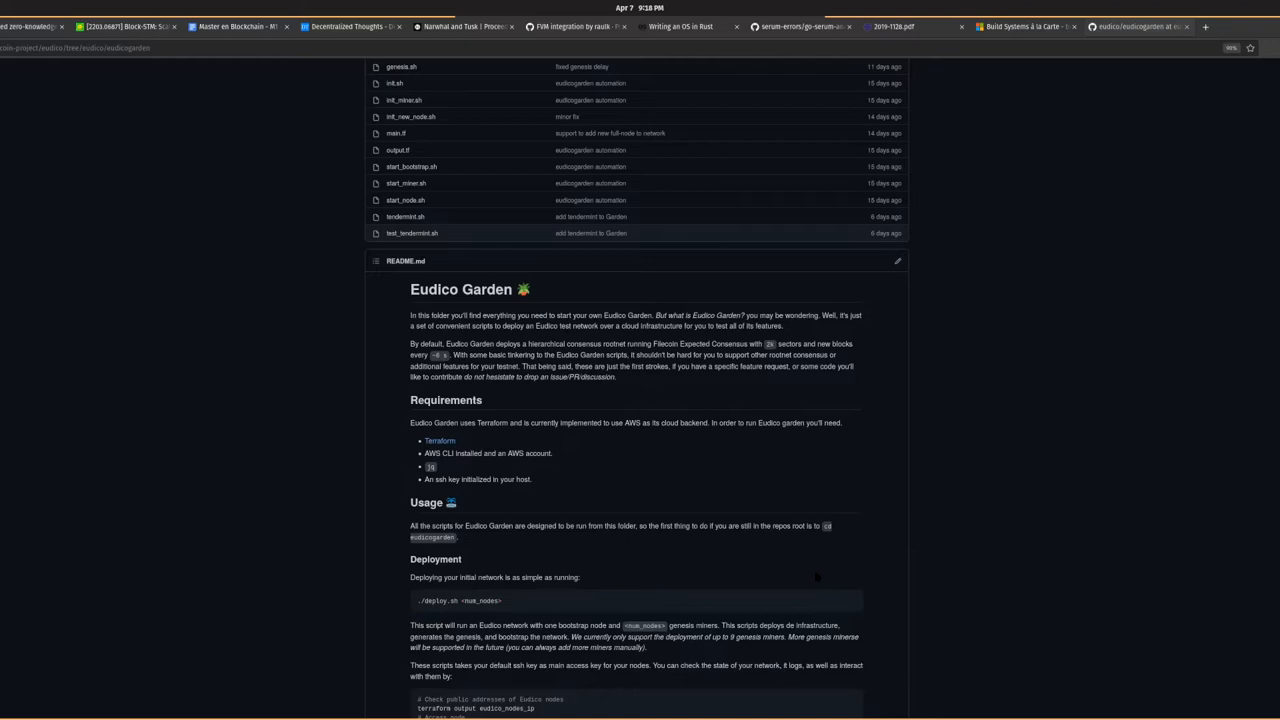
{"action": "scroll", "scroll_direction": "down", "scroll_amount": 3}
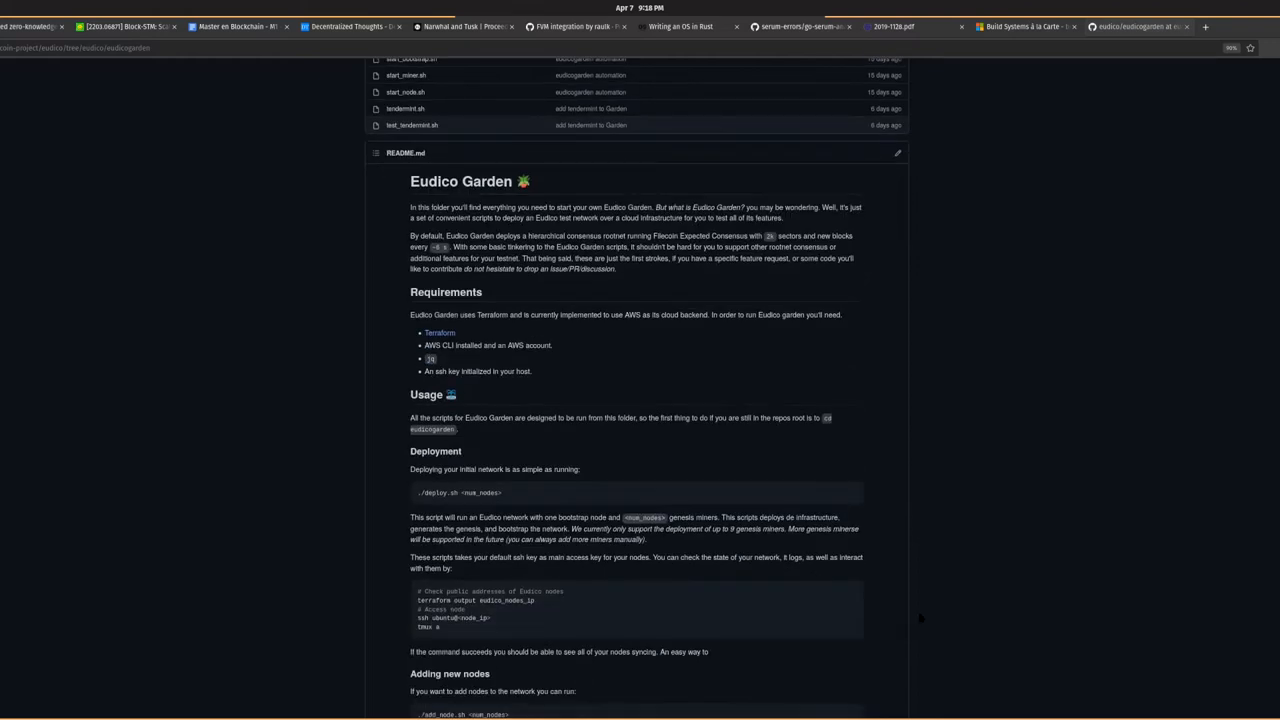
{"action": "mouse_move", "coordinate": [968, 564]}
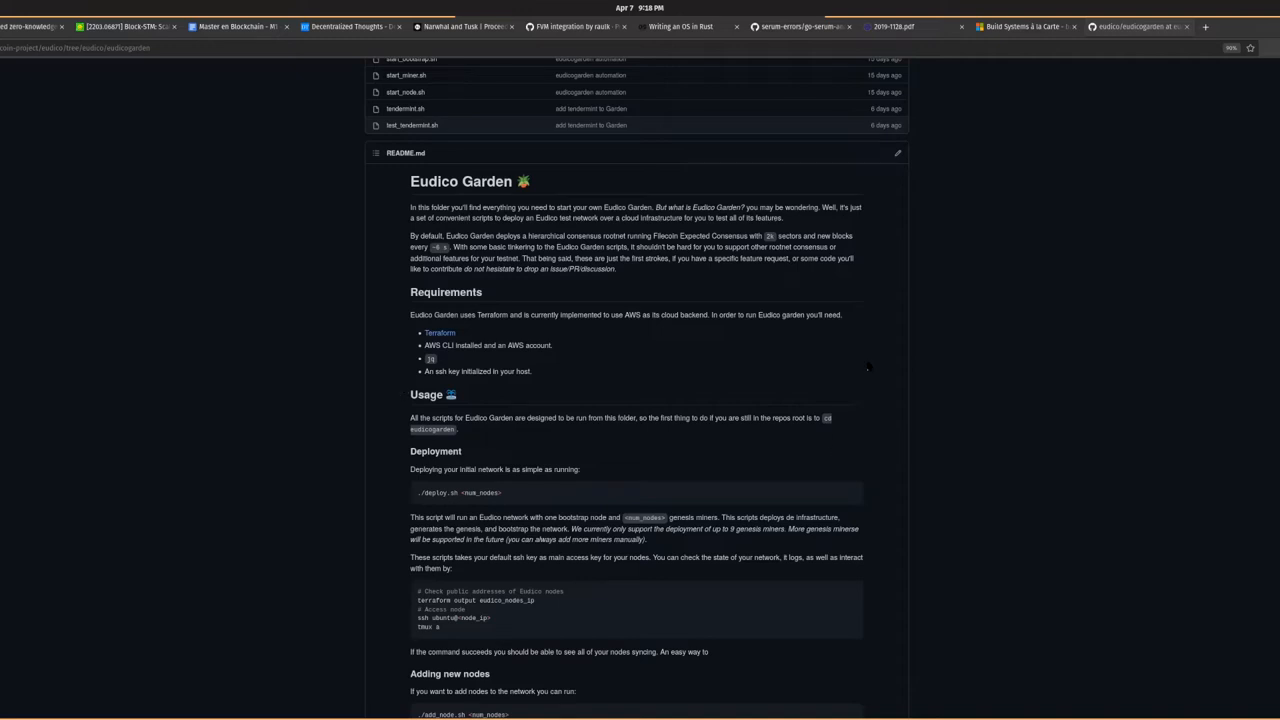
{"action": "scroll", "scroll_direction": "down", "scroll_amount": 3}
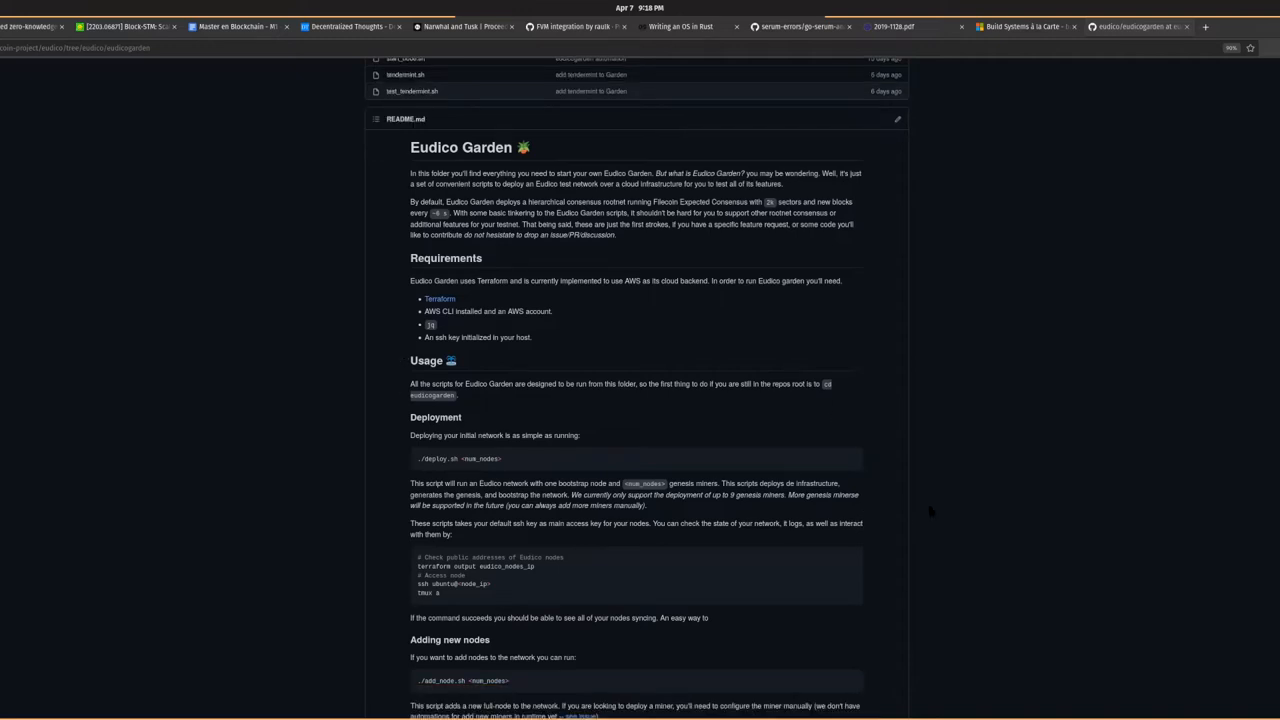
{"action": "scroll", "scroll_direction": "down", "scroll_amount": 3}
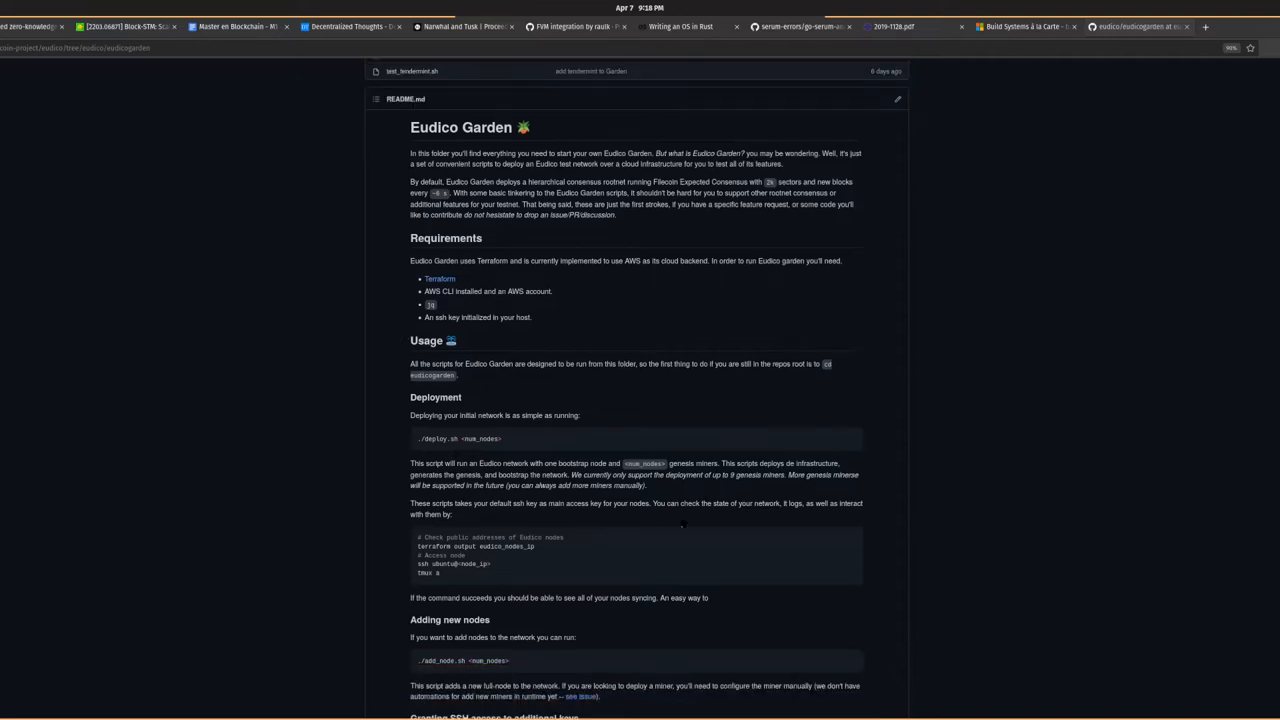
{"action": "mouse_move", "coordinate": [814, 592]}
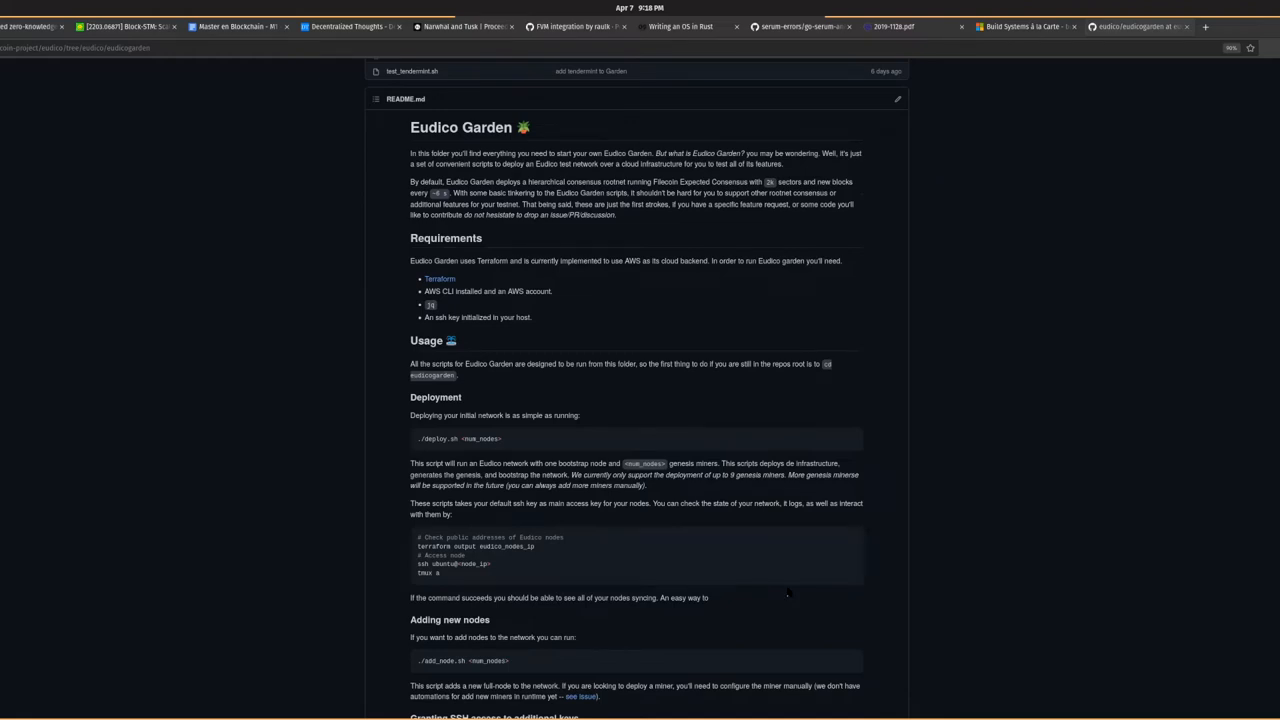
{"action": "mouse_move", "coordinate": [740, 394]}
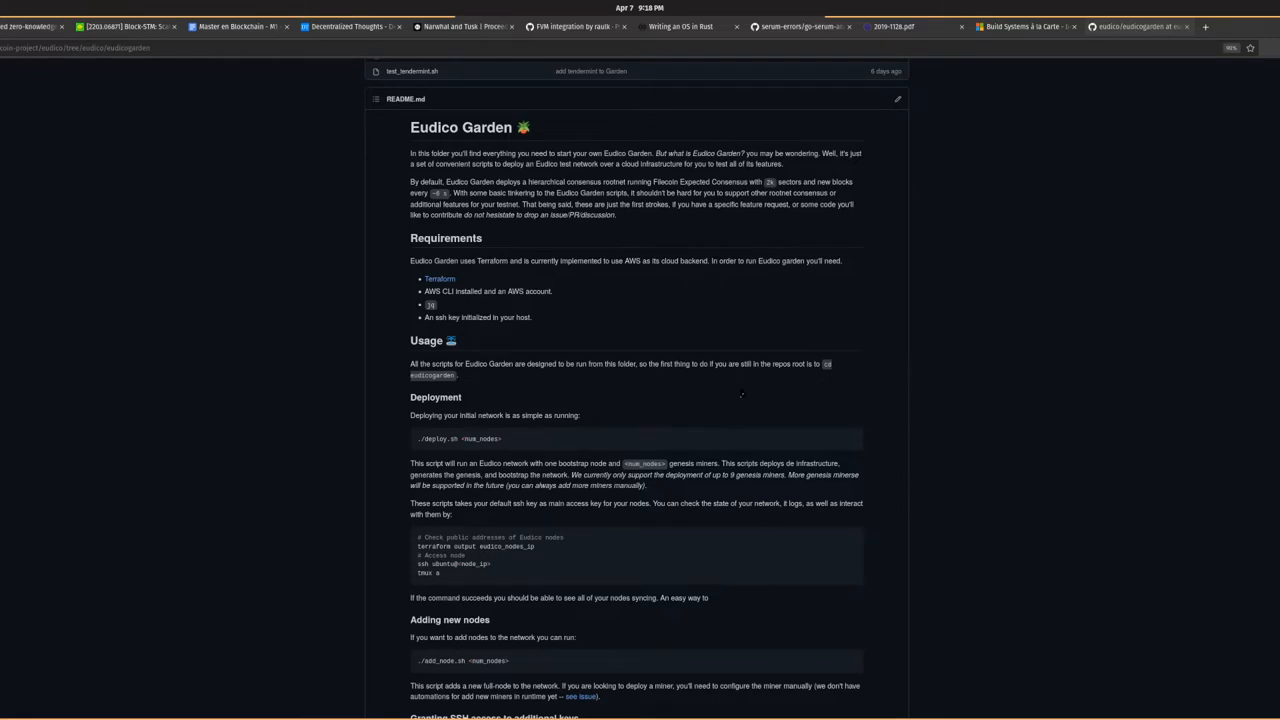
{"action": "scroll", "scroll_direction": "down", "scroll_amount": 3}
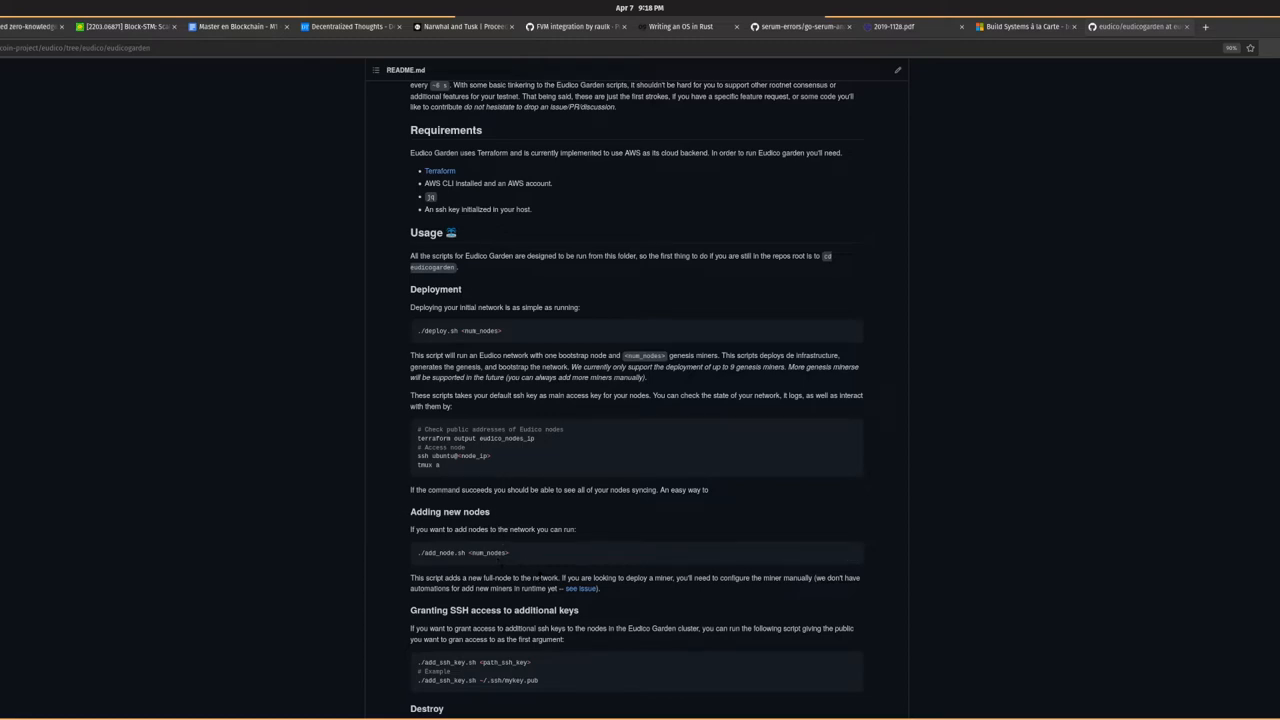
{"action": "mouse_move", "coordinate": [572, 554]}
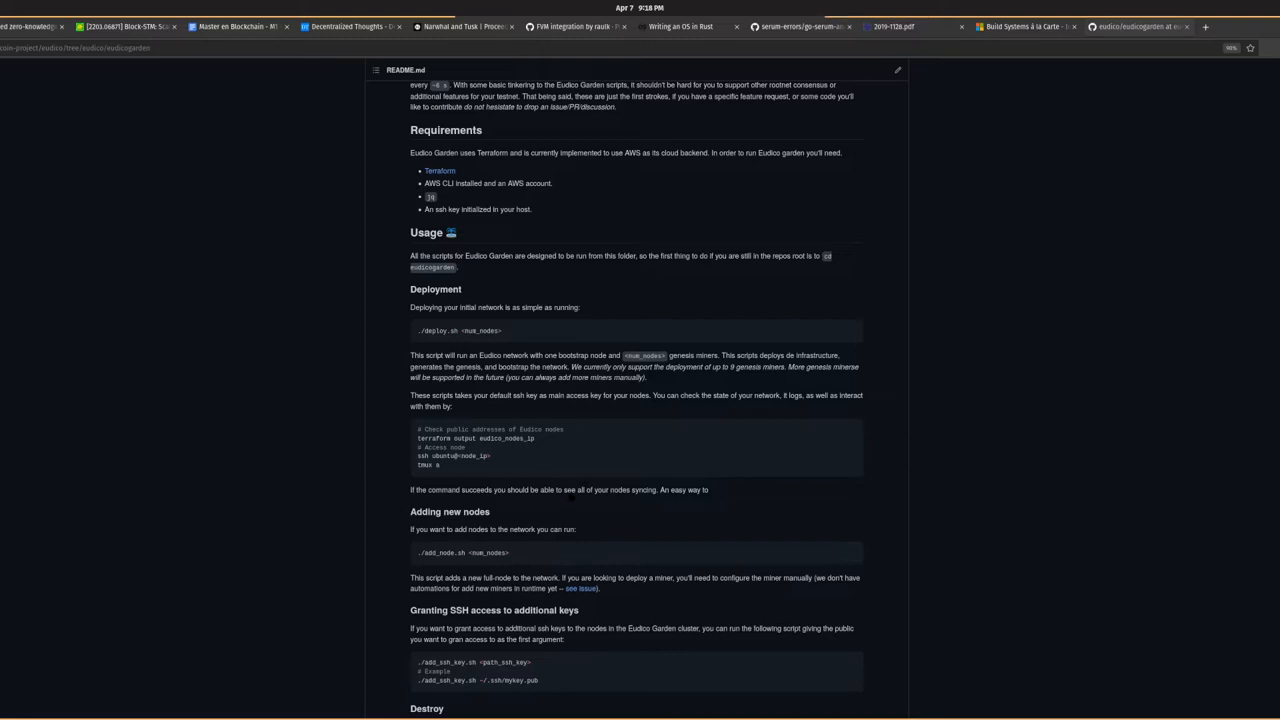
{"action": "scroll", "scroll_direction": "up", "scroll_amount": 3}
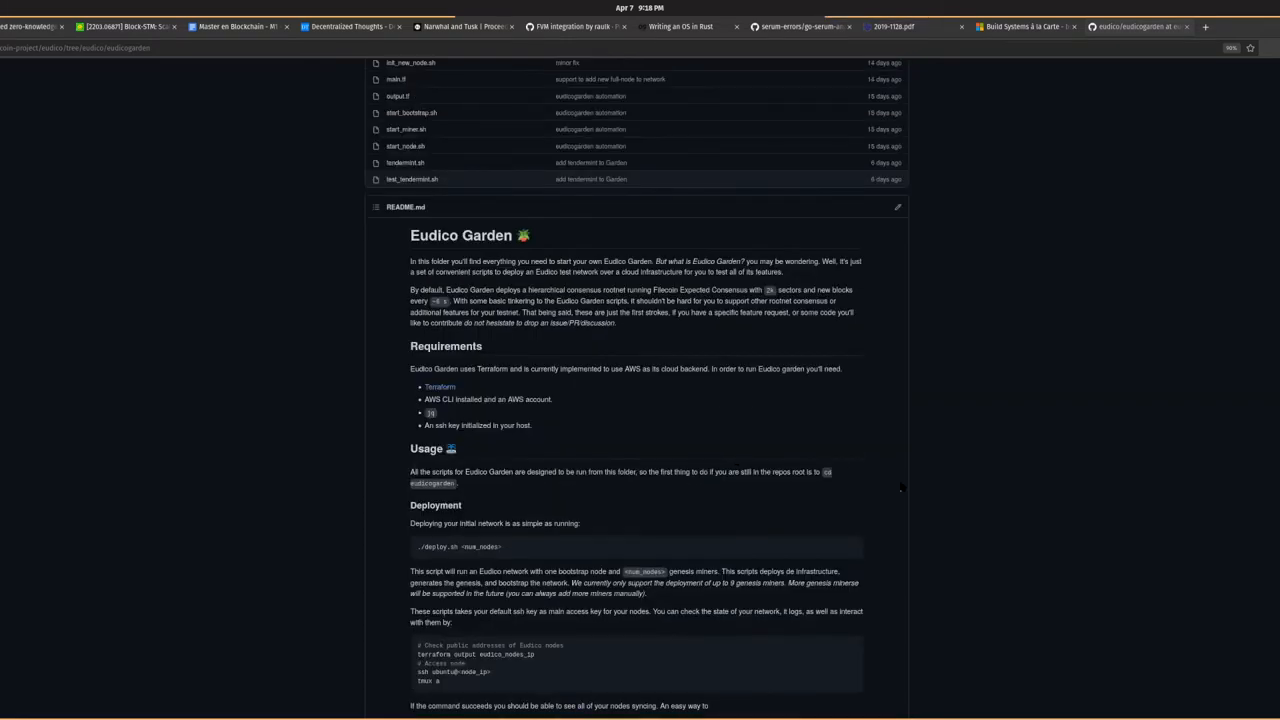
{"action": "mouse_move", "coordinate": [1056, 524]}
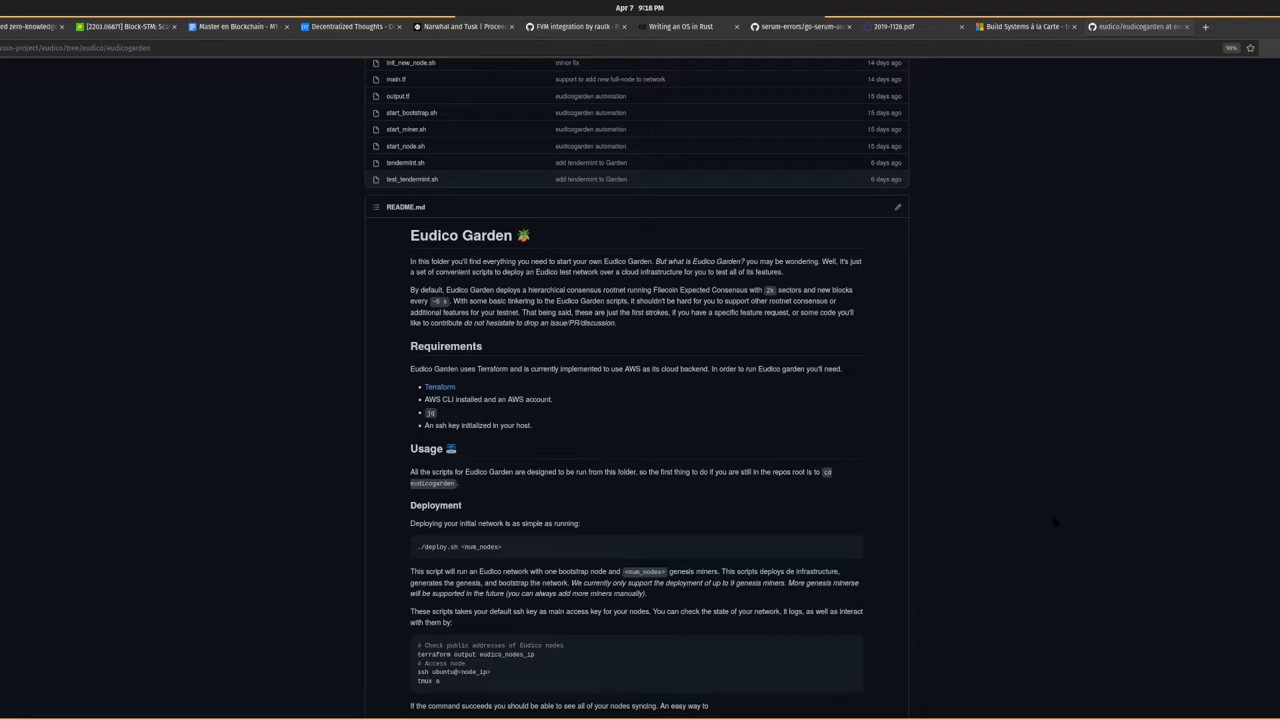
{"action": "mouse_move", "coordinate": [1072, 362]}
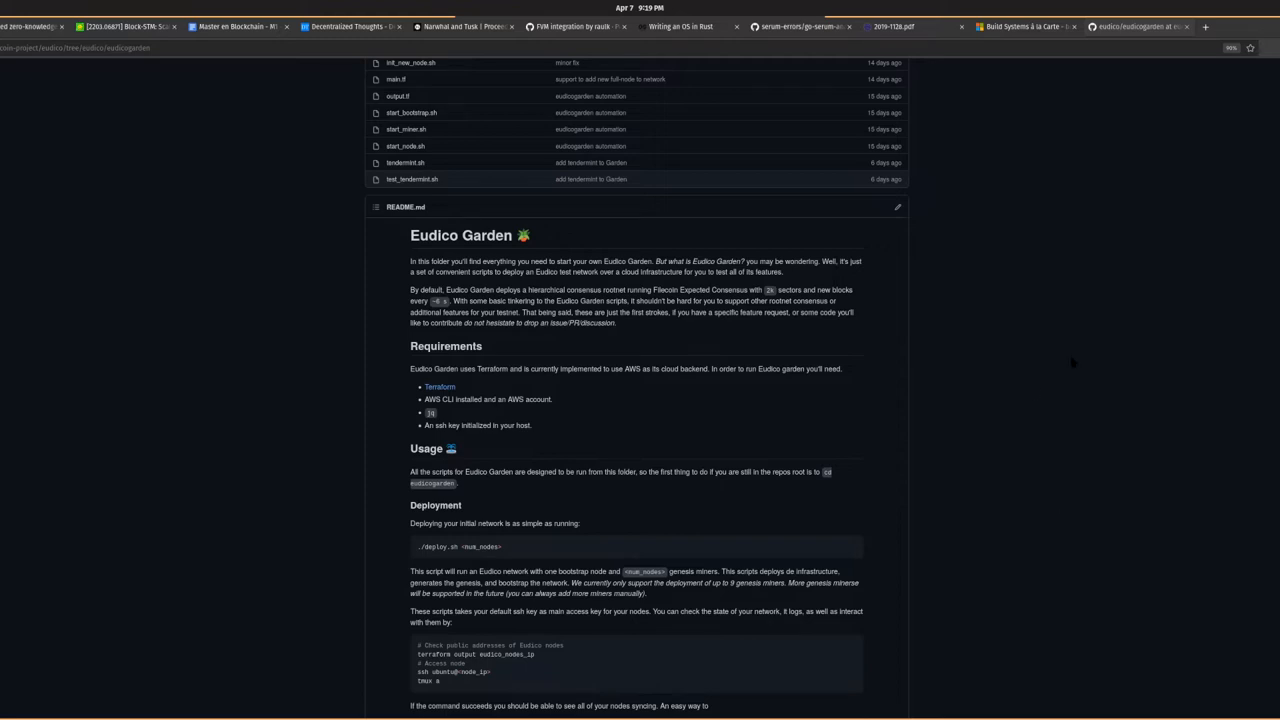
{"action": "mouse_move", "coordinate": [704, 358]}
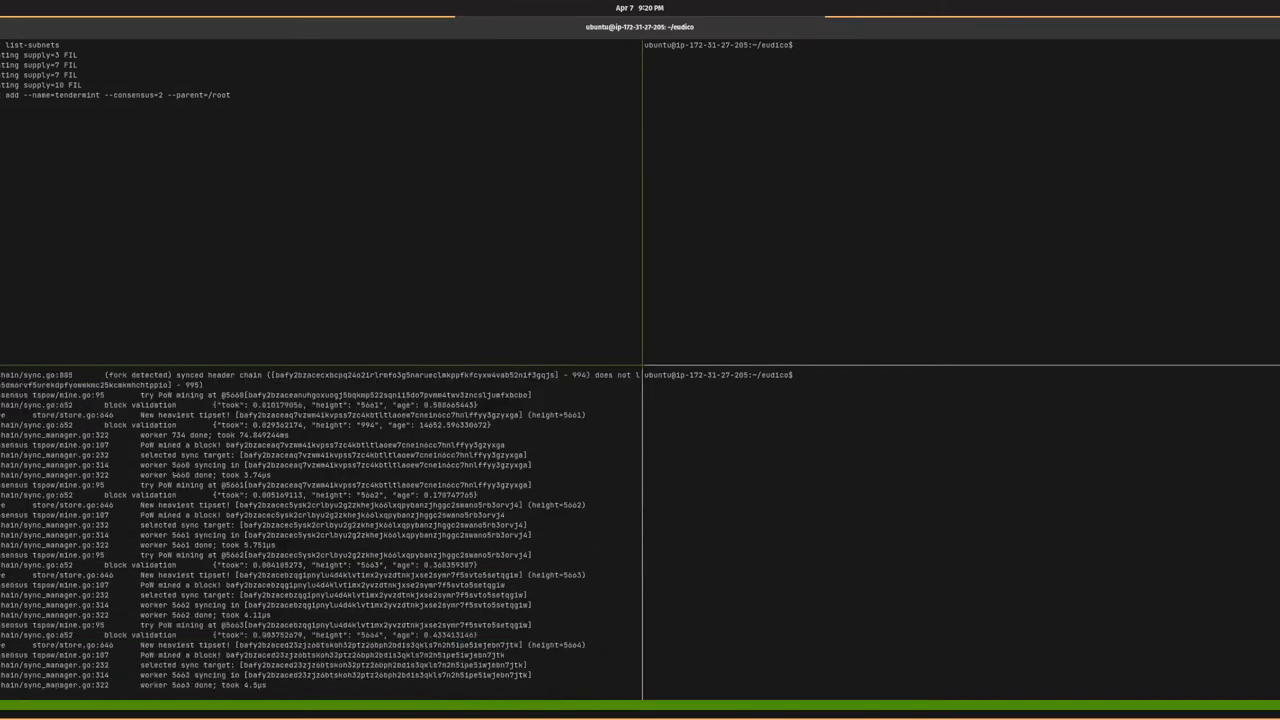
Step: Review the Eudico daemon logs showing the Tendermint subnet mining blocks and signing checkpoints
{"action": "scroll", "scroll_direction": "down", "scroll_amount": 3}
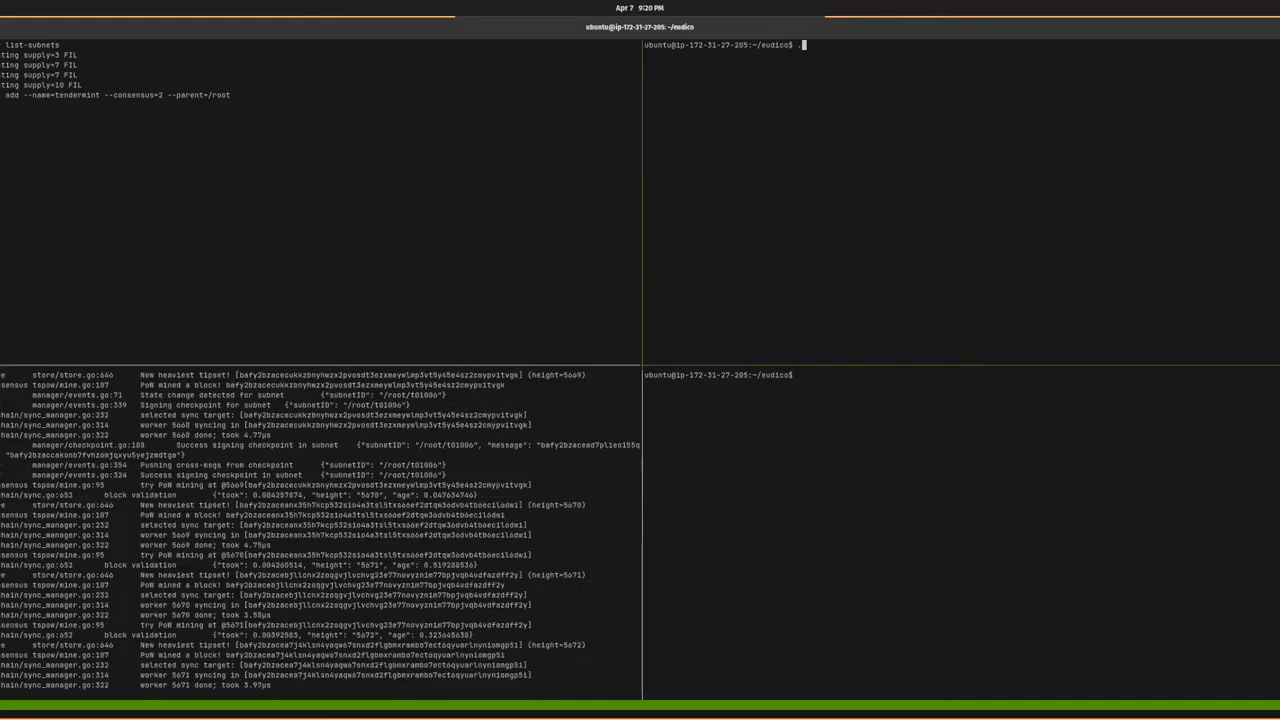
Step: List subnets, then add a 'pow' subnet with --consensus=1 under --parent=/root, deploying its actor
{"action": "type", "text": "./eudico subnet list"}
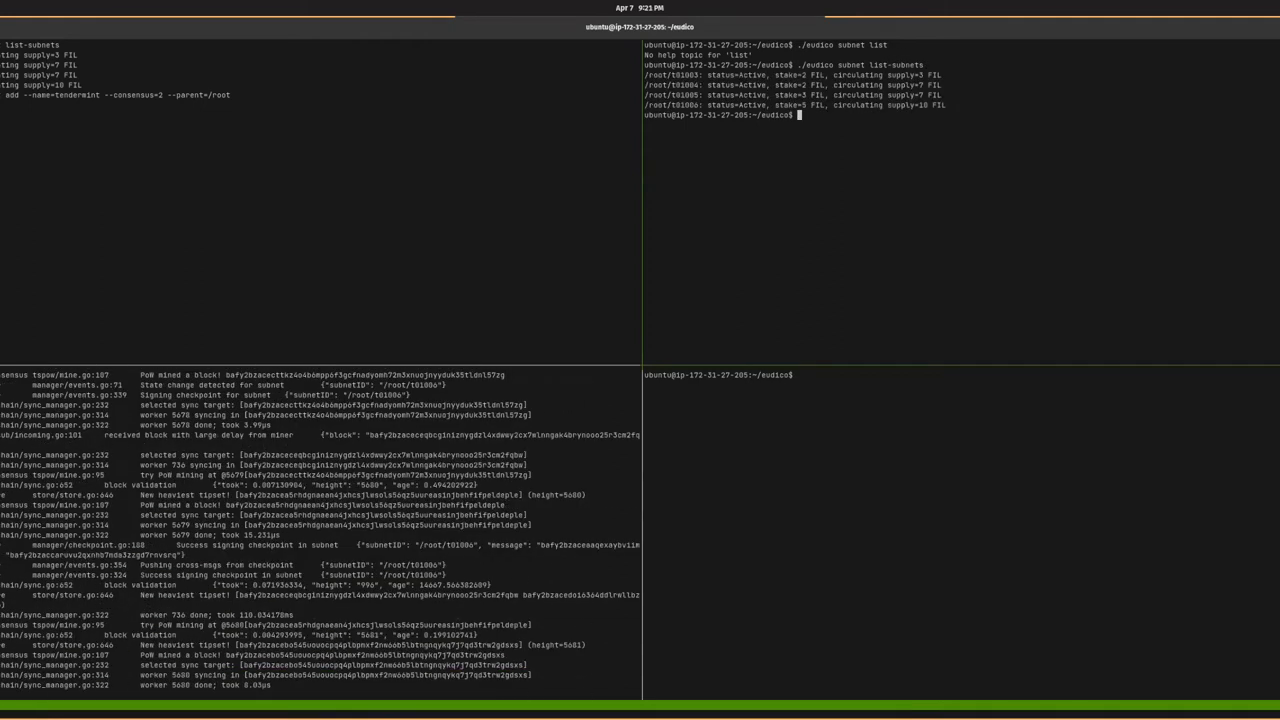
{"action": "scroll", "scroll_direction": "down", "scroll_amount": 3}
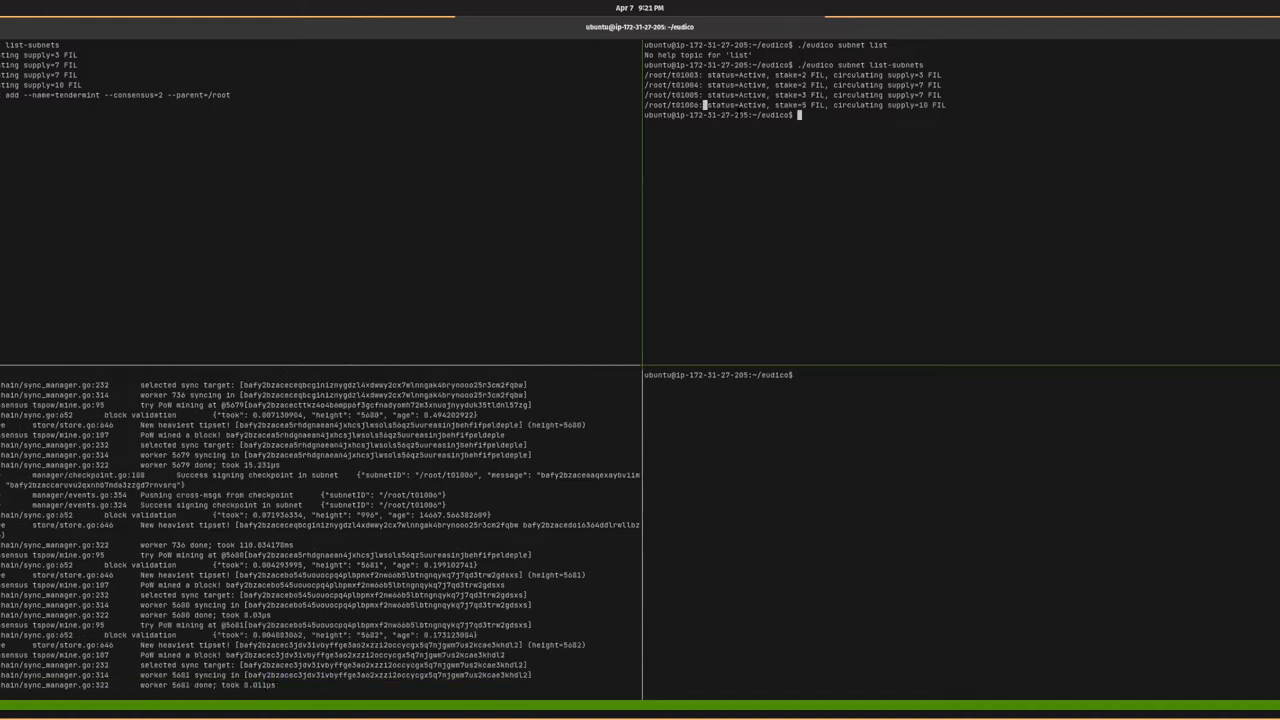
{"action": "scroll", "scroll_direction": "down", "scroll_amount": 3}
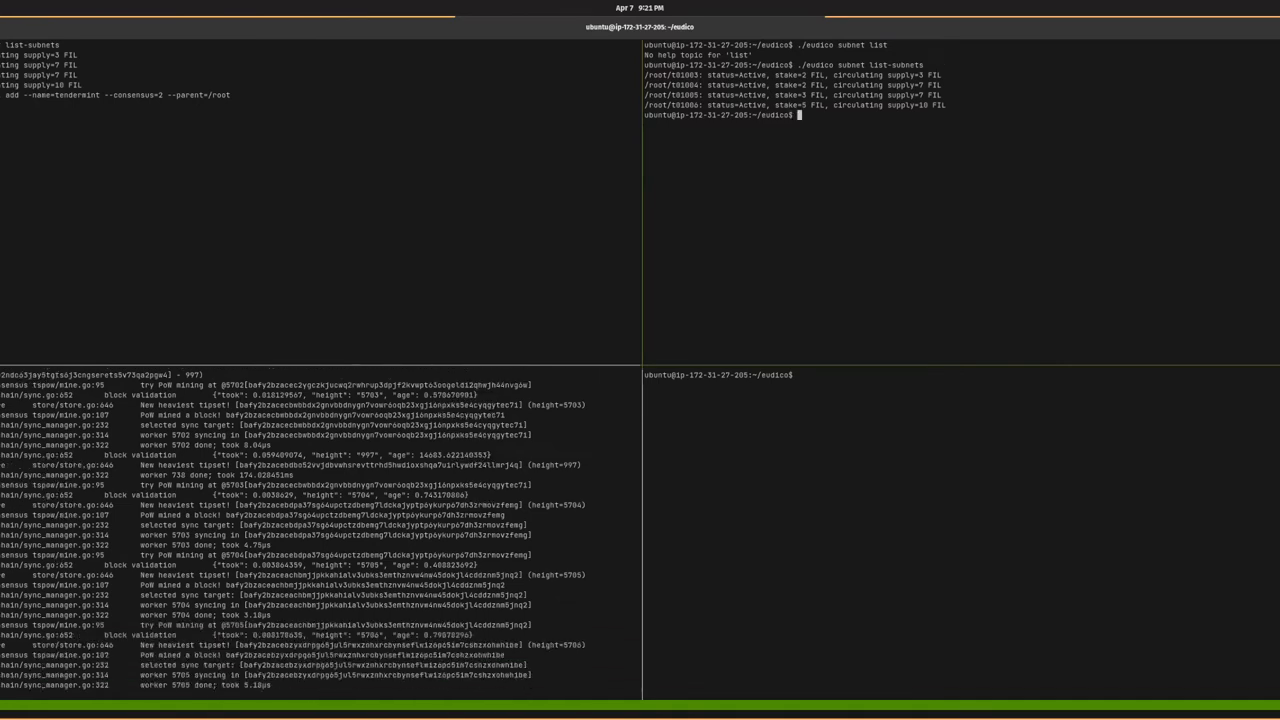
{"action": "type", "text": "./eudico subnet add --name=pow --consensus=1 --parent=/root/t01006"}
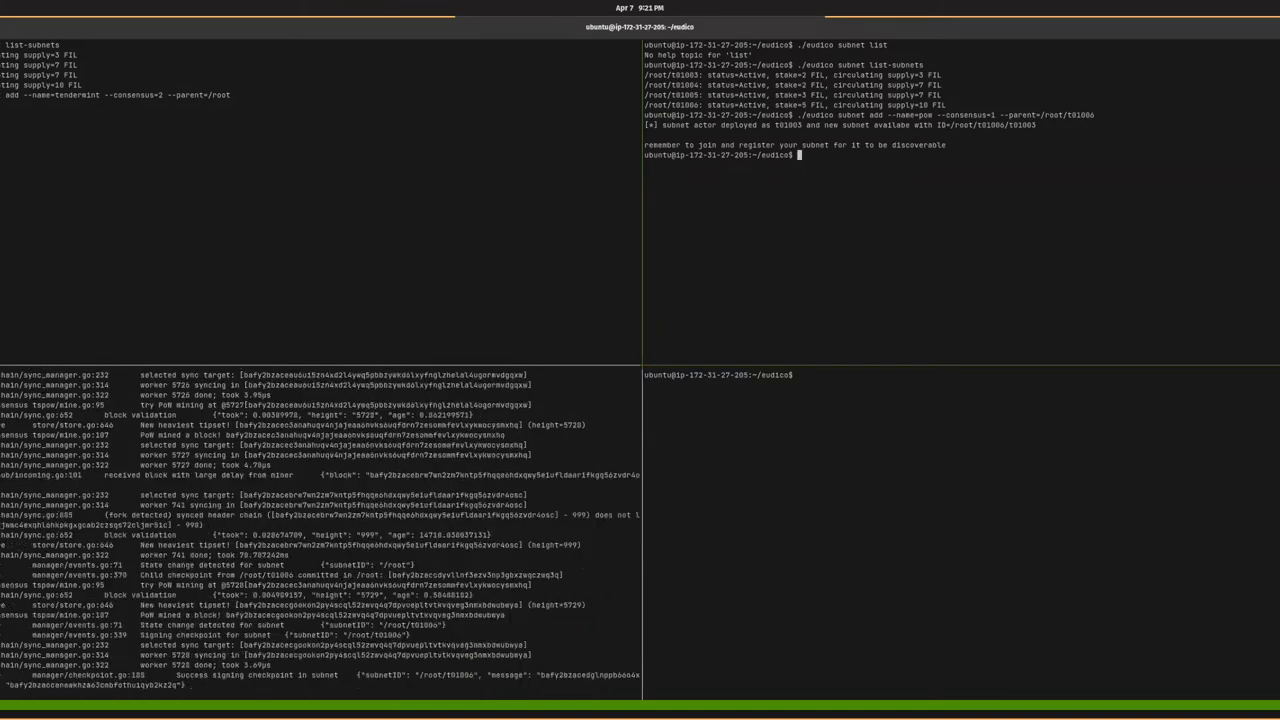
Step: Recall the join command via Ctrl+R to stake into the pow subnet, then relist subnets to confirm it
{"action": "key", "text": "ctrl+r"}
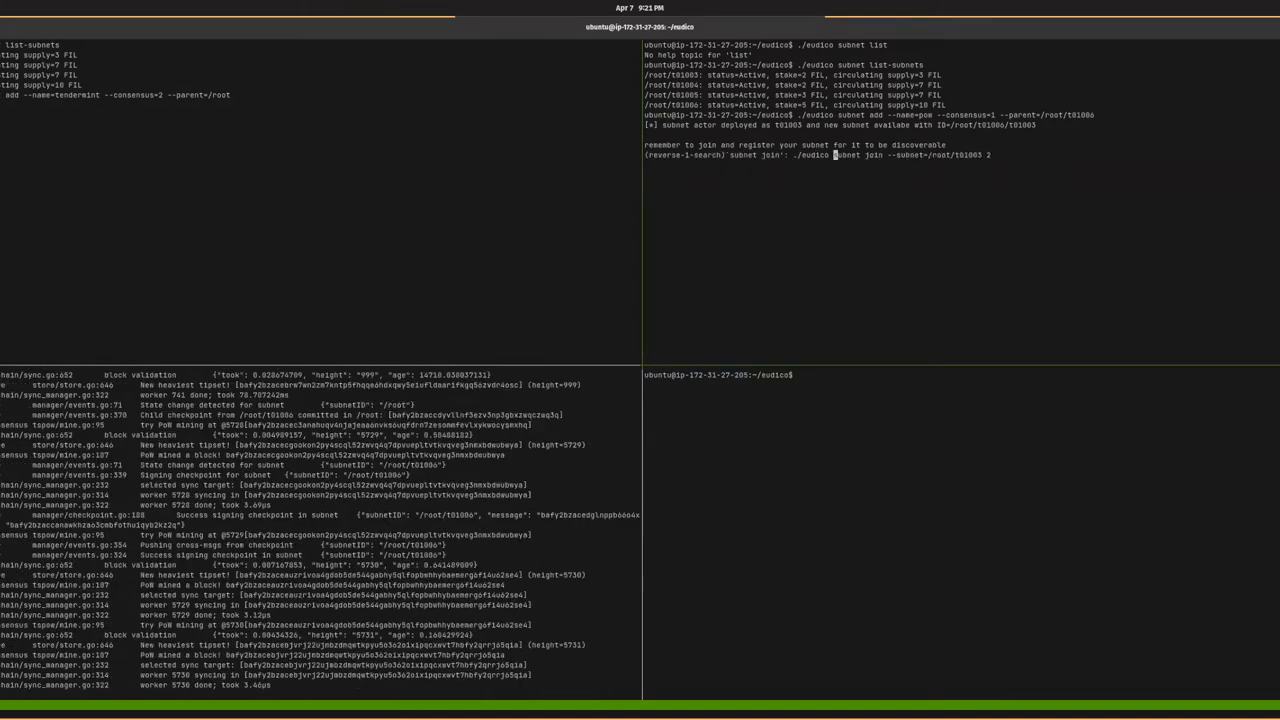
{"action": "key", "text": "Enter"}
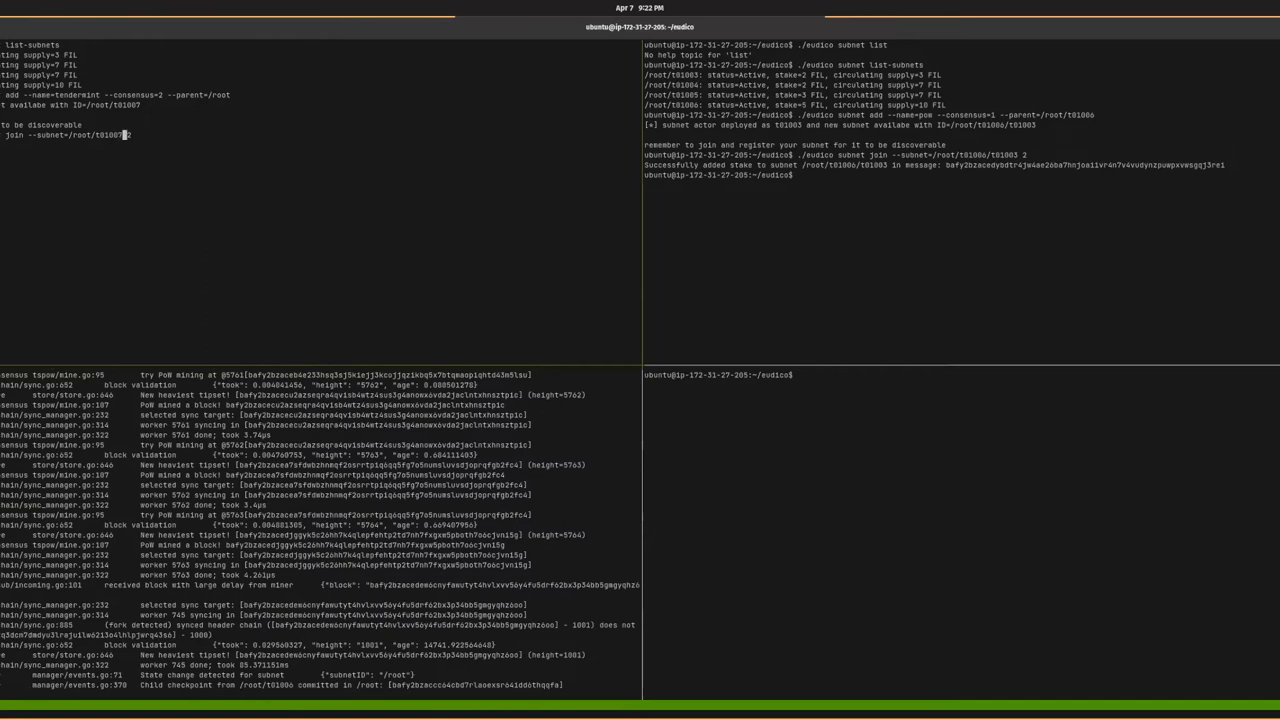
{"action": "scroll", "scroll_direction": "down", "scroll_amount": 3}
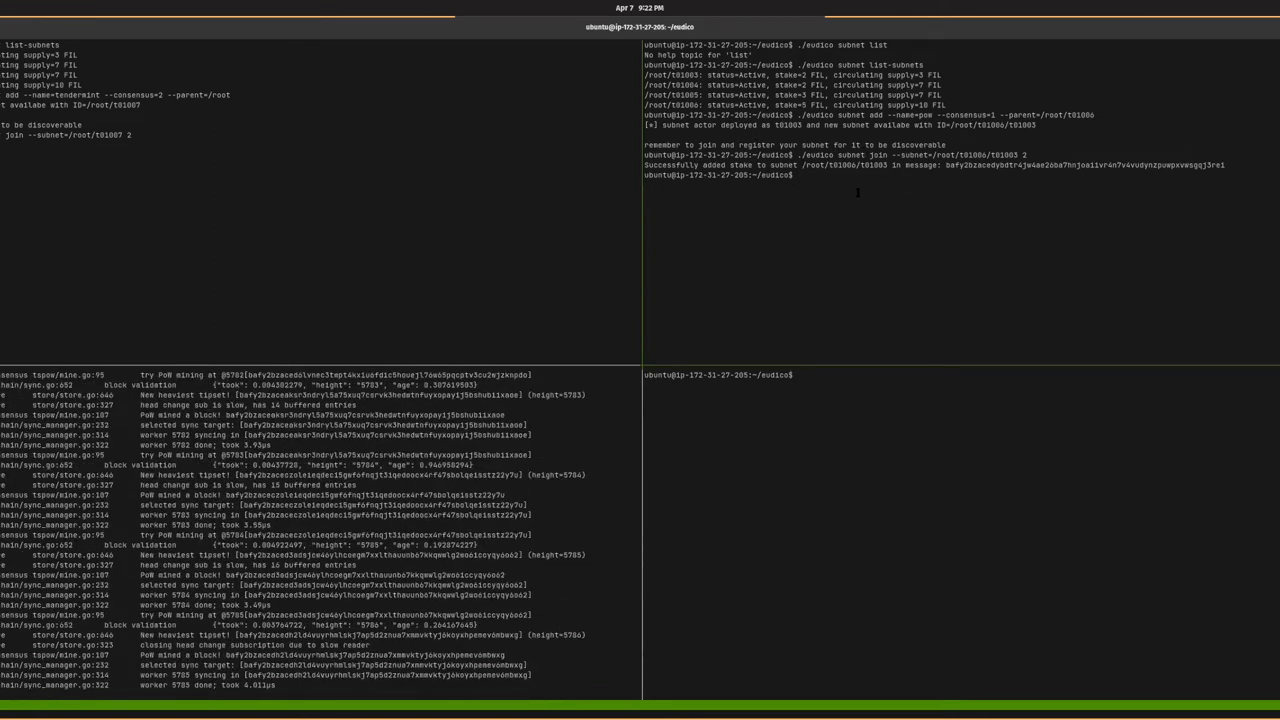
{"action": "key", "text": "ctrl+r"}
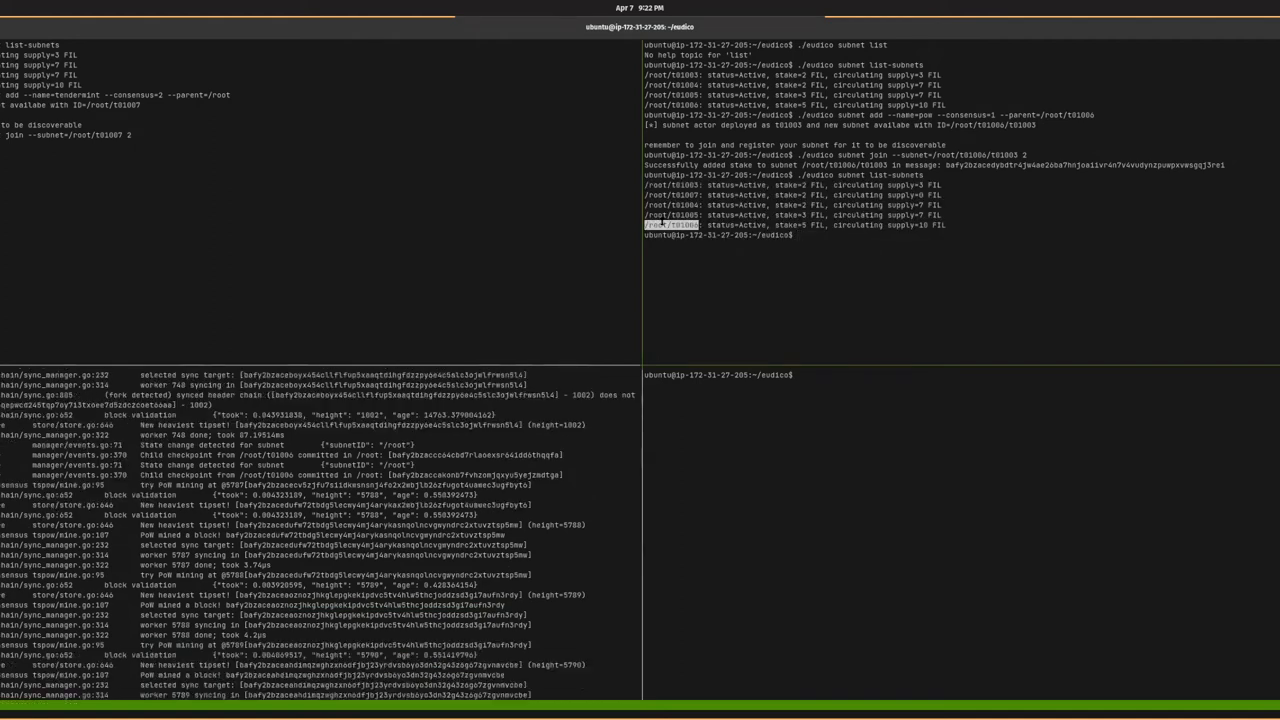
Step: List subnets with status and stake, then start and interrupt list-checkpoints --subnet=/root/t01002
{"action": "type", "text": "./eudico subnet list-subnets --sub"}
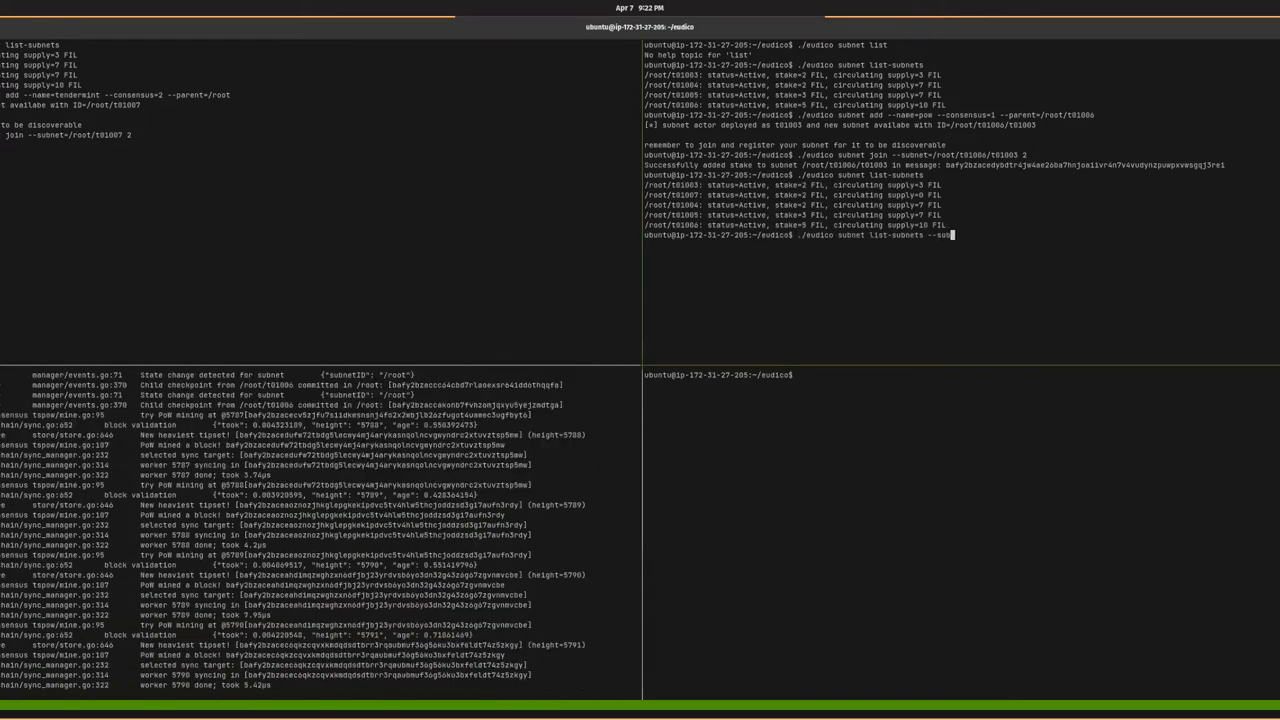
{"action": "type", "text": "--subnet-api=/root/t01006"}
{"action": "left_click", "coordinate": [962, 374]}
{"action": "type", "text": "./eudico subnet checkpoint list-checkpoints --subnet=/root/t01006"}
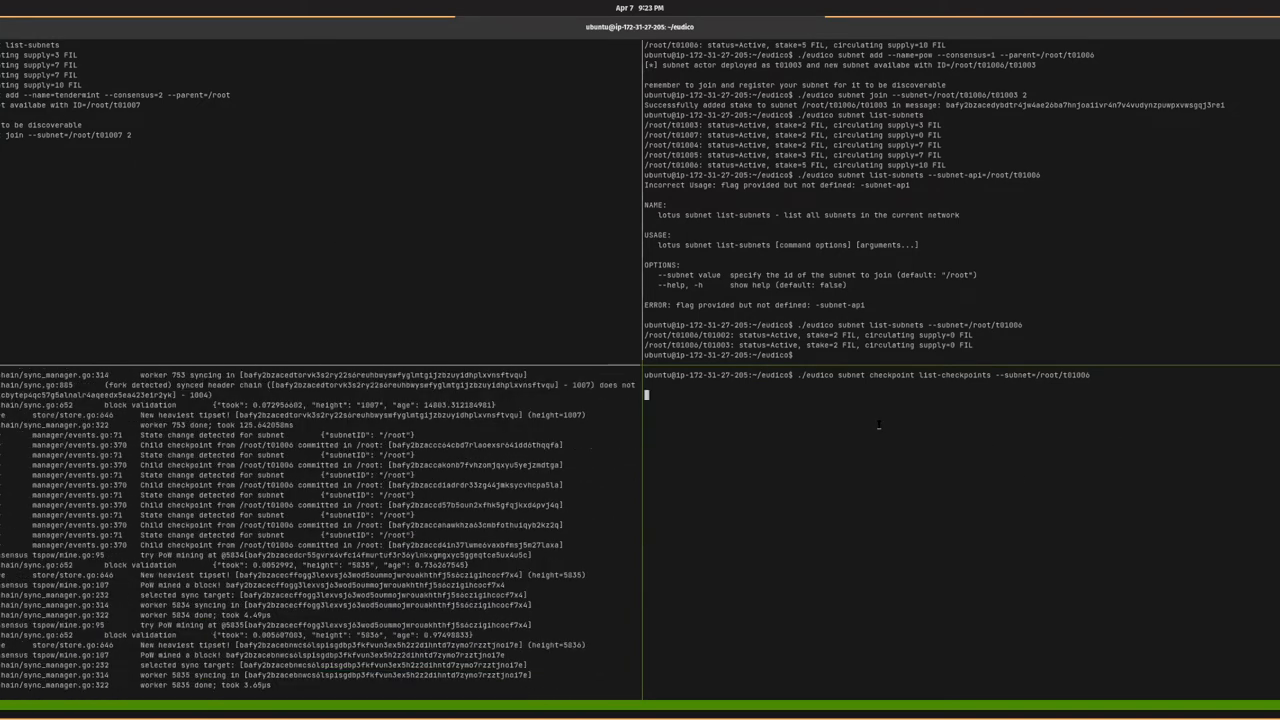
{"action": "key", "text": "ctrl+c"}
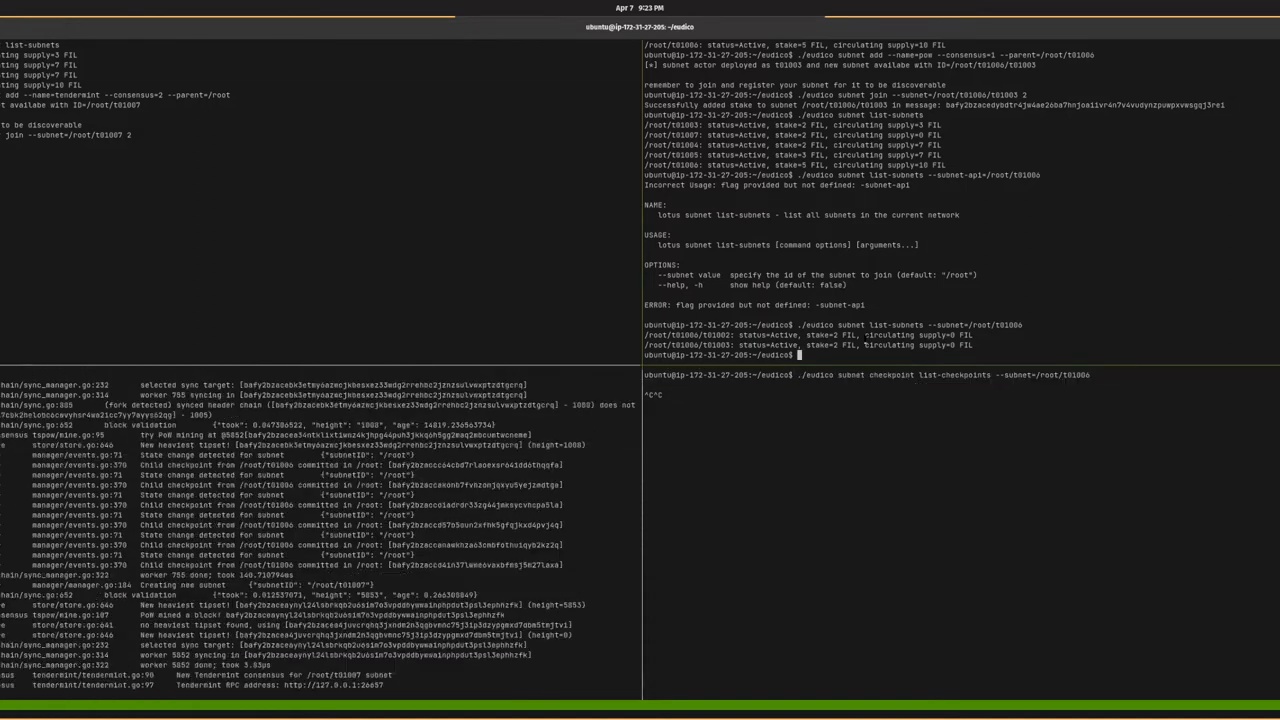
{"action": "type", "text": "./eudico subnet checkpoint list-checkpoints --subnet=/root/t01006"}
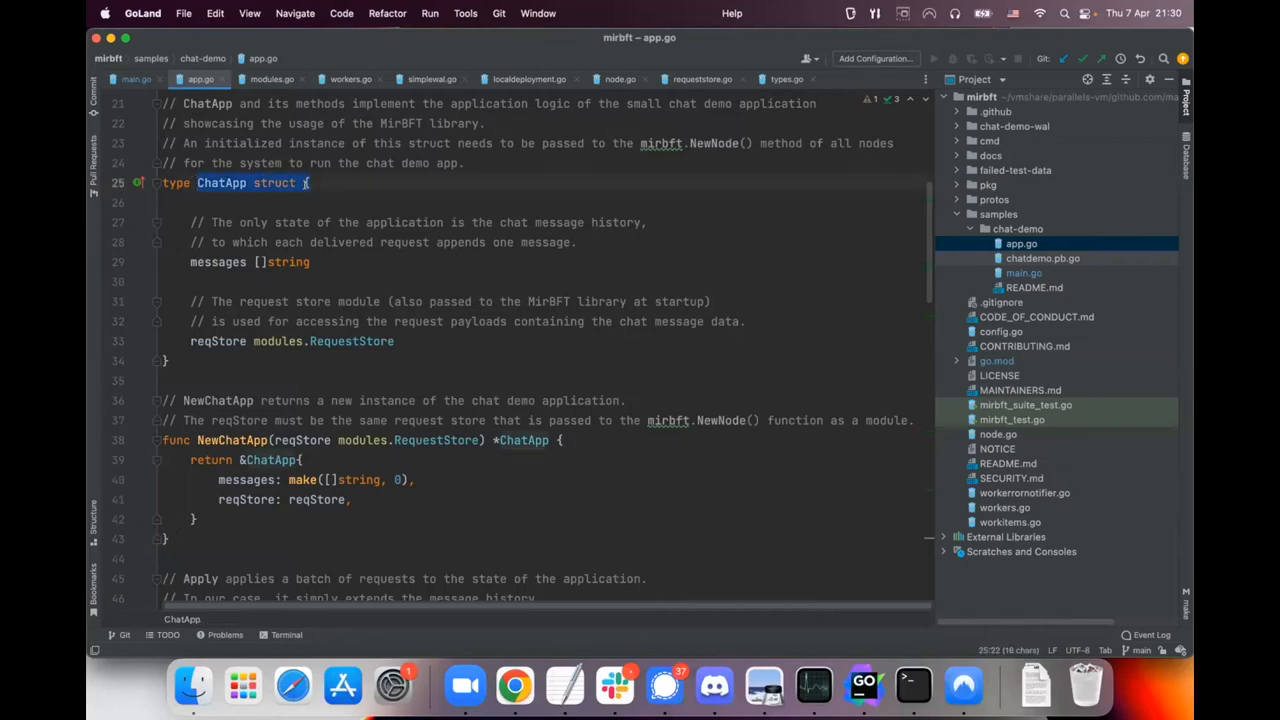
{"action": "left_click", "coordinate": [282, 222]}
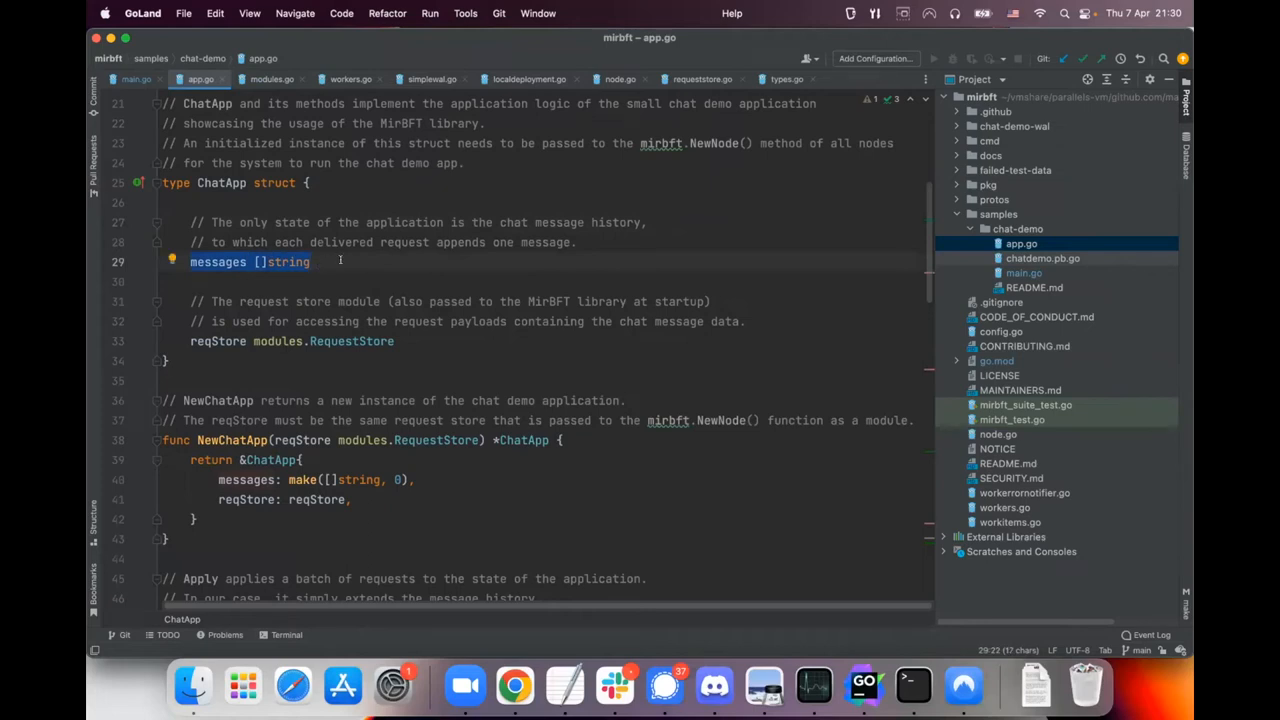
{"action": "left_click", "coordinate": [312, 260]}
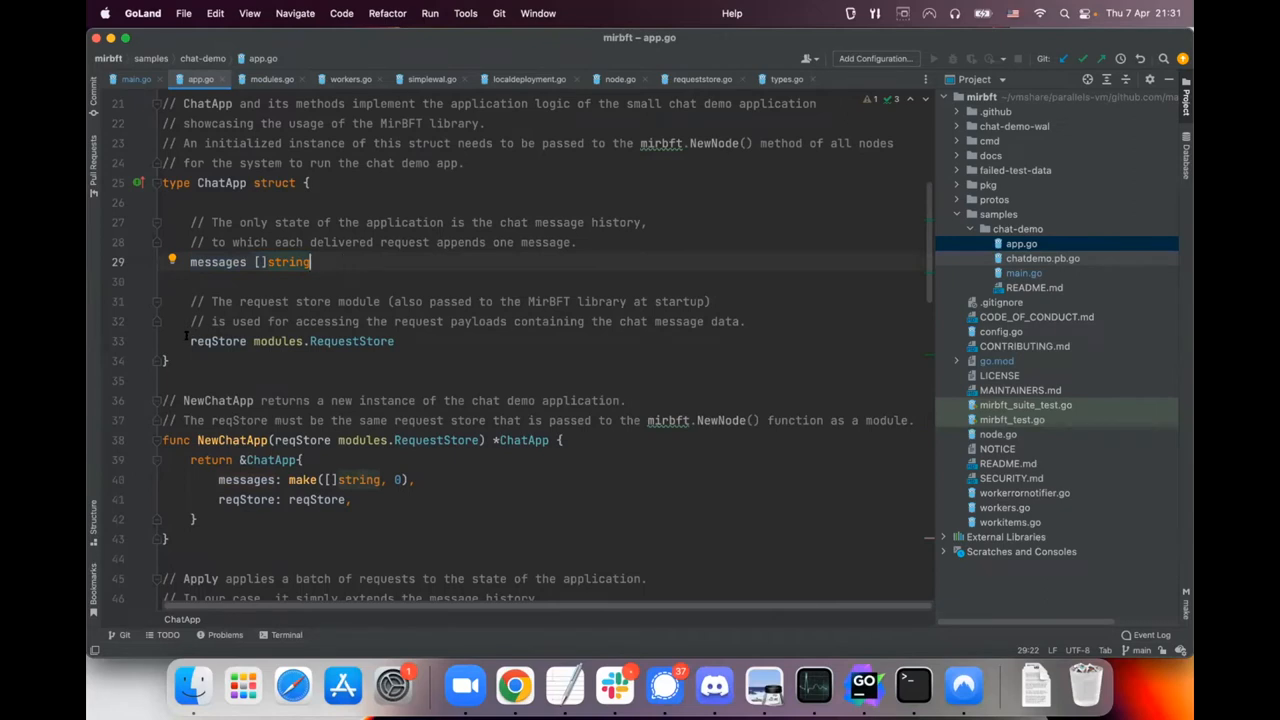
{"action": "double_click", "coordinate": [216, 340]}
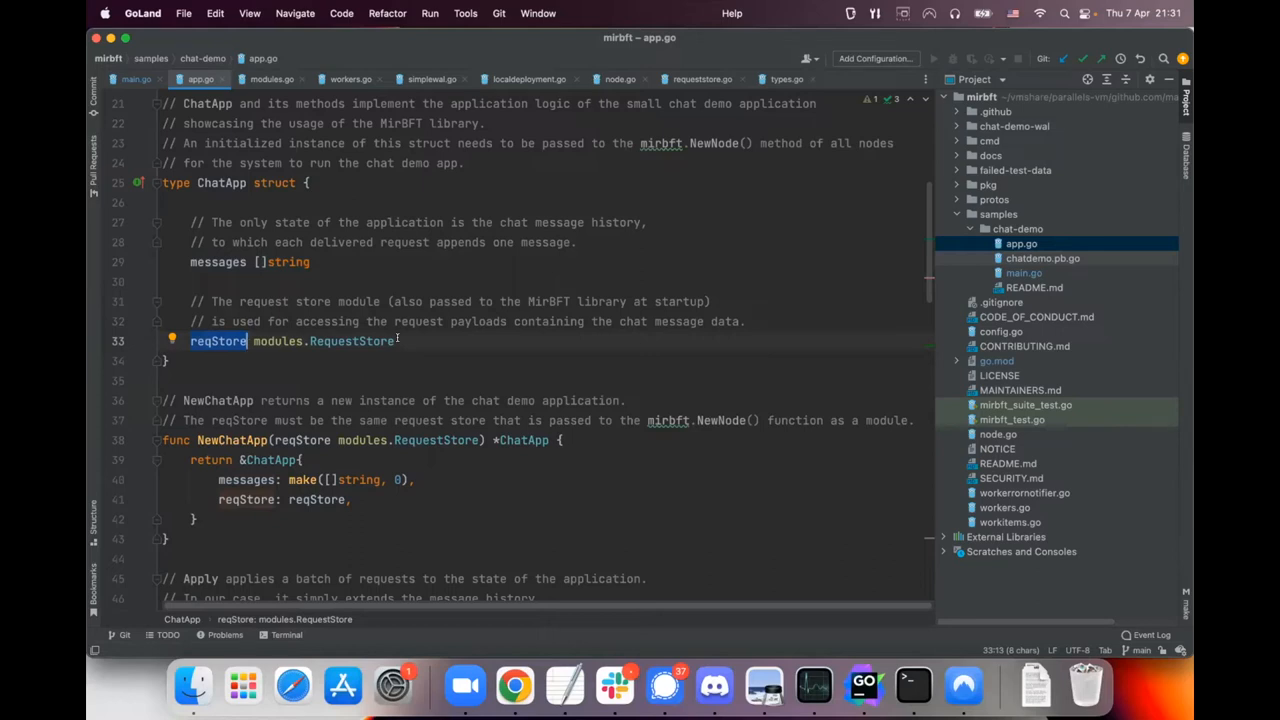
{"action": "scroll", "scroll_direction": "down", "scroll_amount": 3}
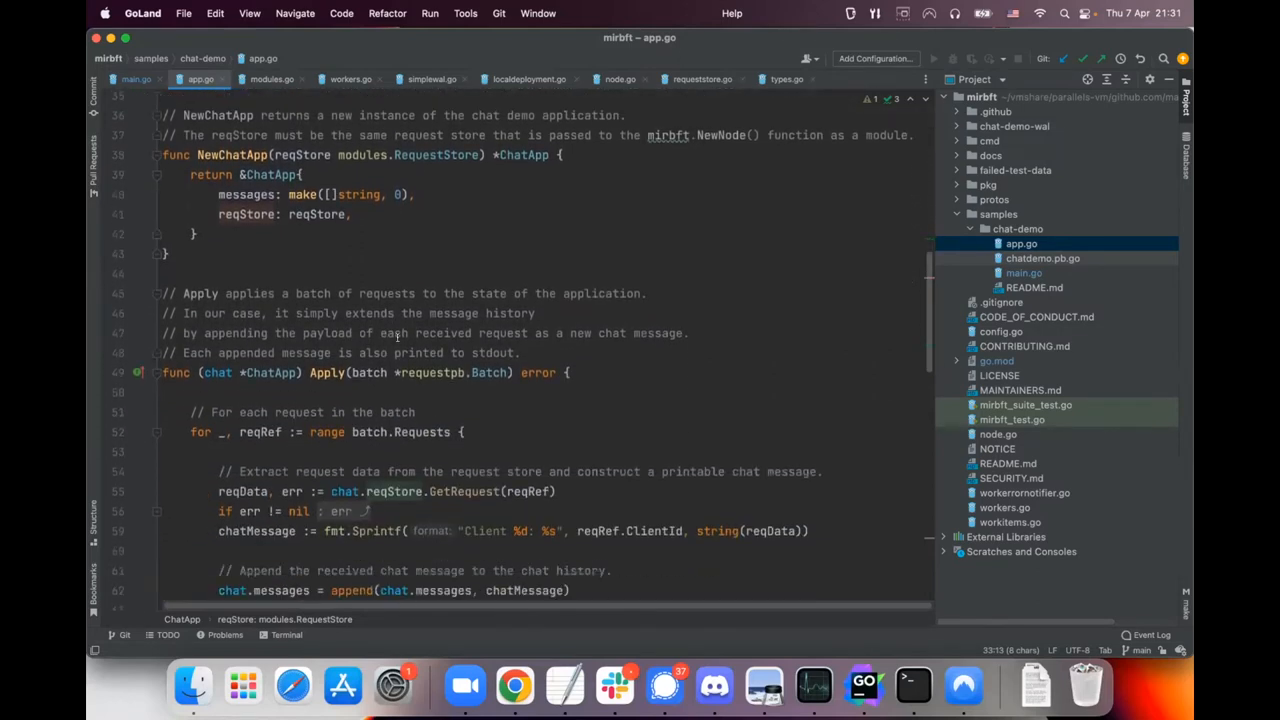
{"action": "scroll", "scroll_direction": "down", "scroll_amount": 3}
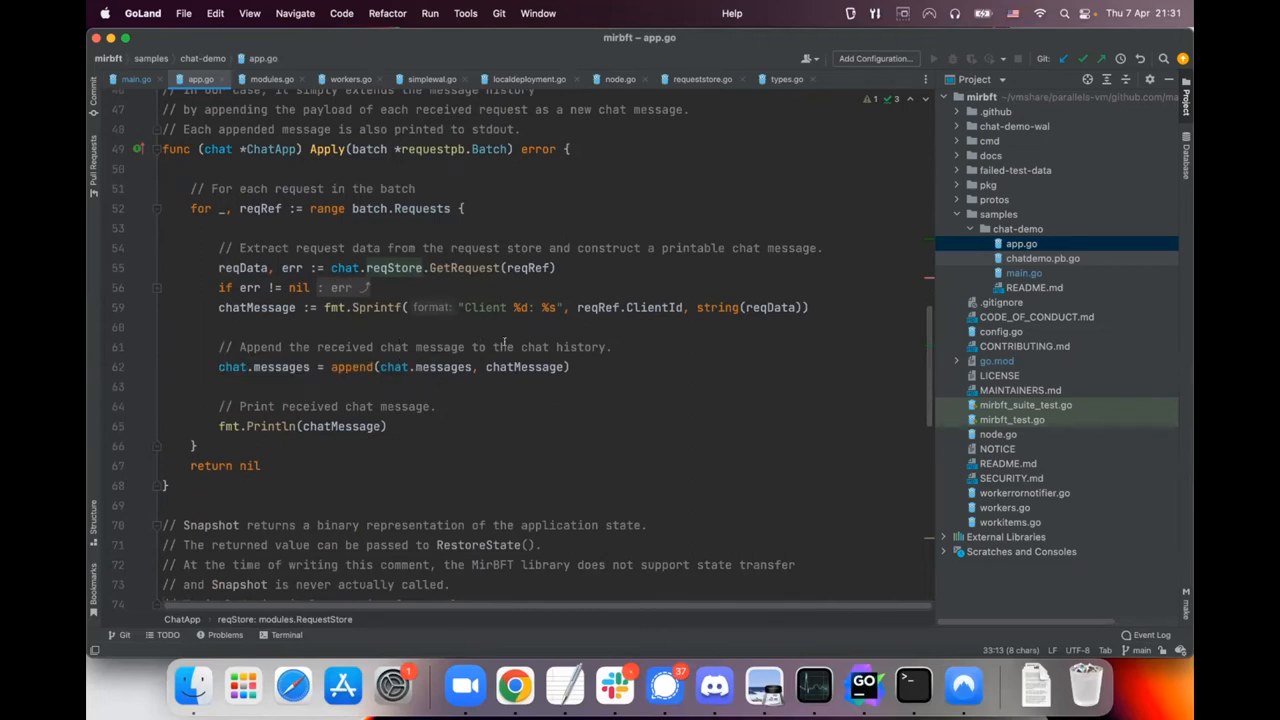
{"action": "mouse_move", "coordinate": [520, 368]}
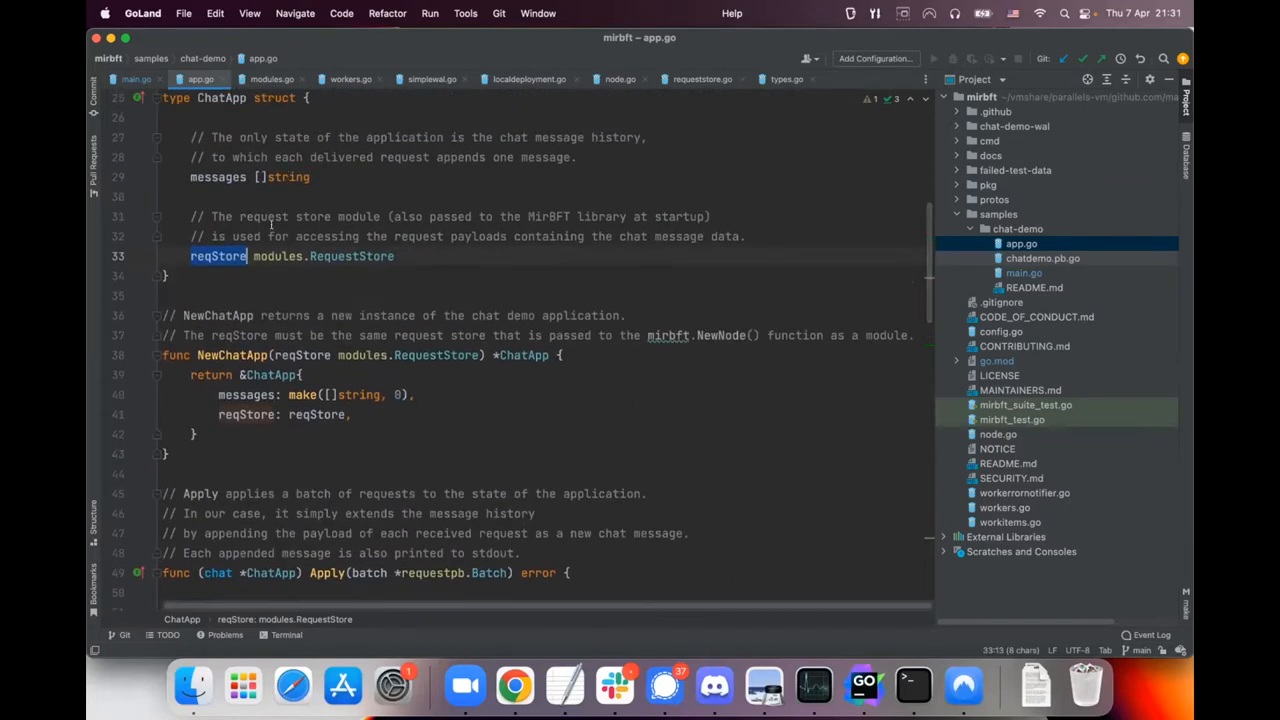
{"action": "scroll", "scroll_direction": "down", "scroll_amount": 3}
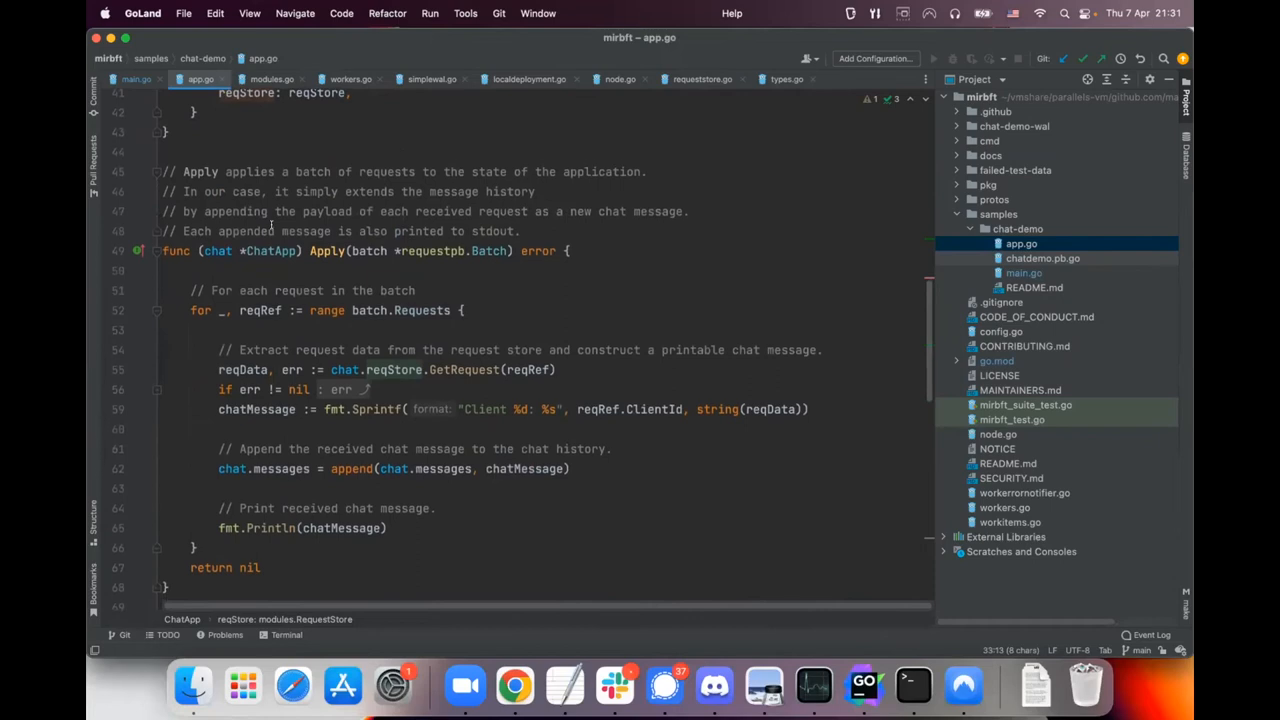
{"action": "scroll", "scroll_direction": "down", "scroll_amount": 3}
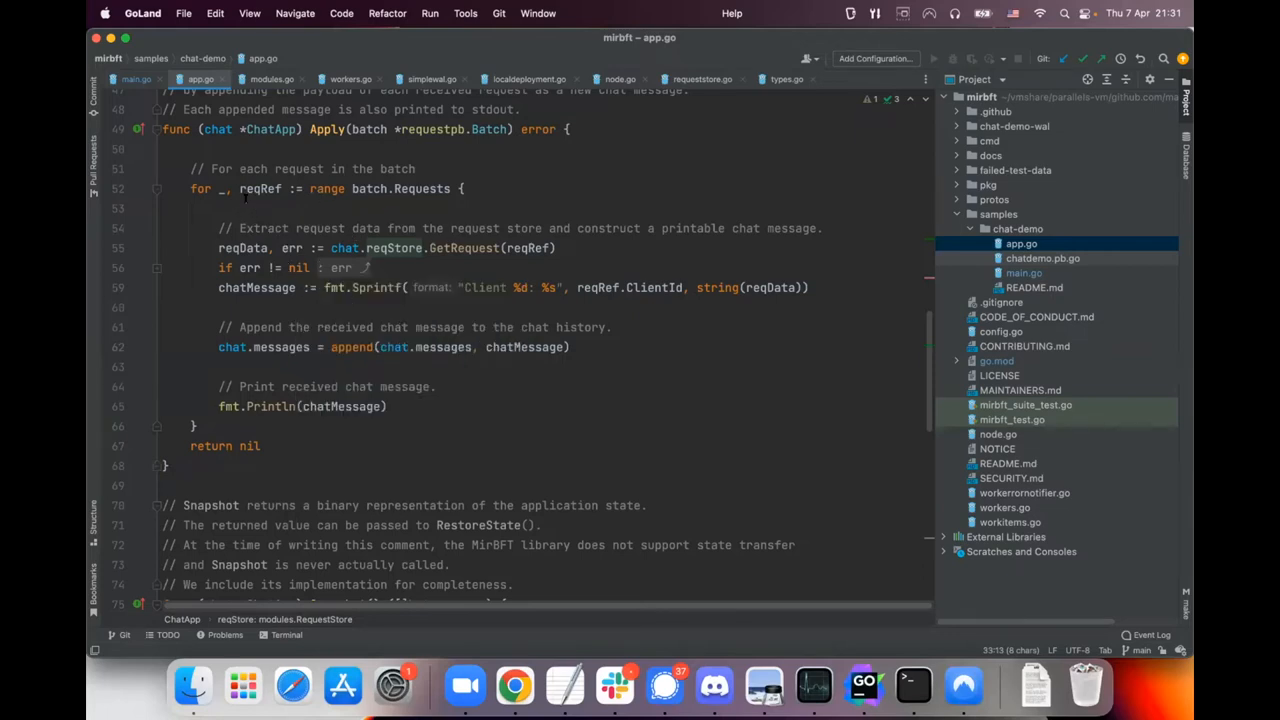
{"action": "double_click", "coordinate": [404, 188]}
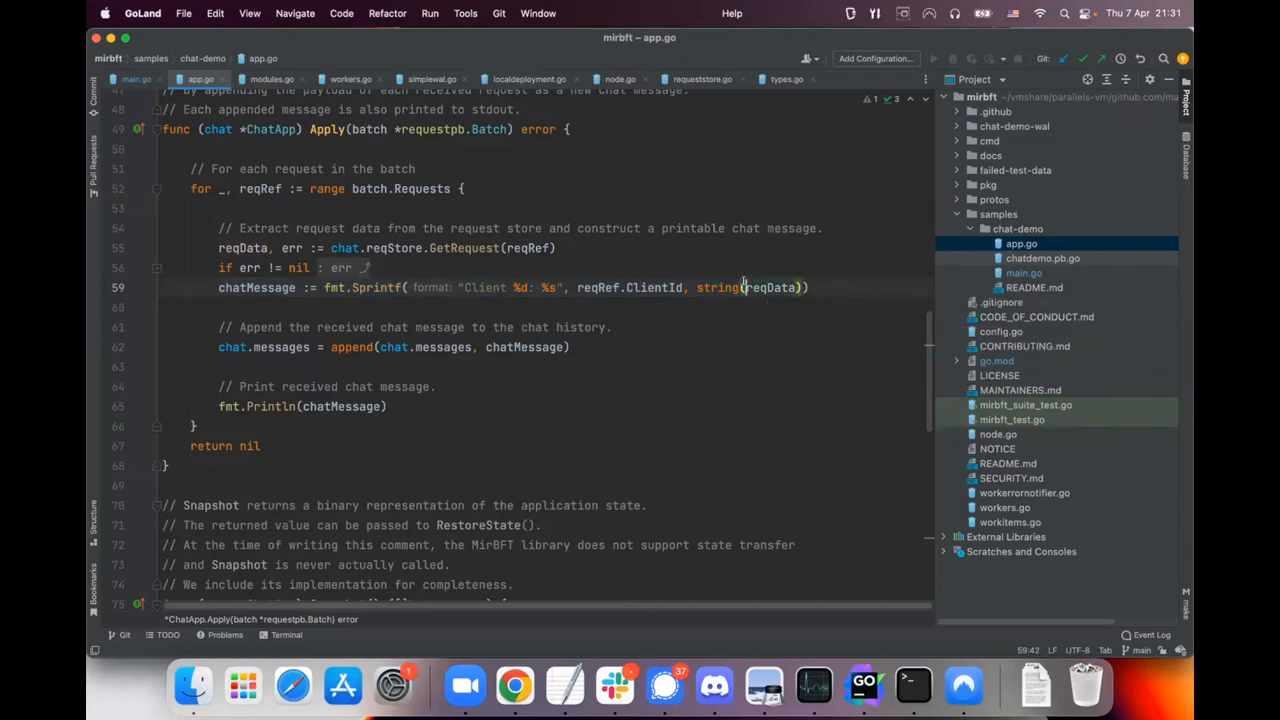
{"action": "double_click", "coordinate": [764, 288]}
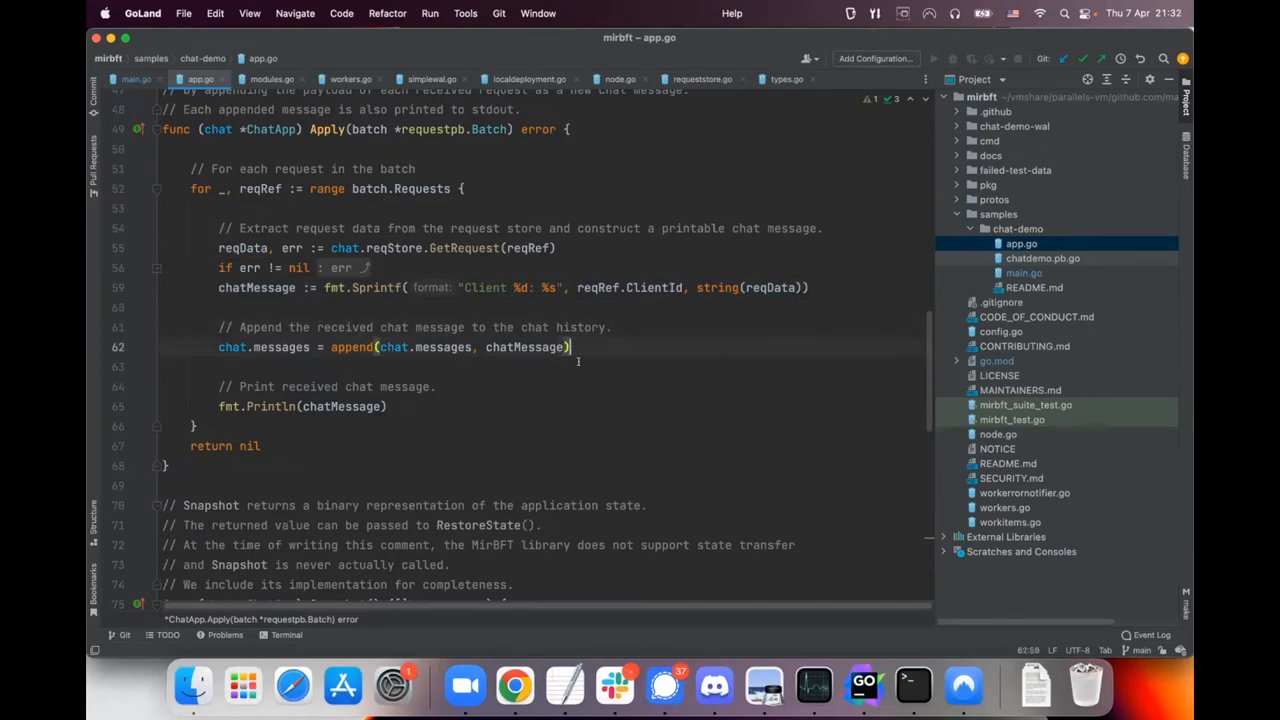
Step: Scroll past Snapshot and RestoreState in app.go before moving to main.go
{"action": "scroll", "scroll_direction": "down", "scroll_amount": 3}
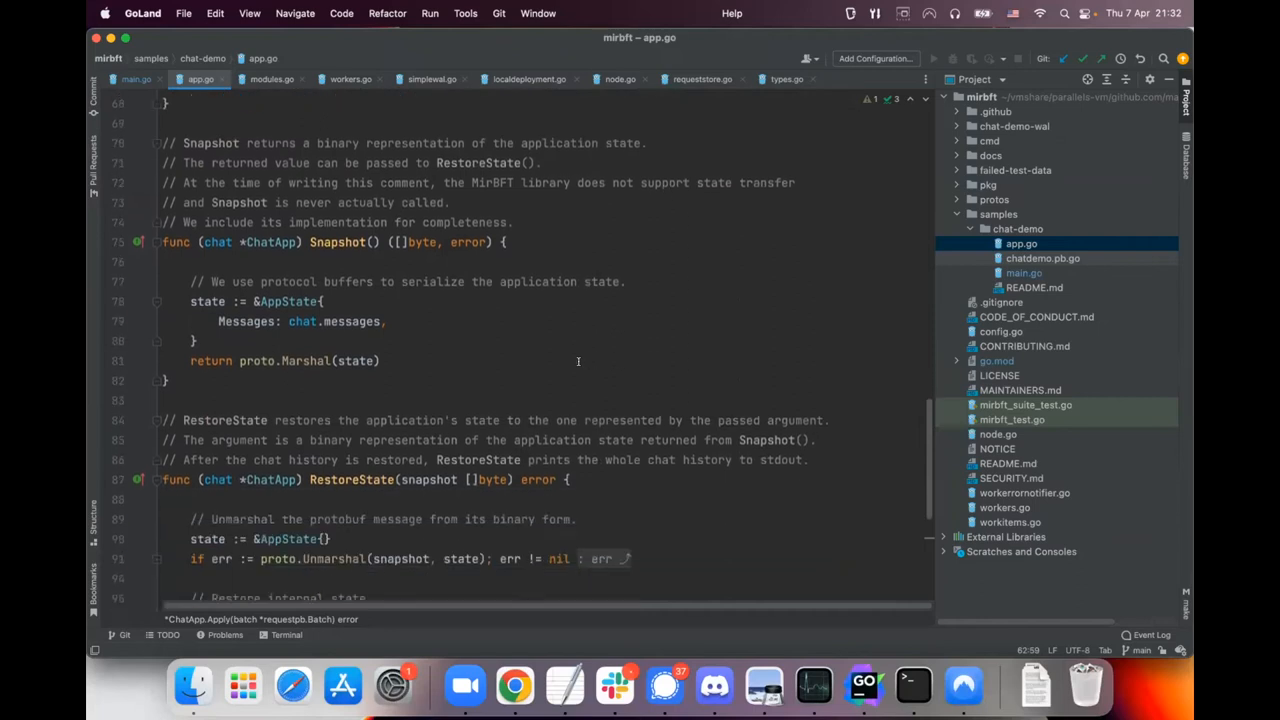
{"action": "scroll", "scroll_direction": "down", "scroll_amount": 3}
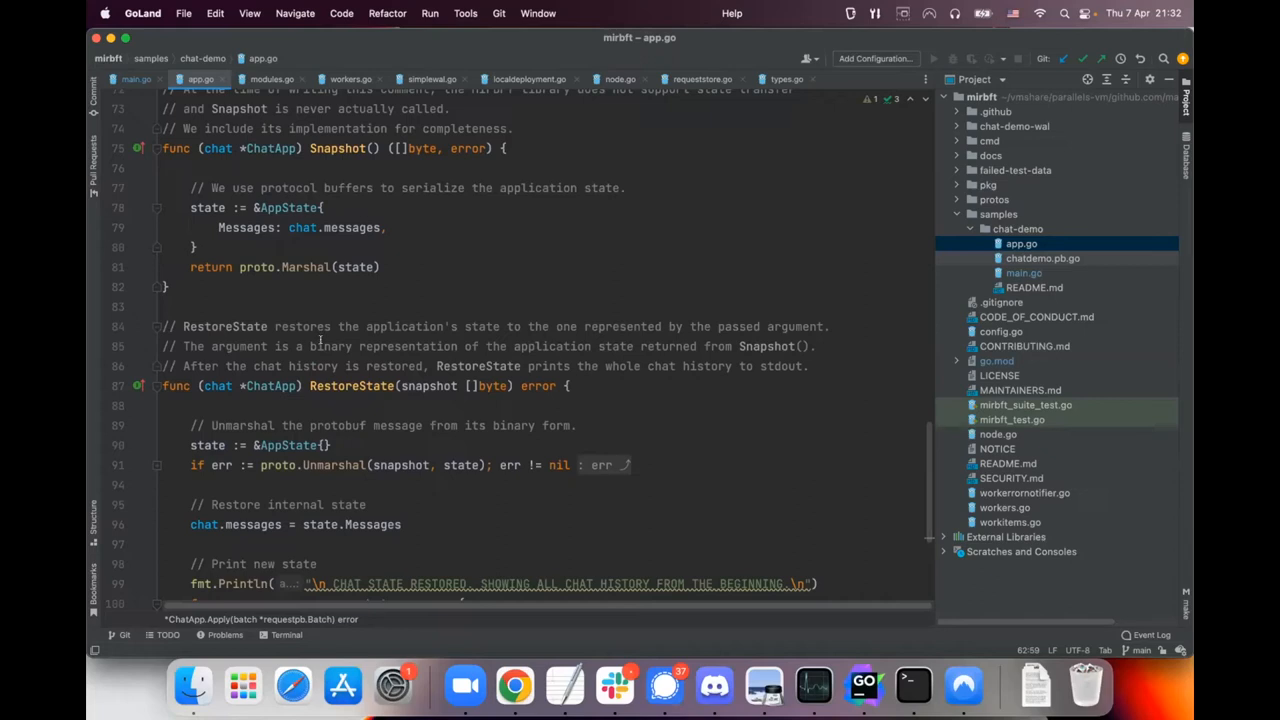
{"action": "scroll", "scroll_direction": "down", "scroll_amount": 3}
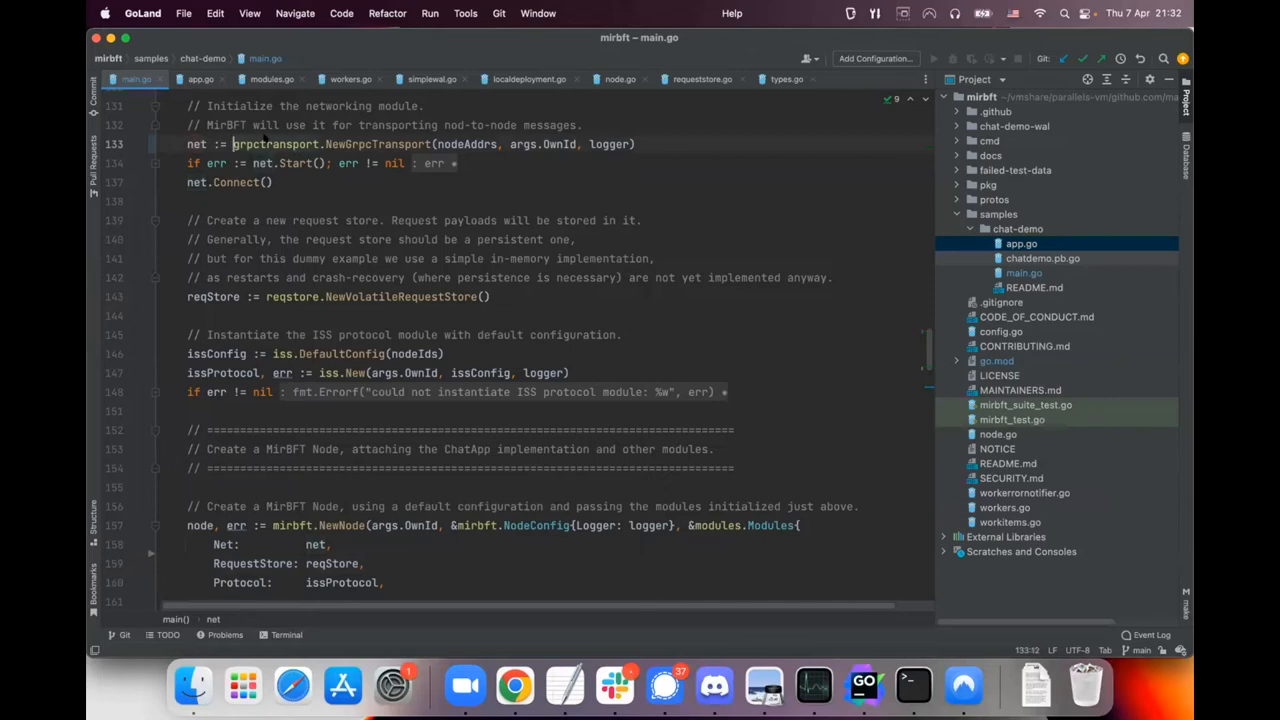
{"action": "left_click_drag", "start_coordinate": [234, 144], "coordinate": [636, 144]}
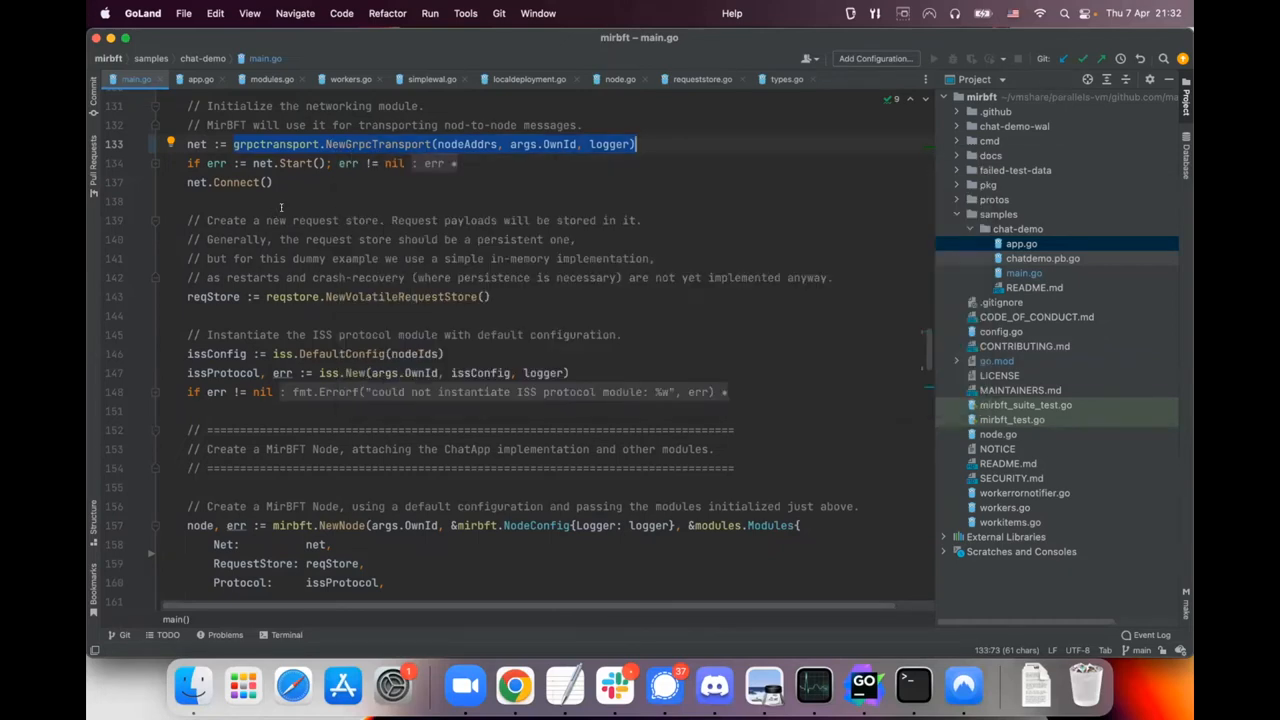
{"action": "mouse_move", "coordinate": [376, 176]}
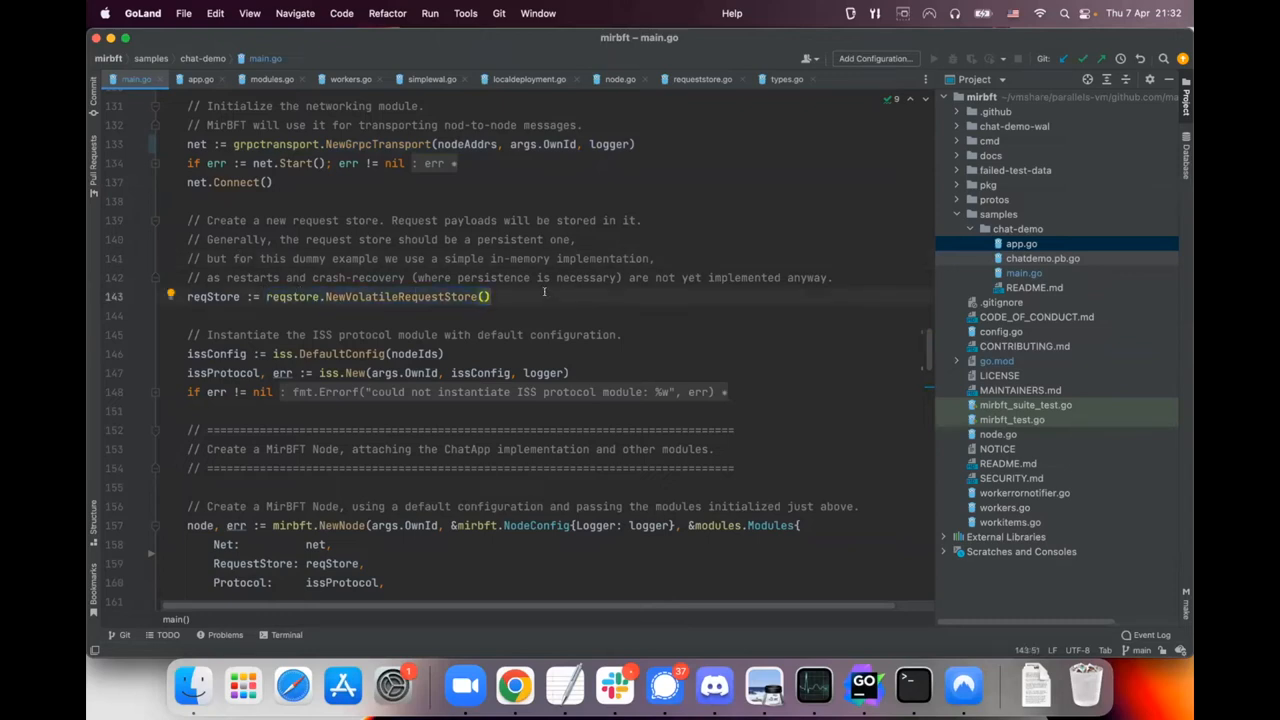
{"action": "scroll", "scroll_direction": "down", "scroll_amount": 3}
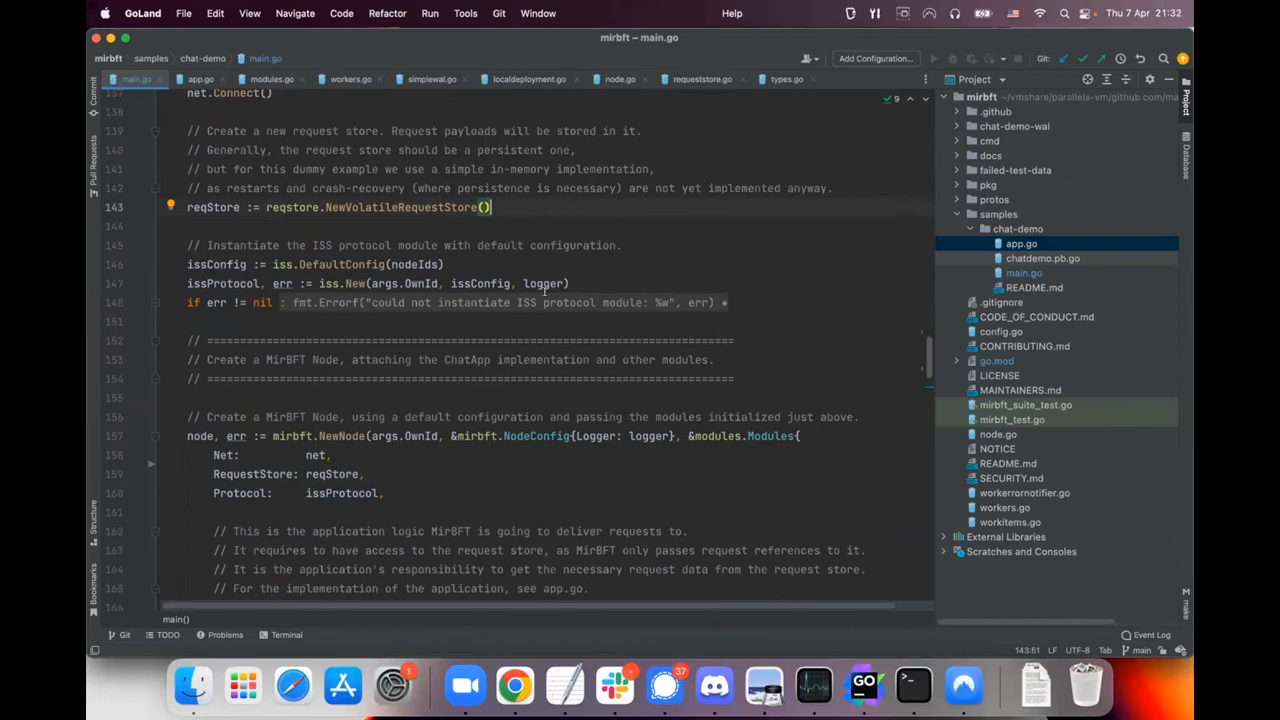
{"action": "scroll", "scroll_direction": "down", "scroll_amount": 3}
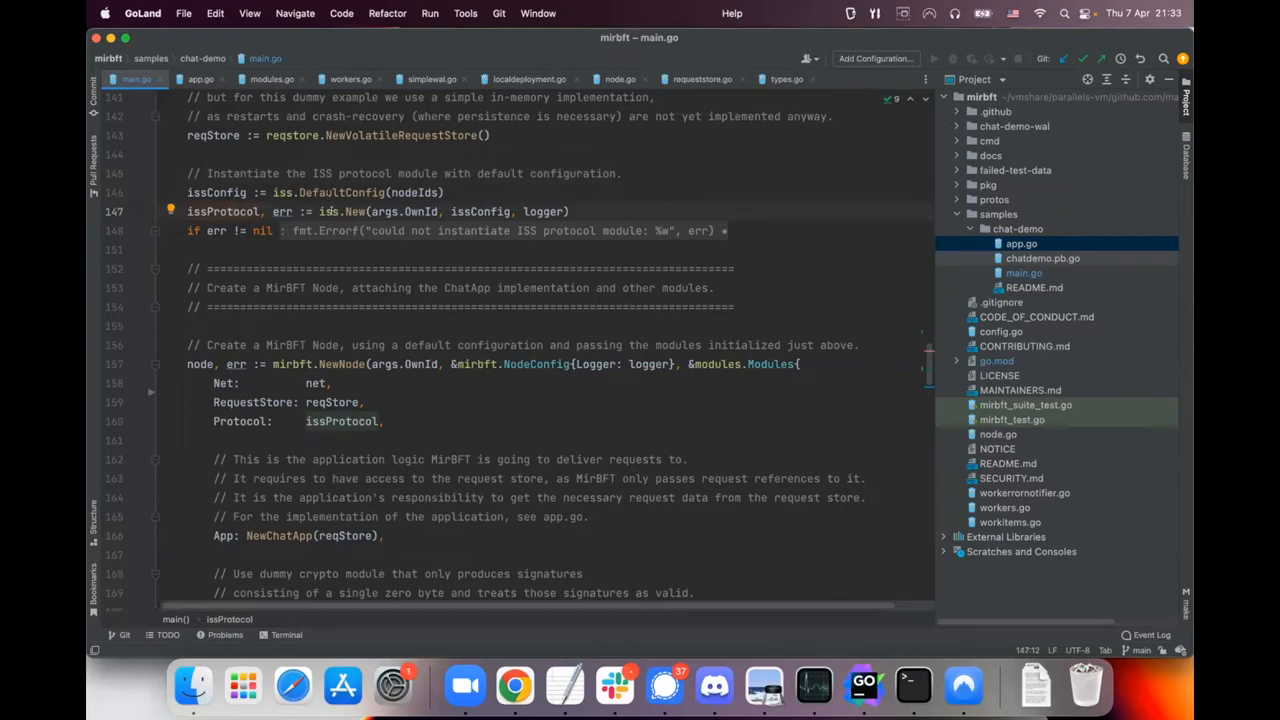
{"action": "scroll", "scroll_direction": "down", "scroll_amount": 3}
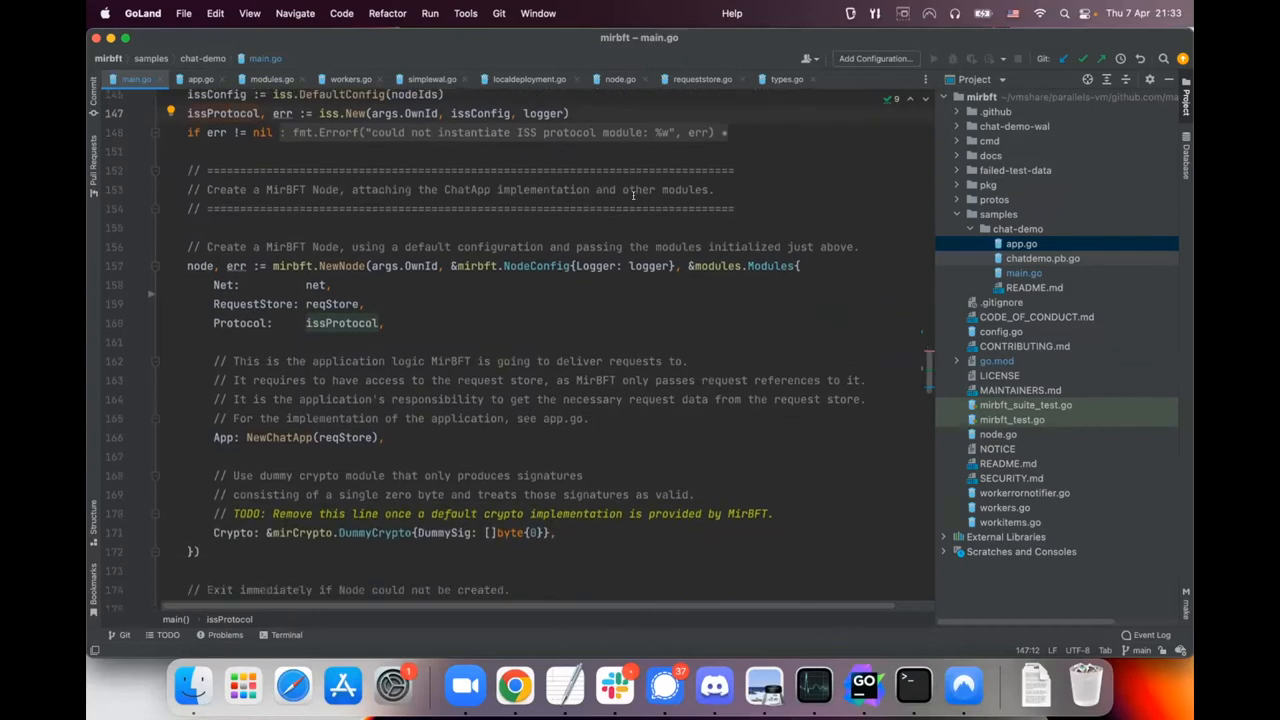
{"action": "scroll", "scroll_direction": "down", "scroll_amount": 3}
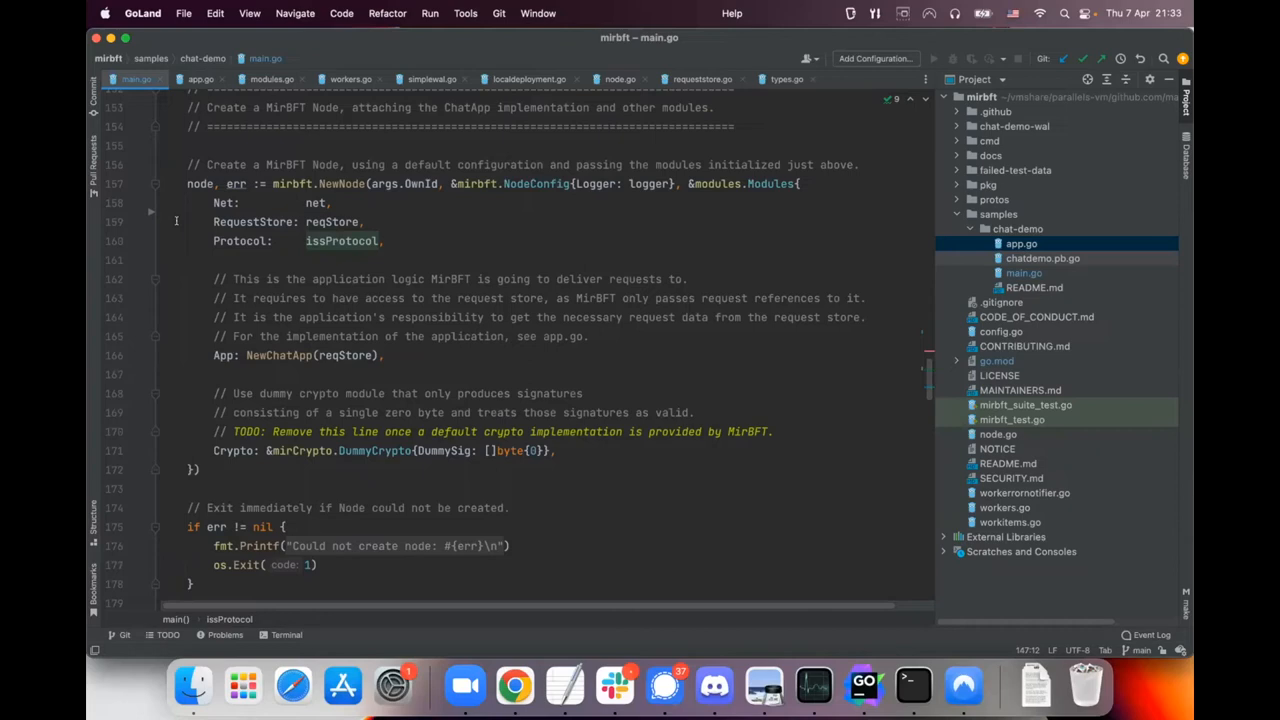
{"action": "left_click", "coordinate": [336, 184]}
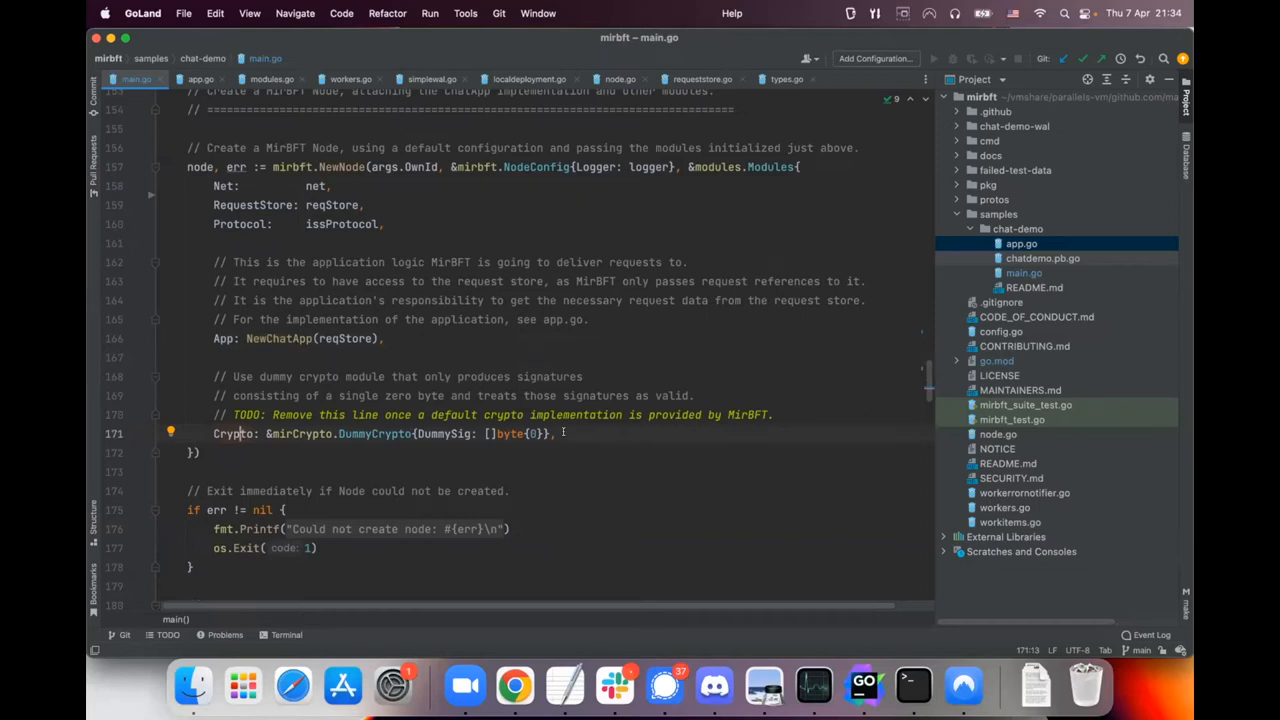
{"action": "scroll", "scroll_direction": "down", "scroll_amount": 3}
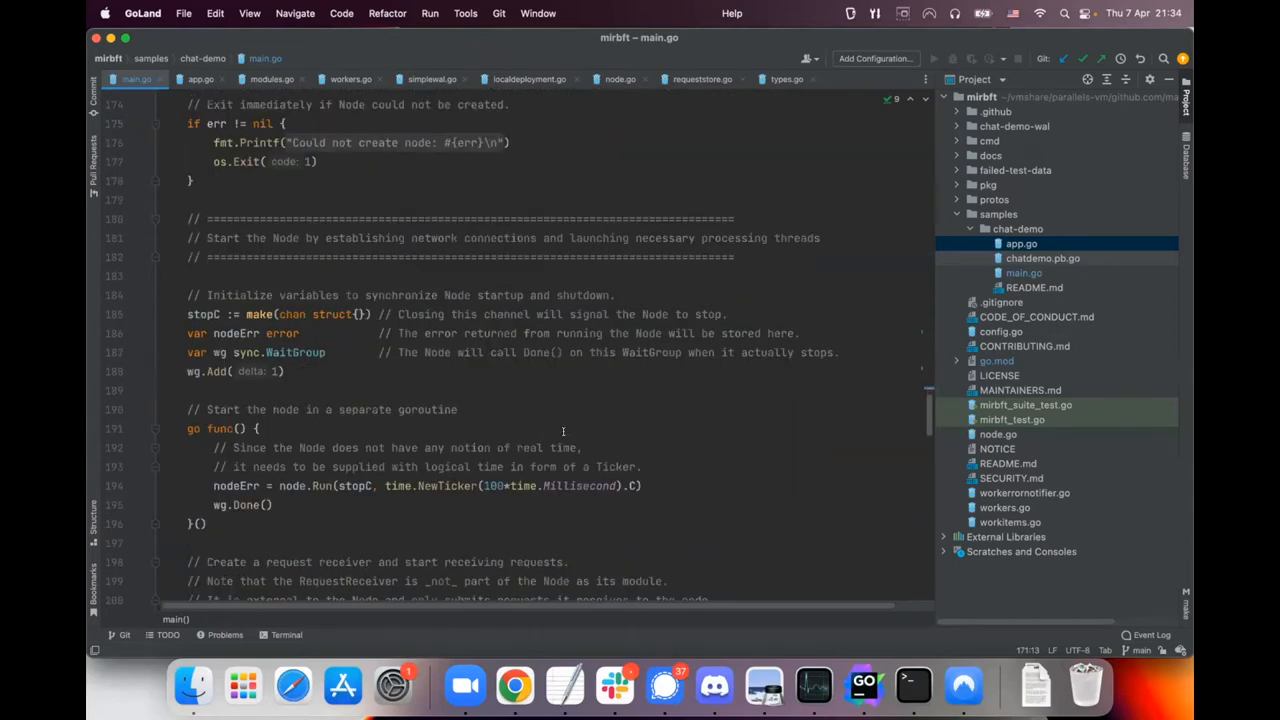
{"action": "scroll", "scroll_direction": "down", "scroll_amount": 3}
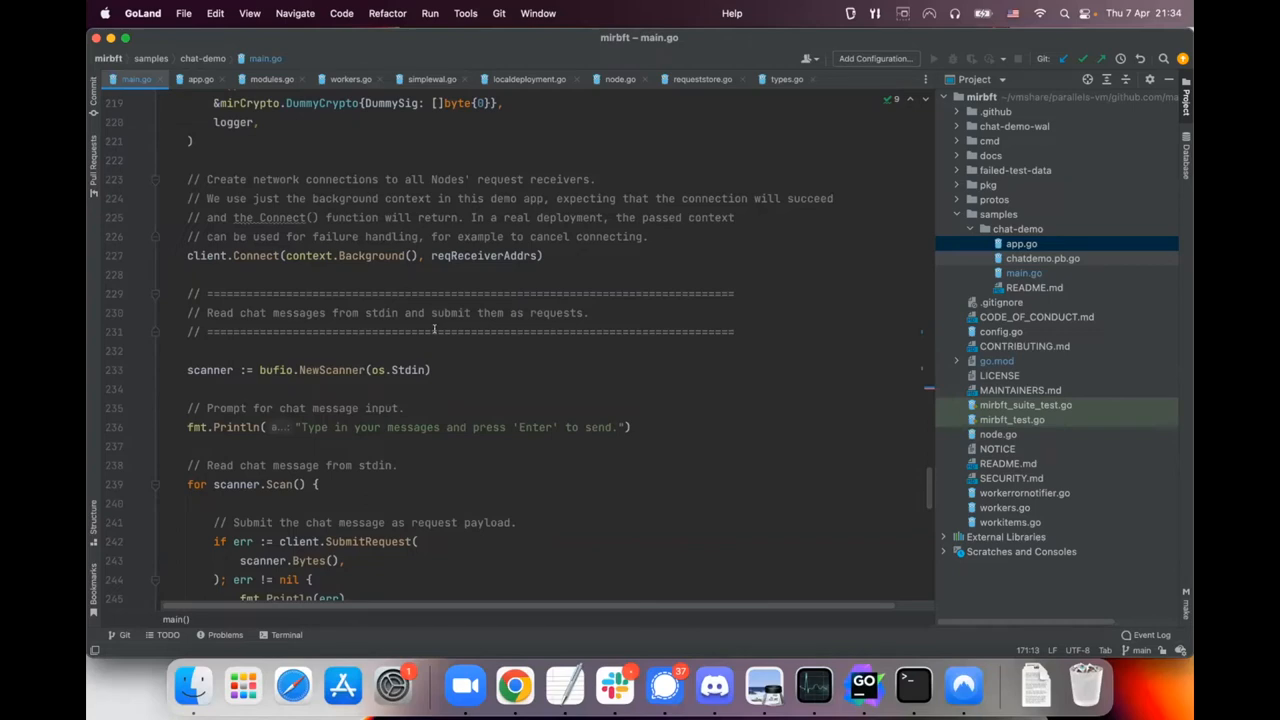
{"action": "scroll", "scroll_direction": "down", "scroll_amount": 3}
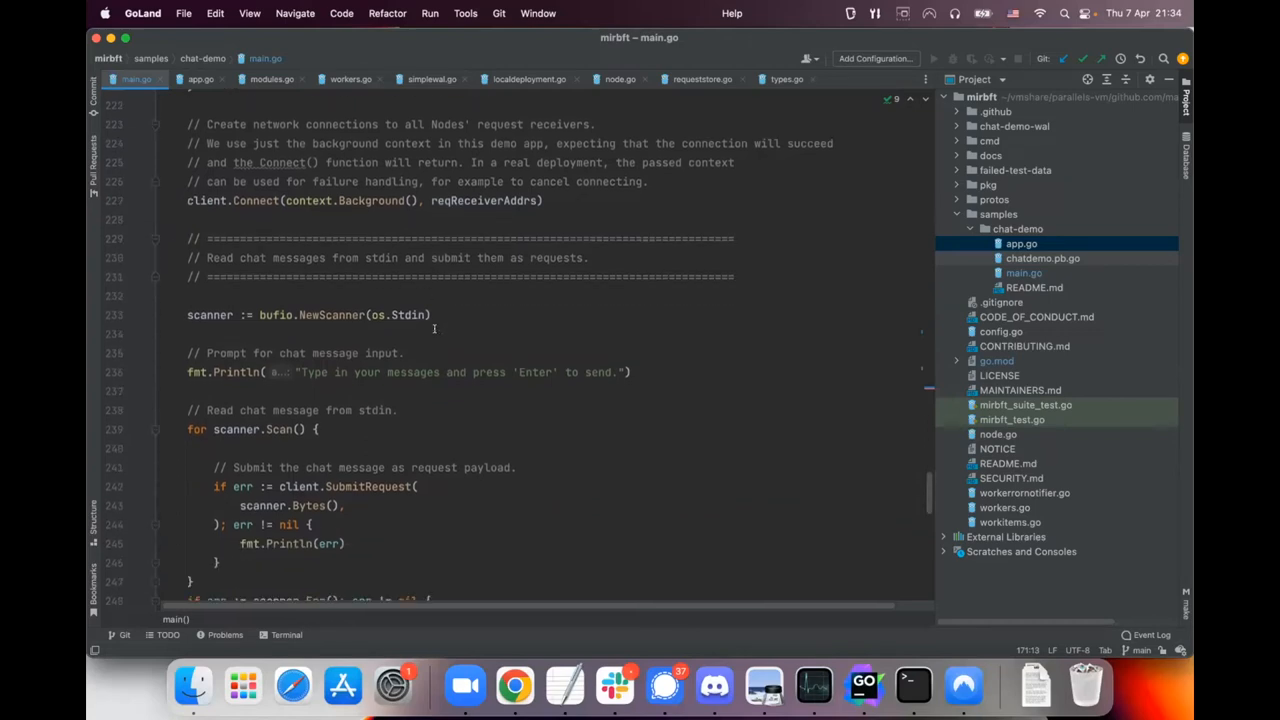
{"action": "mouse_move", "coordinate": [316, 328]}
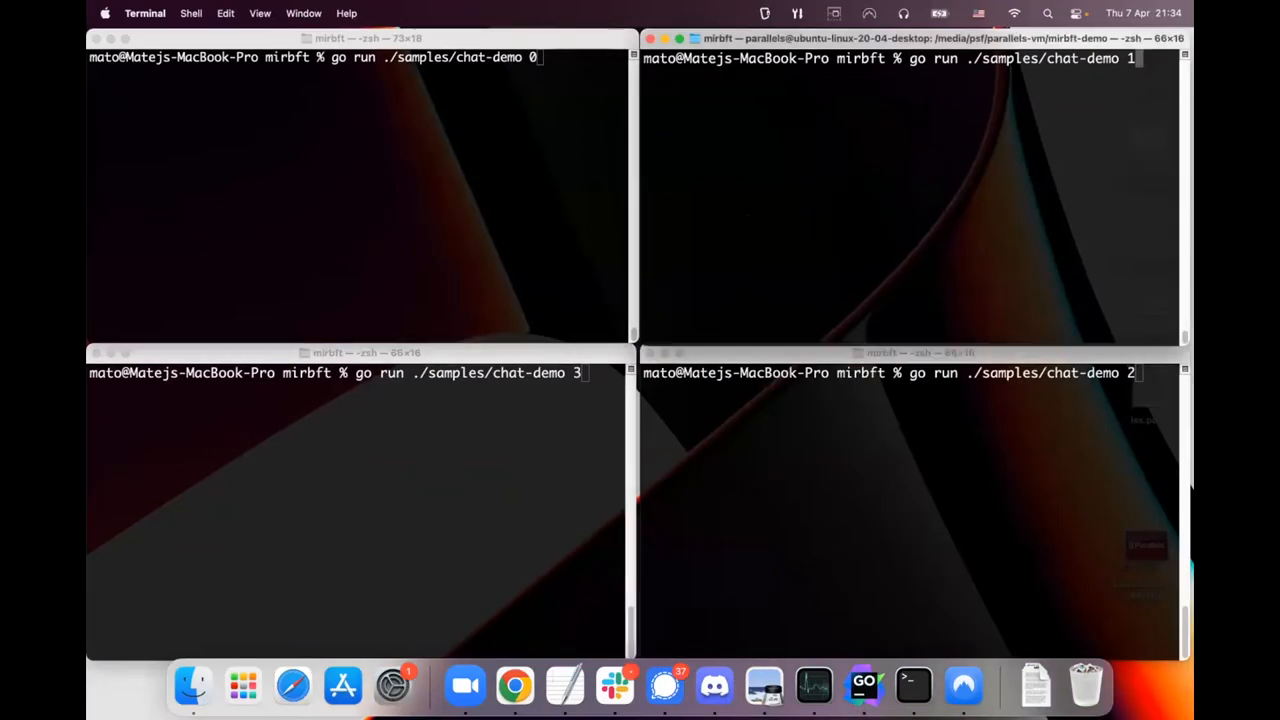
{"action": "left_click", "coordinate": [360, 352]}
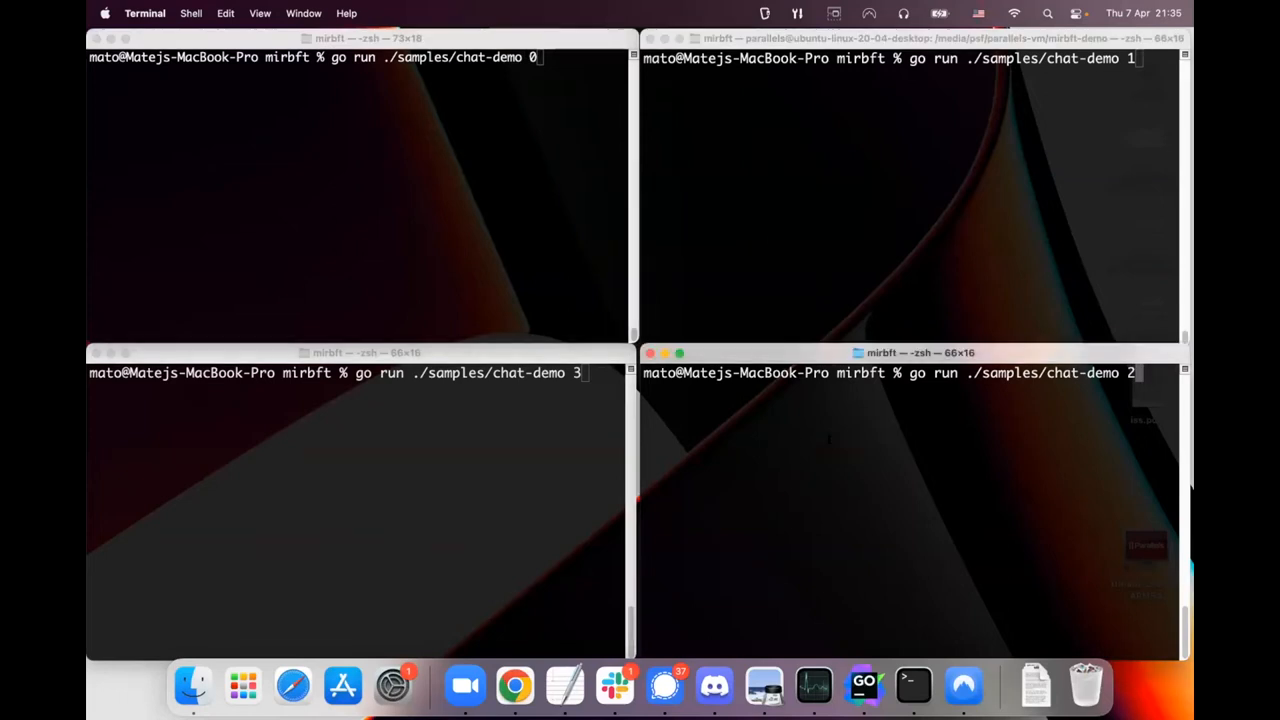
{"action": "left_click", "coordinate": [456, 490]}
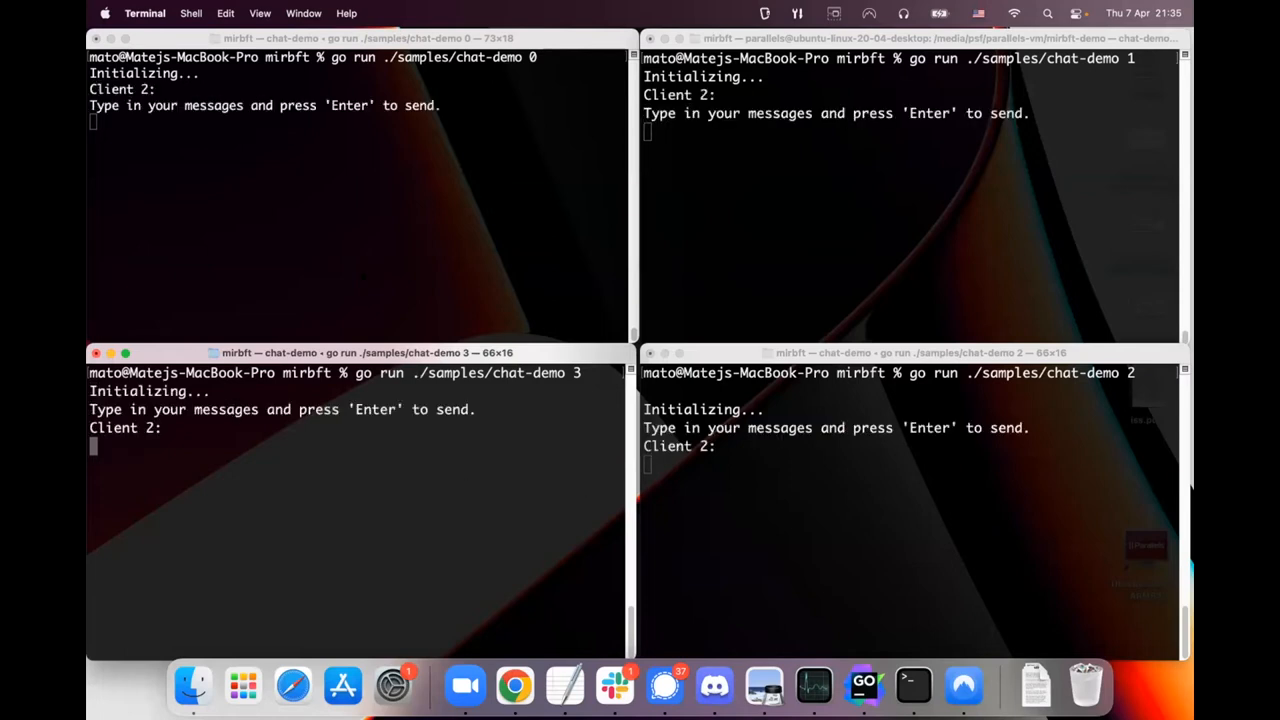
Step: Send 'Hello' from client 0 so it appears as 'Client 0: Hello' in all four chat windows
{"action": "left_click", "coordinate": [890, 372]}
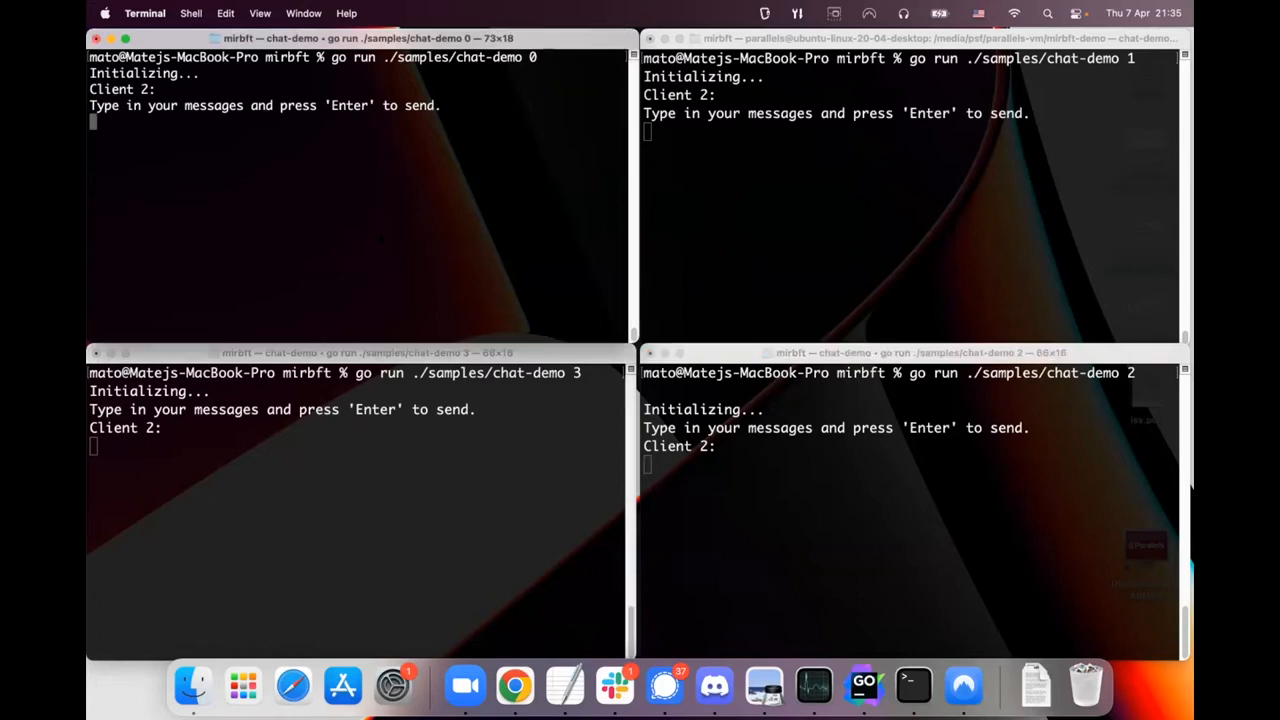
{"action": "type", "text": "He"}
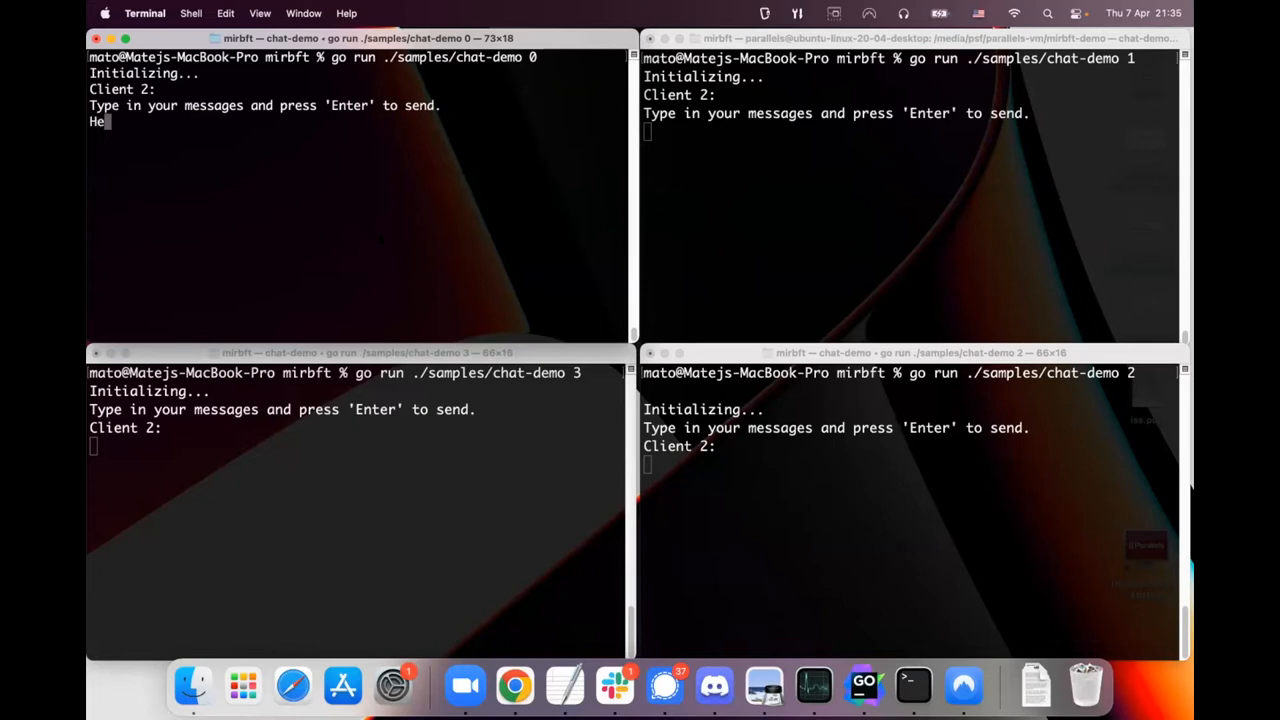
{"action": "key", "text": "Enter"}
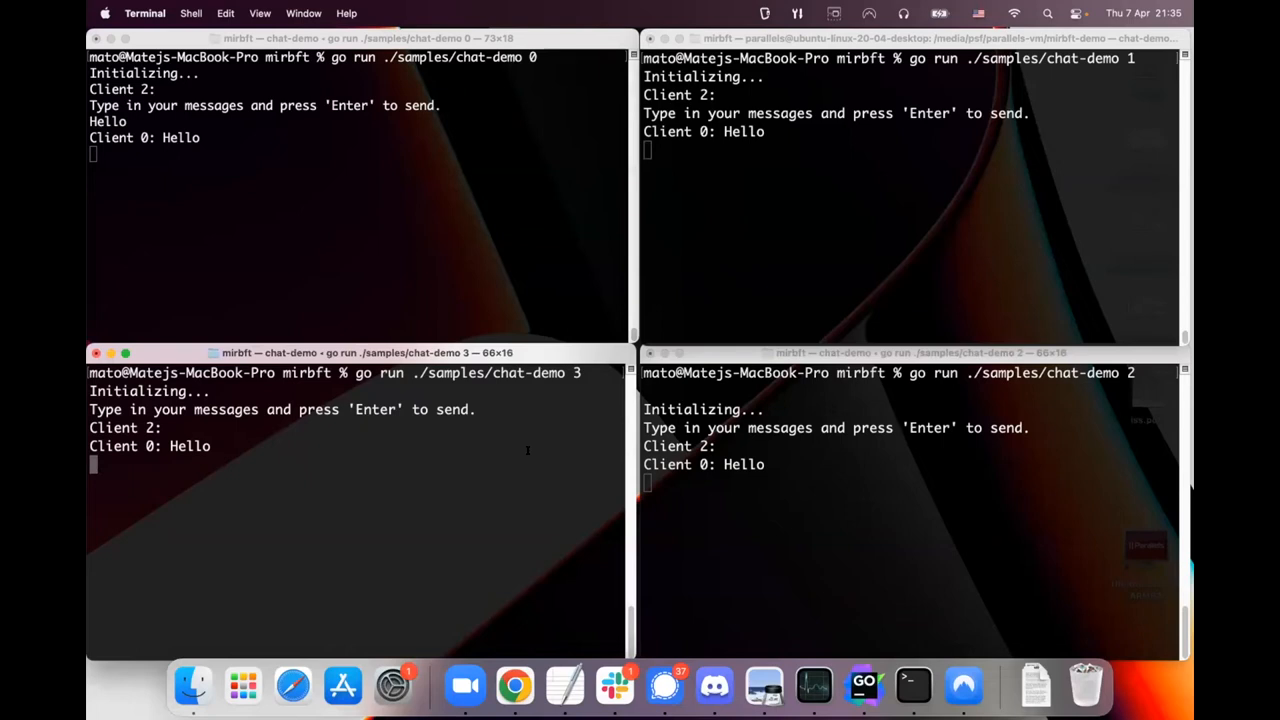
{"action": "mouse_move", "coordinate": [300, 478]}
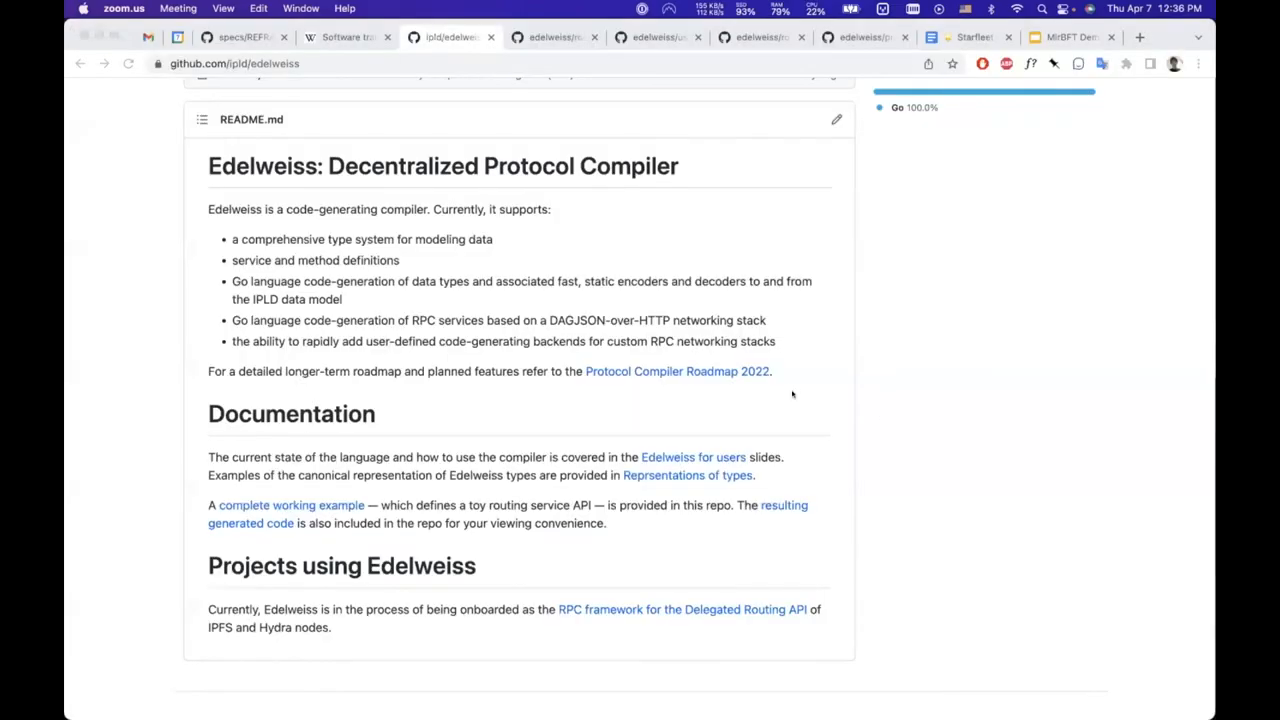
{"action": "mouse_move", "coordinate": [824, 294]}
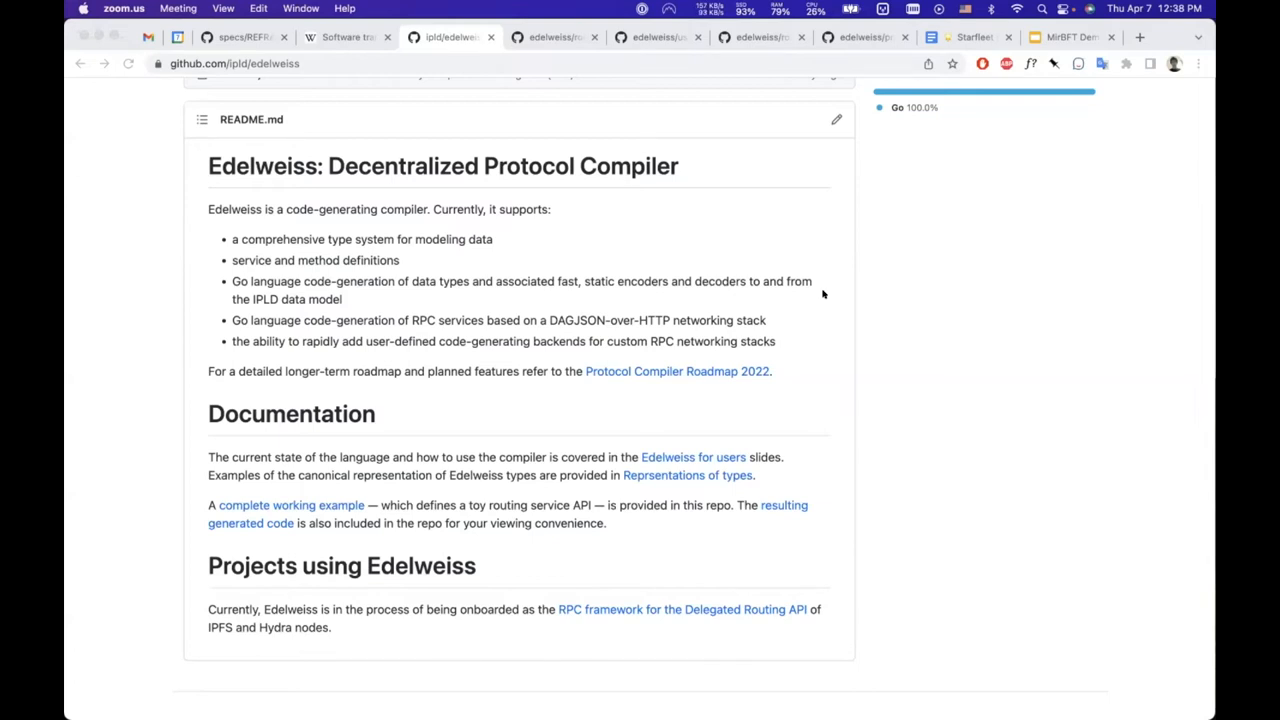
{"action": "mouse_move", "coordinate": [714, 248]}
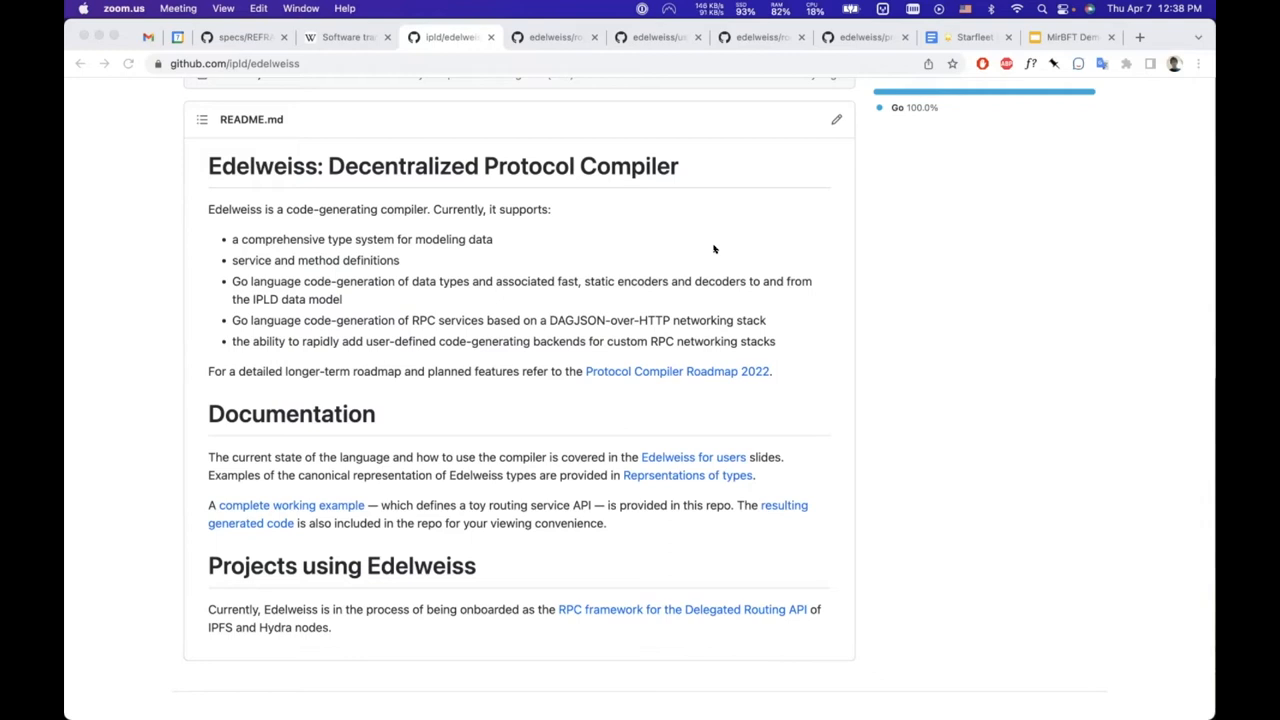
{"action": "mouse_move", "coordinate": [636, 396]}
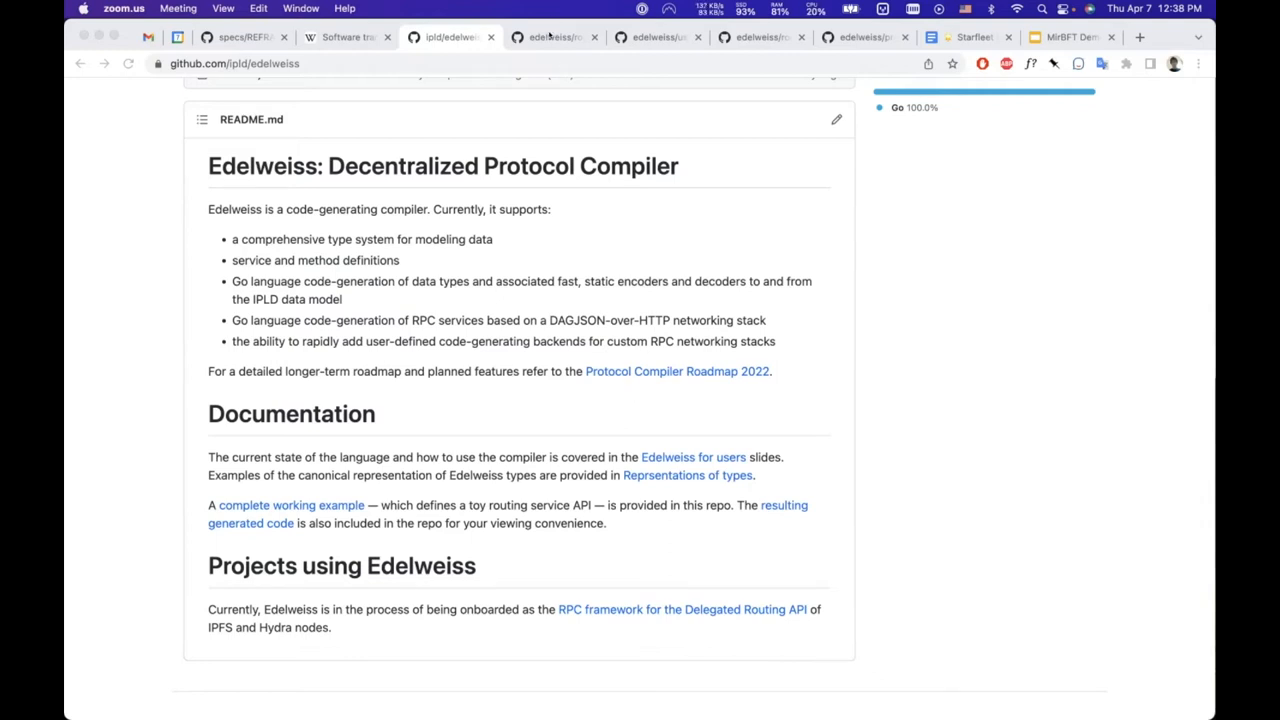
Step: Open the Protocol Compiler Roadmap 2022 document from the README and read its introduction
{"action": "left_click", "coordinate": [676, 370]}
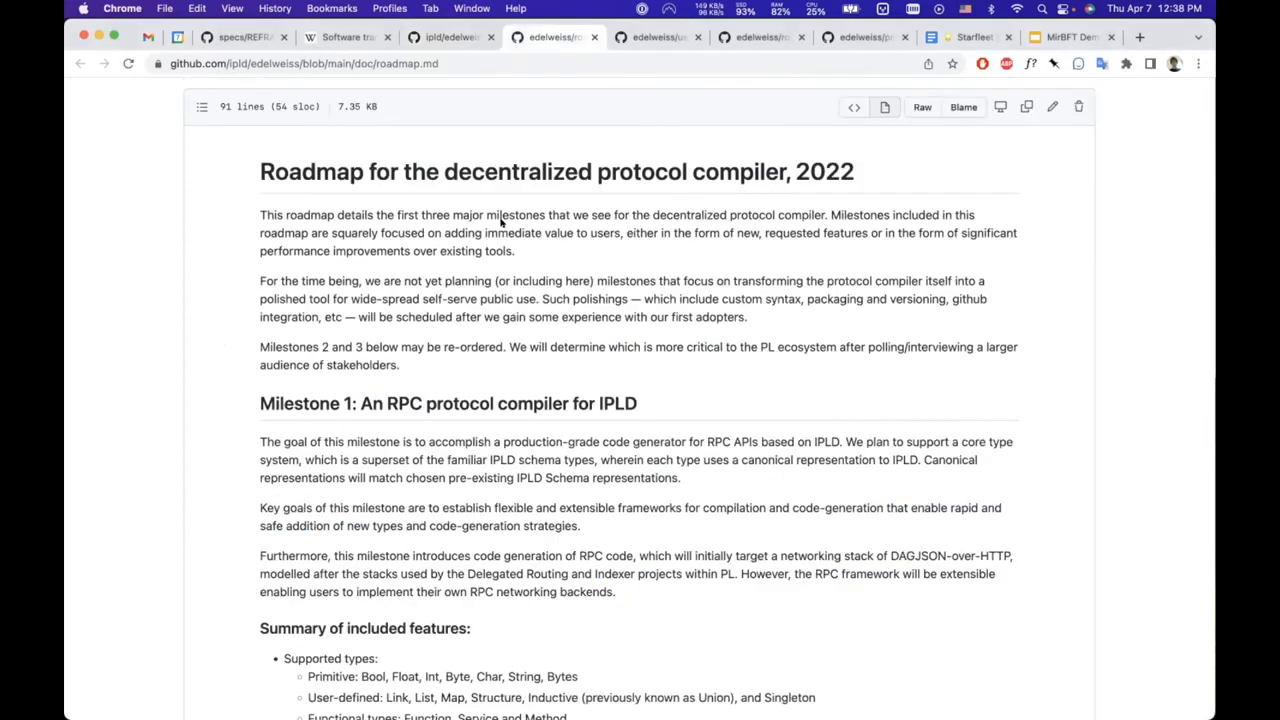
{"action": "scroll", "scroll_direction": "down", "scroll_amount": 3}
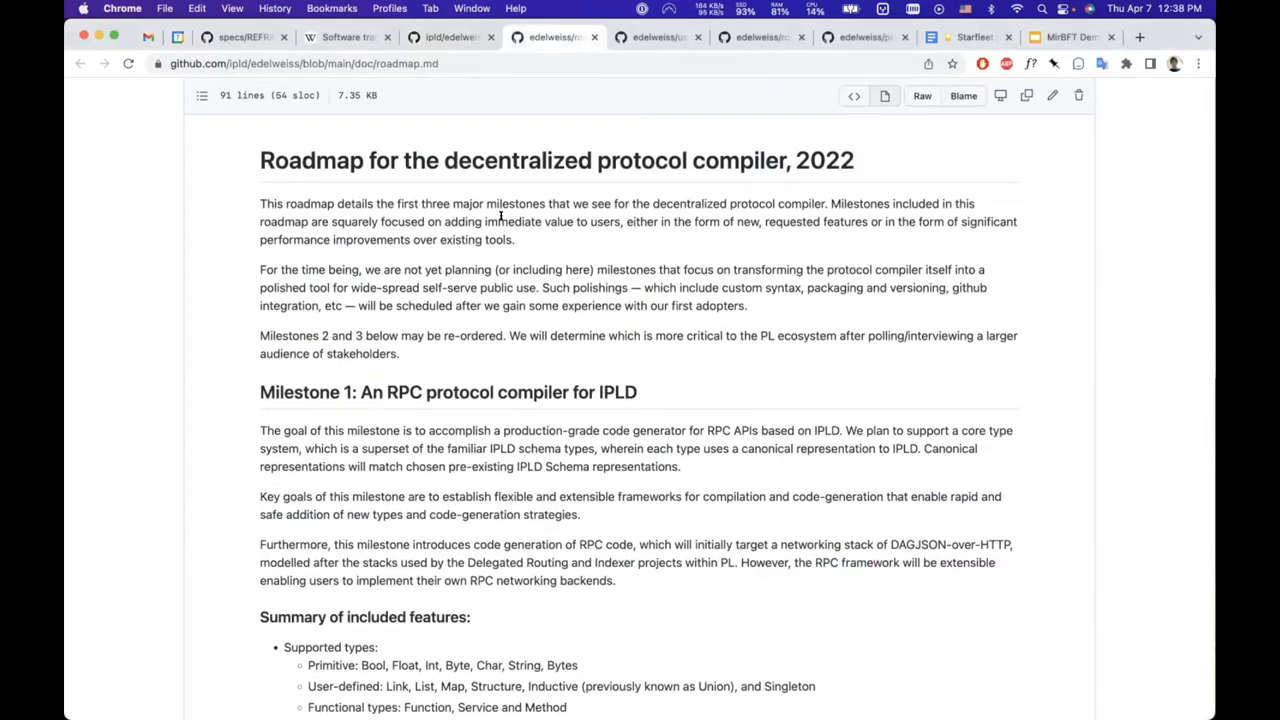
{"action": "scroll", "scroll_direction": "down", "scroll_amount": 3}
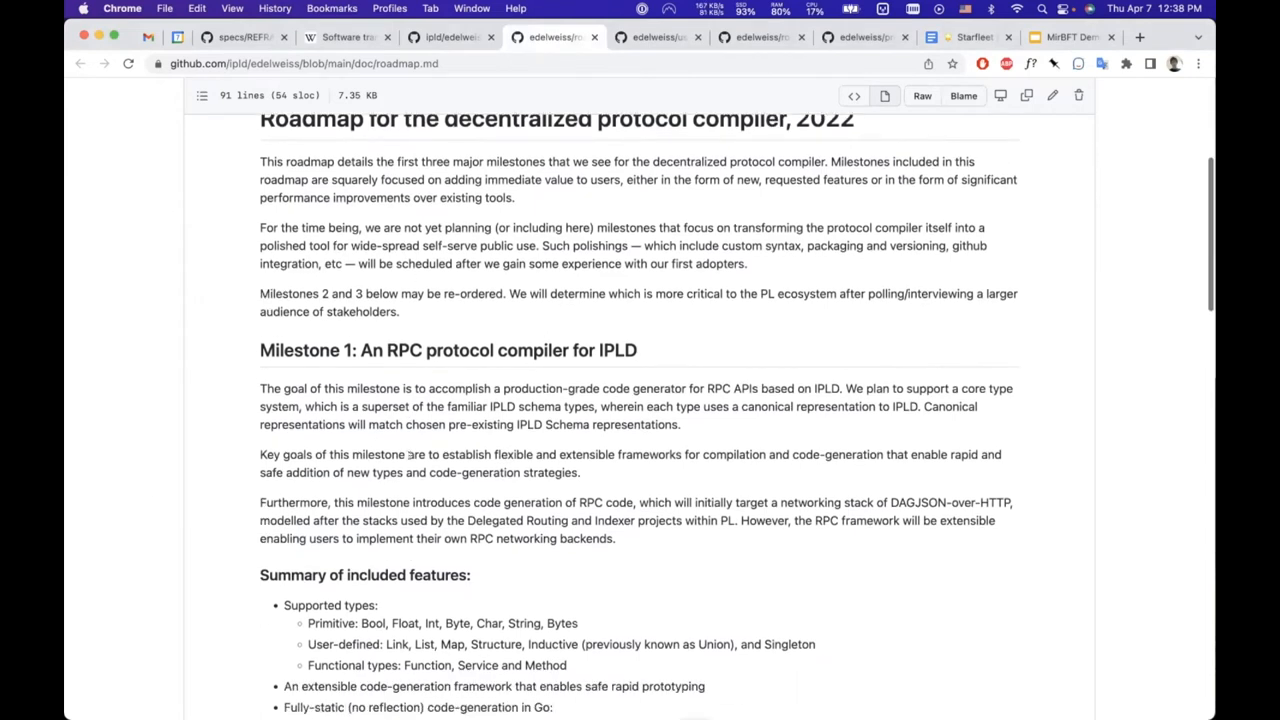
{"action": "scroll", "scroll_direction": "down", "scroll_amount": 3}
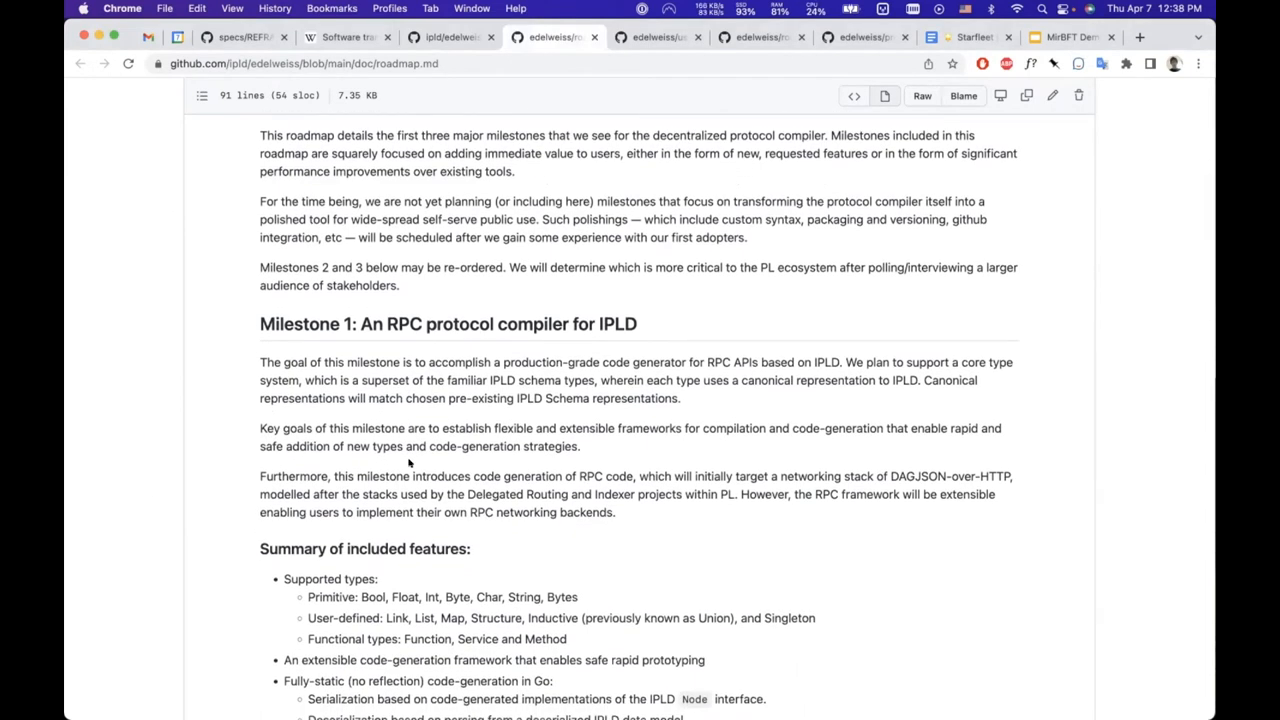
{"action": "scroll", "scroll_direction": "down", "scroll_amount": 3}
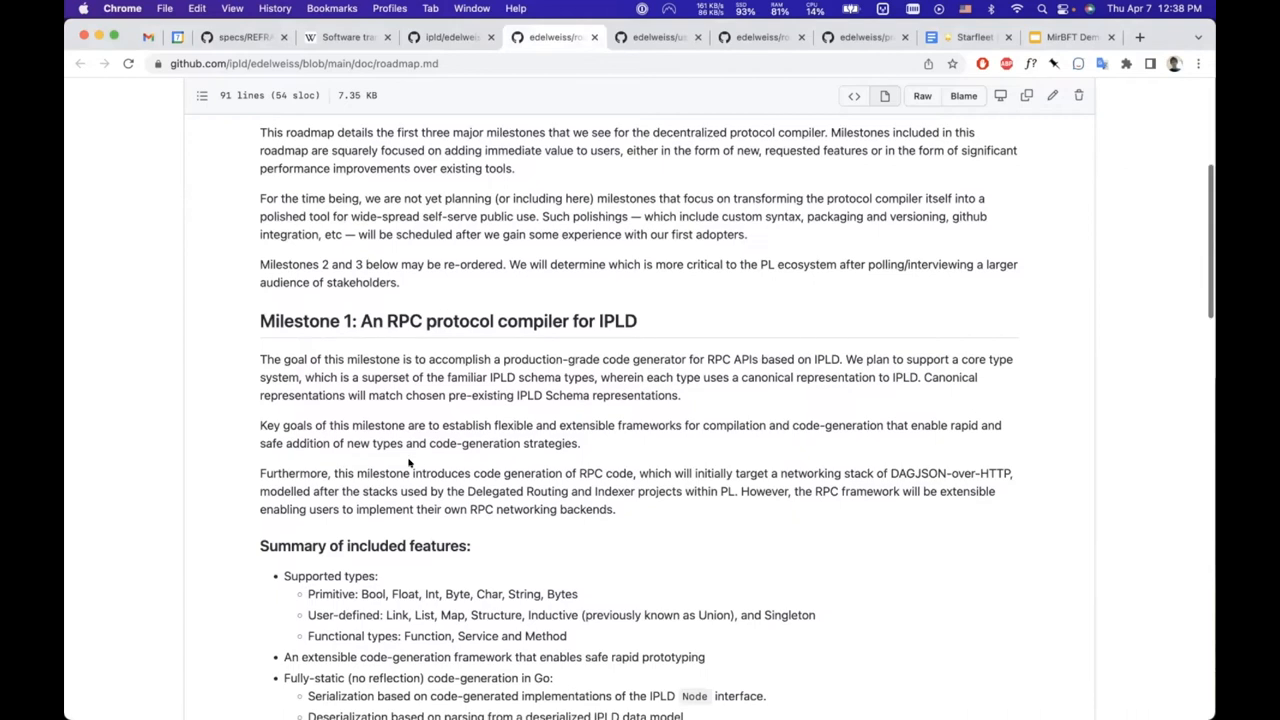
Step: Read down to Milestone 1, the RPC protocol compiler for IPLD, with its features and timeline
{"action": "scroll", "scroll_direction": "down", "scroll_amount": 3}
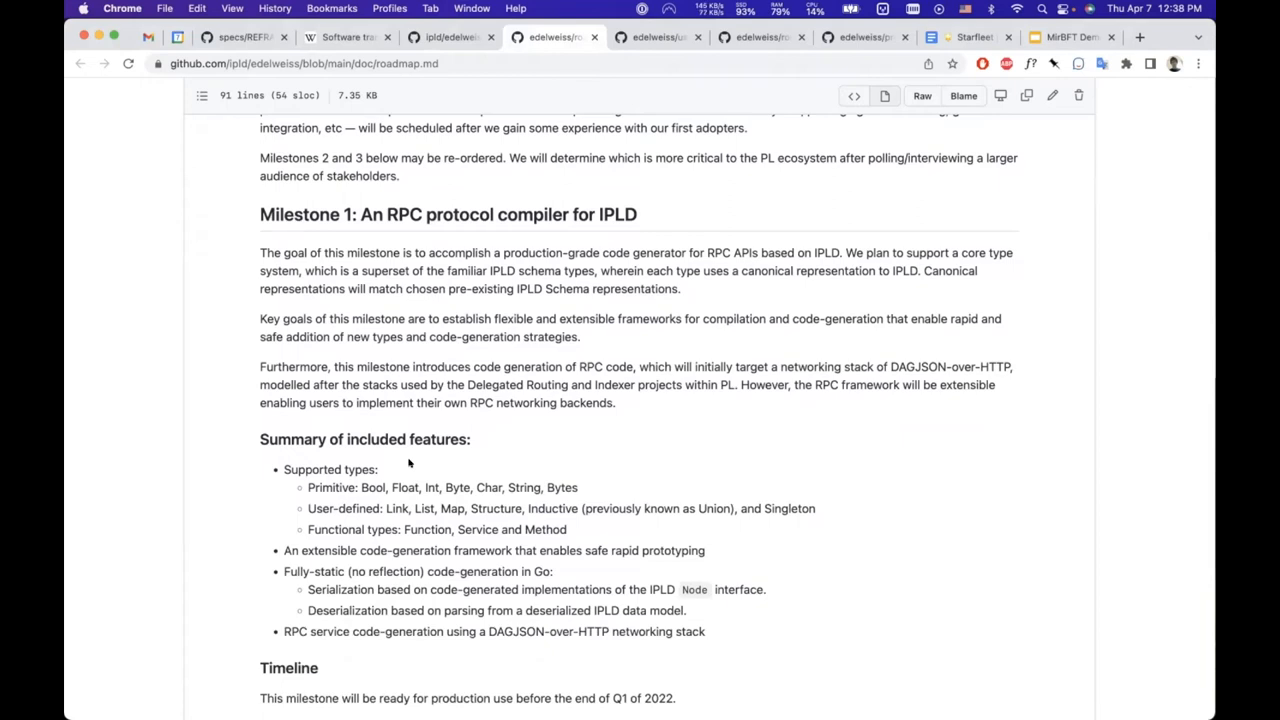
{"action": "scroll", "scroll_direction": "down", "scroll_amount": 3}
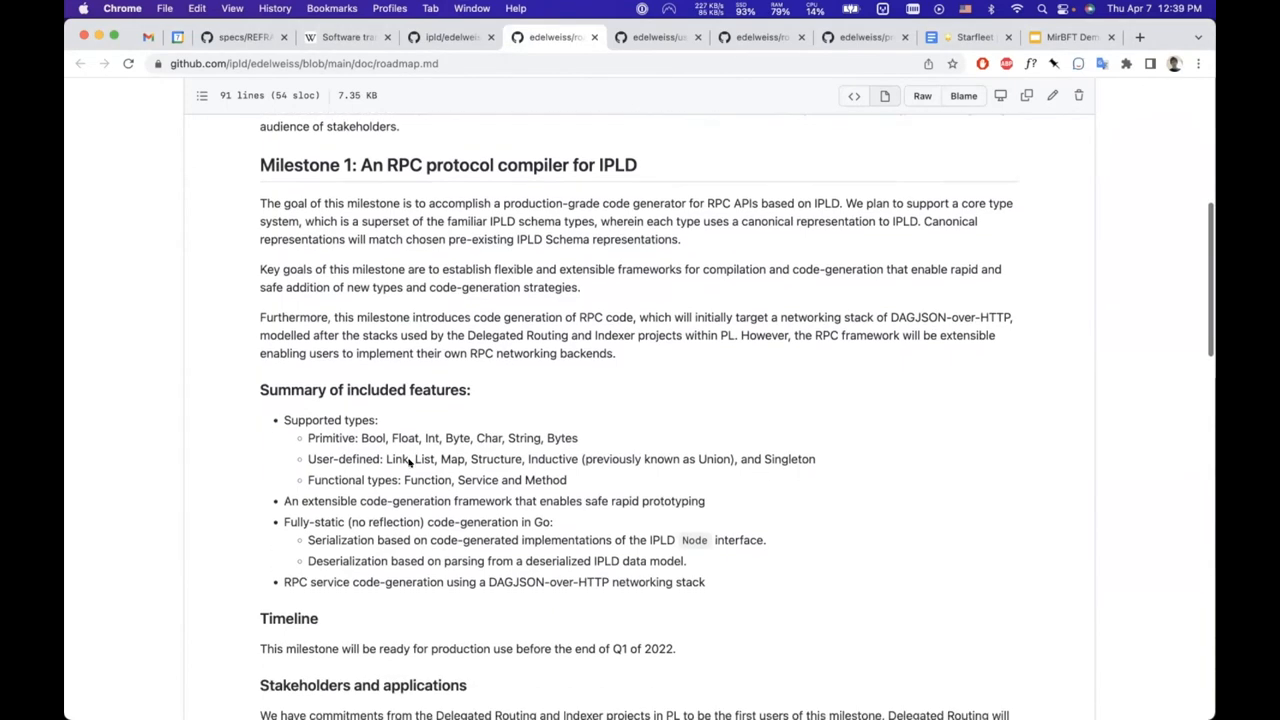
{"action": "scroll", "scroll_direction": "down", "scroll_amount": 3}
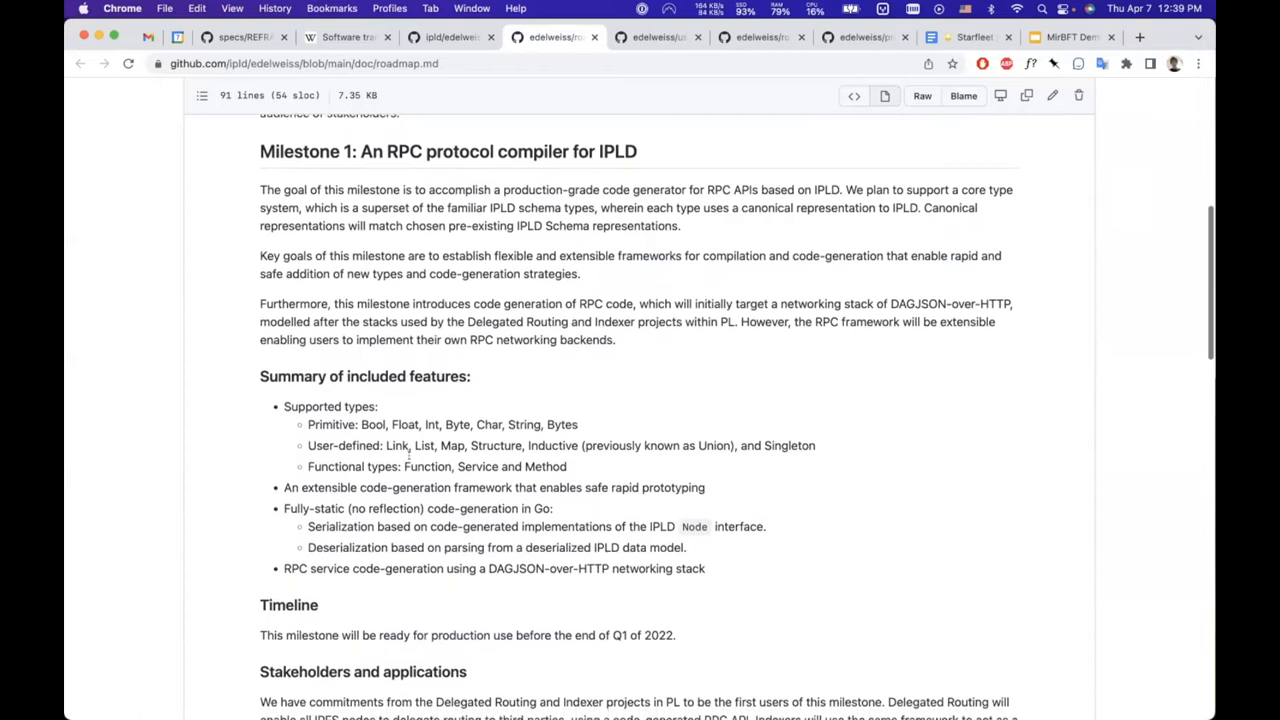
{"action": "scroll", "scroll_direction": "down", "scroll_amount": 3}
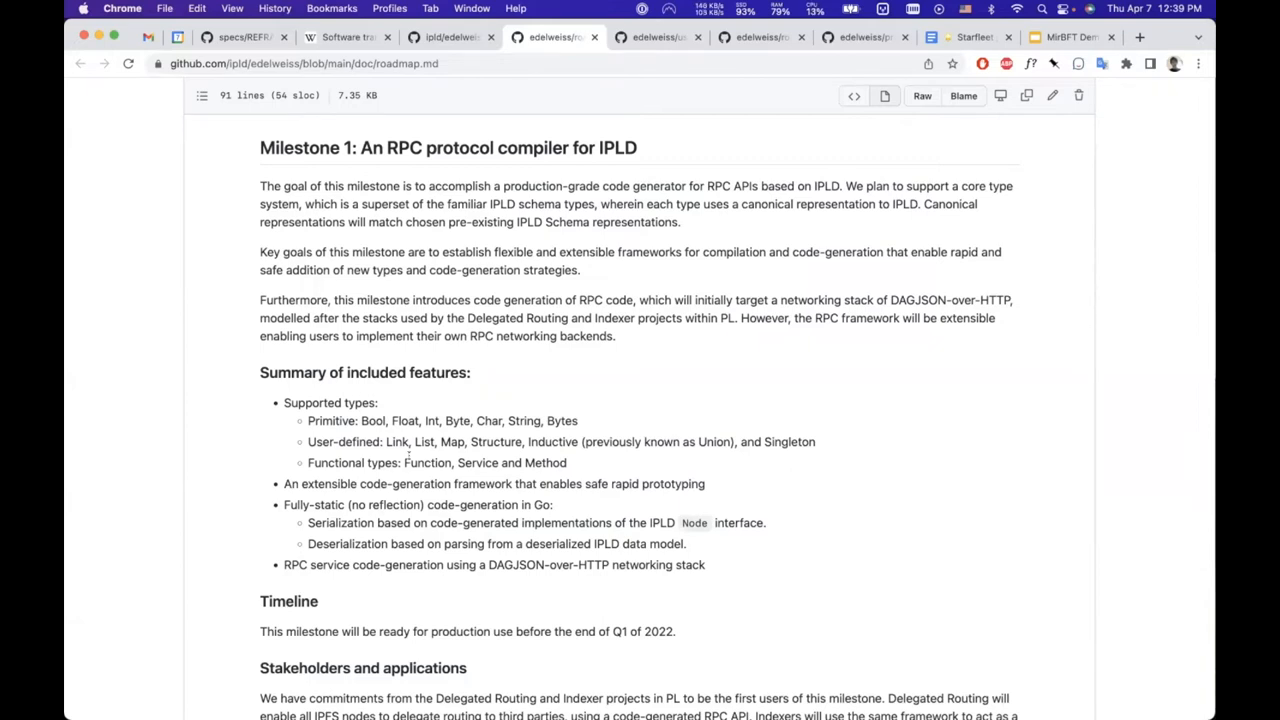
{"action": "mouse_move", "coordinate": [444, 426]}
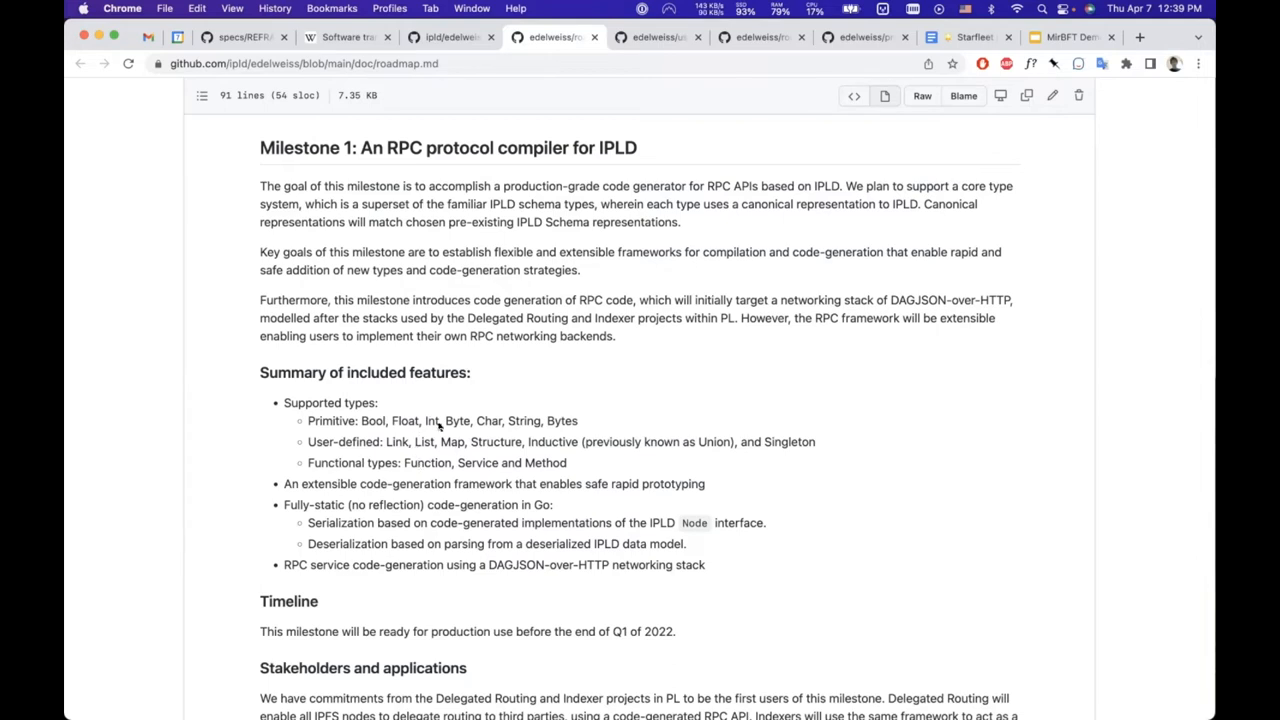
{"action": "mouse_move", "coordinate": [444, 420]}
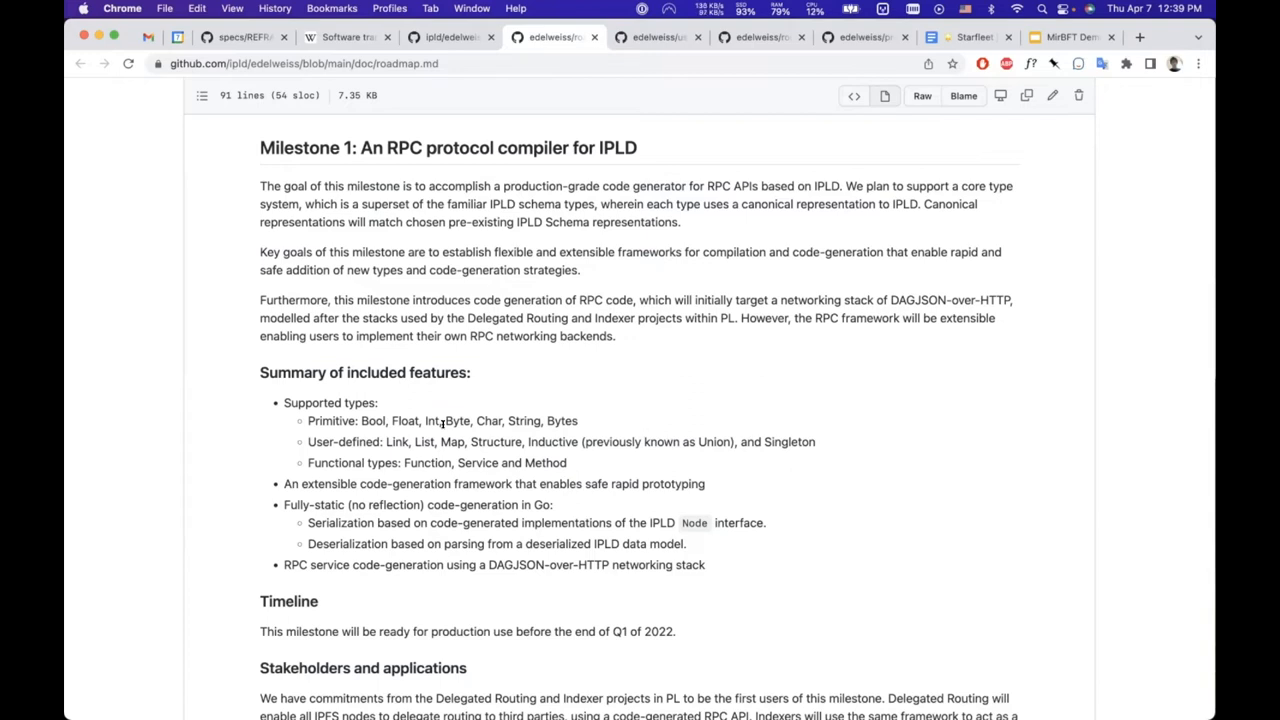
{"action": "mouse_move", "coordinate": [452, 420]}
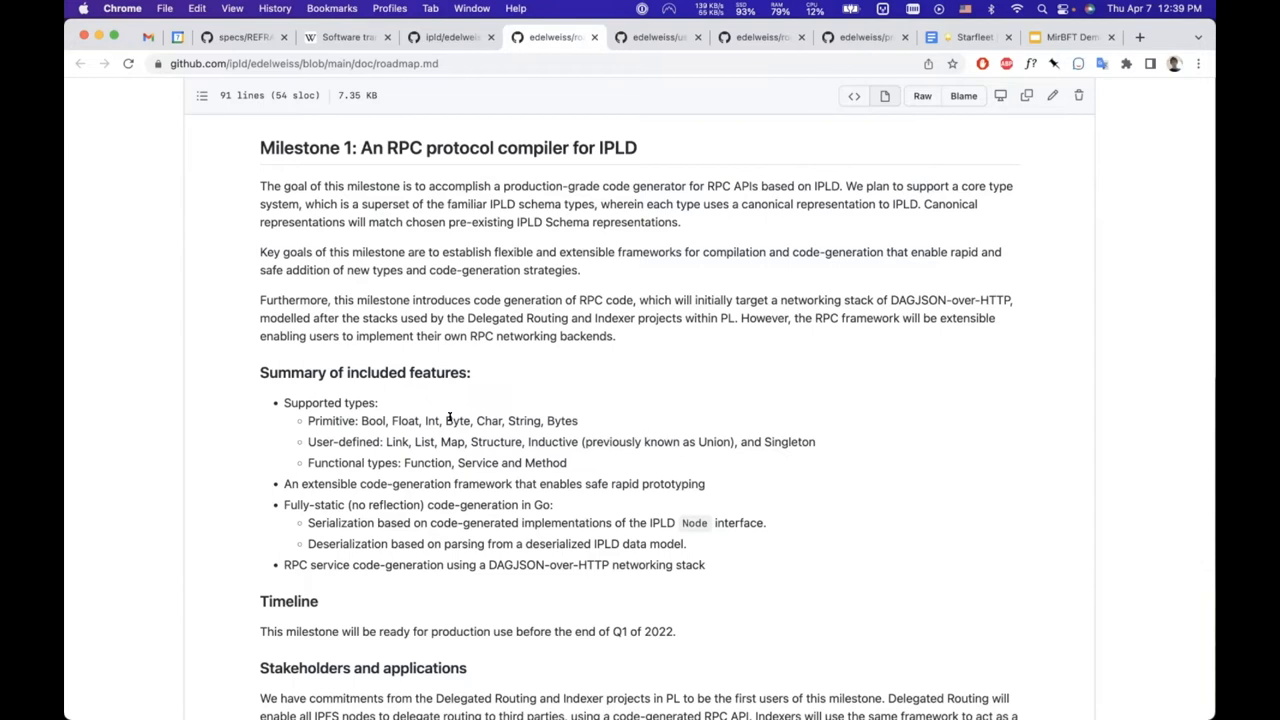
{"action": "scroll", "scroll_direction": "down", "scroll_amount": 3}
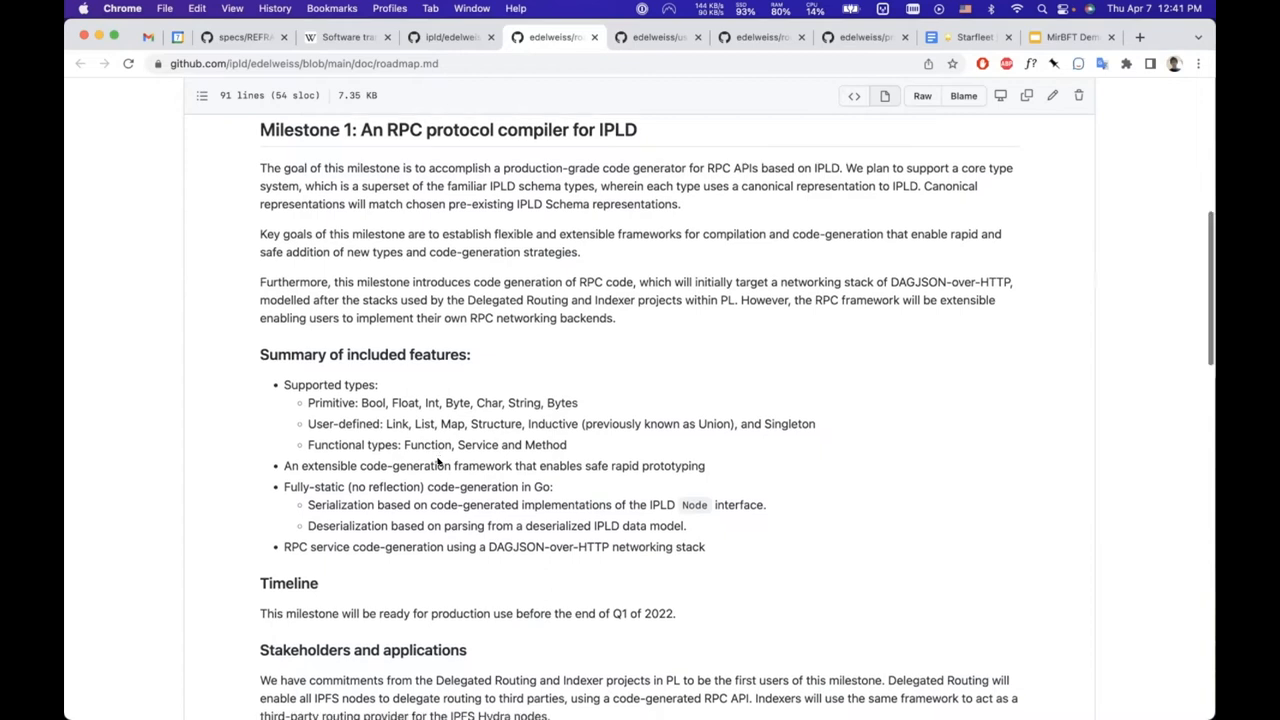
Step: Read through the roadmap's Milestone 2 and Milestone 3 sections on lambda passing
{"action": "scroll", "scroll_direction": "down", "scroll_amount": 3}
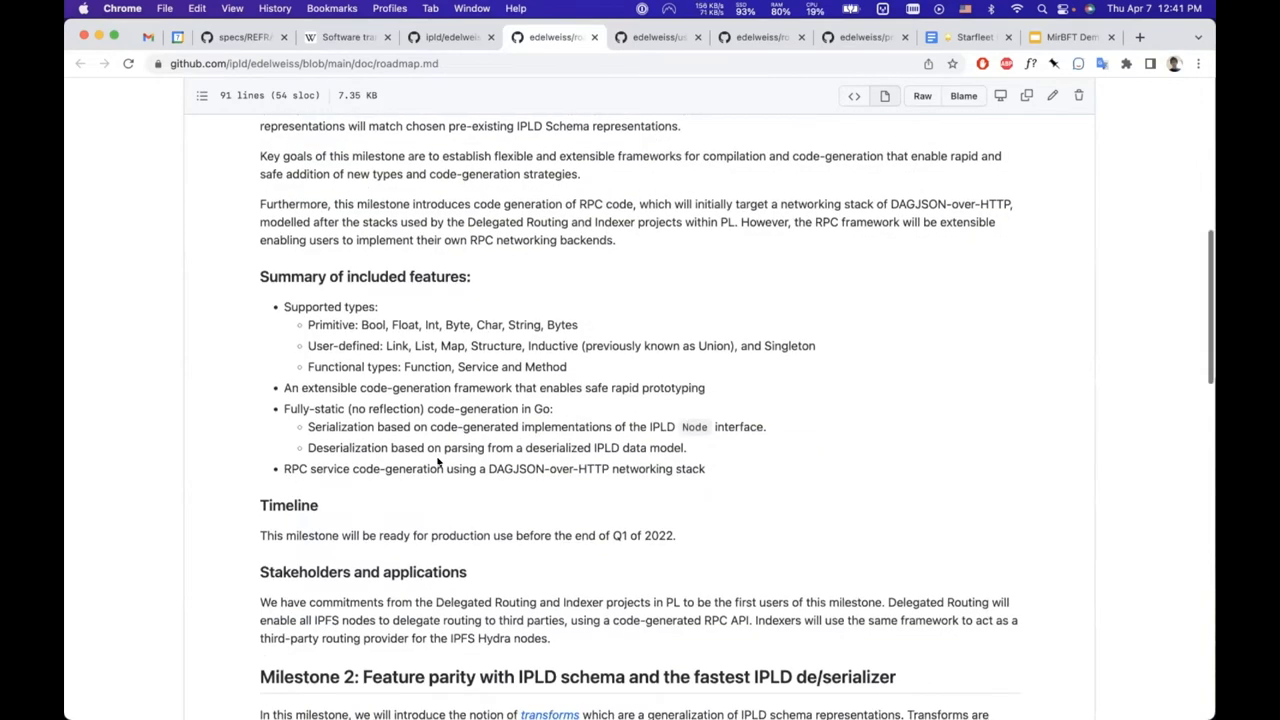
{"action": "scroll", "scroll_direction": "down", "scroll_amount": 3}
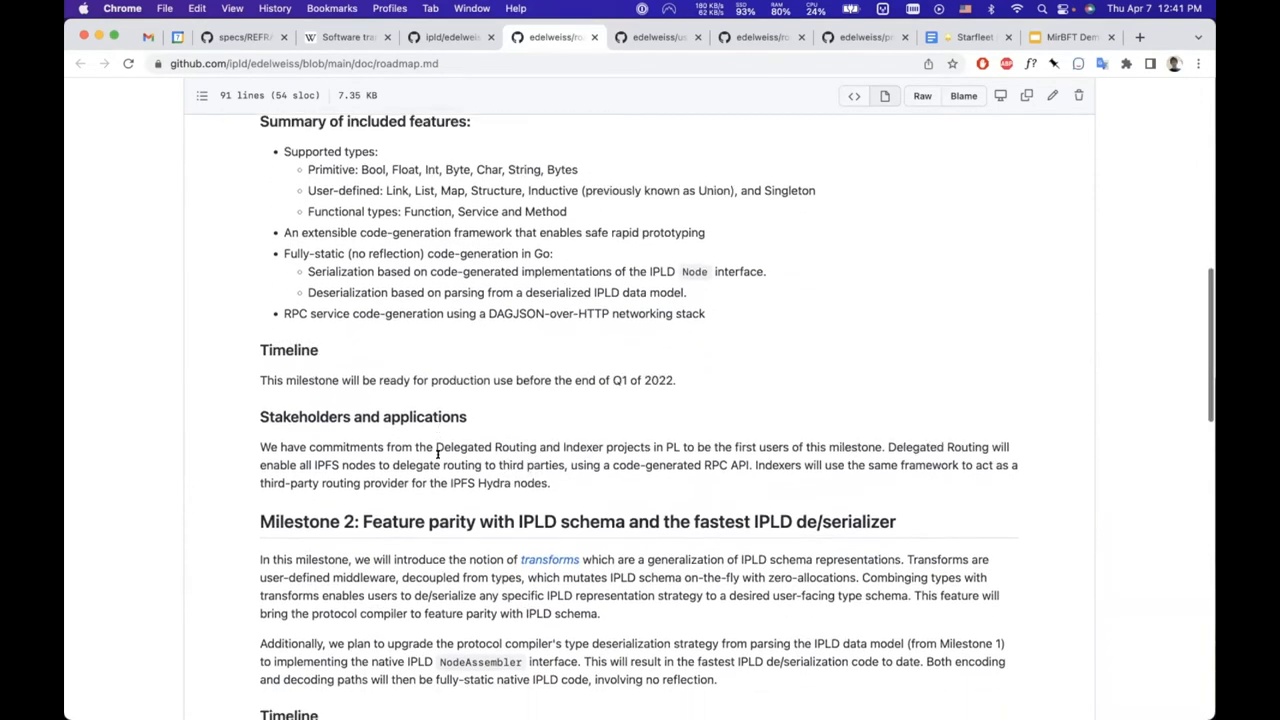
{"action": "scroll", "scroll_direction": "down", "scroll_amount": 3}
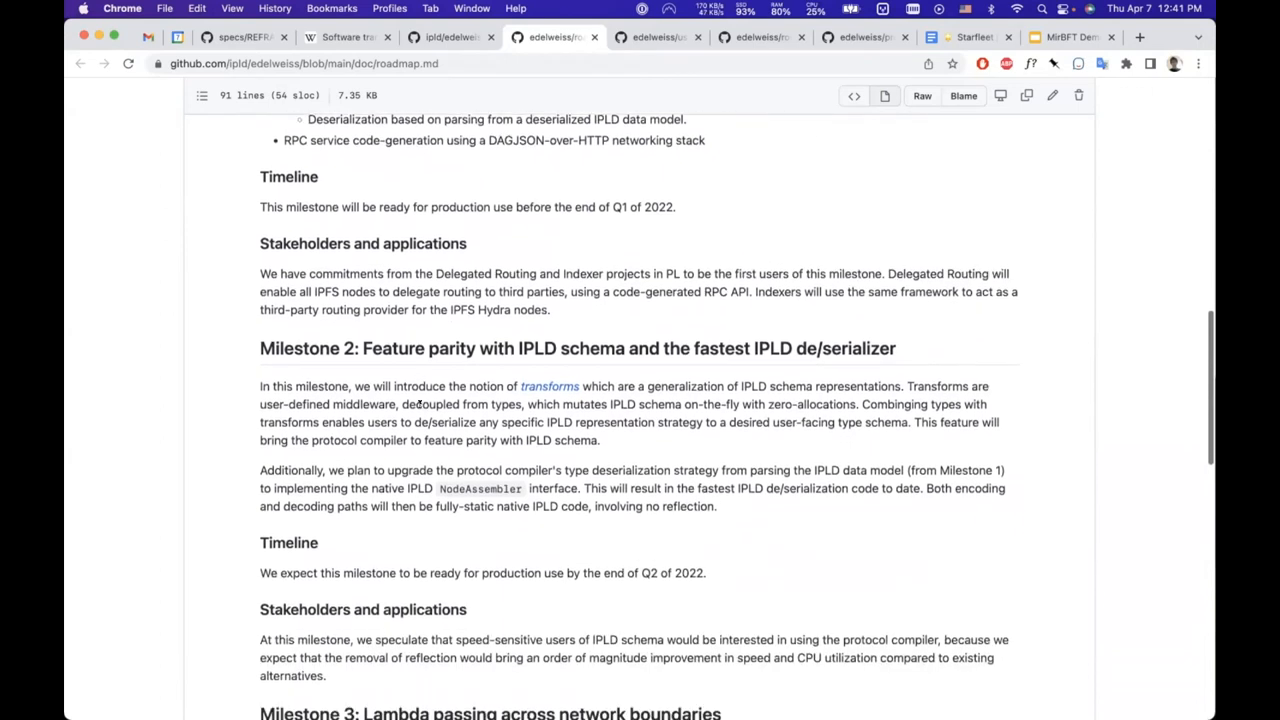
{"action": "scroll", "scroll_direction": "down", "scroll_amount": 3}
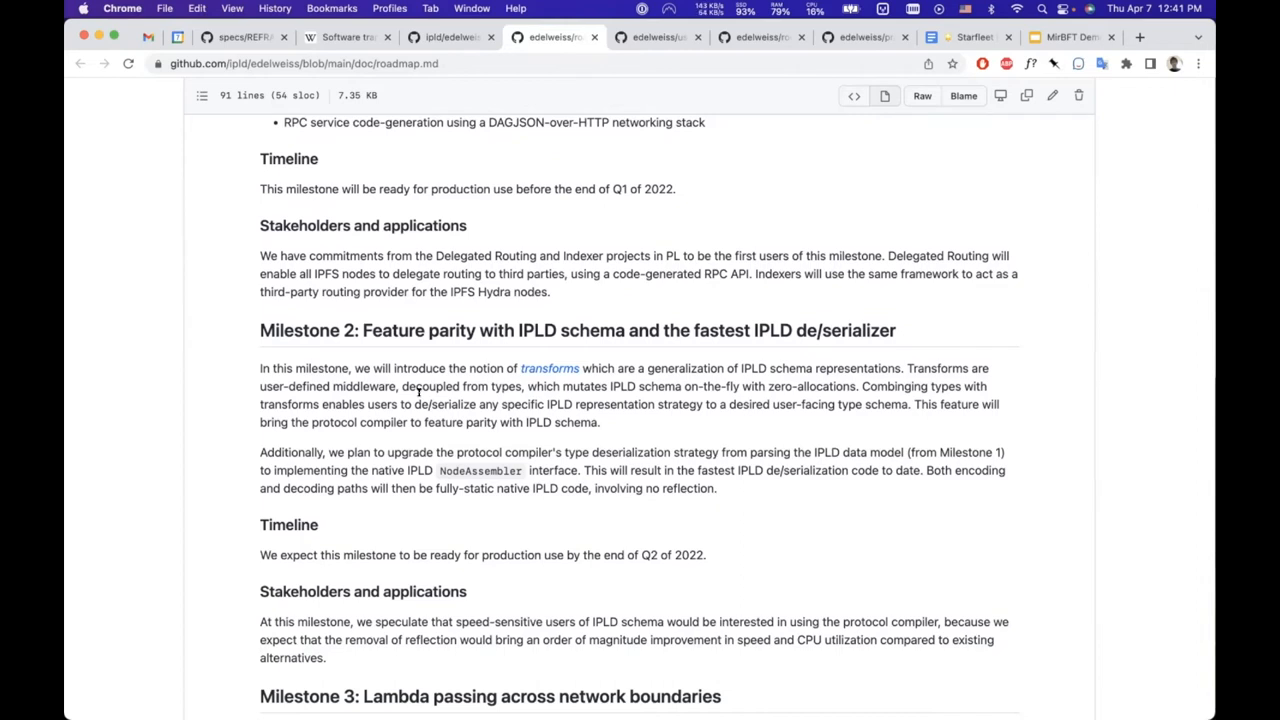
{"action": "scroll", "scroll_direction": "down", "scroll_amount": 3}
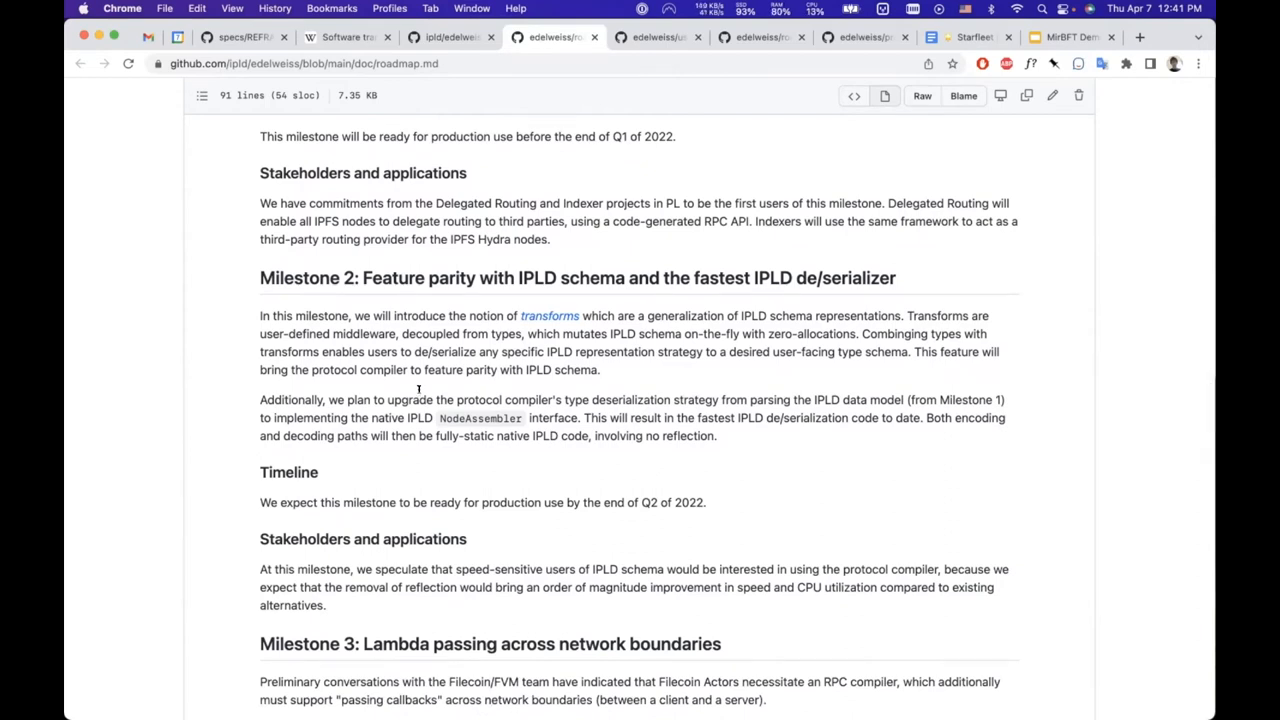
Step: Read The bigger picture section, scrolling back up slightly to review it
{"action": "scroll", "scroll_direction": "down", "scroll_amount": 3}
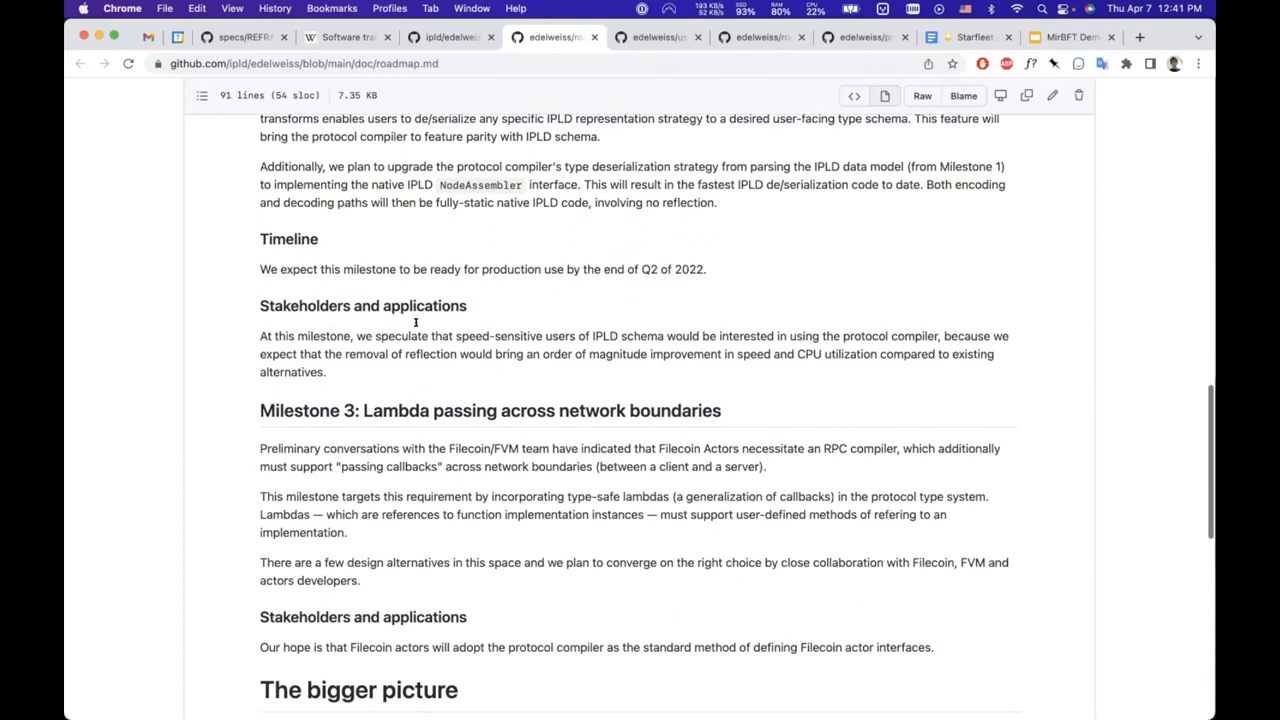
{"action": "scroll", "scroll_direction": "down", "scroll_amount": 3}
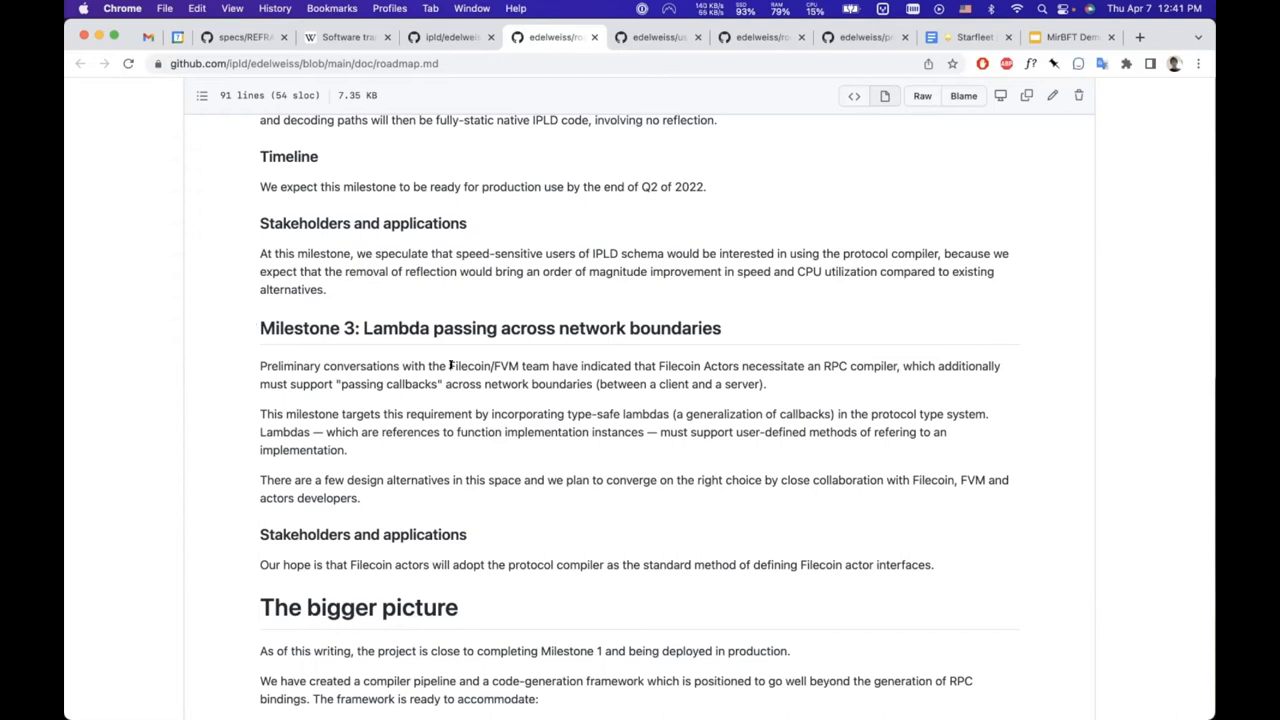
{"action": "scroll", "scroll_direction": "down", "scroll_amount": 3}
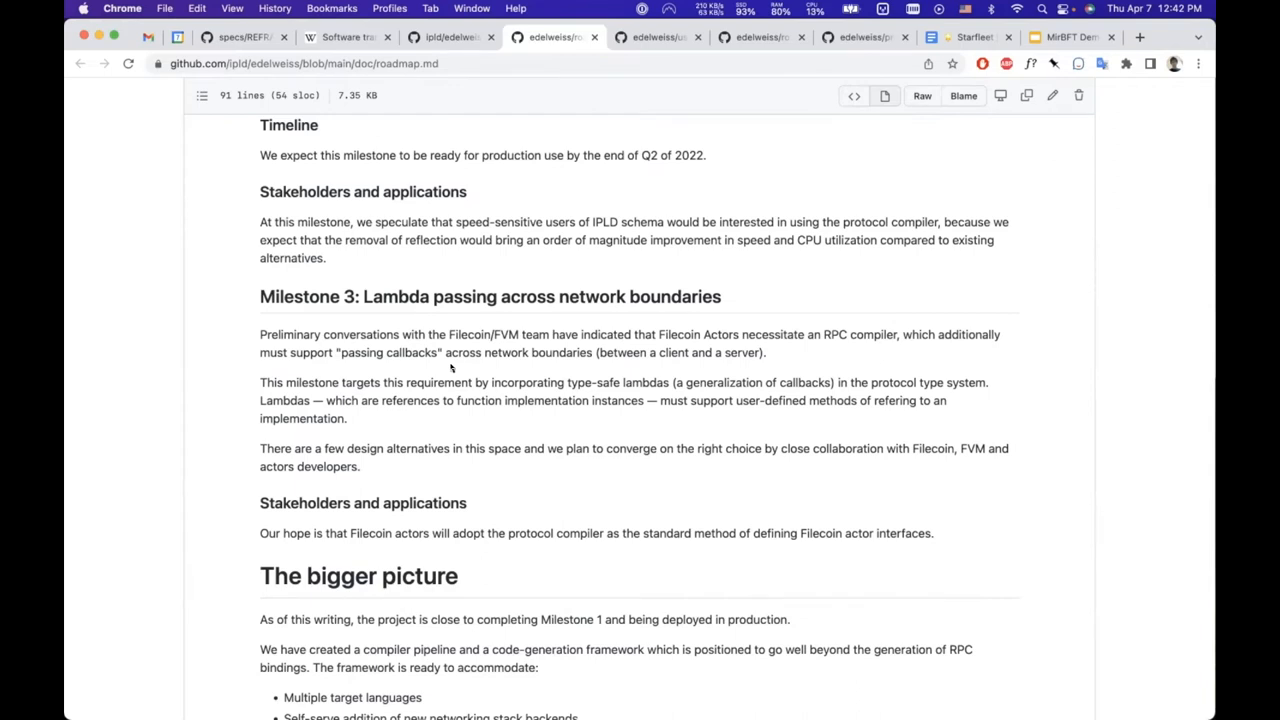
{"action": "scroll", "scroll_direction": "down", "scroll_amount": 3}
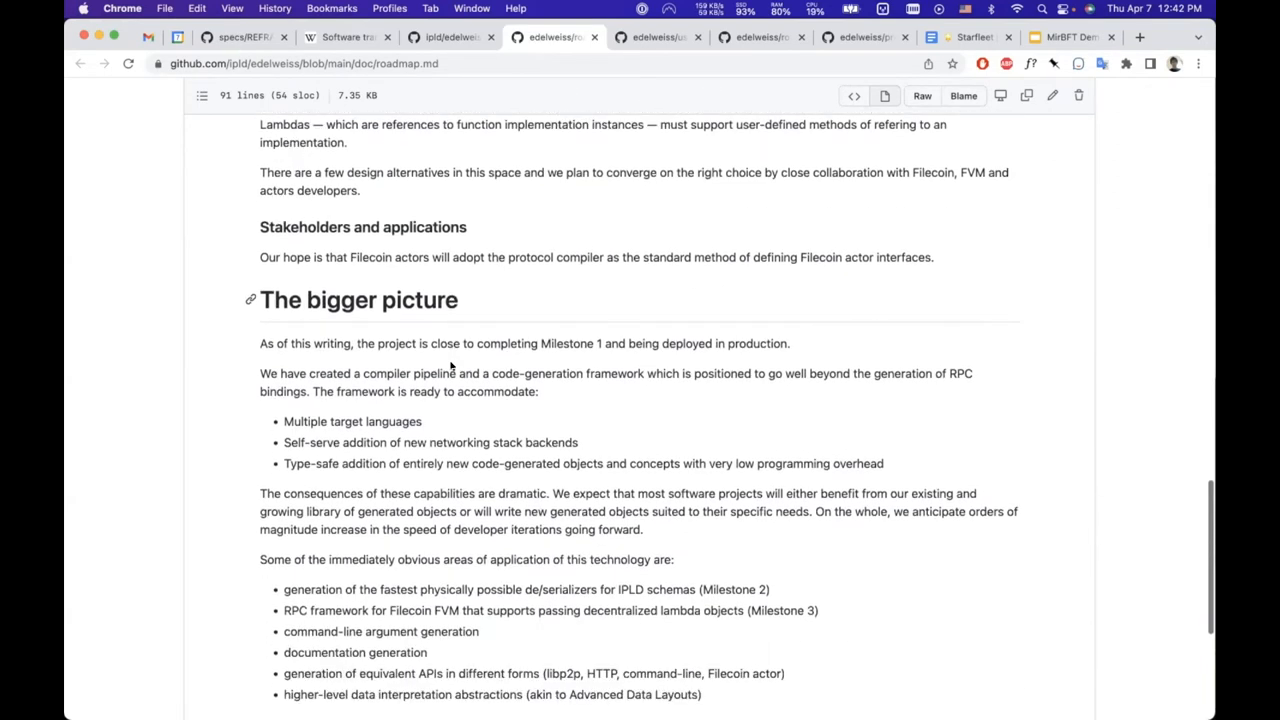
{"action": "scroll", "scroll_direction": "up", "scroll_amount": 3}
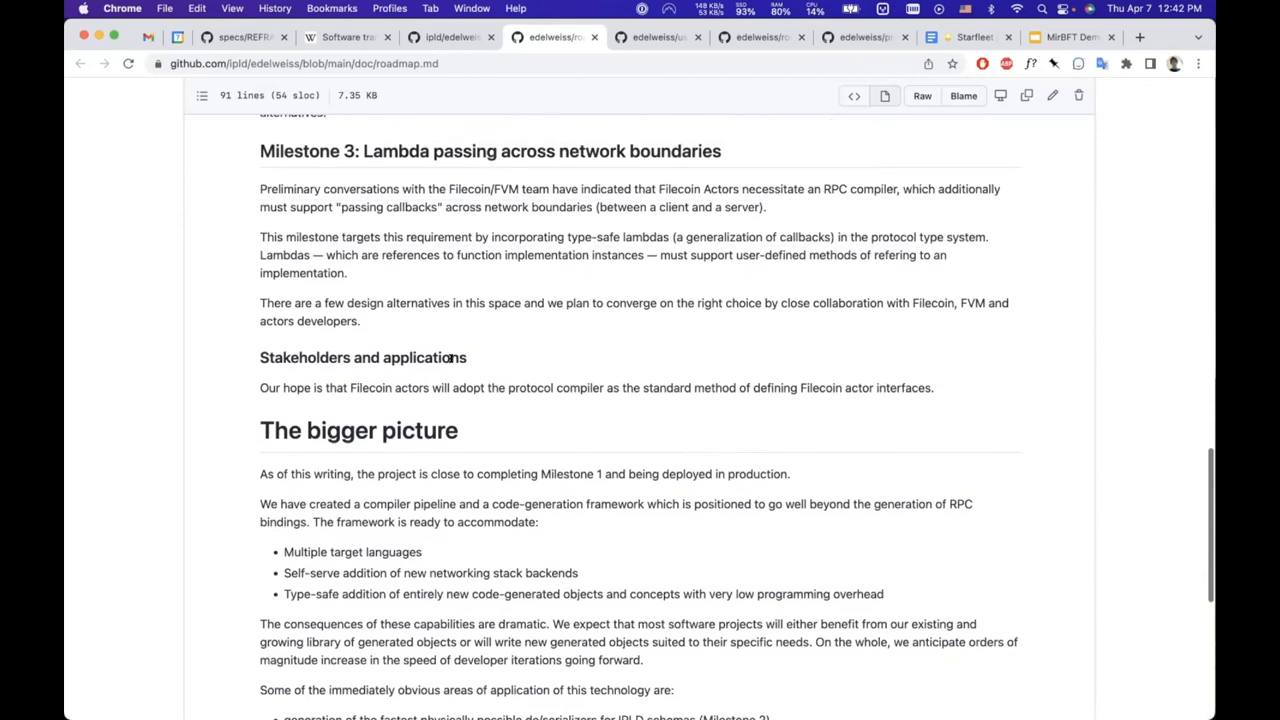
{"action": "scroll", "scroll_direction": "up", "scroll_amount": 3}
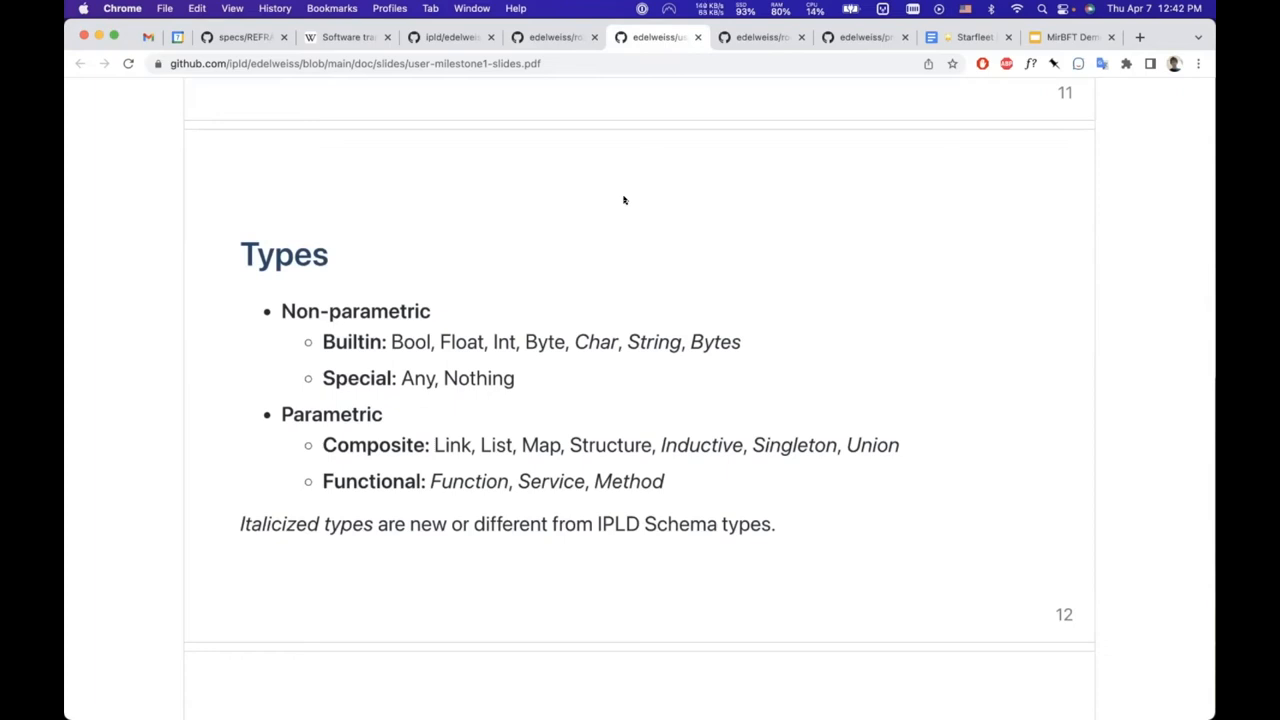
{"action": "mouse_move", "coordinate": [420, 414]}
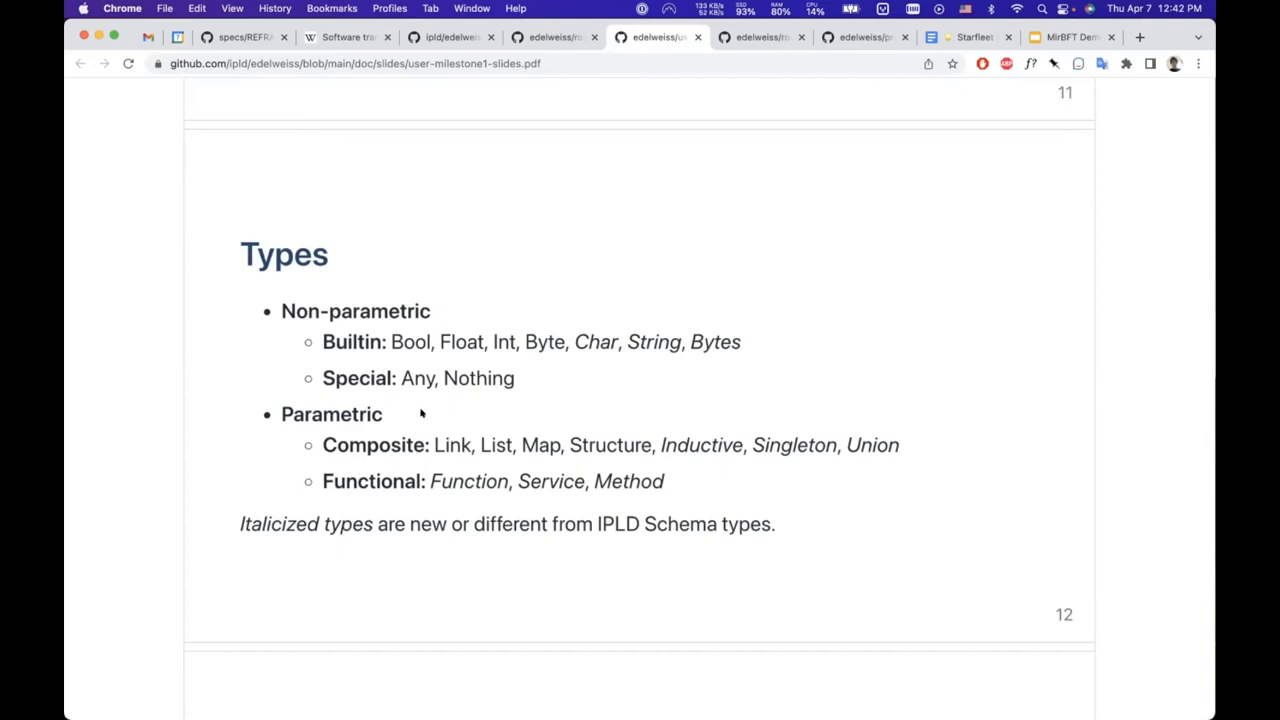
{"action": "mouse_move", "coordinate": [548, 294]}
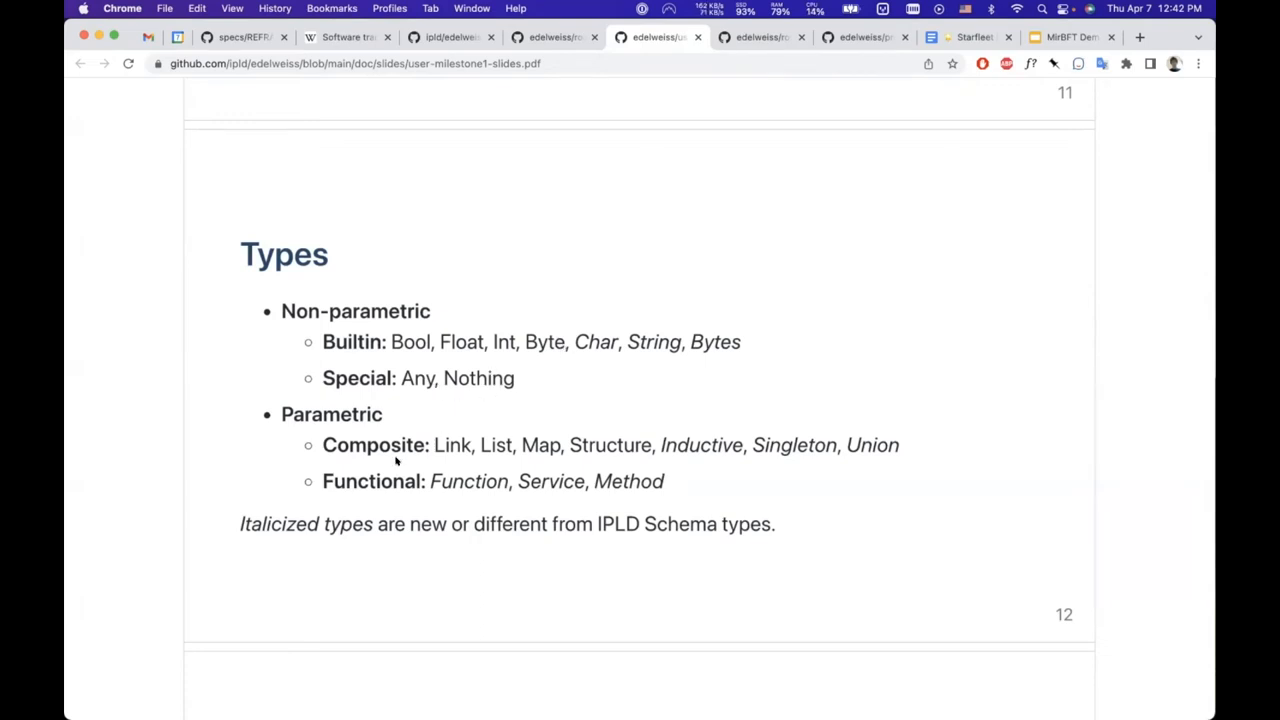
{"action": "mouse_move", "coordinate": [406, 464]}
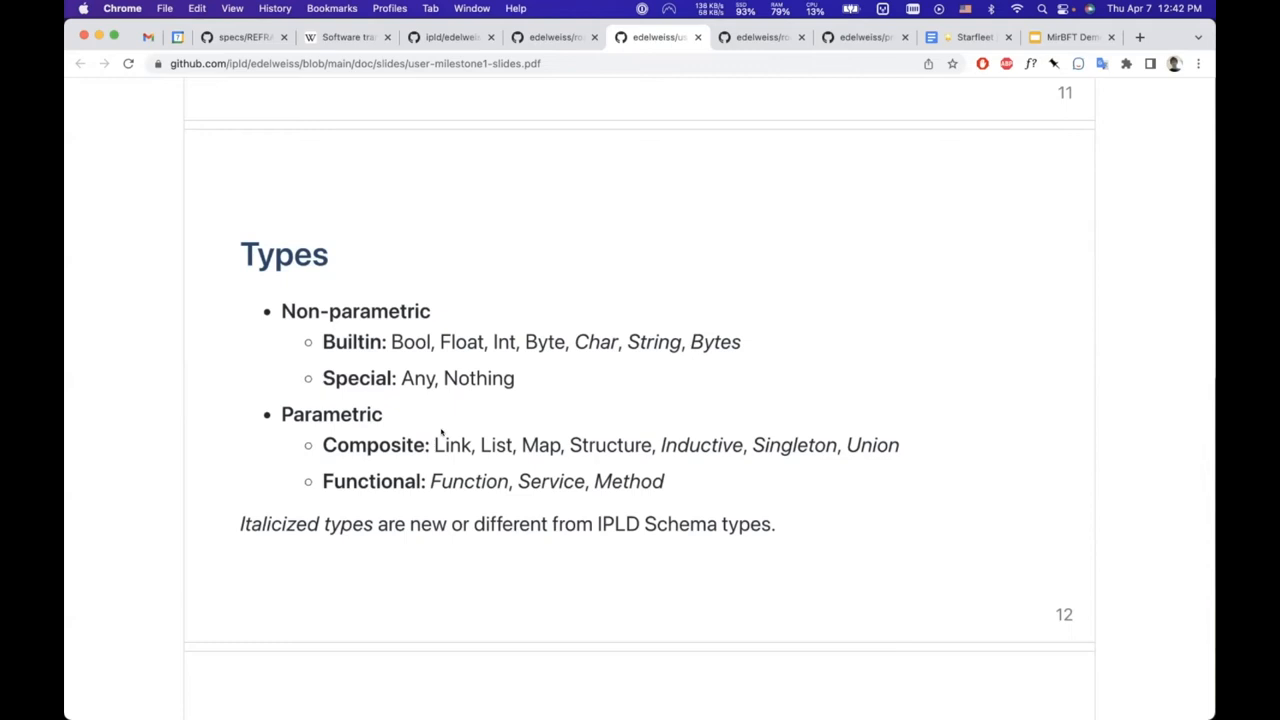
{"action": "mouse_move", "coordinate": [430, 442]}
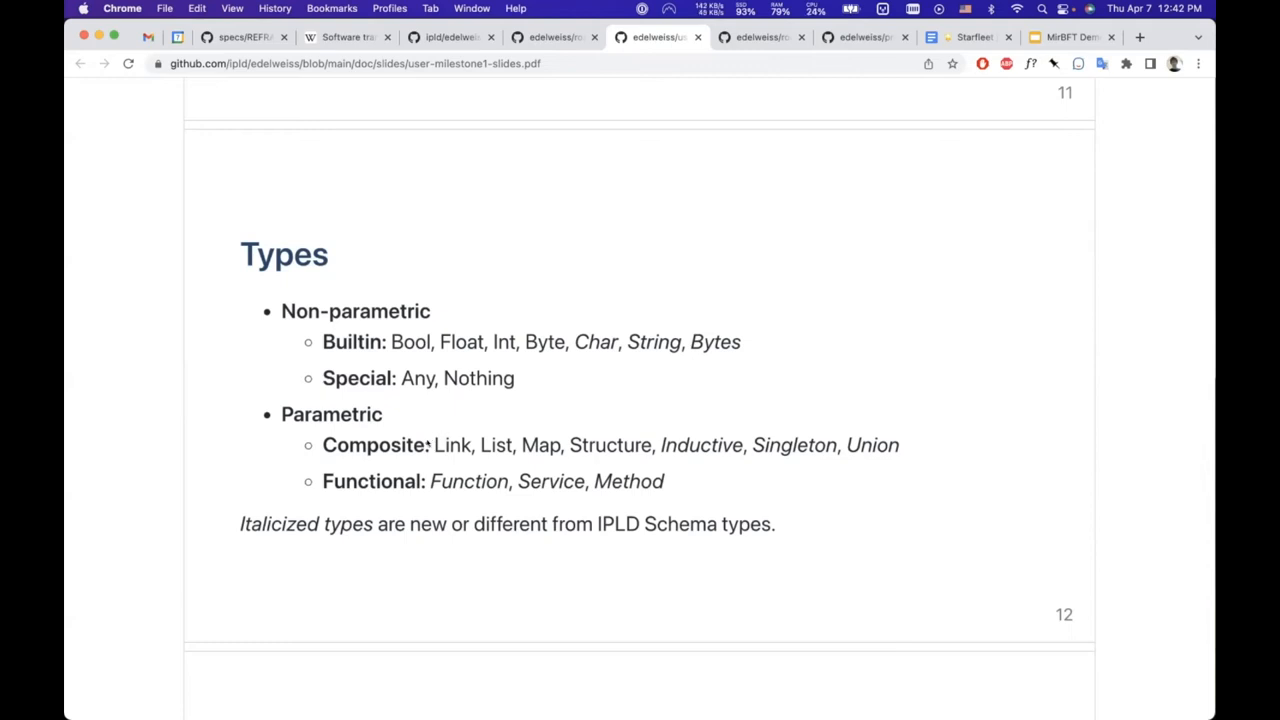
{"action": "mouse_move", "coordinate": [516, 442]}
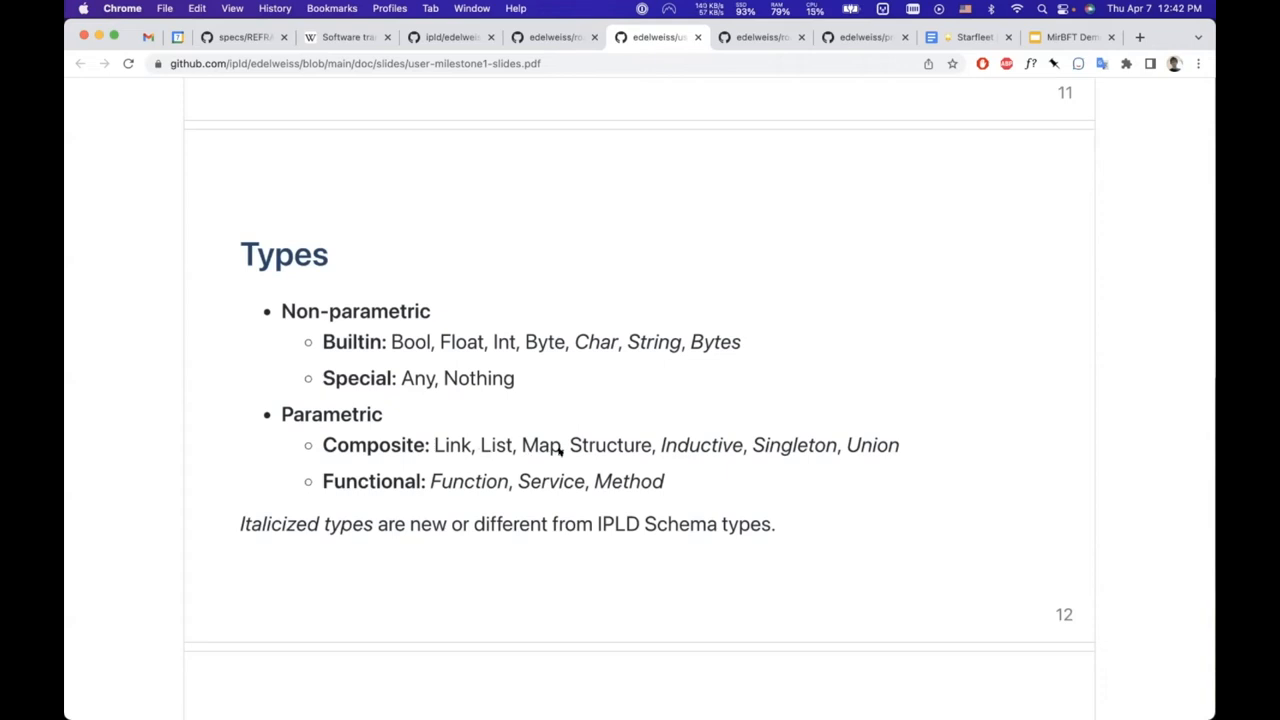
{"action": "mouse_move", "coordinate": [662, 444]}
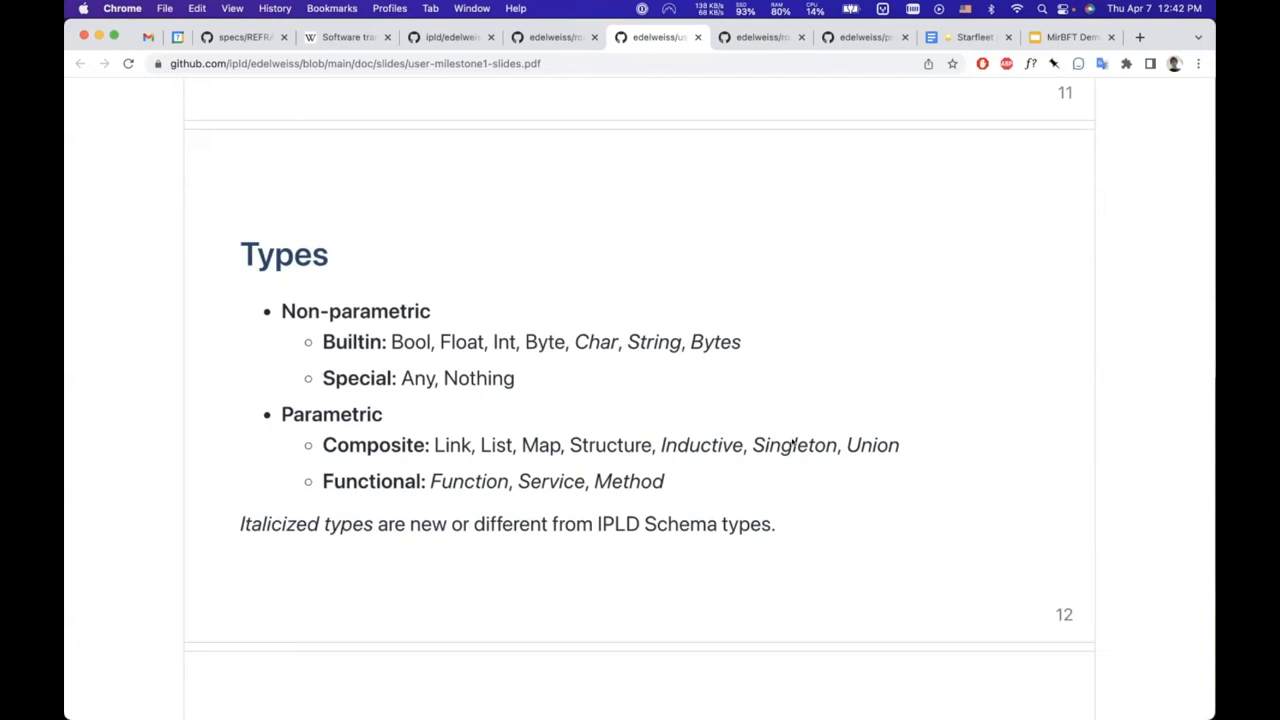
{"action": "mouse_move", "coordinate": [848, 460]}
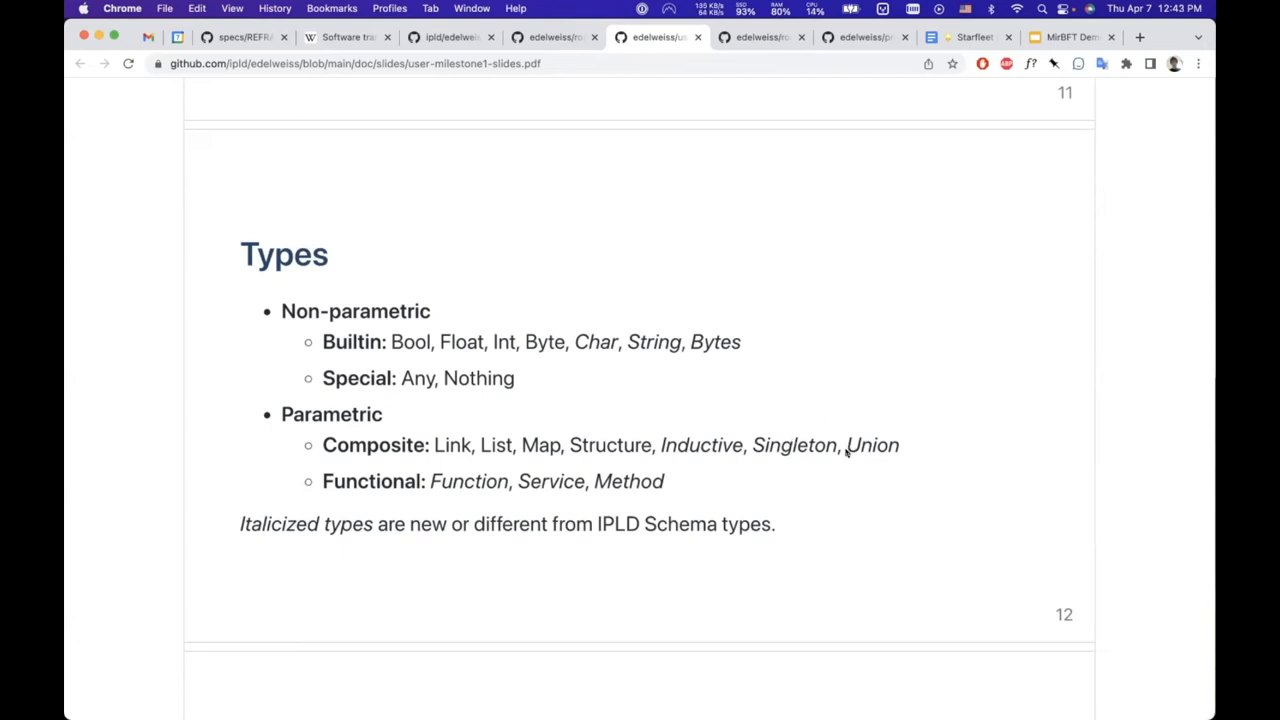
{"action": "mouse_move", "coordinate": [804, 448]}
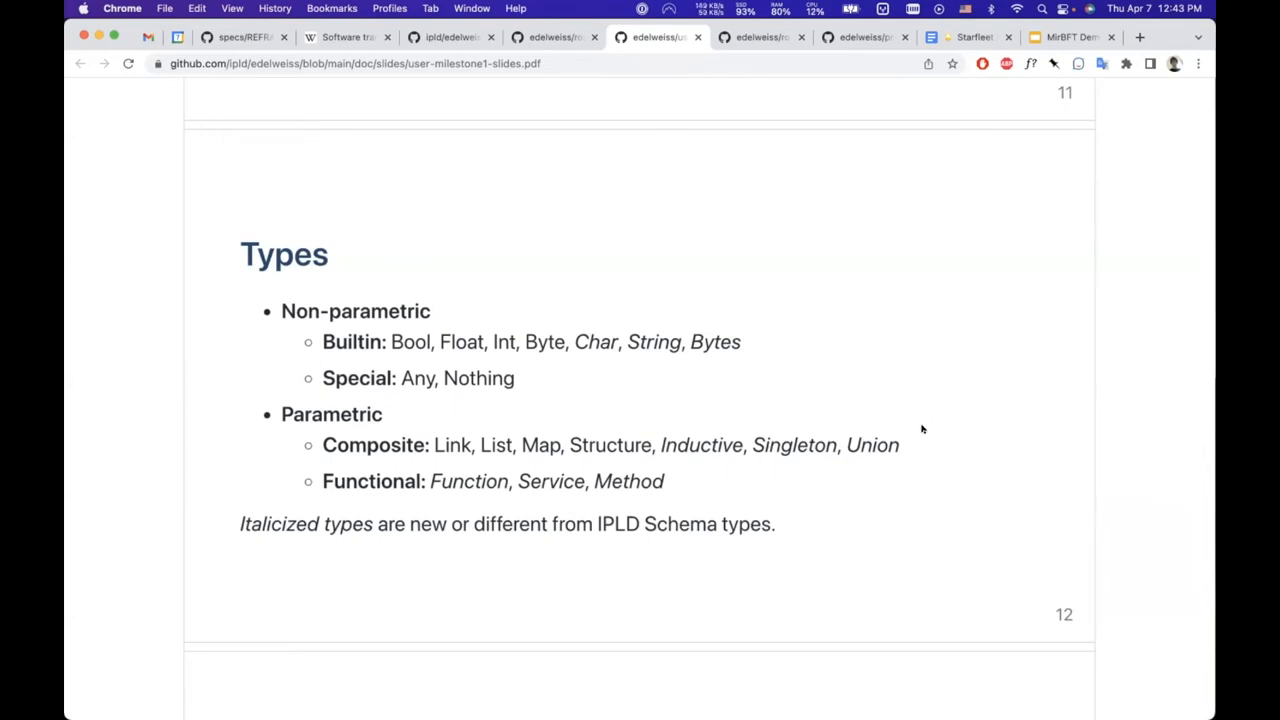
{"action": "mouse_move", "coordinate": [870, 452]}
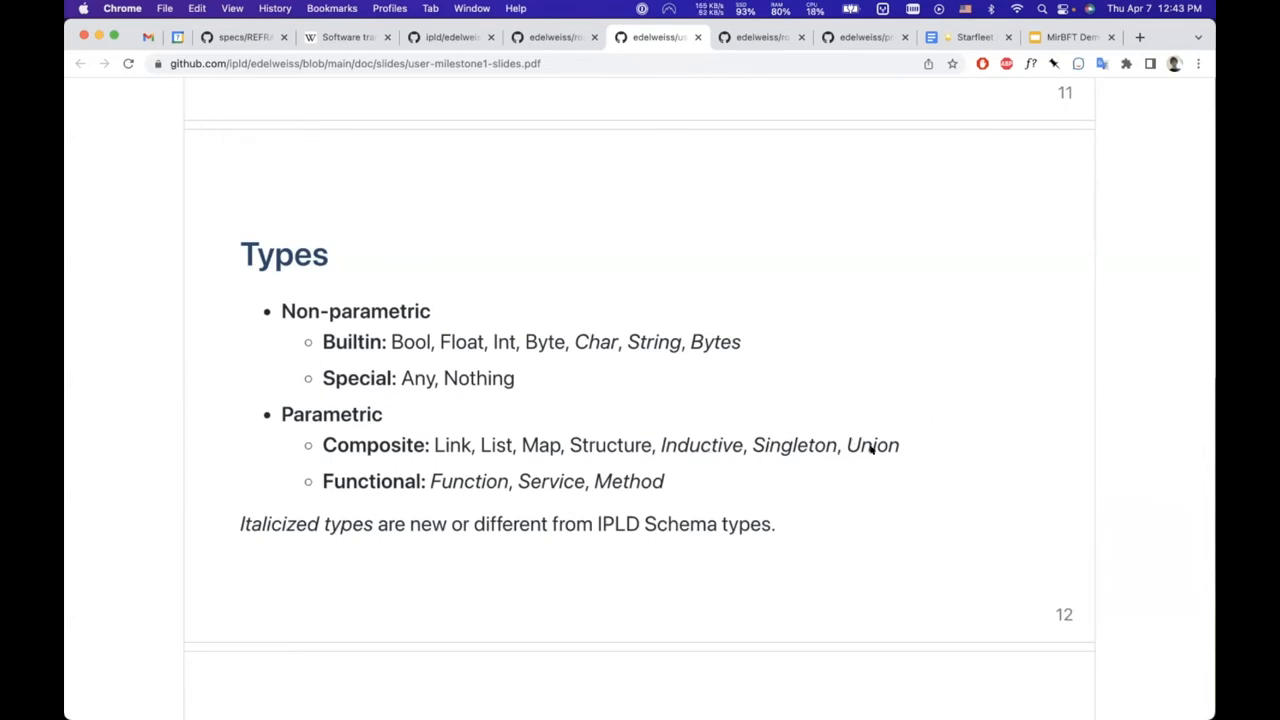
{"action": "mouse_move", "coordinate": [864, 424]}
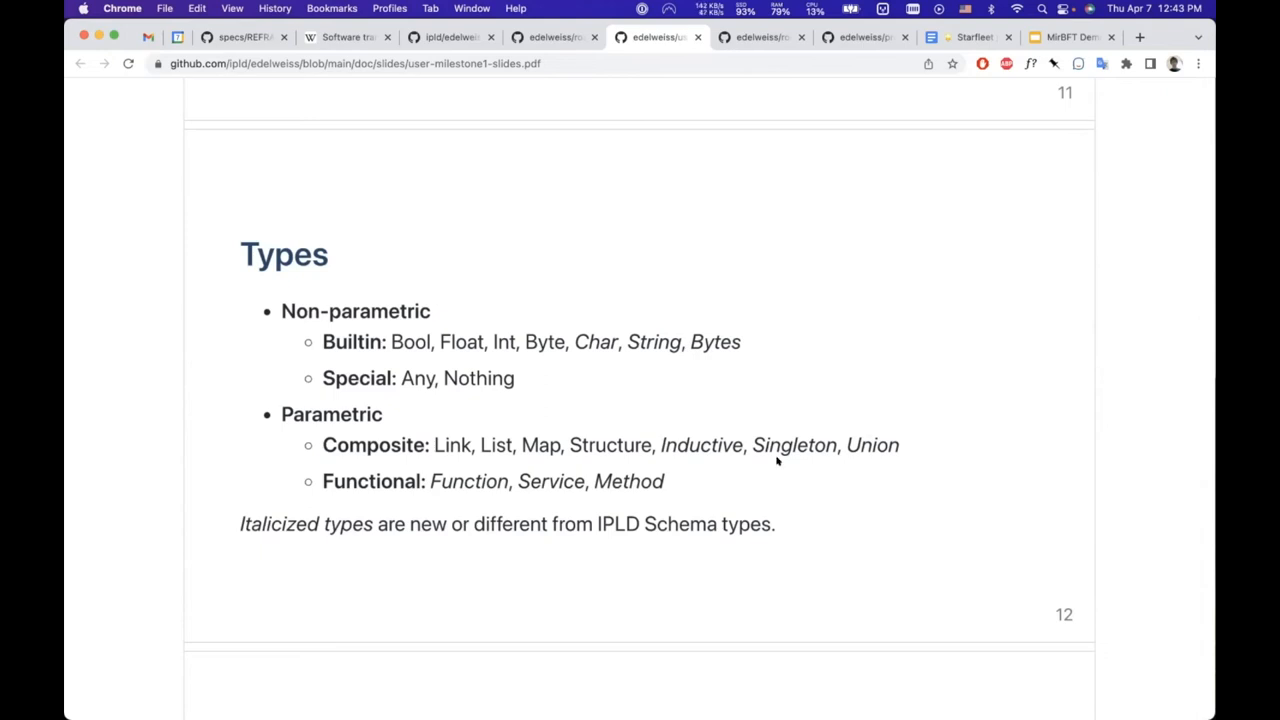
{"action": "mouse_move", "coordinate": [828, 460]}
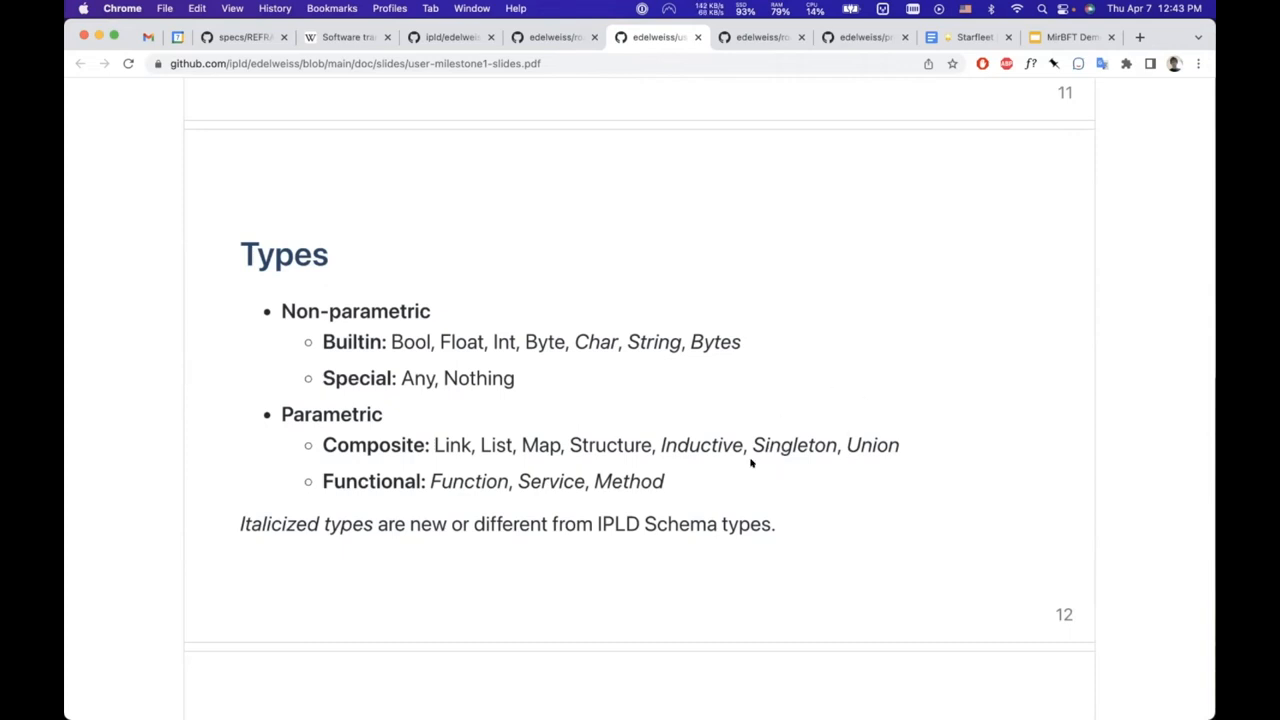
{"action": "mouse_move", "coordinate": [732, 452]}
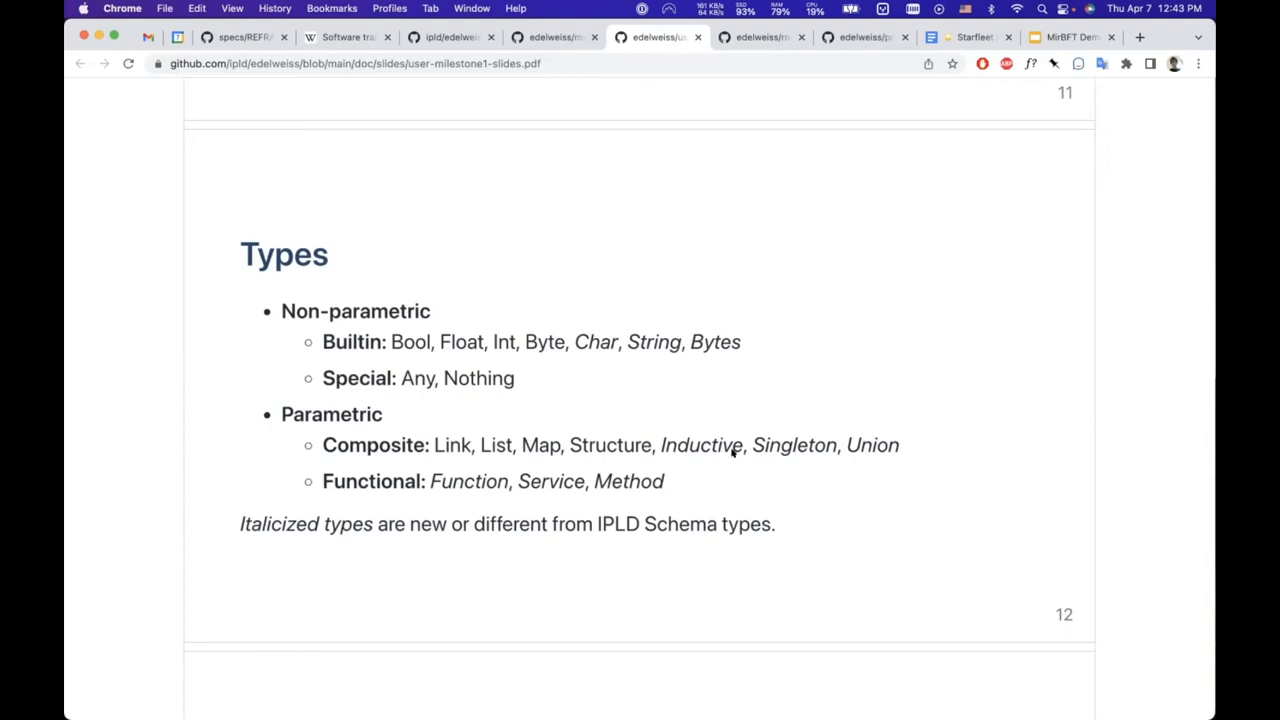
{"action": "mouse_move", "coordinate": [788, 426]}
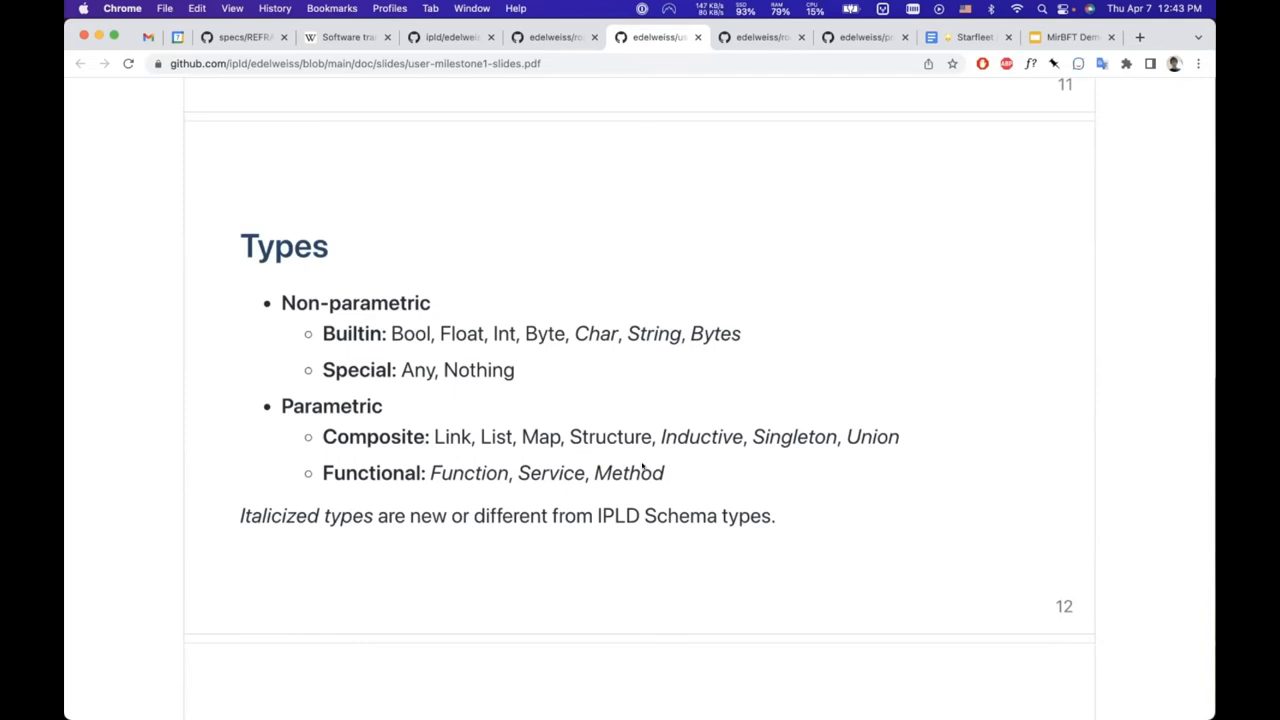
{"action": "scroll", "scroll_direction": "down", "scroll_amount": 3}
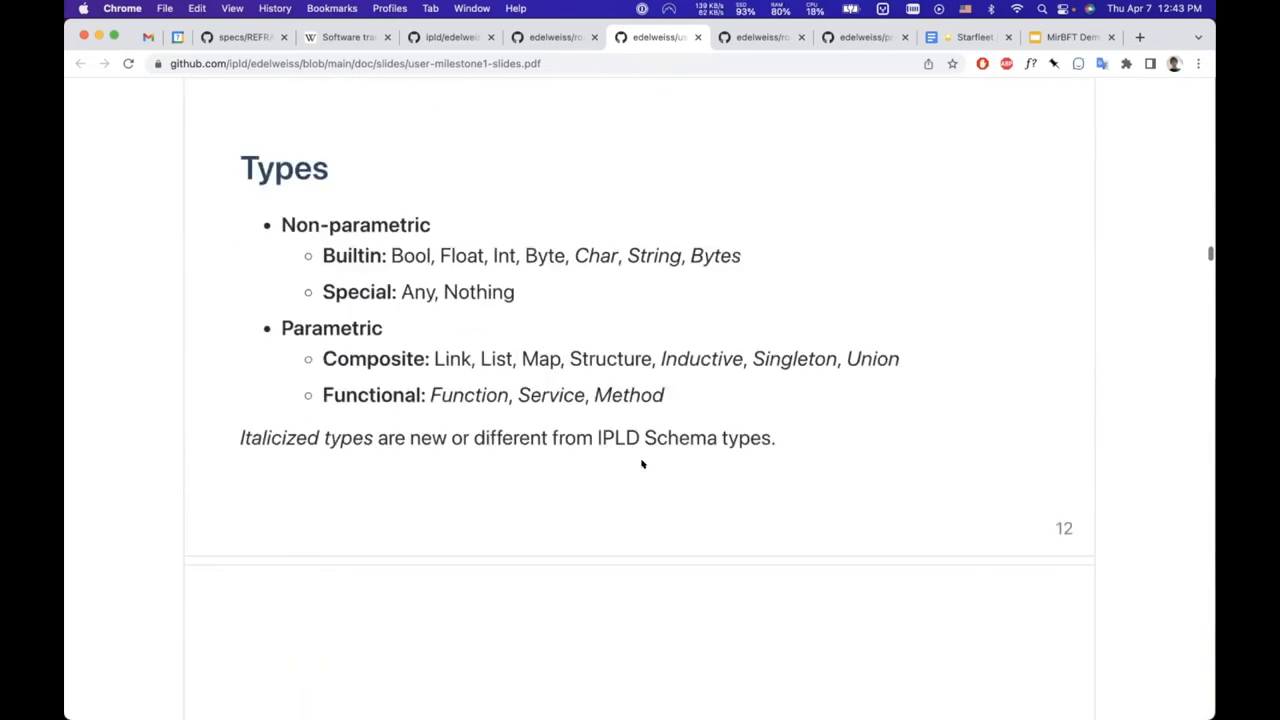
{"action": "scroll", "scroll_direction": "up", "scroll_amount": 3}
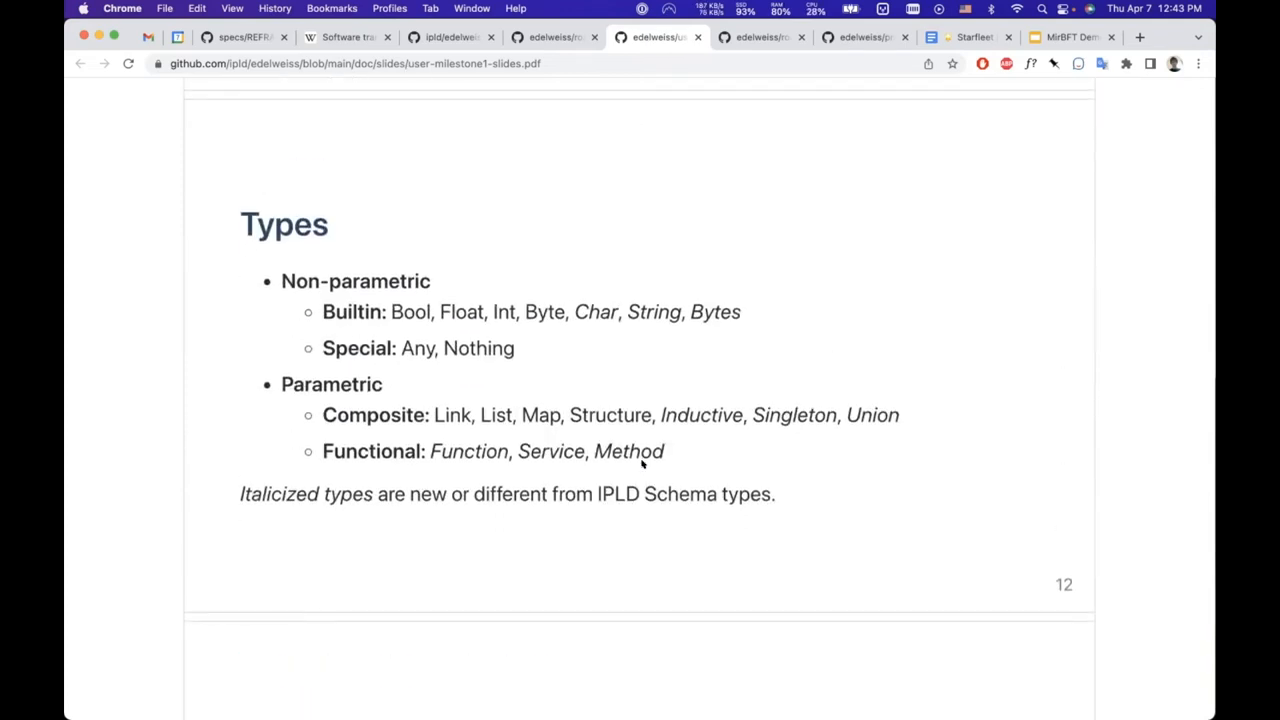
{"action": "mouse_move", "coordinate": [734, 212]}
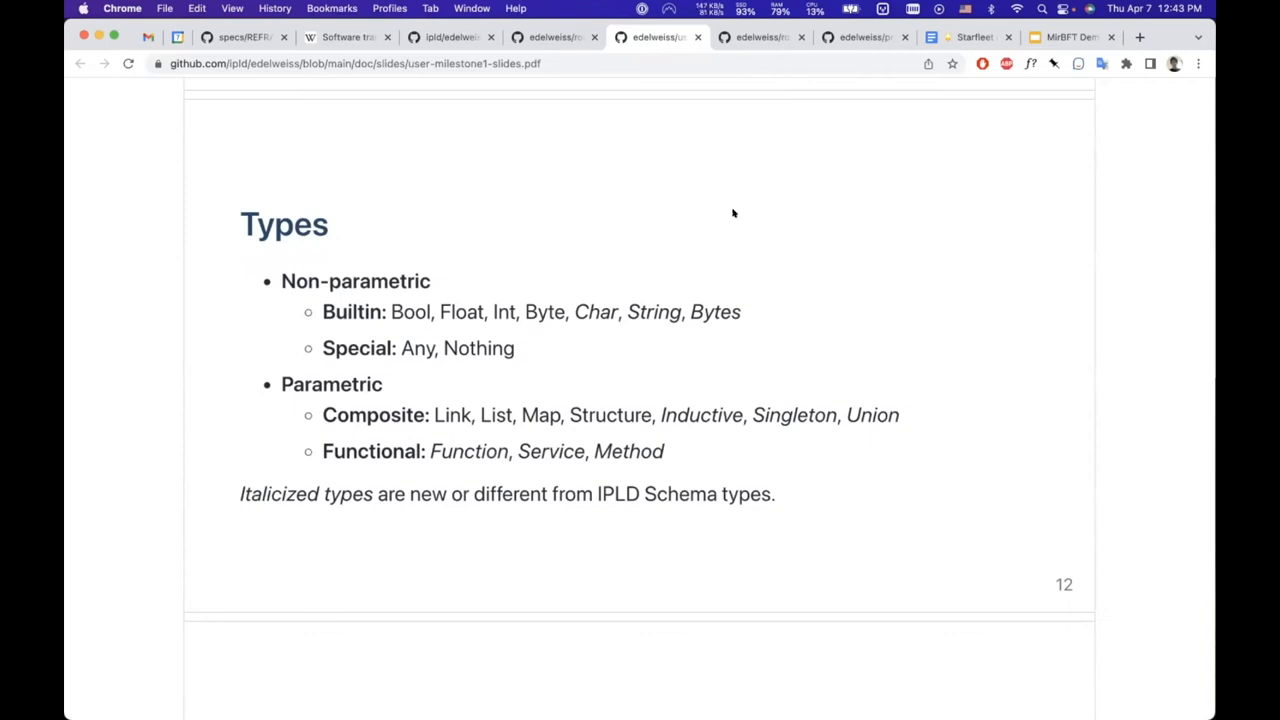
{"action": "mouse_move", "coordinate": [756, 36]}
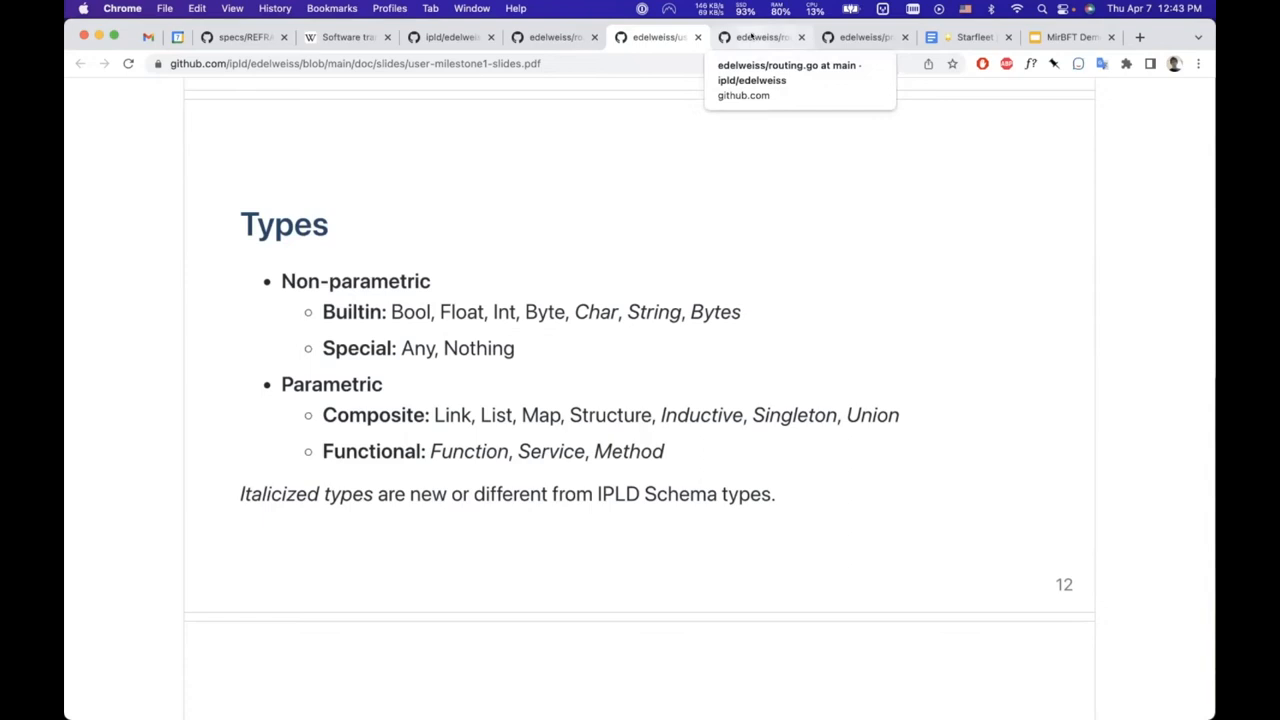
Step: Switch to the routing.go example source and view its schema definitions from the top
{"action": "left_click", "coordinate": [756, 36]}
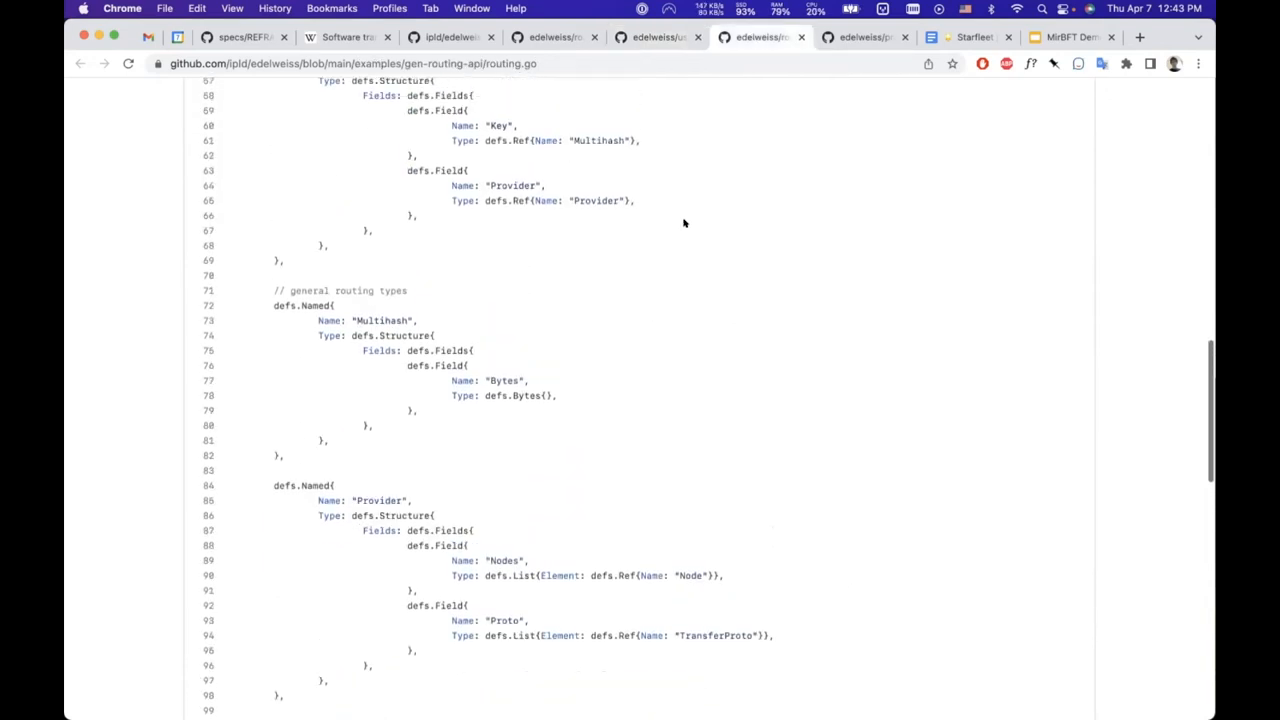
{"action": "scroll", "scroll_direction": "up", "scroll_amount": 3}
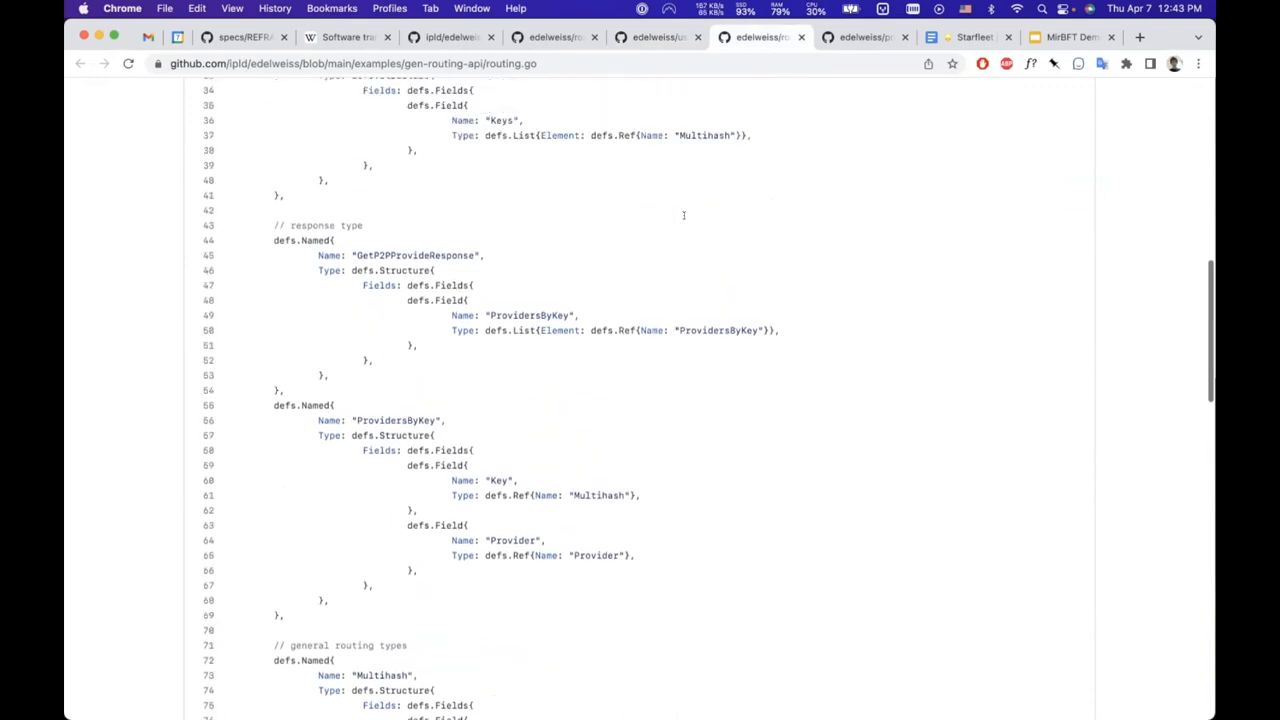
{"action": "scroll", "scroll_direction": "up", "scroll_amount": 3}
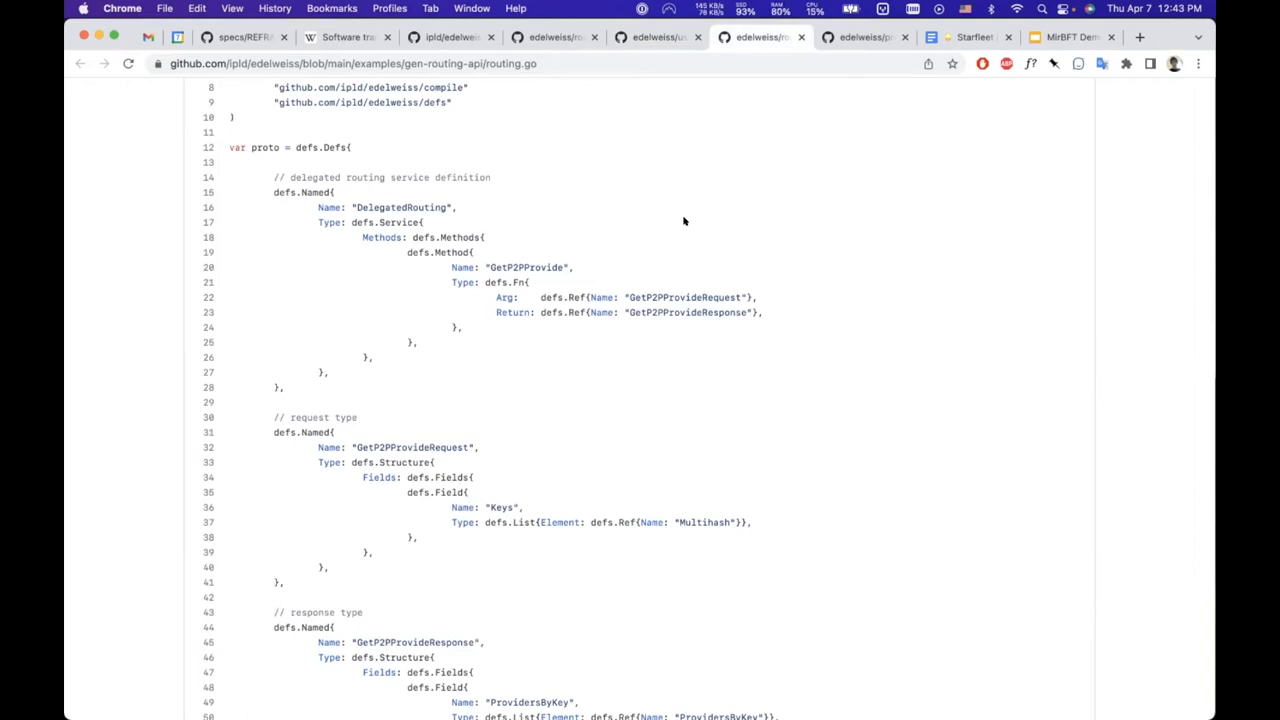
{"action": "mouse_move", "coordinate": [512, 216]}
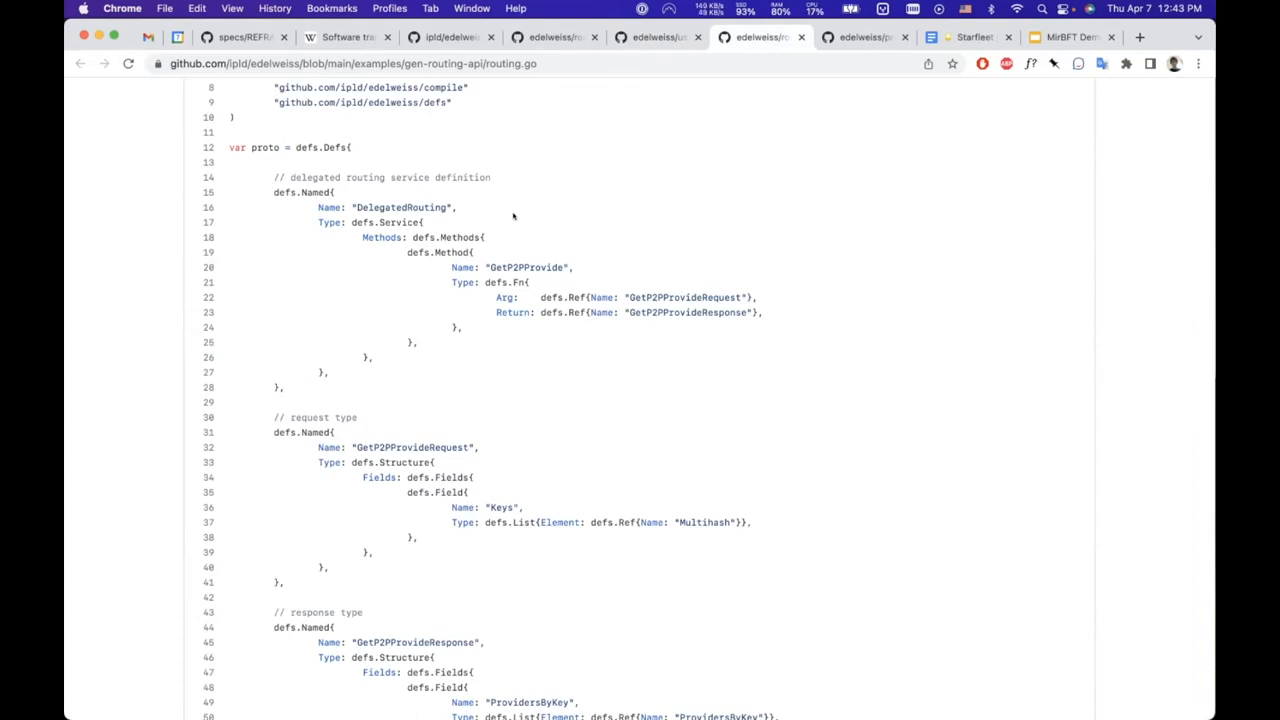
{"action": "mouse_move", "coordinate": [512, 256]}
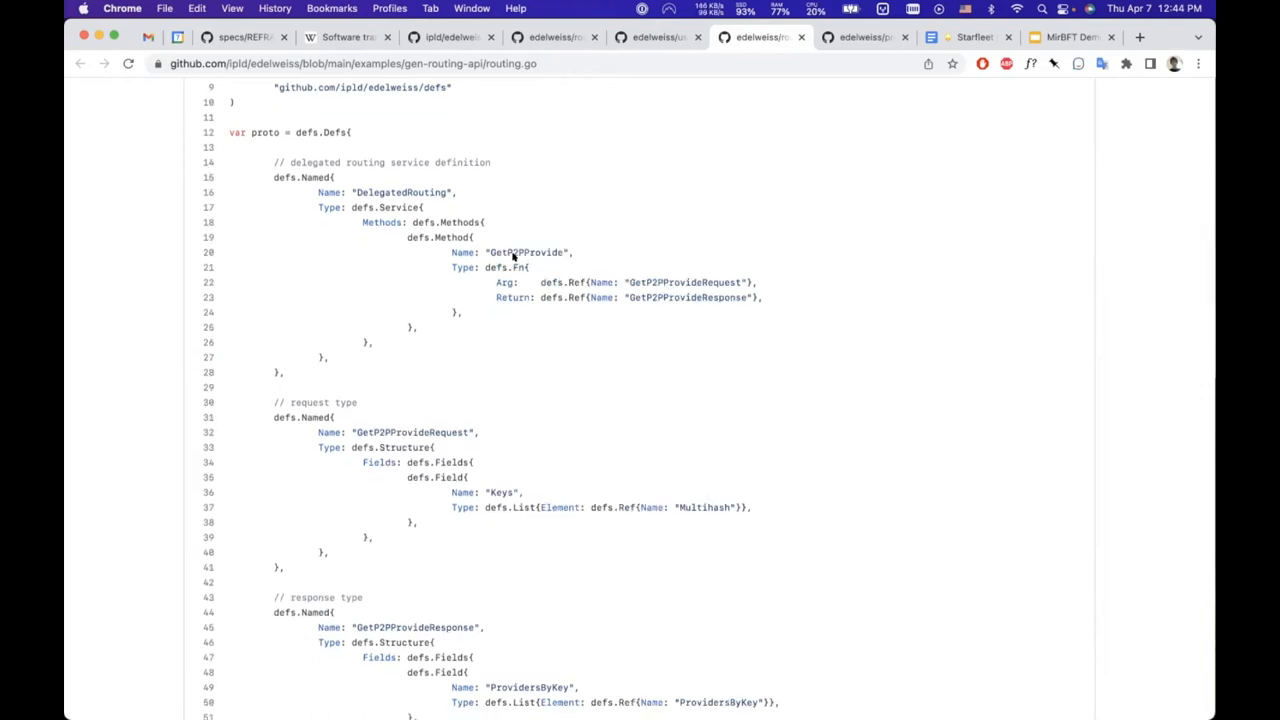
{"action": "mouse_move", "coordinate": [512, 302]}
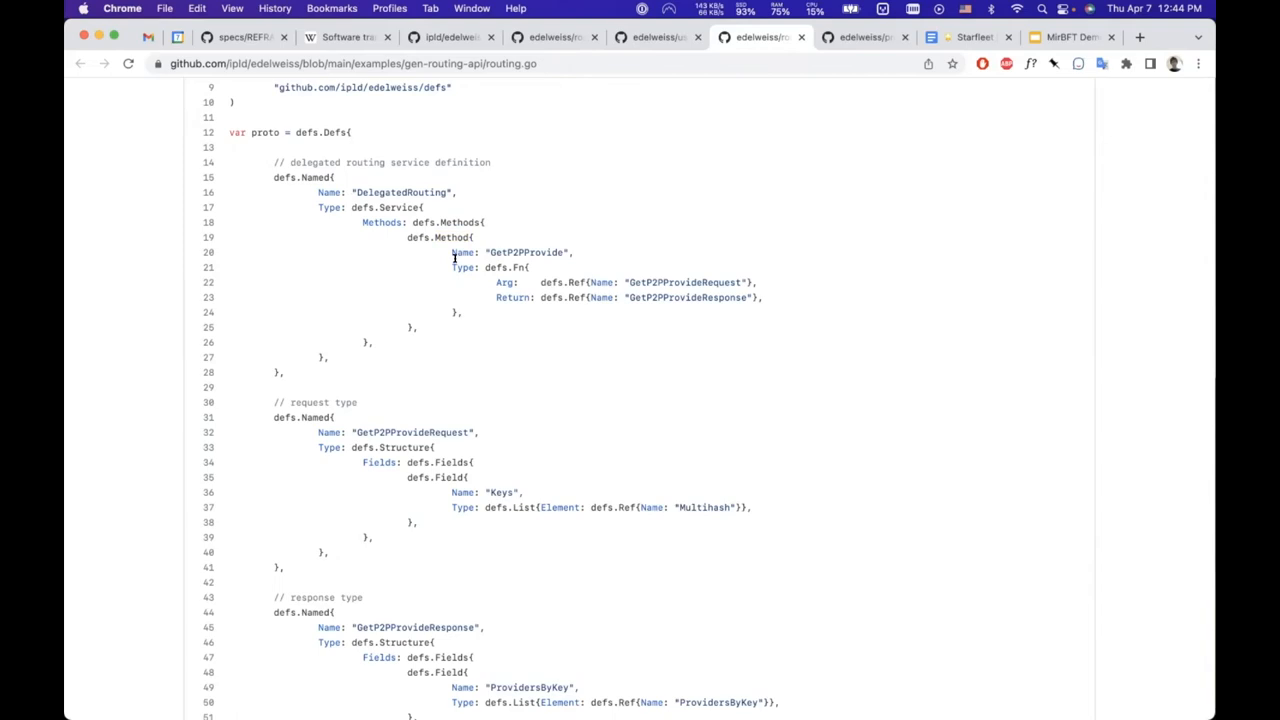
{"action": "mouse_move", "coordinate": [322, 356]}
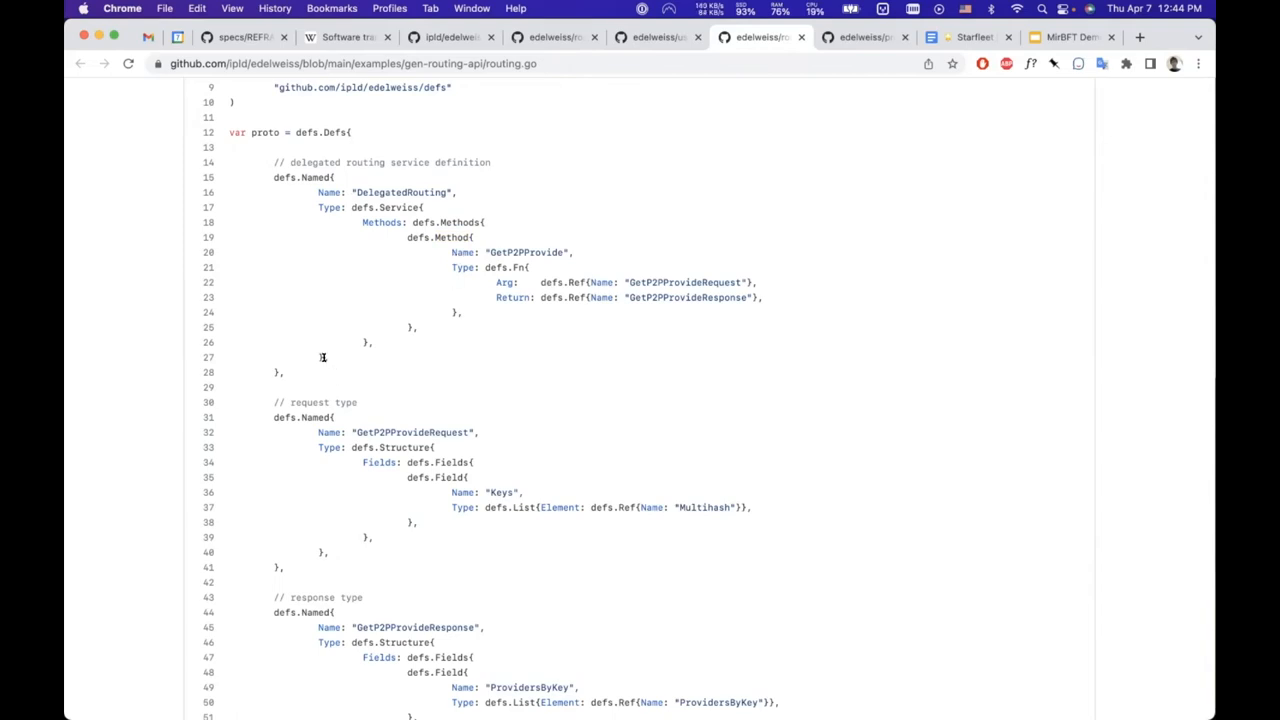
{"action": "mouse_move", "coordinate": [320, 258]}
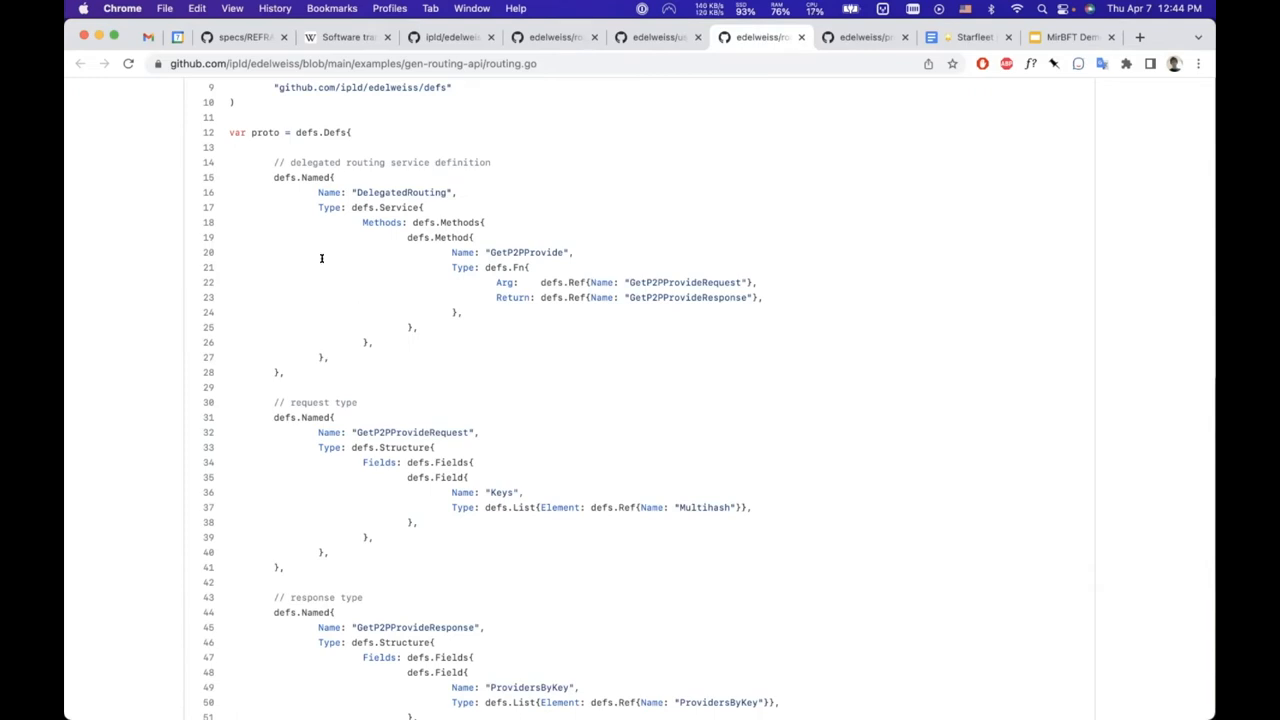
{"action": "mouse_move", "coordinate": [332, 206]}
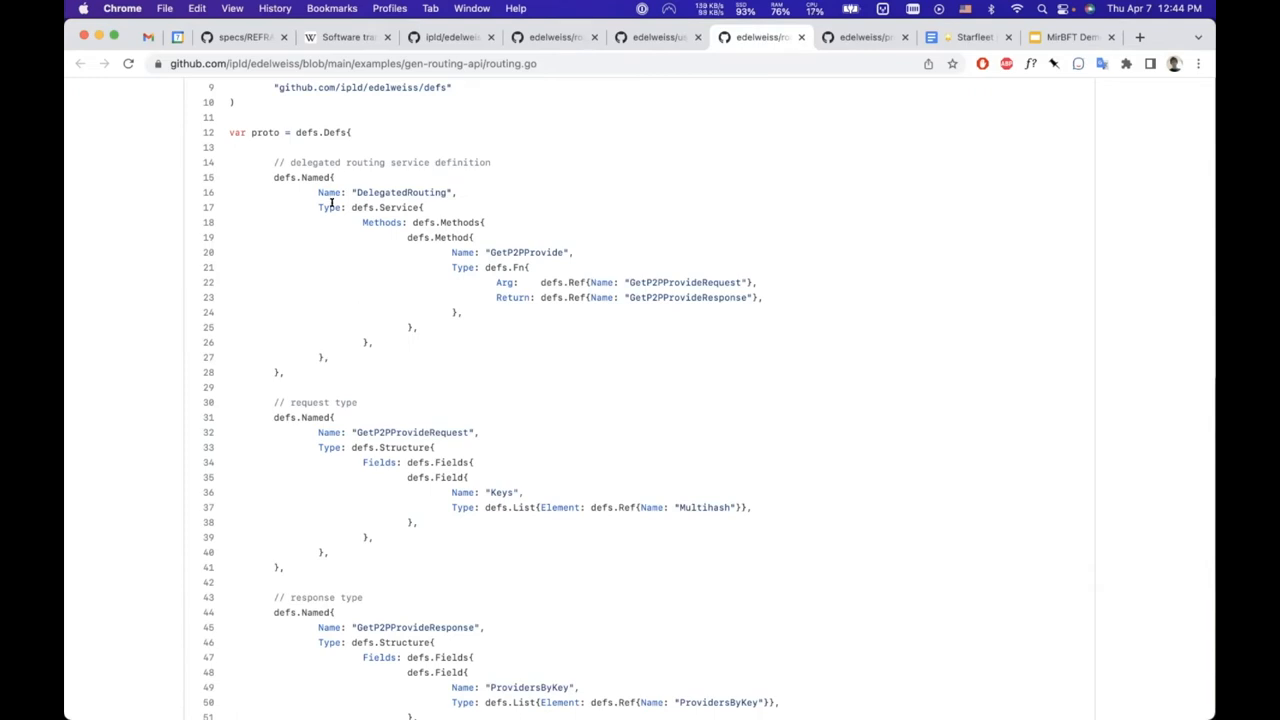
{"action": "mouse_move", "coordinate": [336, 272]}
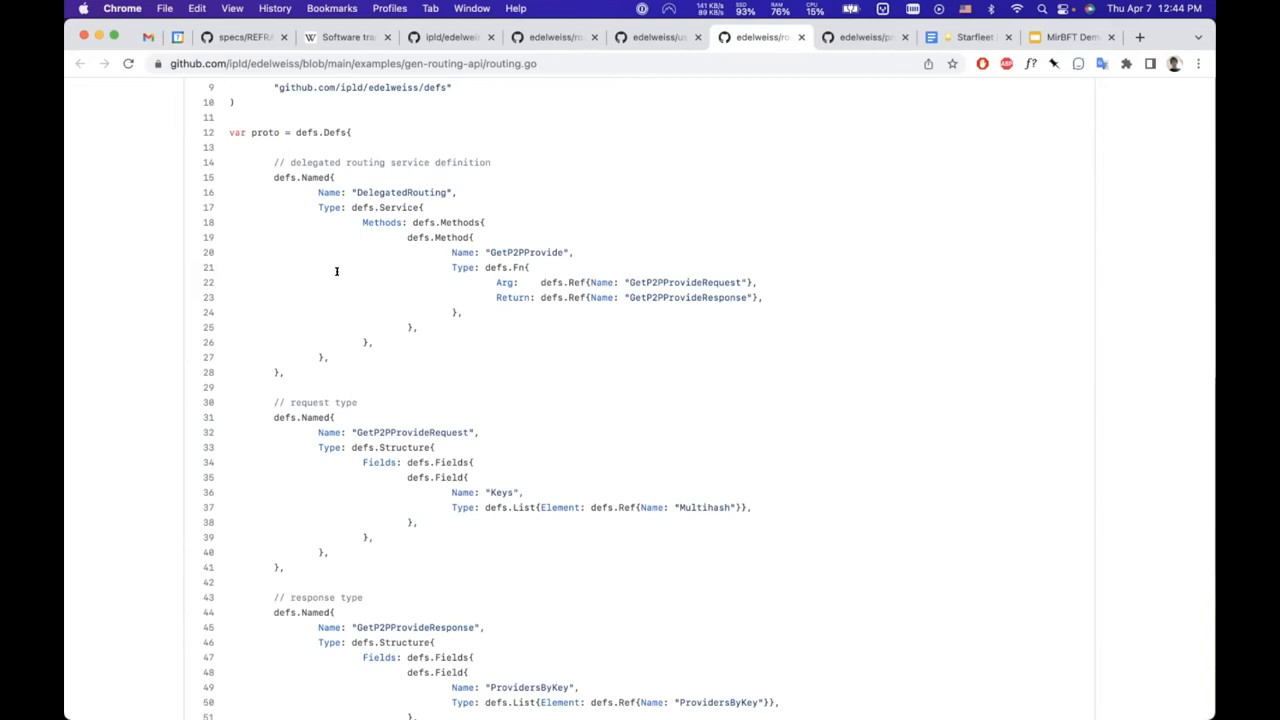
Step: Read routing.go down to its main function that compiles and builds the generated code
{"action": "scroll", "scroll_direction": "down", "scroll_amount": 3}
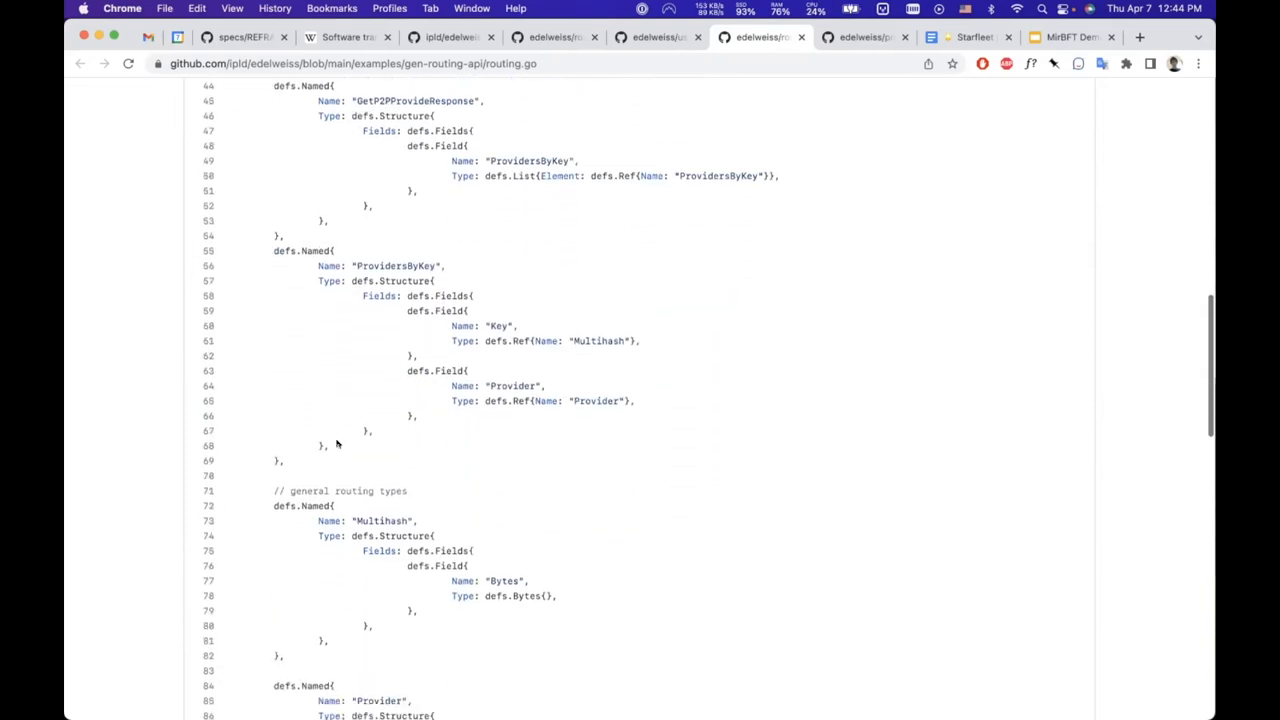
{"action": "scroll", "scroll_direction": "down", "scroll_amount": 3}
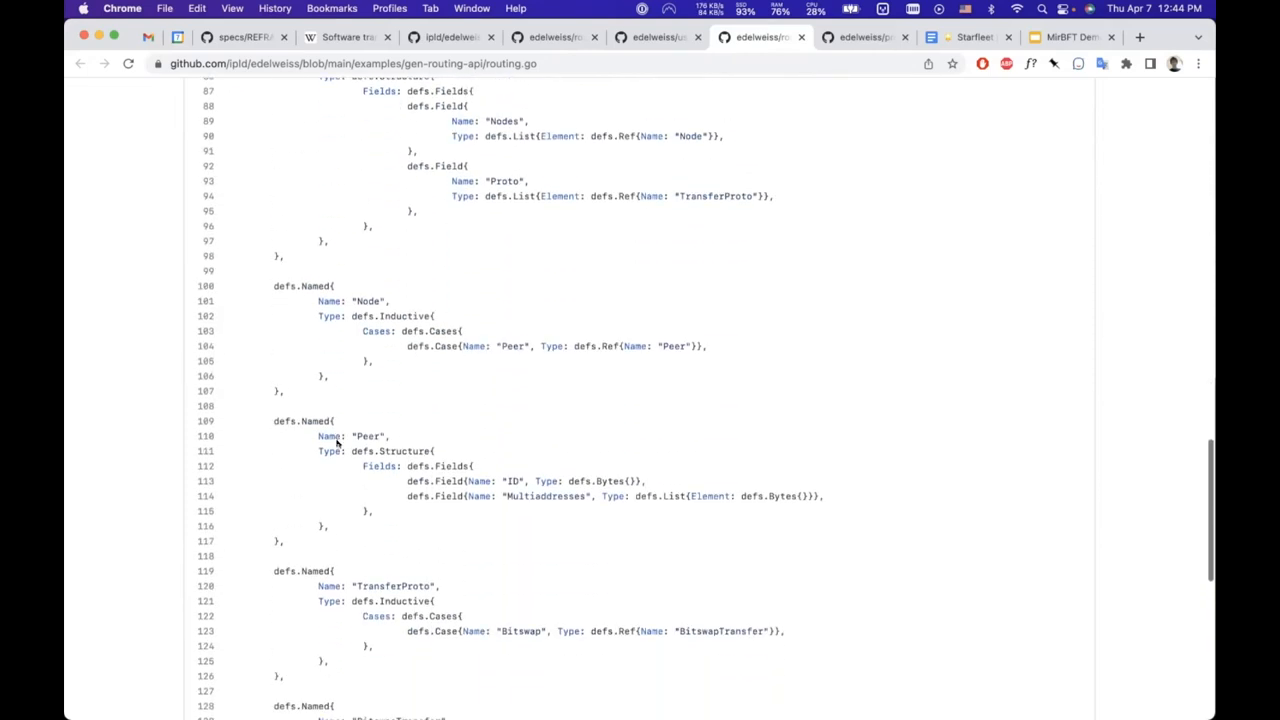
{"action": "scroll", "scroll_direction": "down", "scroll_amount": 3}
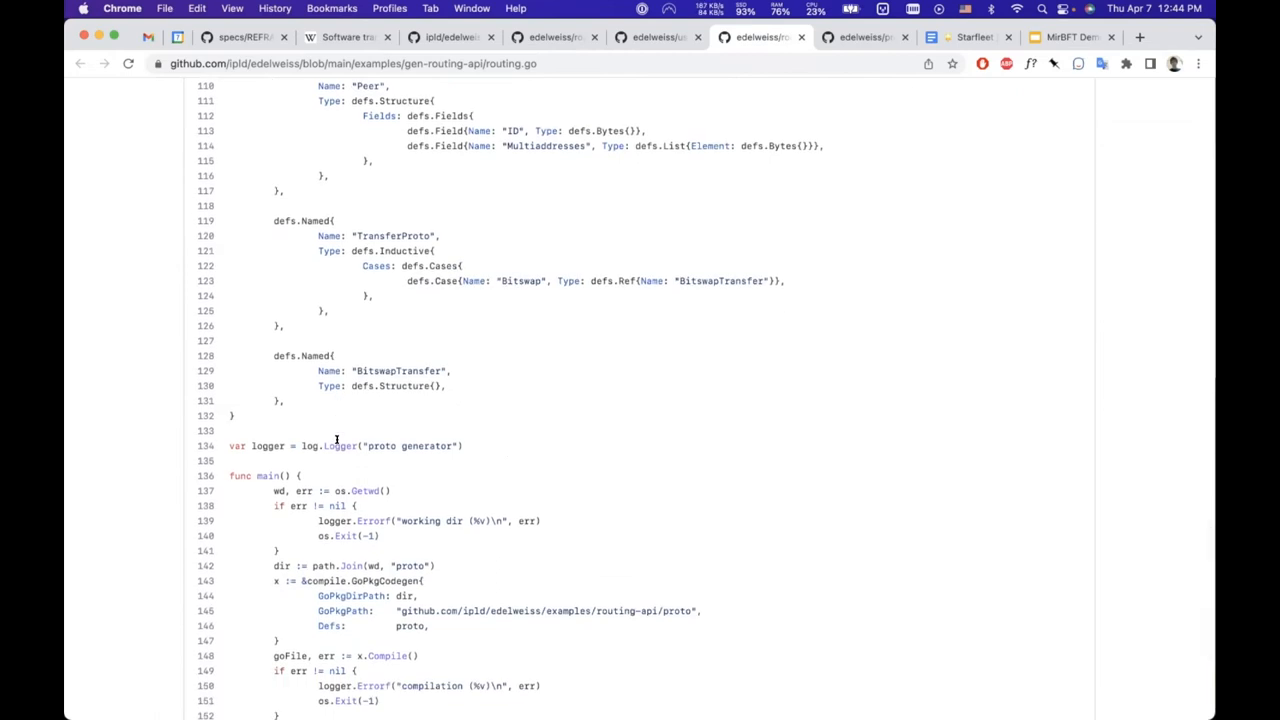
{"action": "scroll", "scroll_direction": "down", "scroll_amount": 3}
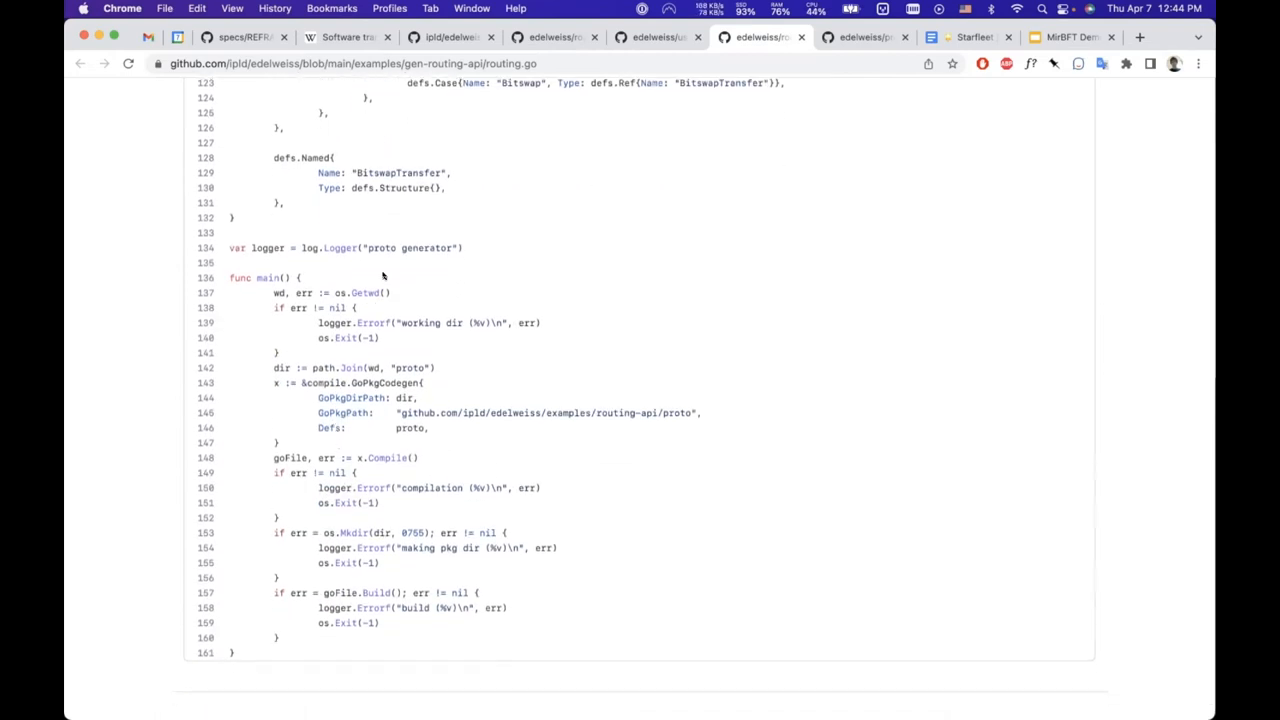
{"action": "mouse_move", "coordinate": [420, 396]}
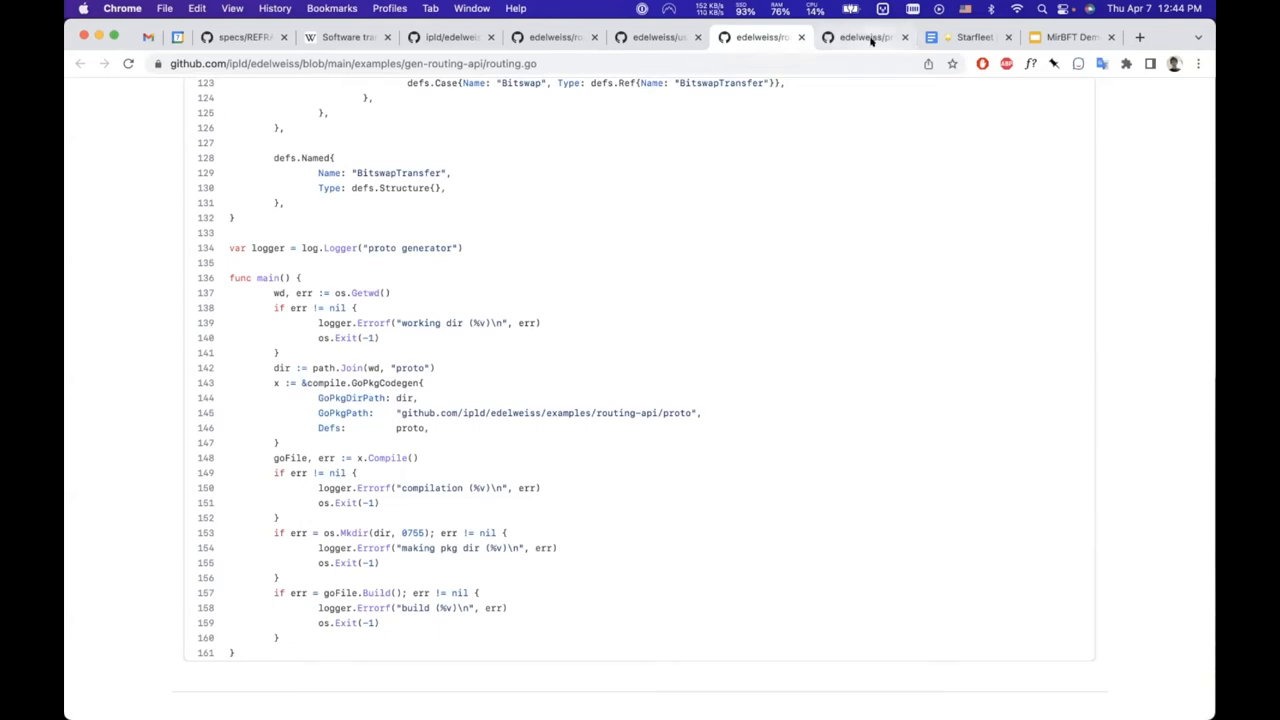
{"action": "mouse_move", "coordinate": [870, 38]}
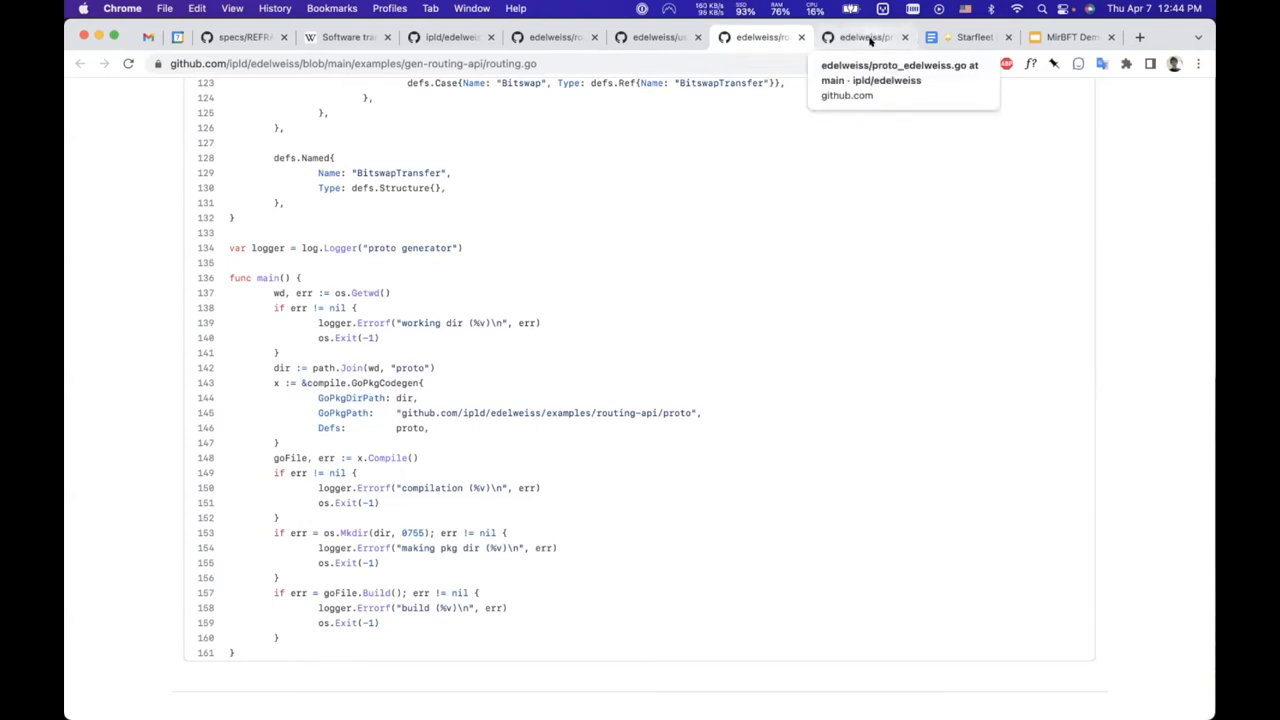
{"action": "mouse_move", "coordinate": [504, 382]}
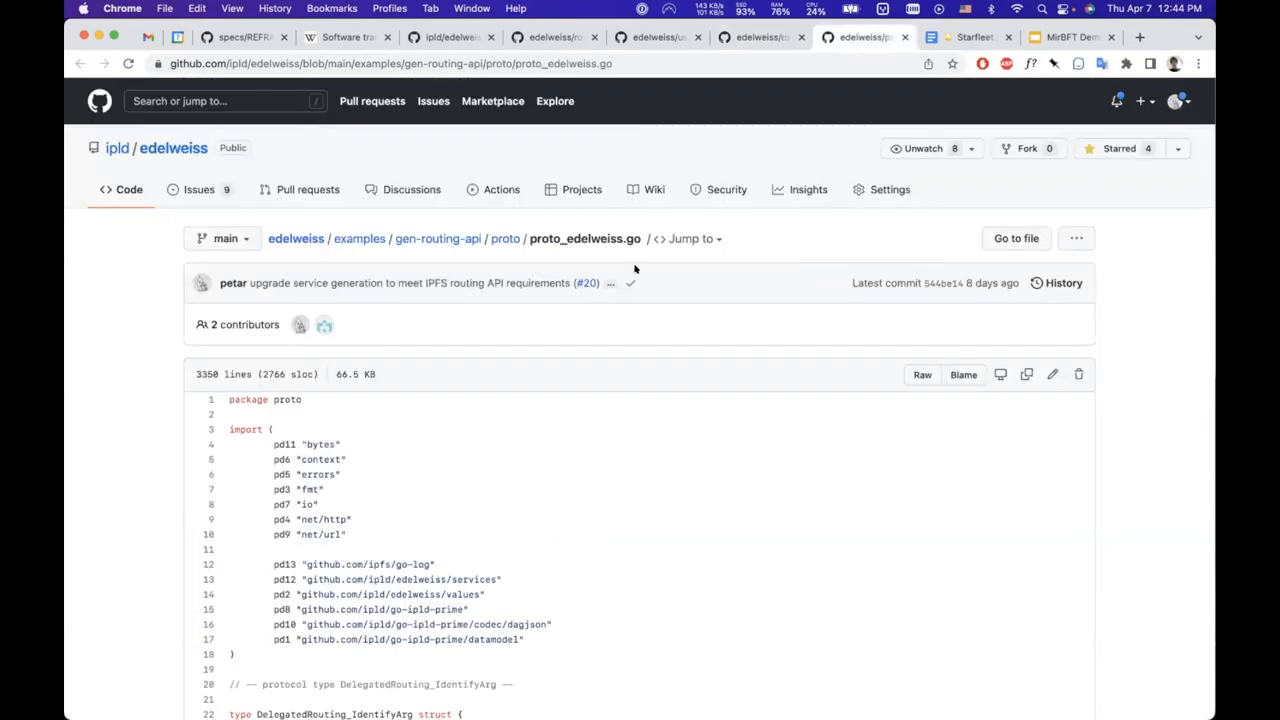
Step: Scroll through proto_edelweiss.go's DelegatedRouting Identify argument and result parsing code
{"action": "scroll", "scroll_direction": "down", "scroll_amount": 3}
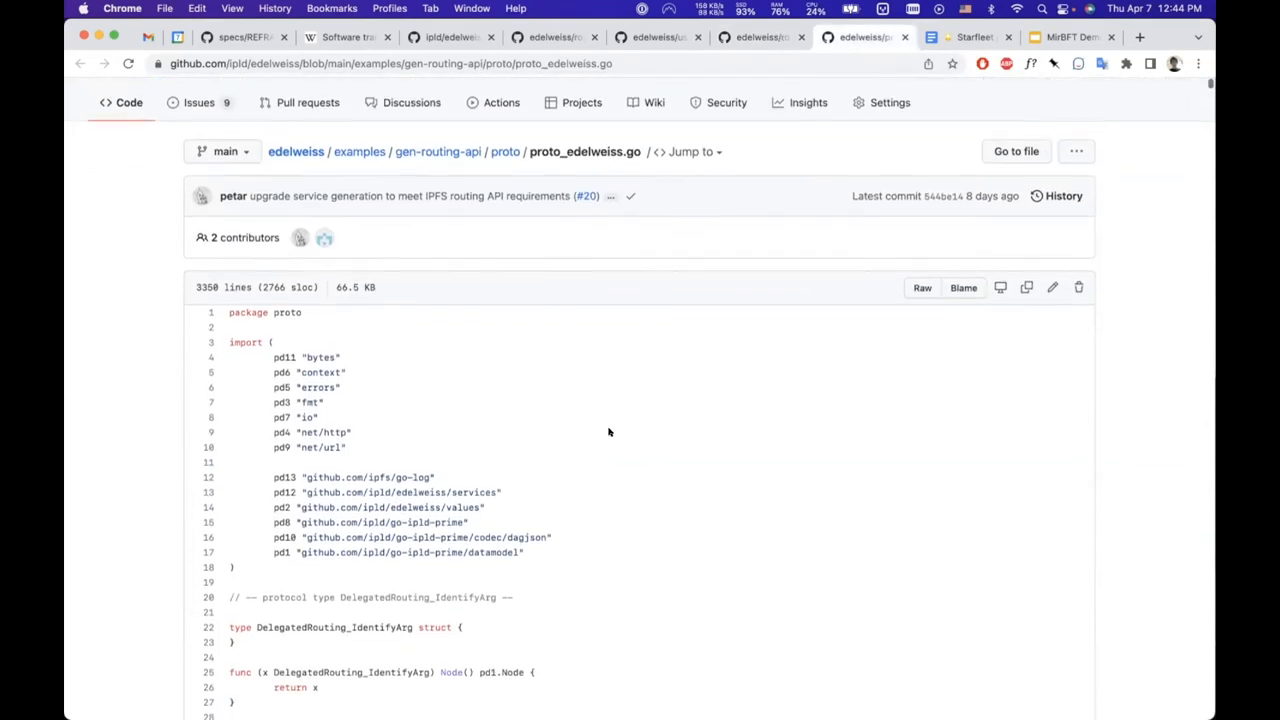
{"action": "scroll", "scroll_direction": "down", "scroll_amount": 3}
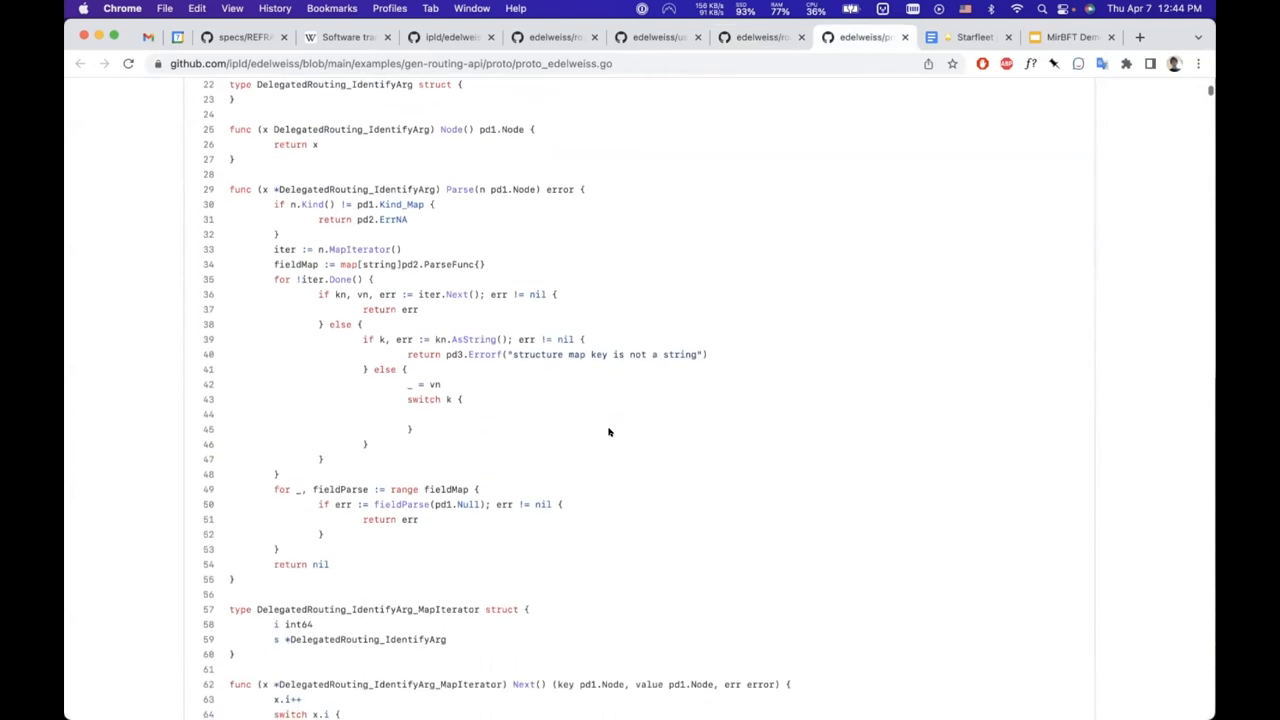
{"action": "scroll", "scroll_direction": "down", "scroll_amount": 3}
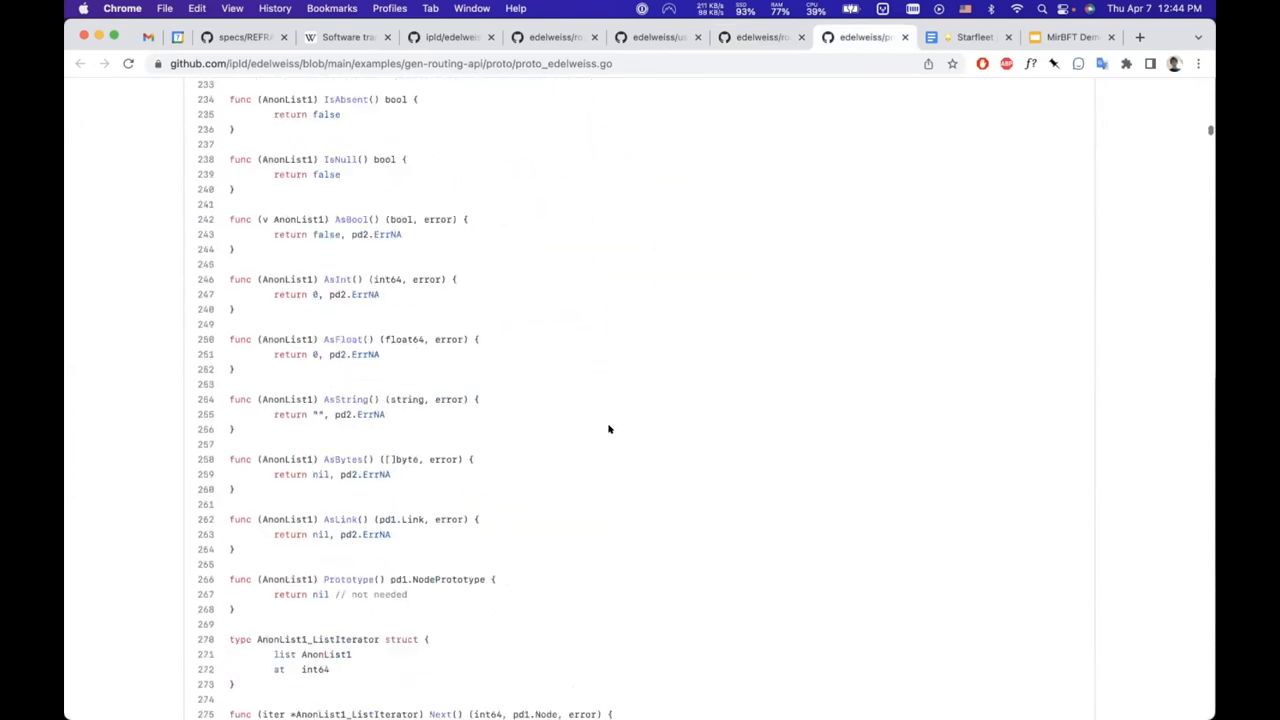
{"action": "scroll", "scroll_direction": "down", "scroll_amount": 3}
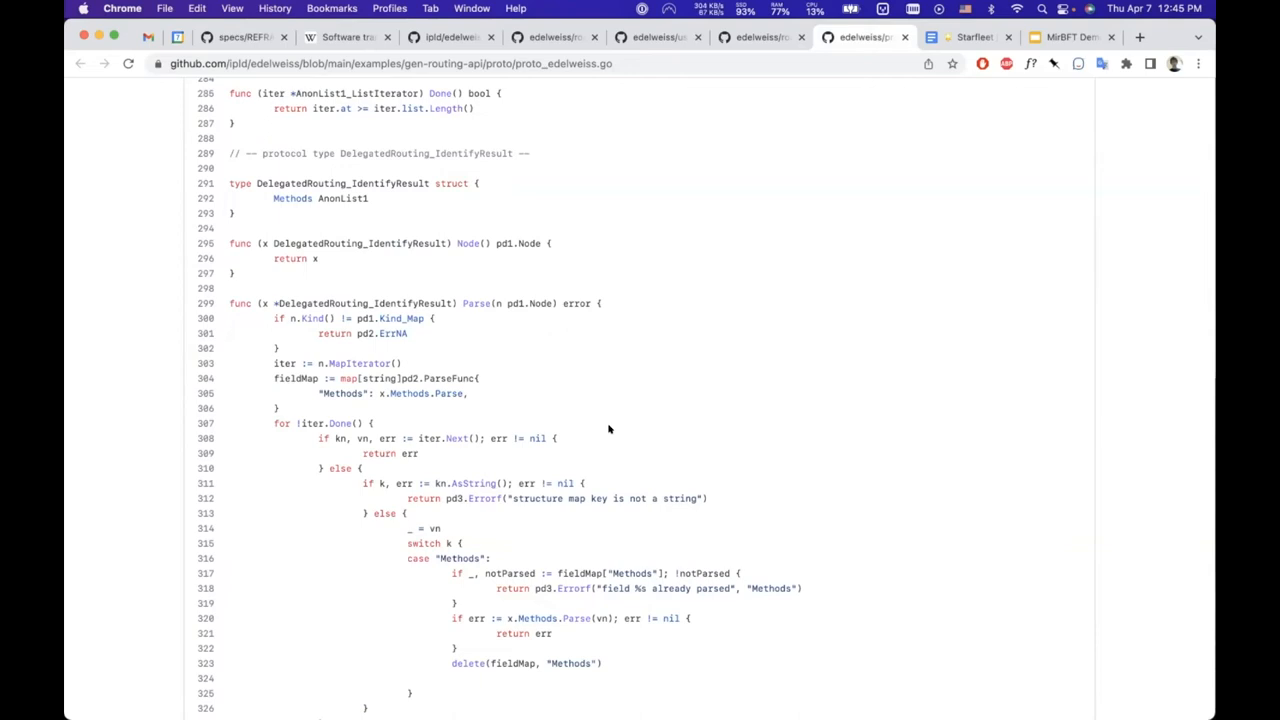
{"action": "mouse_move", "coordinate": [932, 684]}
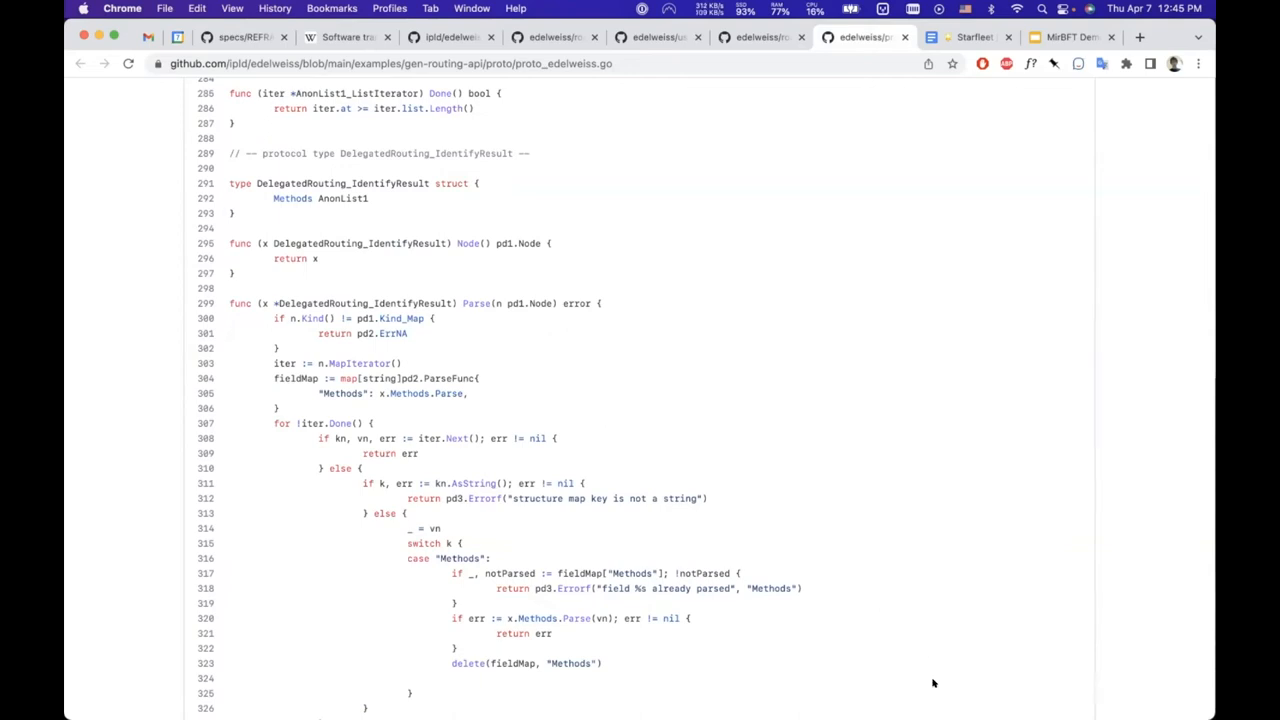
{"action": "mouse_move", "coordinate": [926, 694]}
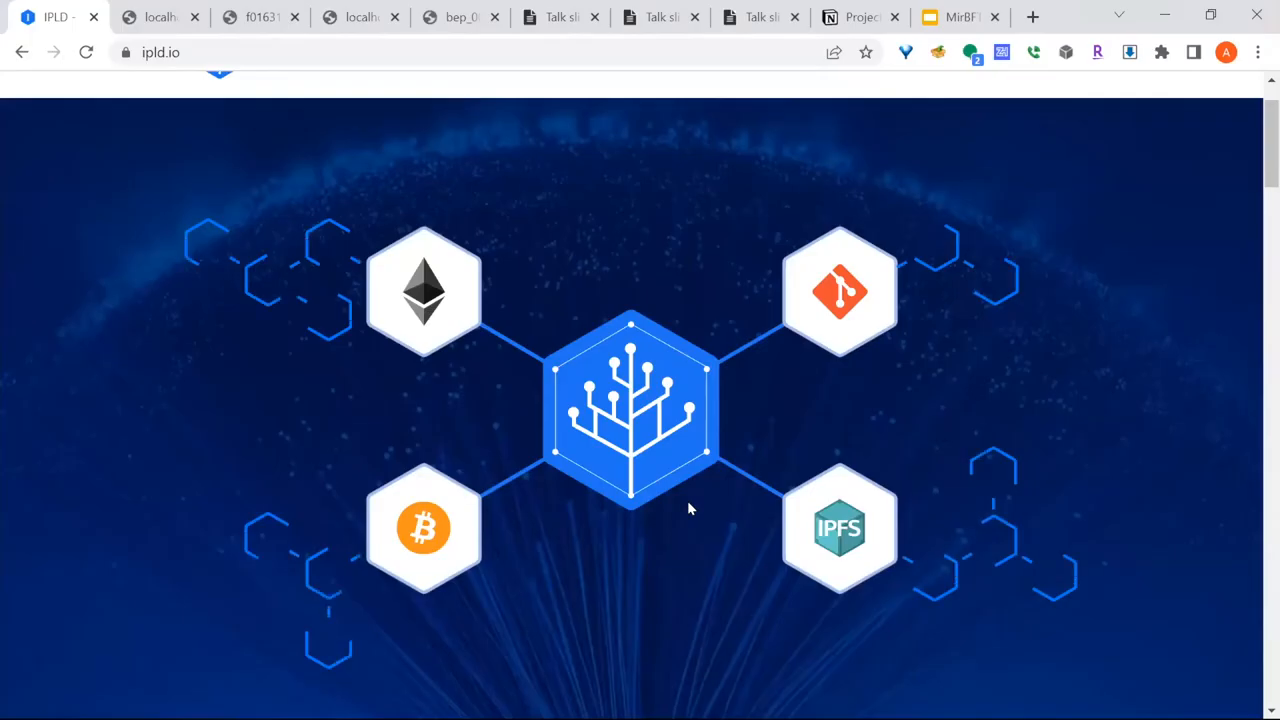
Step: Show the koala photo served from the local IPFS gateway URL in place of the IPLD homepage
{"action": "scroll", "scroll_direction": "up", "scroll_amount": 3}
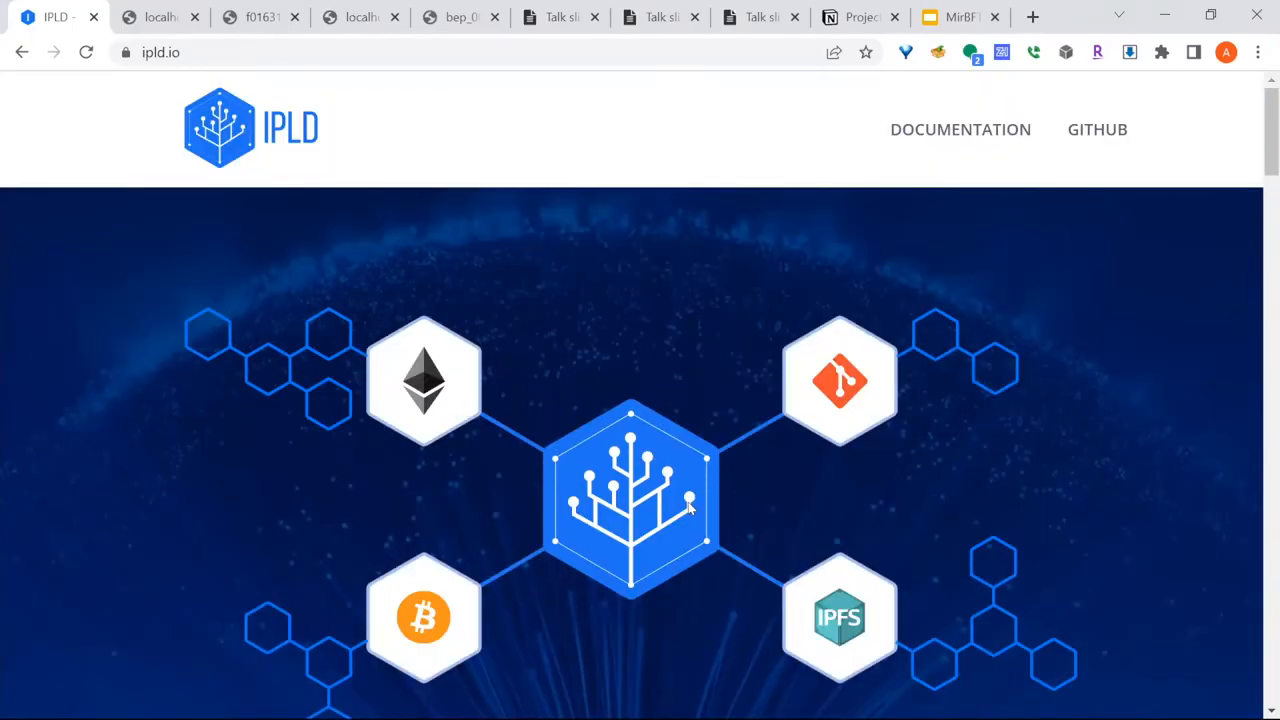
{"action": "left_click", "coordinate": [262, 18]}
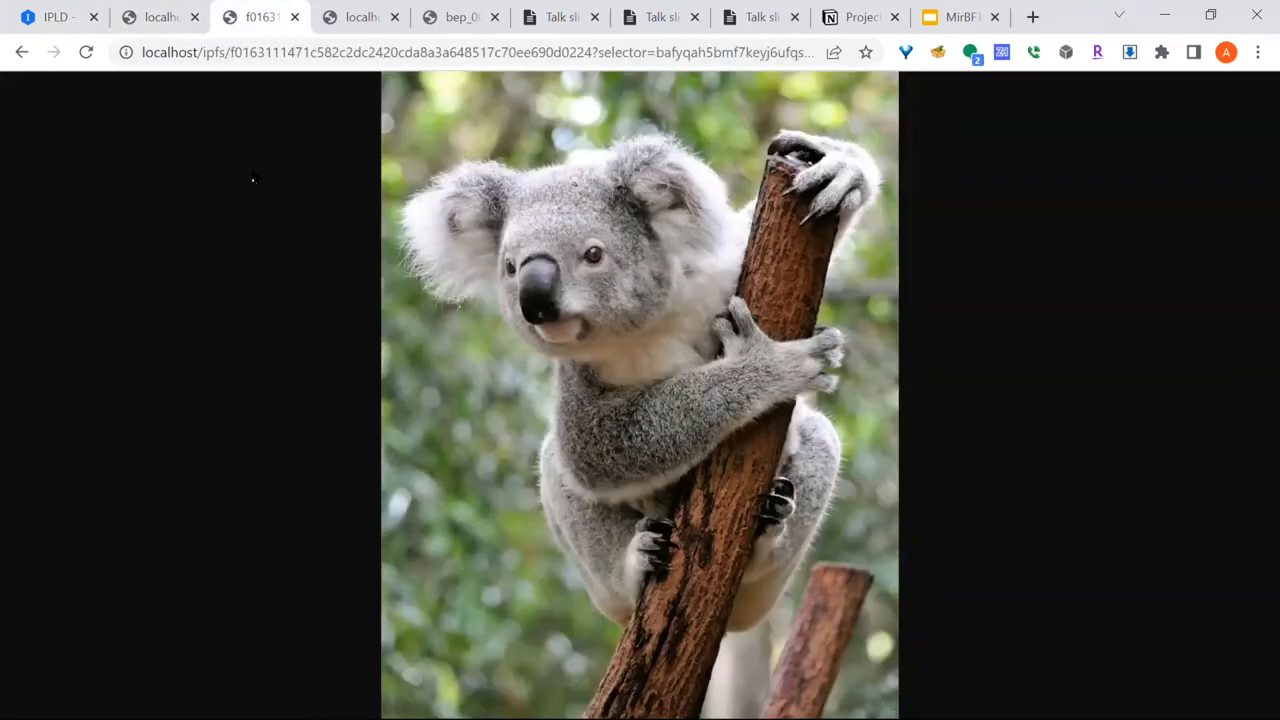
{"action": "mouse_move", "coordinate": [284, 160]}
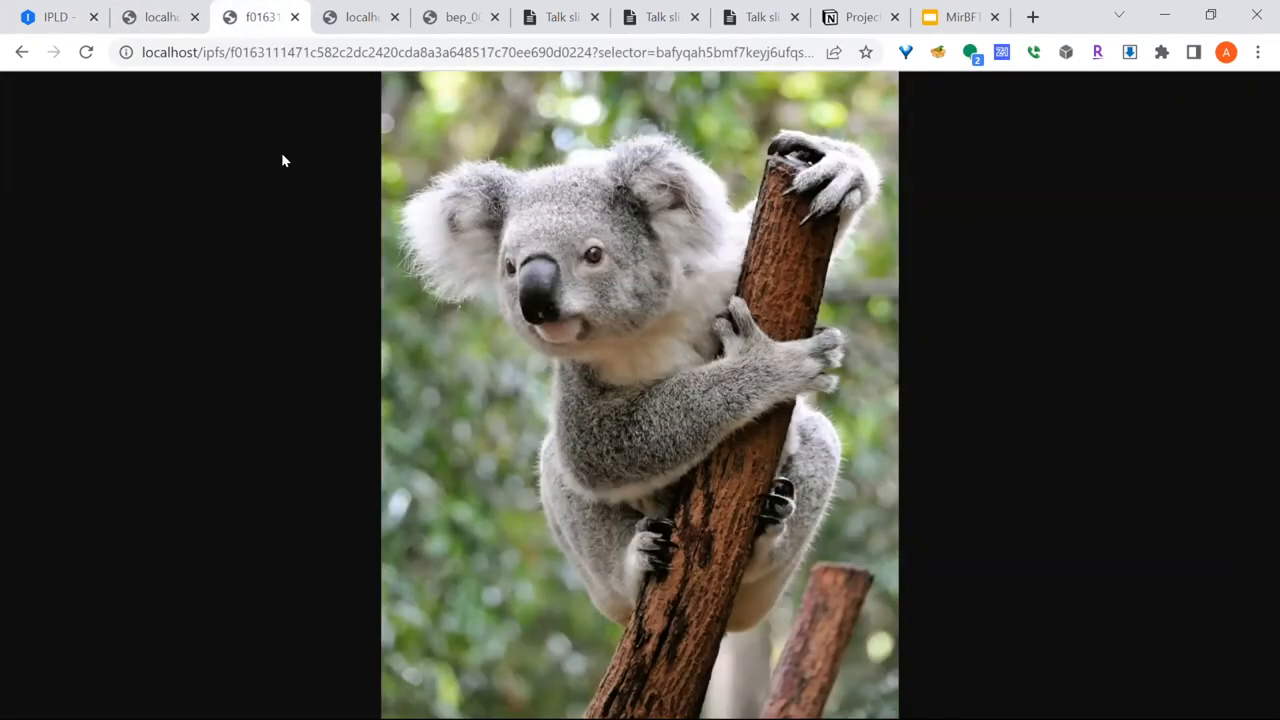
{"action": "mouse_move", "coordinate": [280, 152]}
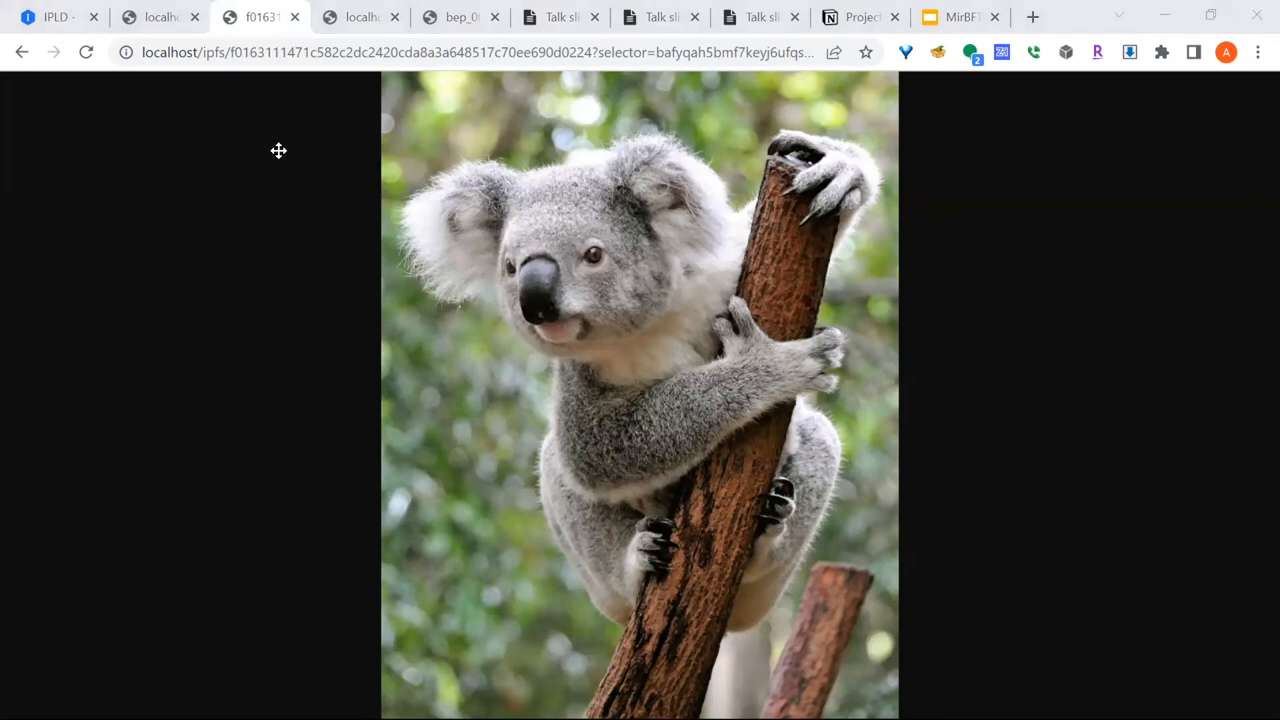
{"action": "mouse_move", "coordinate": [1120, 630]}
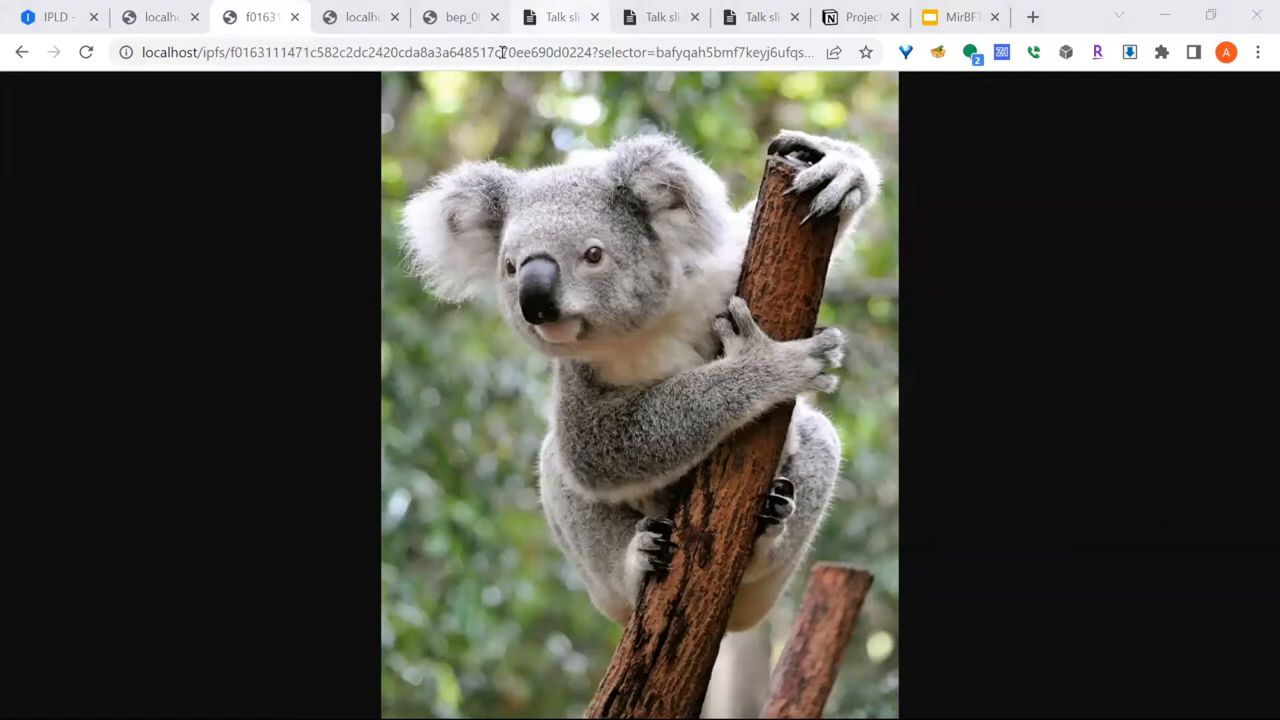
{"action": "mouse_move", "coordinate": [730, 256]}
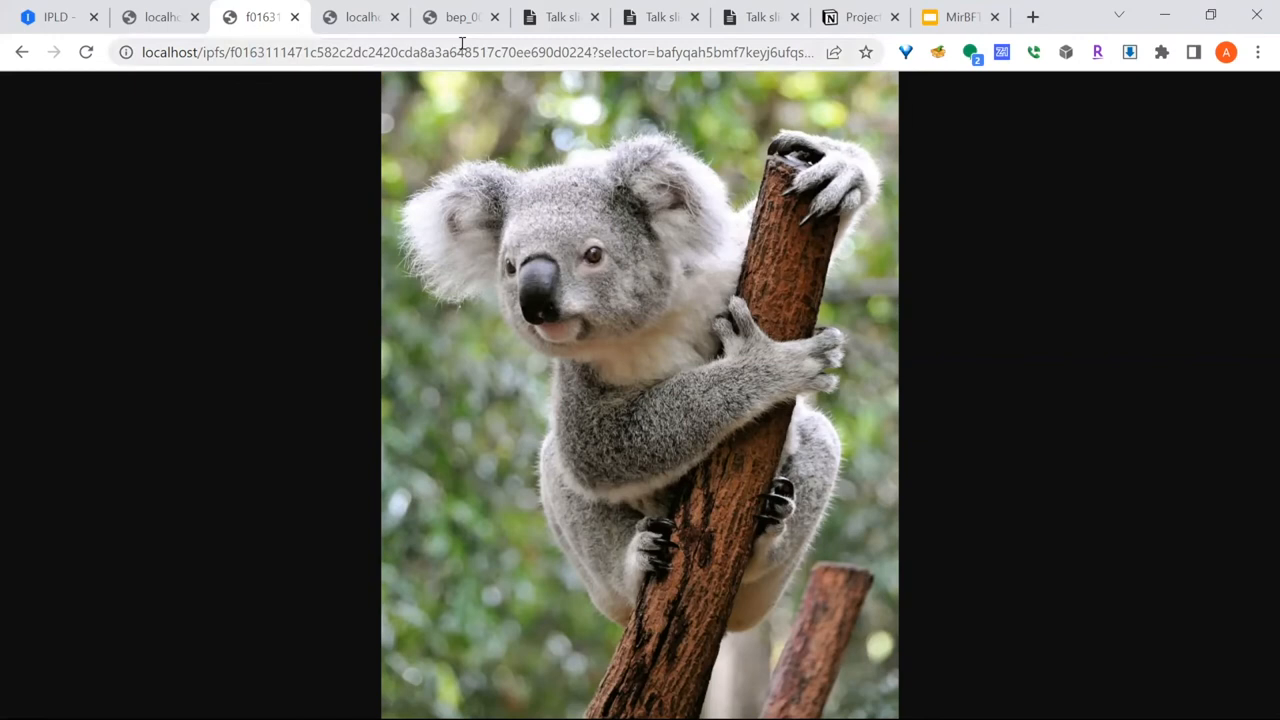
{"action": "left_click", "coordinate": [462, 52]}
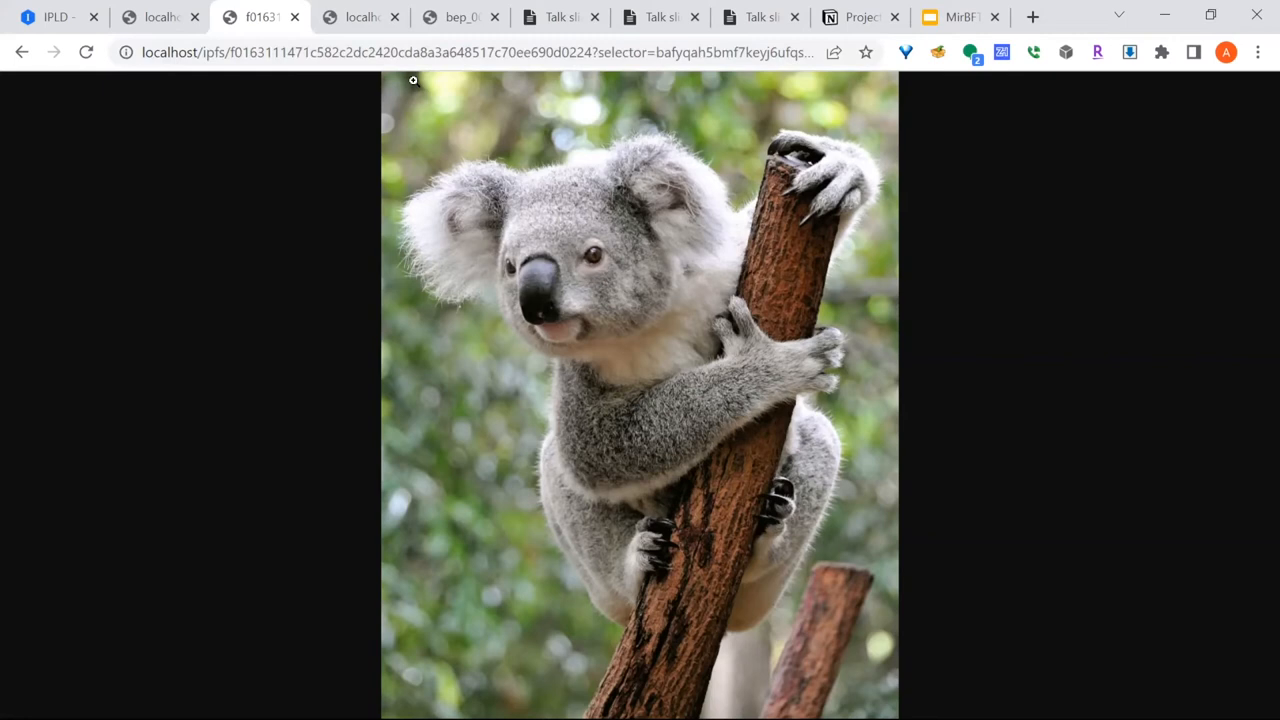
{"action": "left_click", "coordinate": [56, 16]}
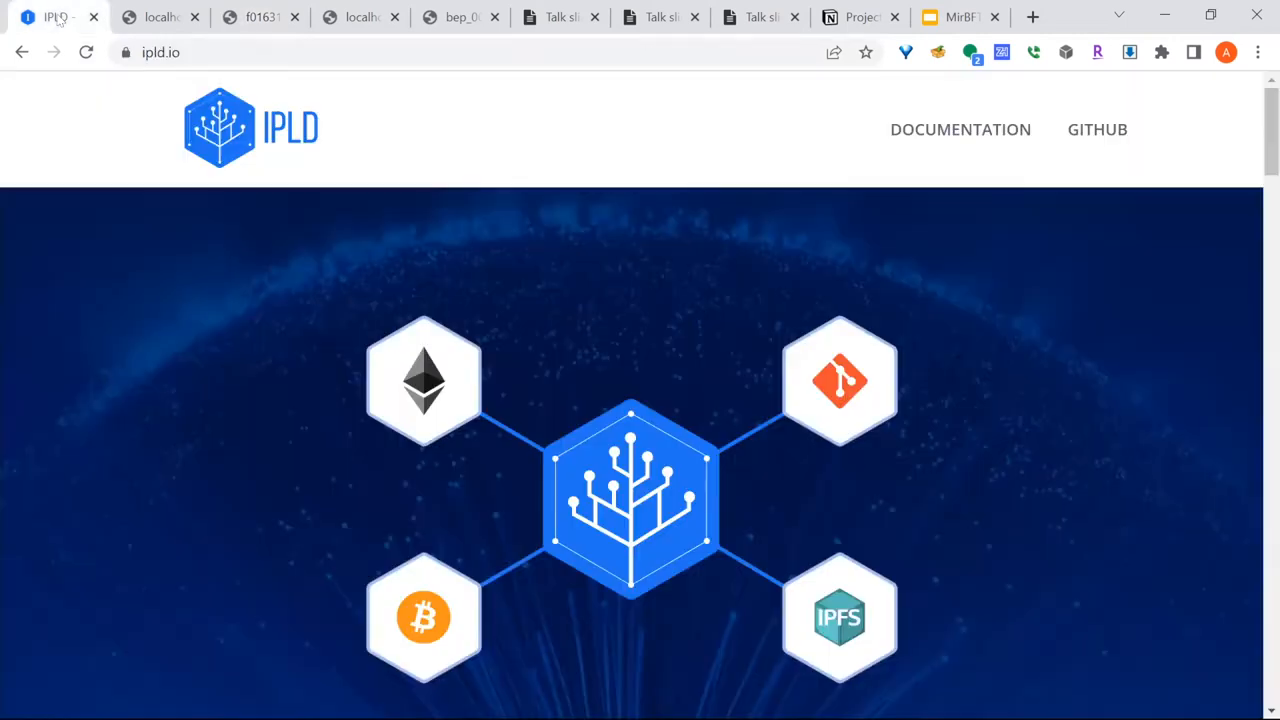
{"action": "scroll", "scroll_direction": "down", "scroll_amount": 3}
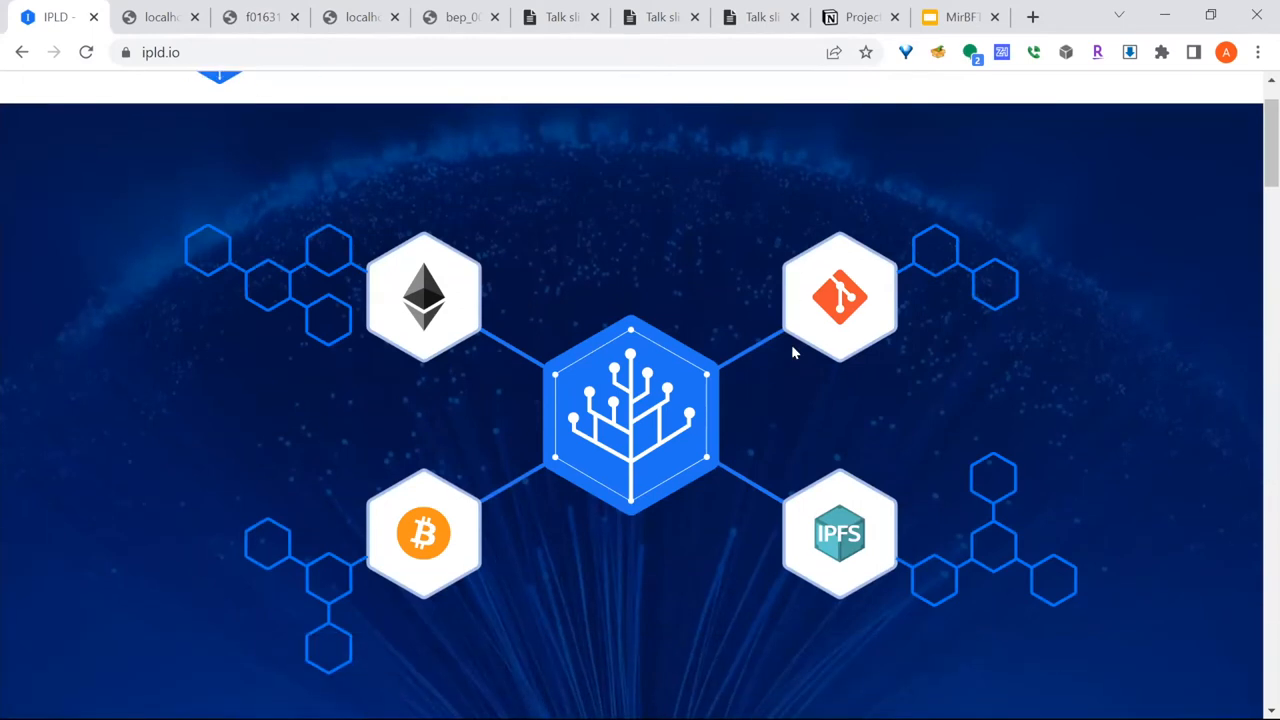
{"action": "scroll", "scroll_direction": "down", "scroll_amount": 3}
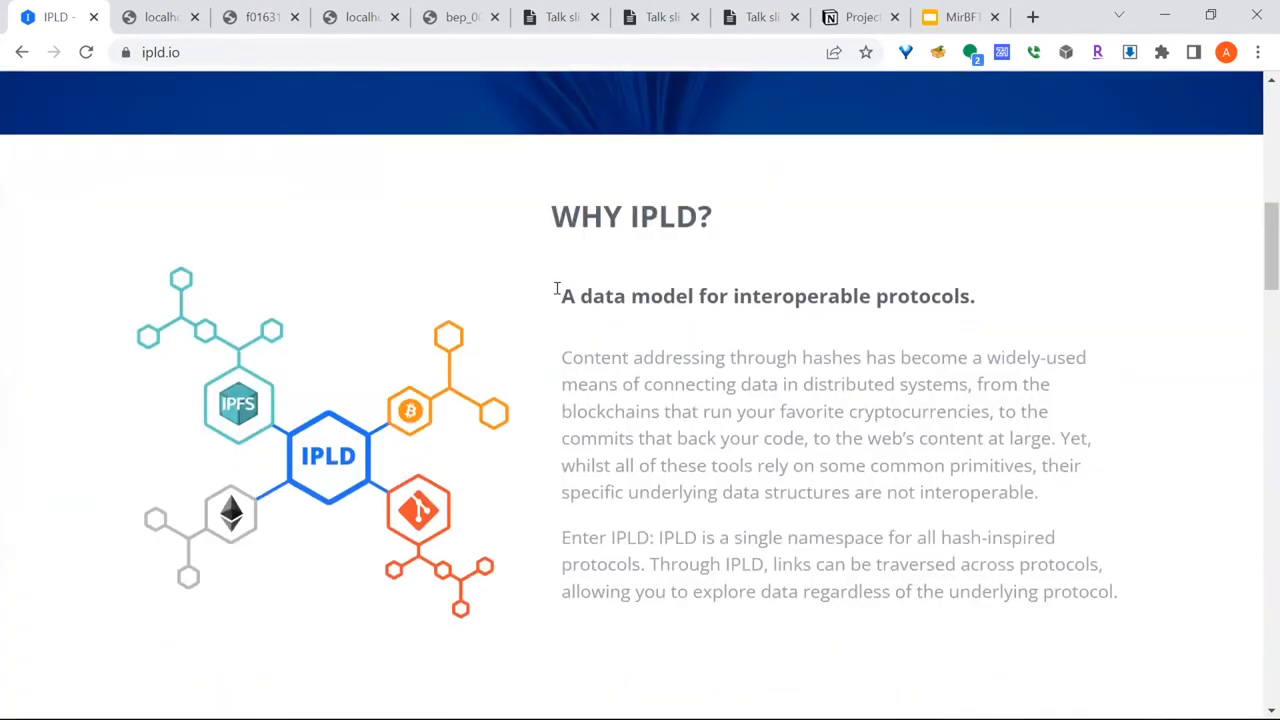
{"action": "mouse_move", "coordinate": [462, 460]}
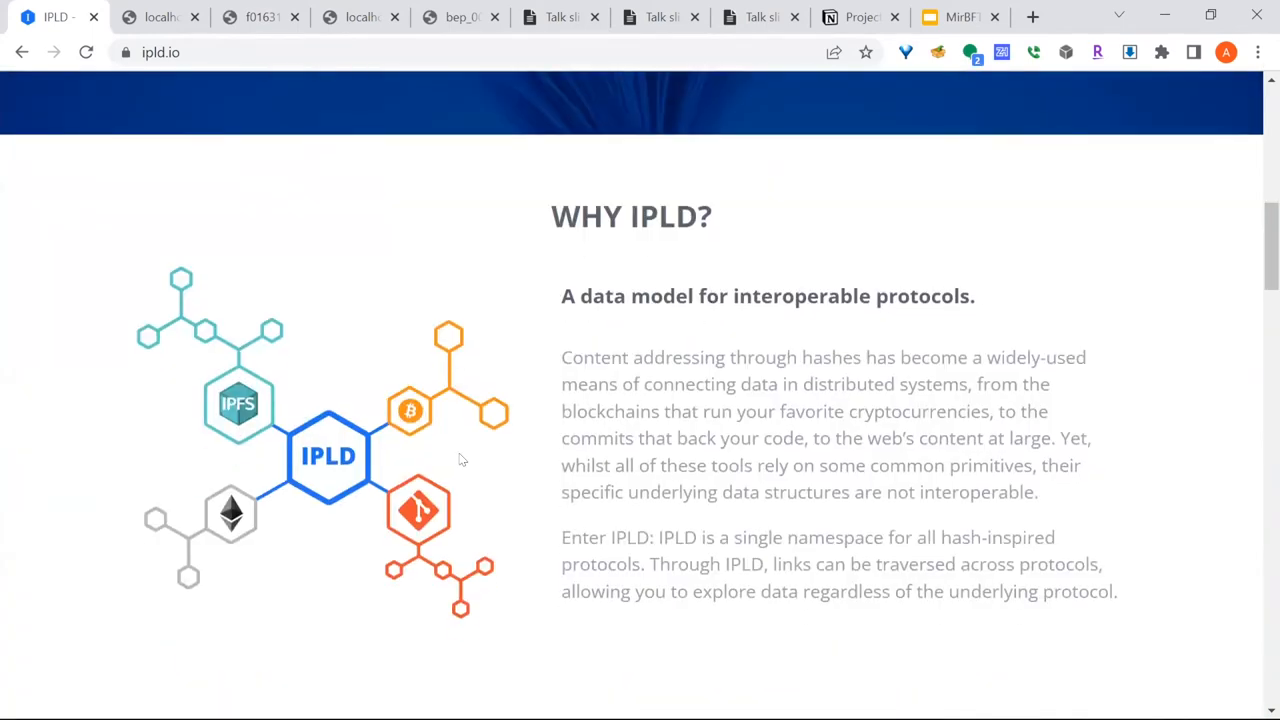
{"action": "mouse_move", "coordinate": [440, 400]}
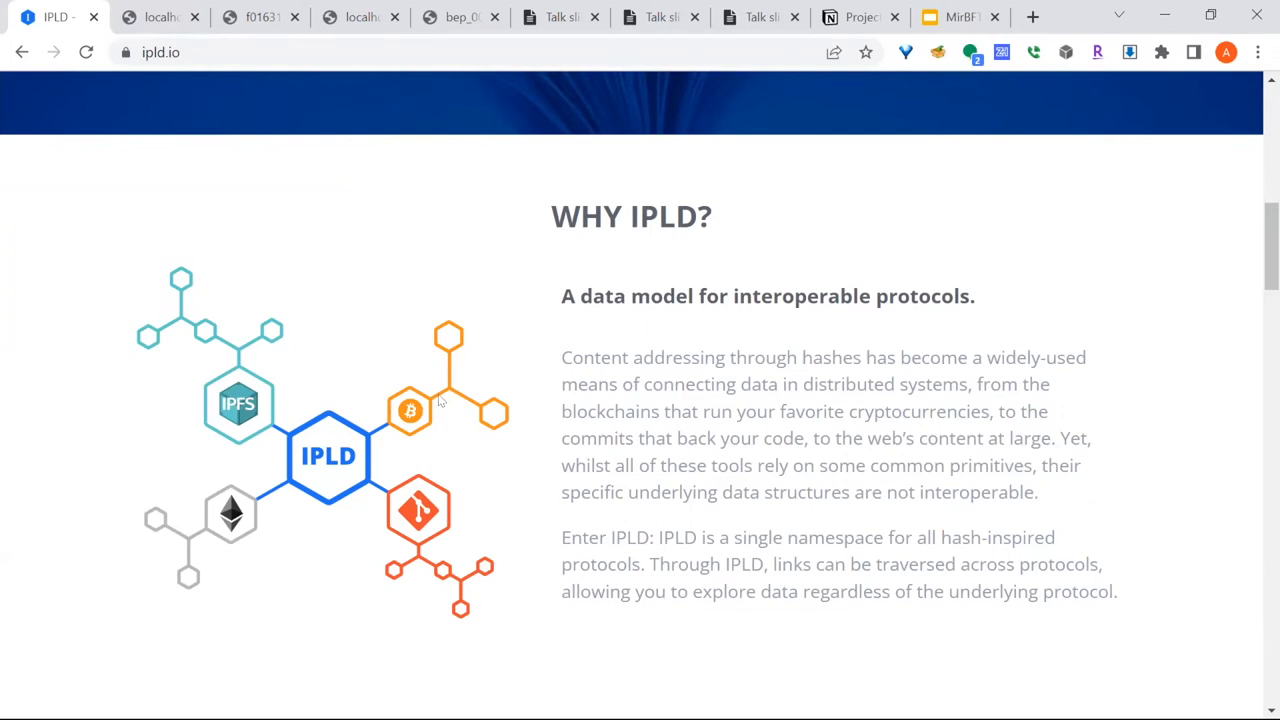
{"action": "mouse_move", "coordinate": [388, 420]}
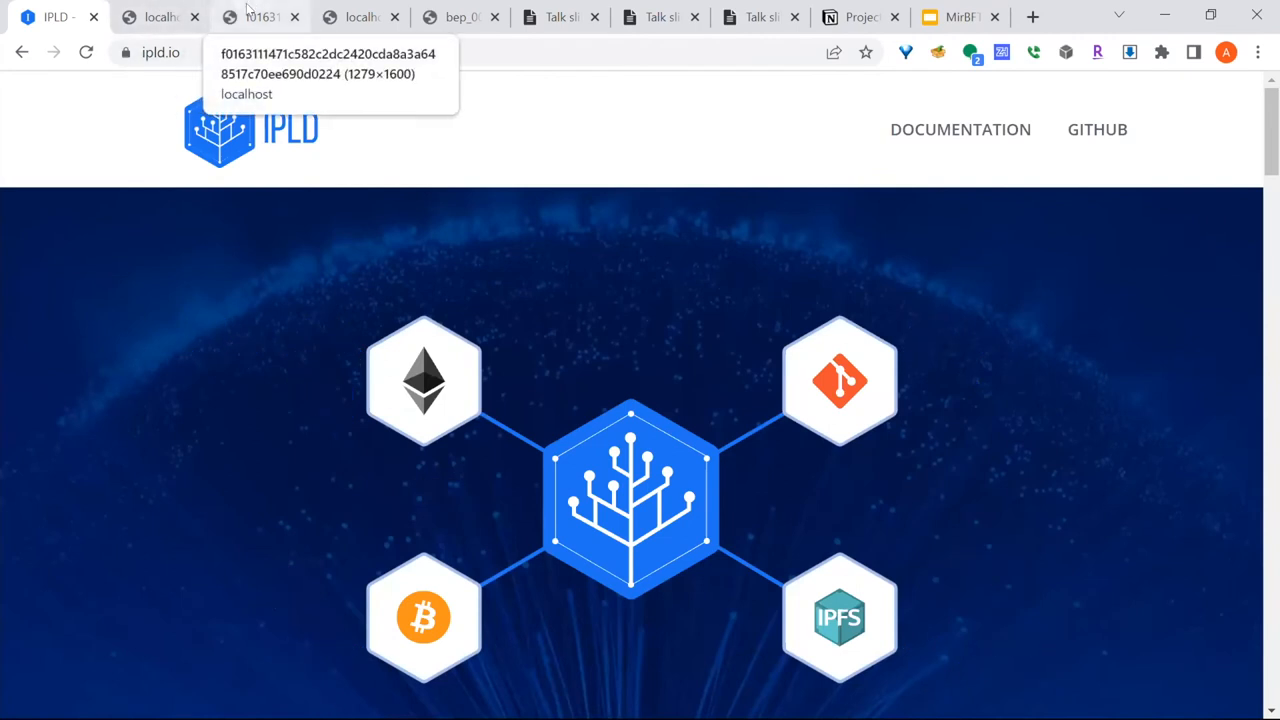
Step: Show the local DAG API response with Koala.jpg's torrent length, piece length and pieces
{"action": "left_click", "coordinate": [256, 16]}
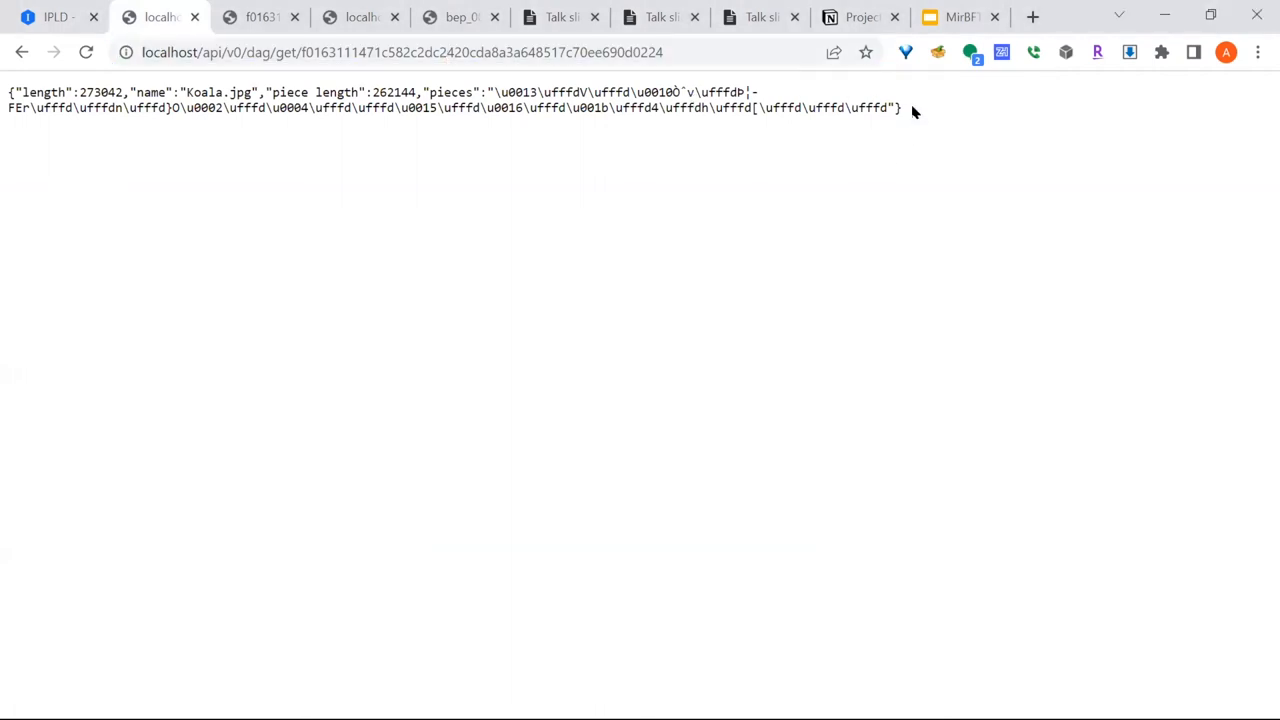
{"action": "mouse_move", "coordinate": [4, 144]}
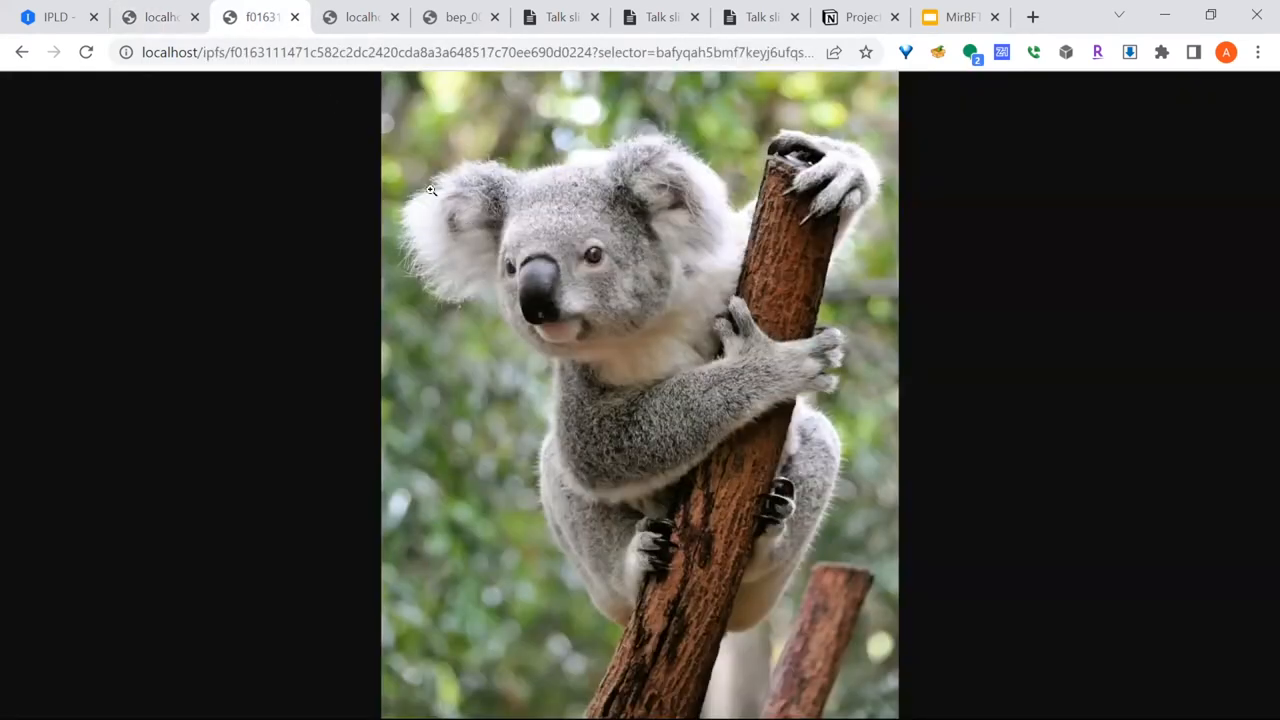
{"action": "mouse_move", "coordinate": [784, 210]}
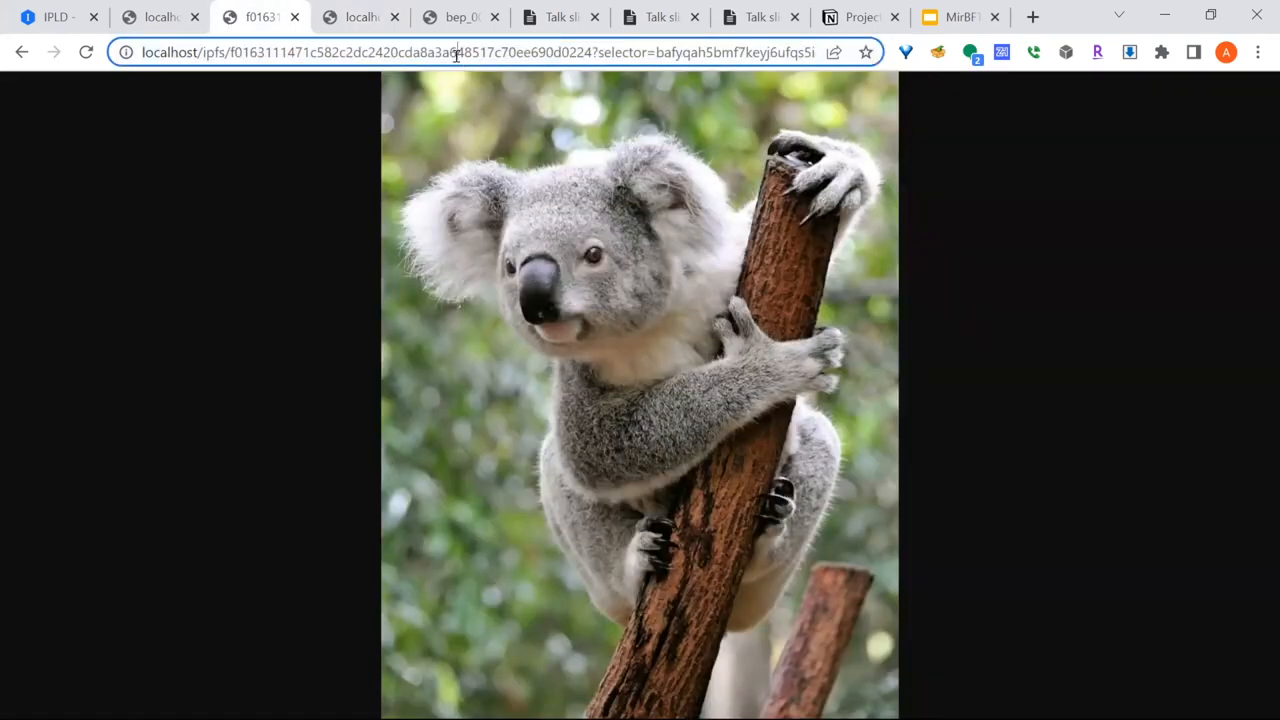
Step: Inspect the content identifier in the gateway URL, then move to the BEP 3 specification page
{"action": "double_click", "coordinate": [590, 52]}
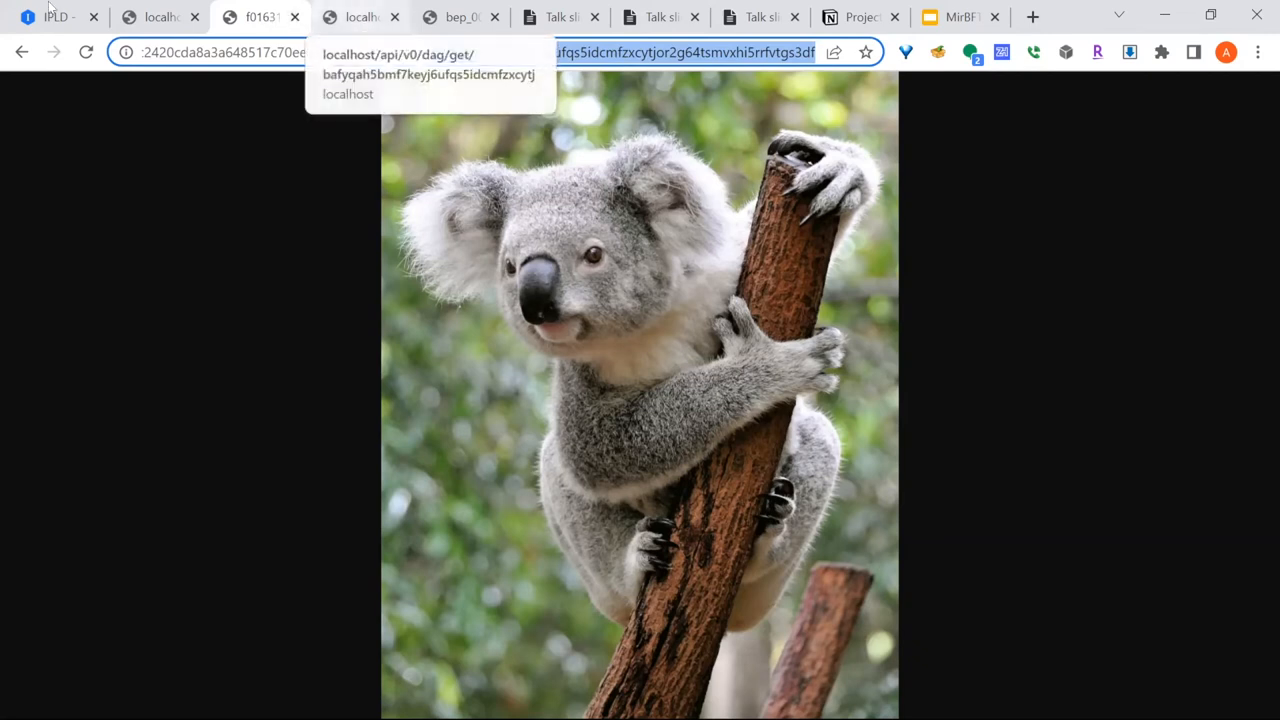
{"action": "left_click", "coordinate": [470, 16]}
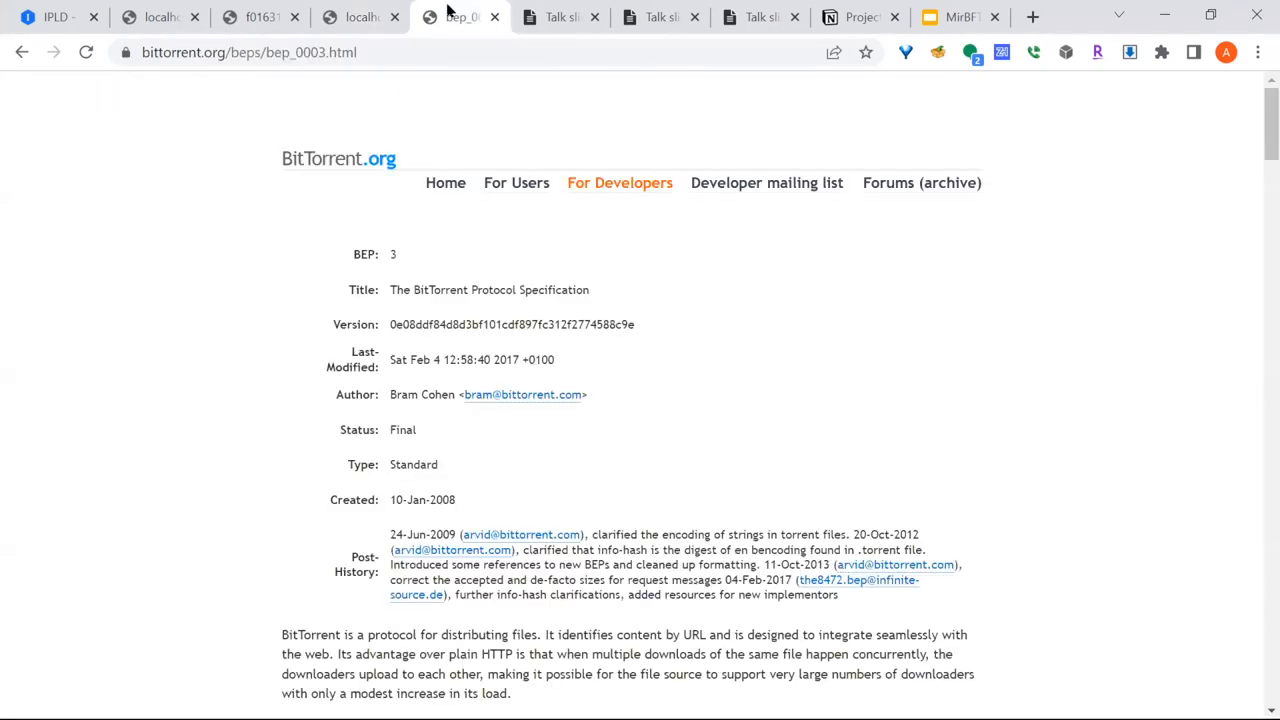
Step: Highlight the bencoding heading and bullet list in BEP 3, with metainfo files following
{"action": "scroll", "scroll_direction": "down", "scroll_amount": 3}
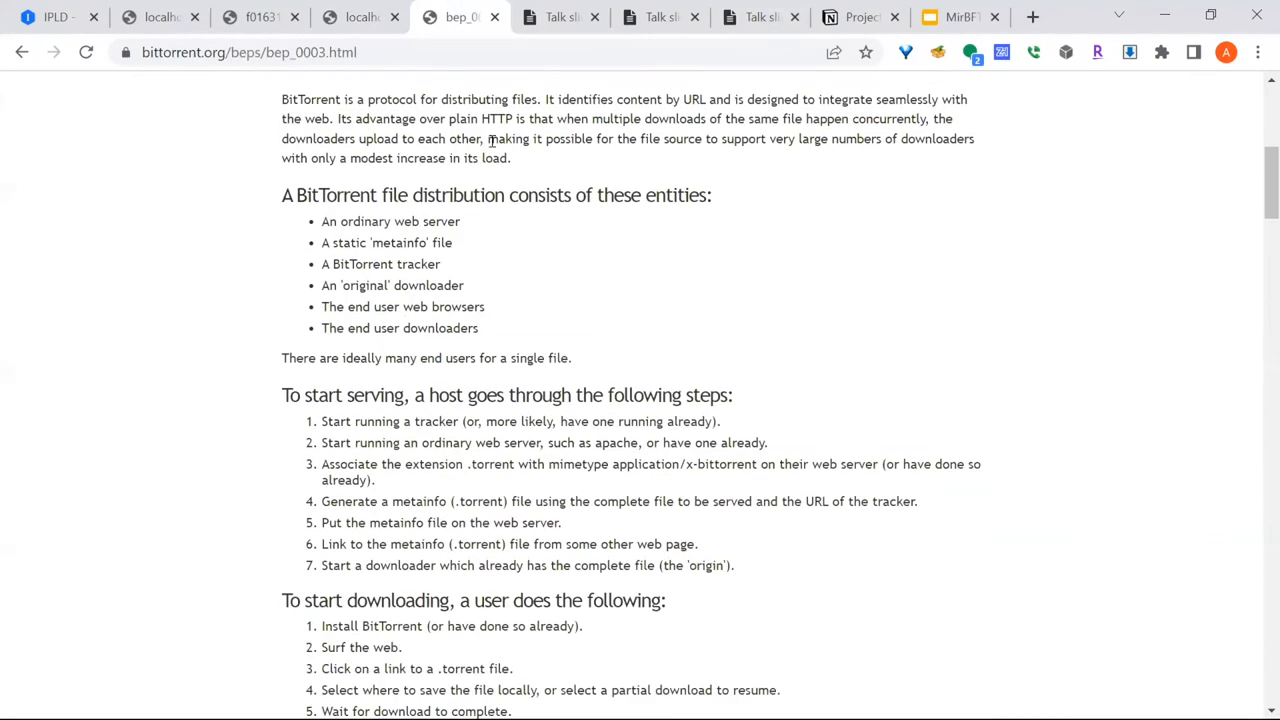
{"action": "scroll", "scroll_direction": "down", "scroll_amount": 3}
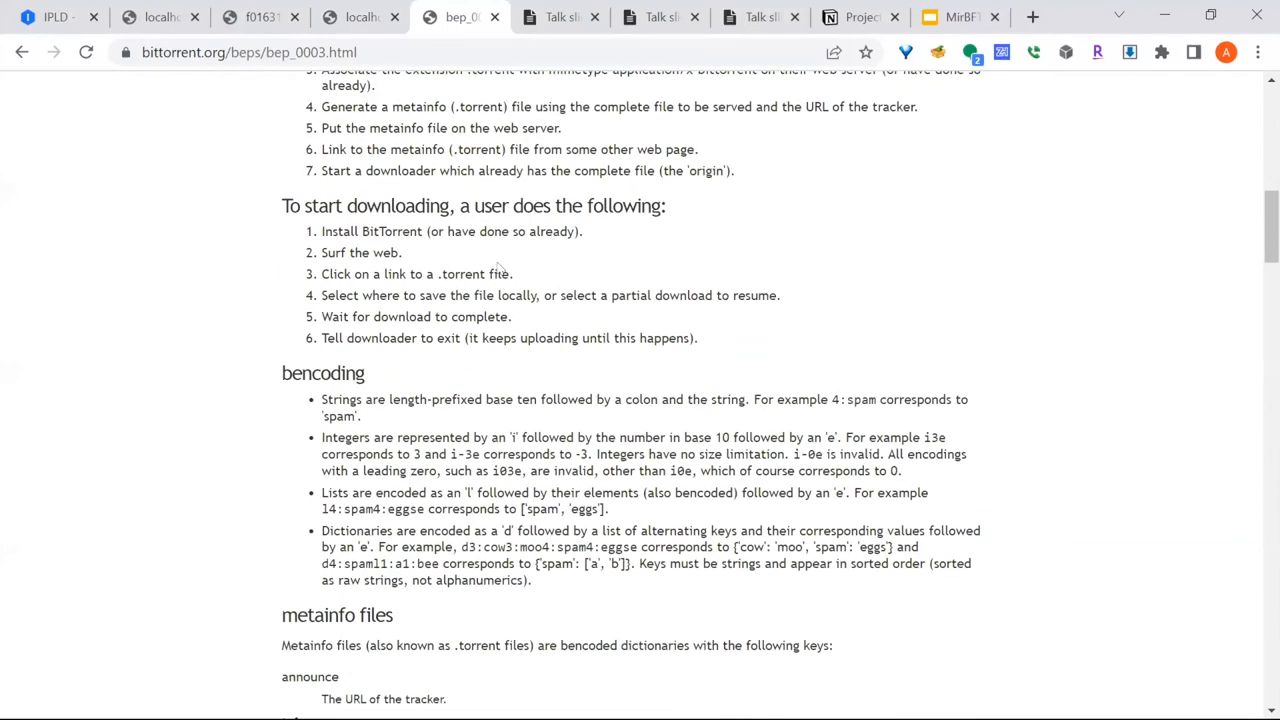
{"action": "scroll", "scroll_direction": "up", "scroll_amount": 3}
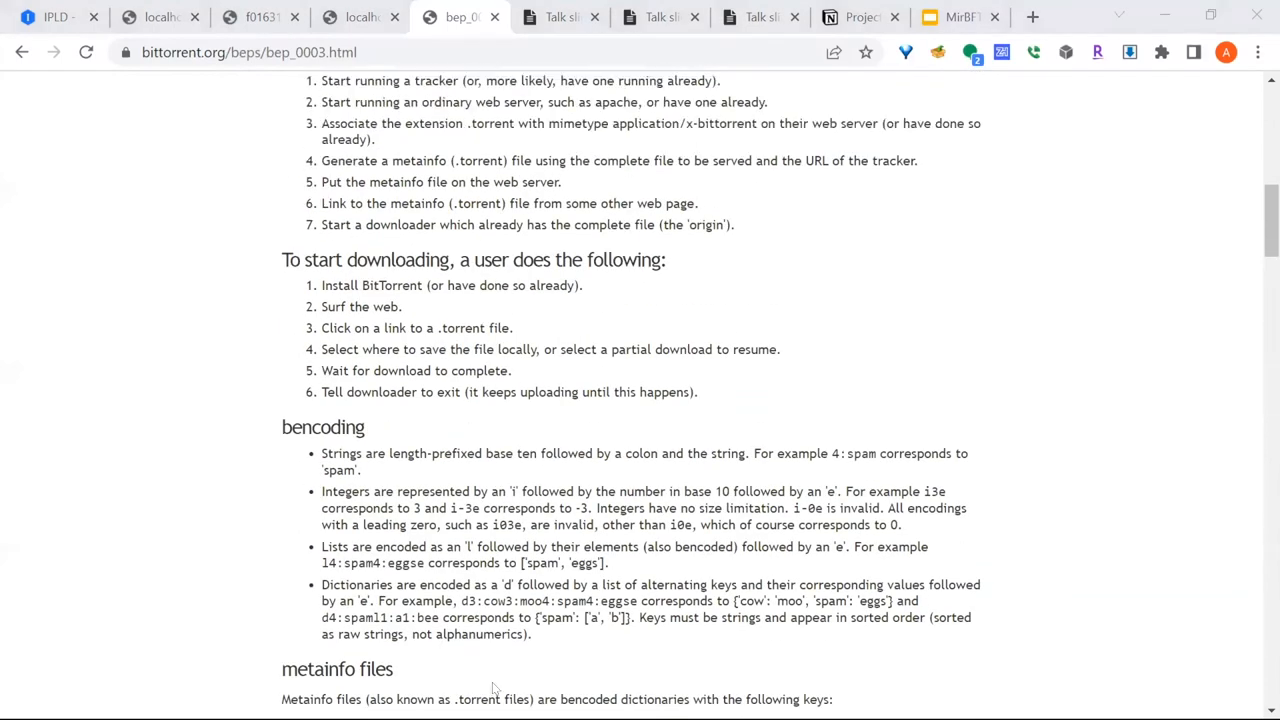
{"action": "left_click_drag", "start_coordinate": [280, 428], "coordinate": [532, 634]}
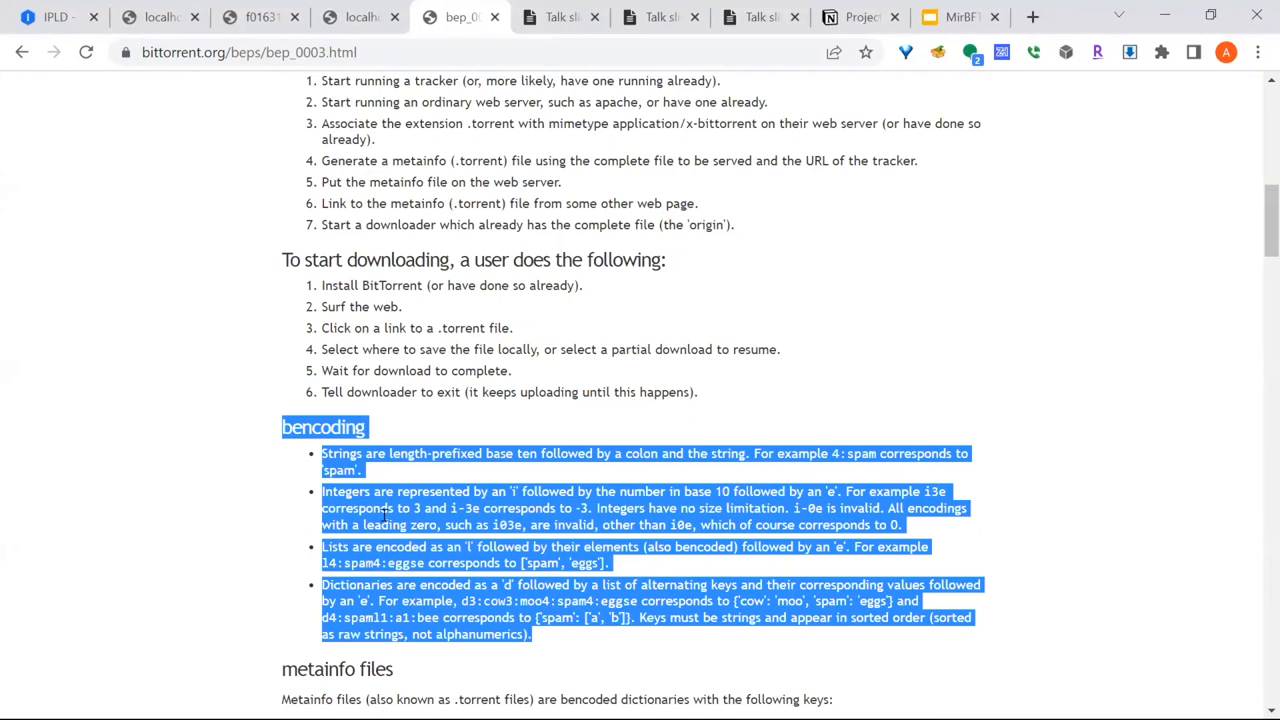
{"action": "scroll", "scroll_direction": "down", "scroll_amount": 3}
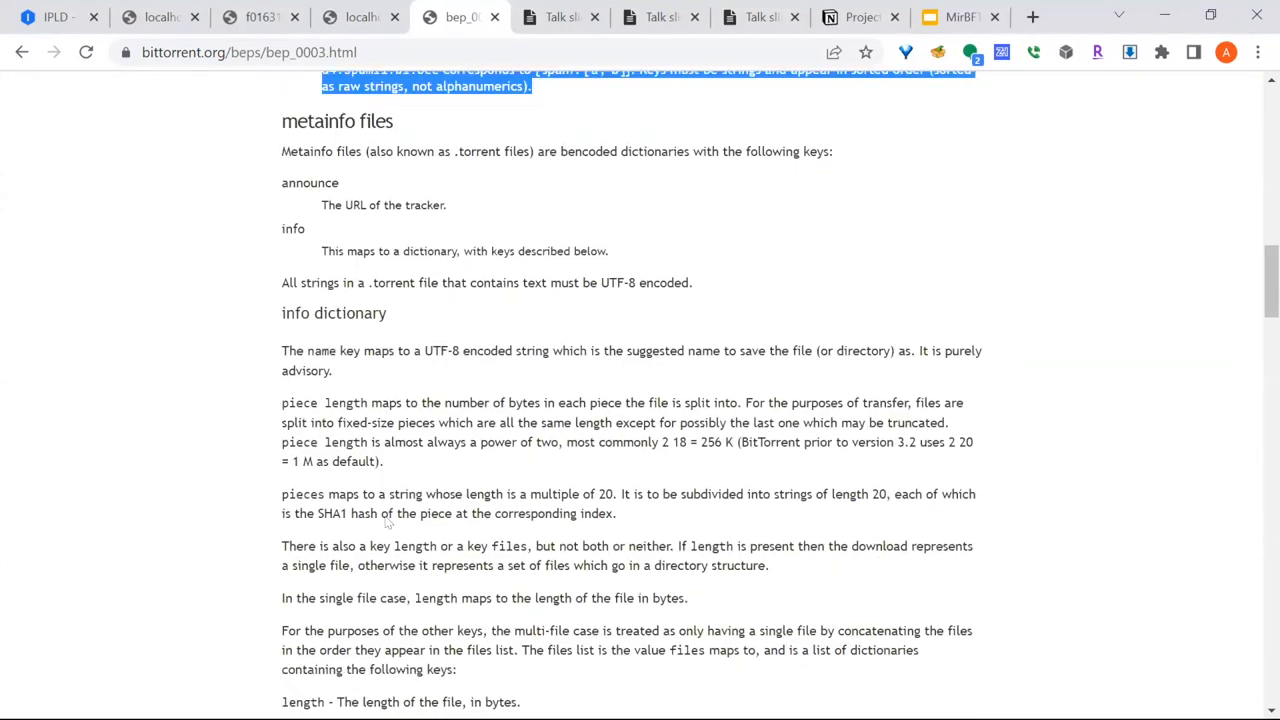
{"action": "scroll", "scroll_direction": "down", "scroll_amount": 3}
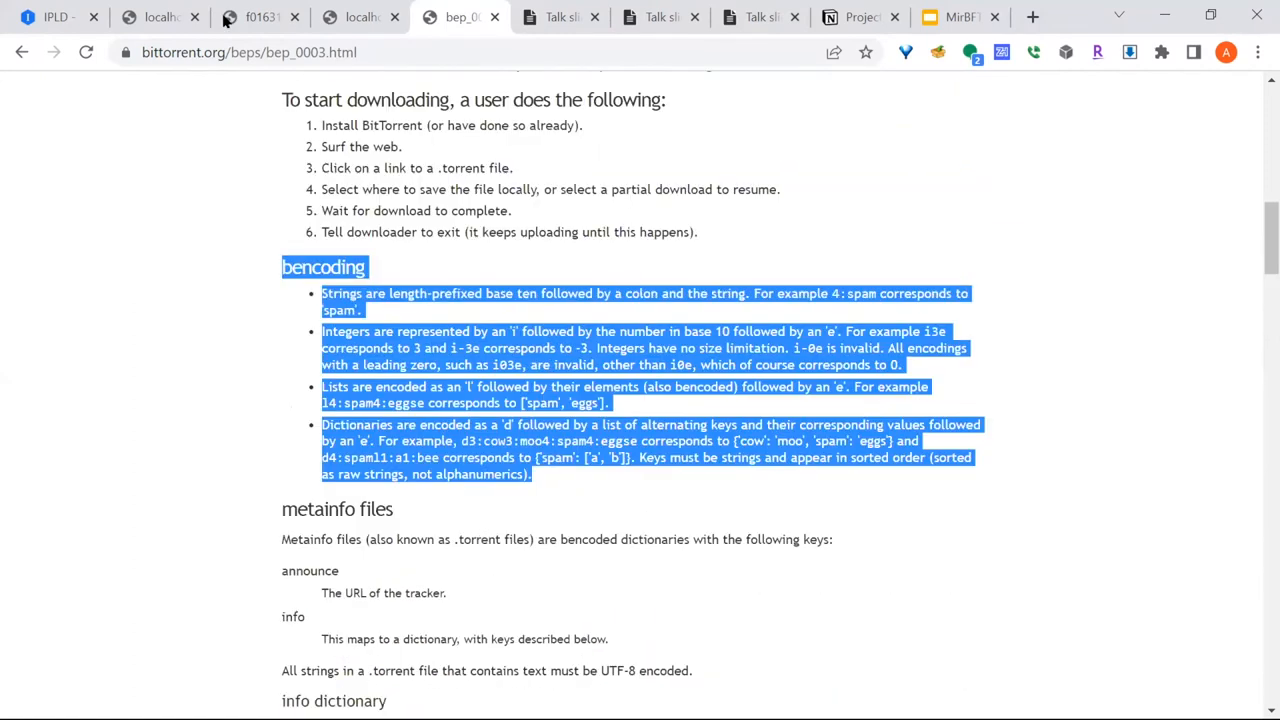
{"action": "mouse_move", "coordinate": [700, 288]}
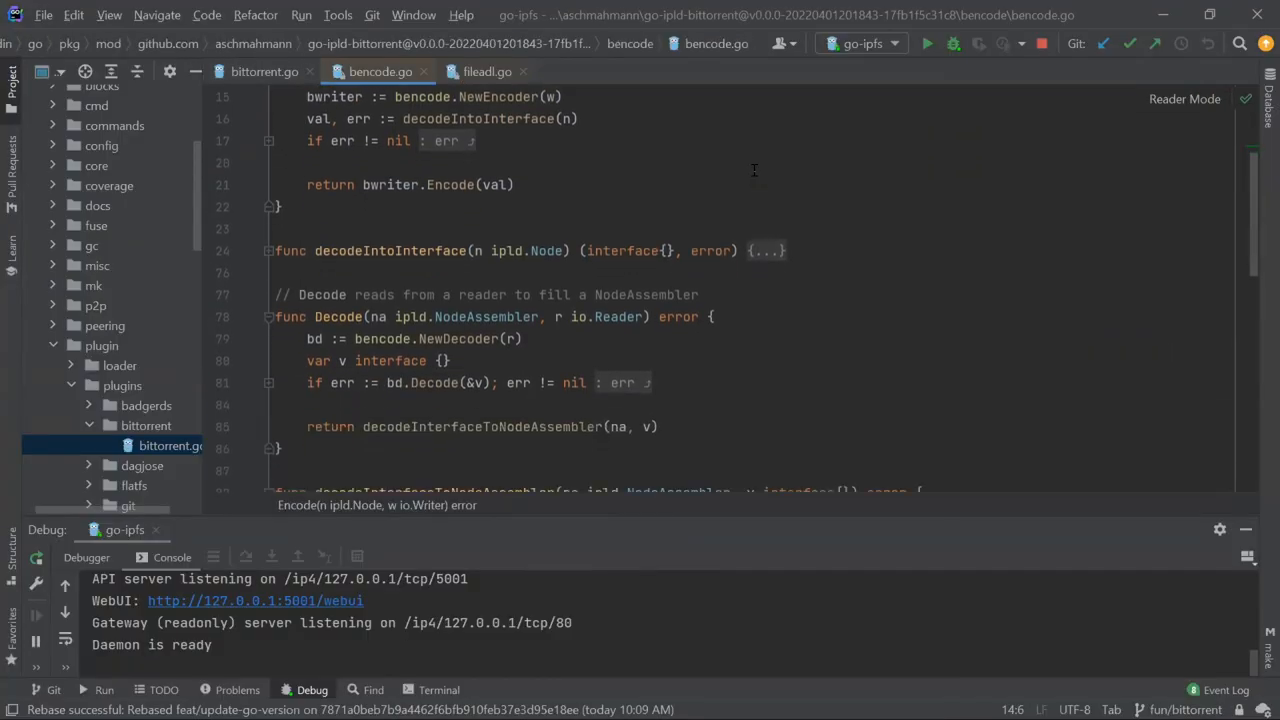
Step: Scroll bencode.go up to the Encode and Decode functions wrapping the bencode codec
{"action": "scroll", "scroll_direction": "up", "scroll_amount": 3}
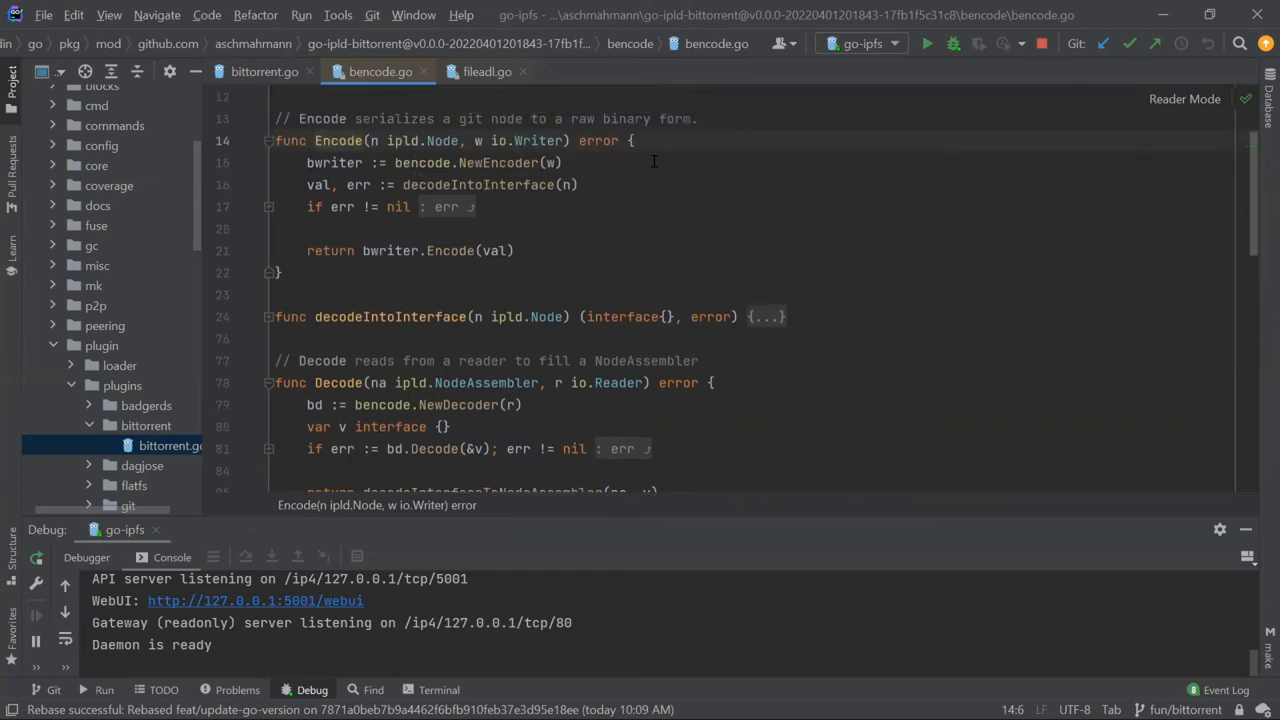
{"action": "mouse_move", "coordinate": [376, 288]}
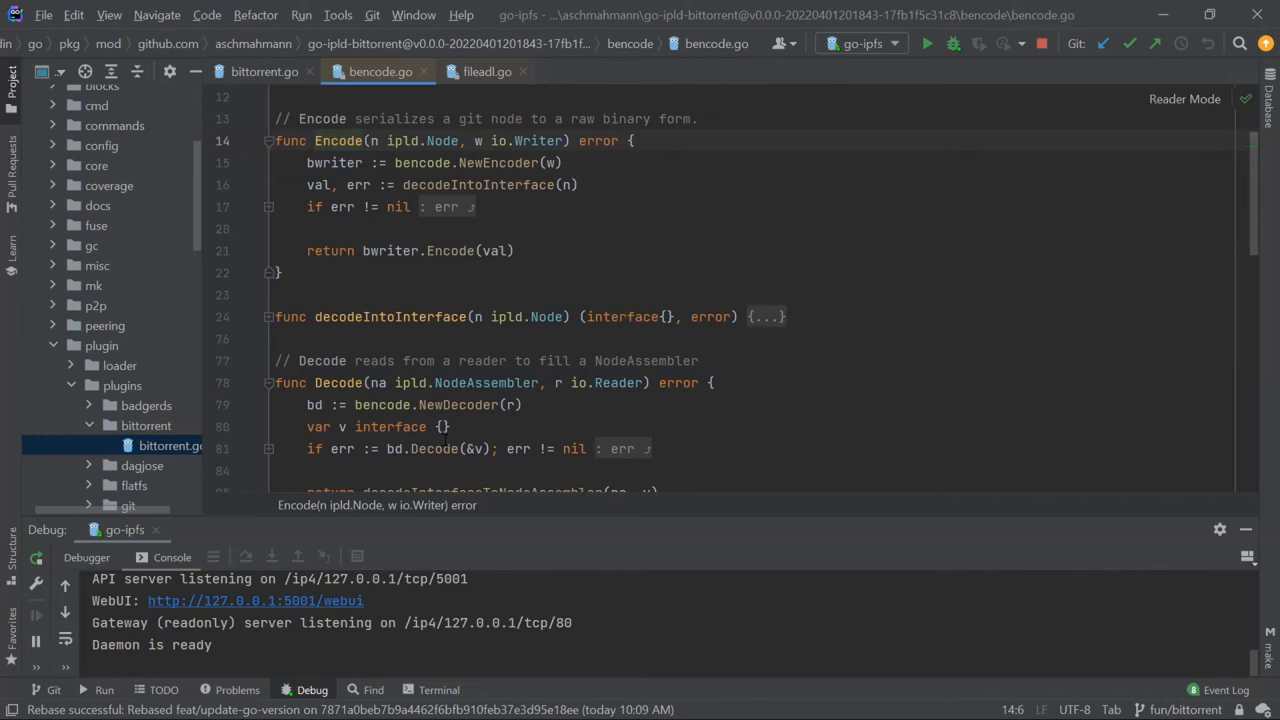
{"action": "mouse_move", "coordinate": [488, 72]}
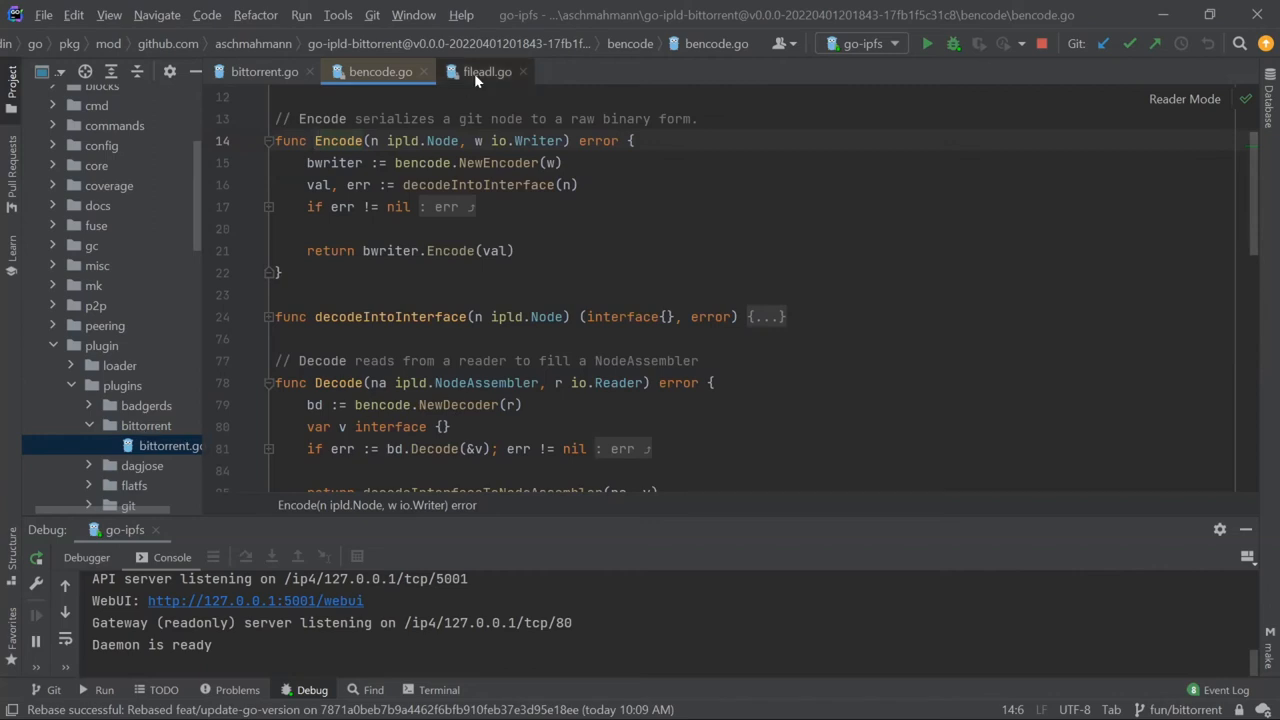
Step: Show fileadl.go and move down to the fileReader's piece-reading makeReader logic
{"action": "left_click", "coordinate": [484, 72]}
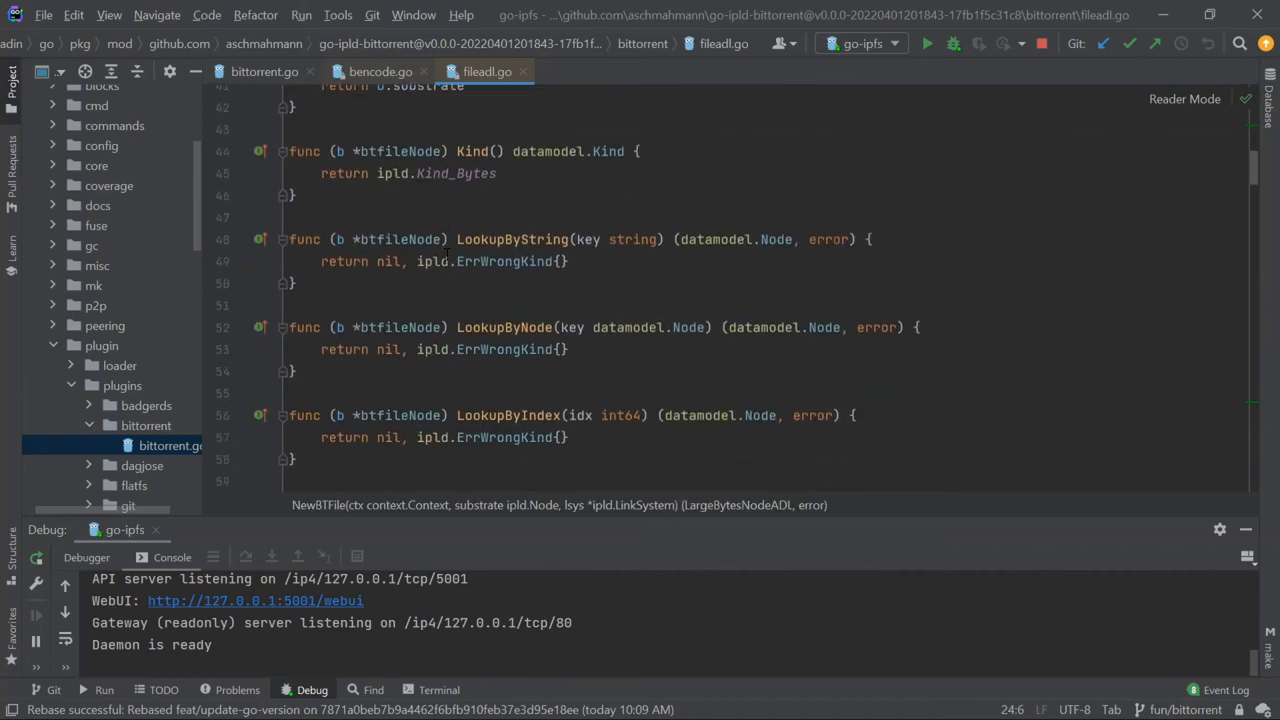
{"action": "scroll", "scroll_direction": "down", "scroll_amount": 3}
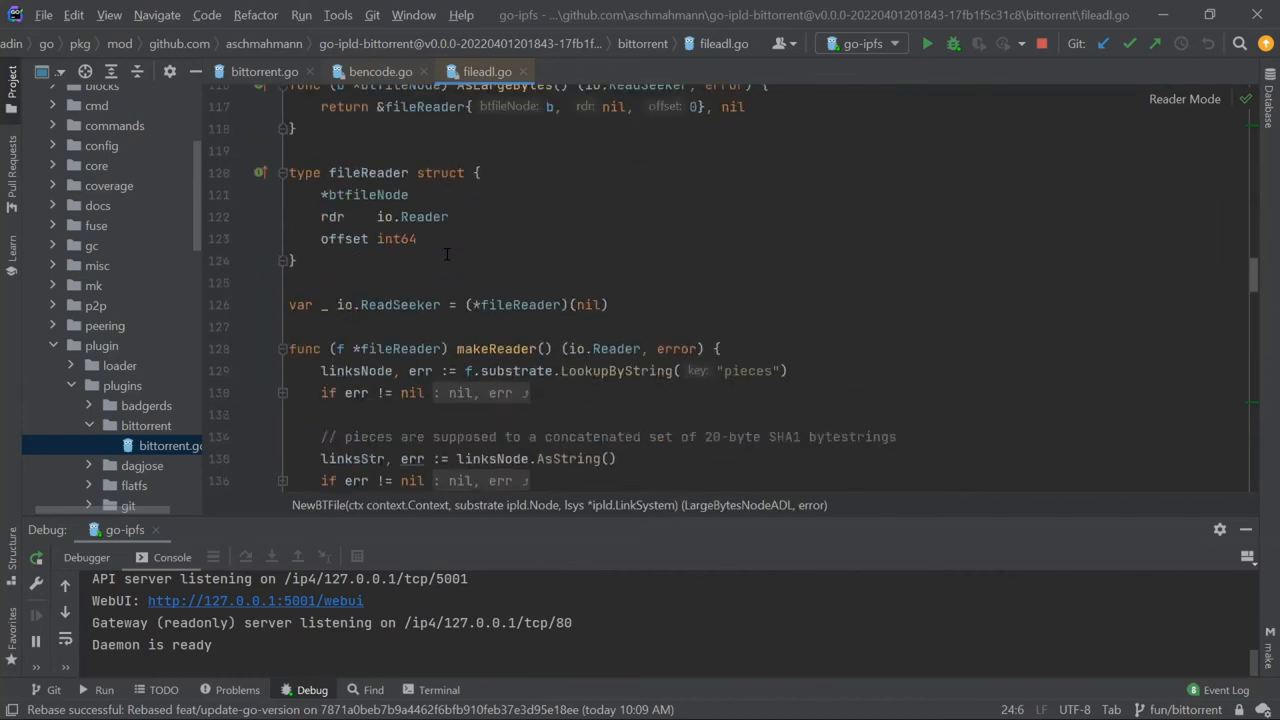
{"action": "scroll", "scroll_direction": "down", "scroll_amount": 3}
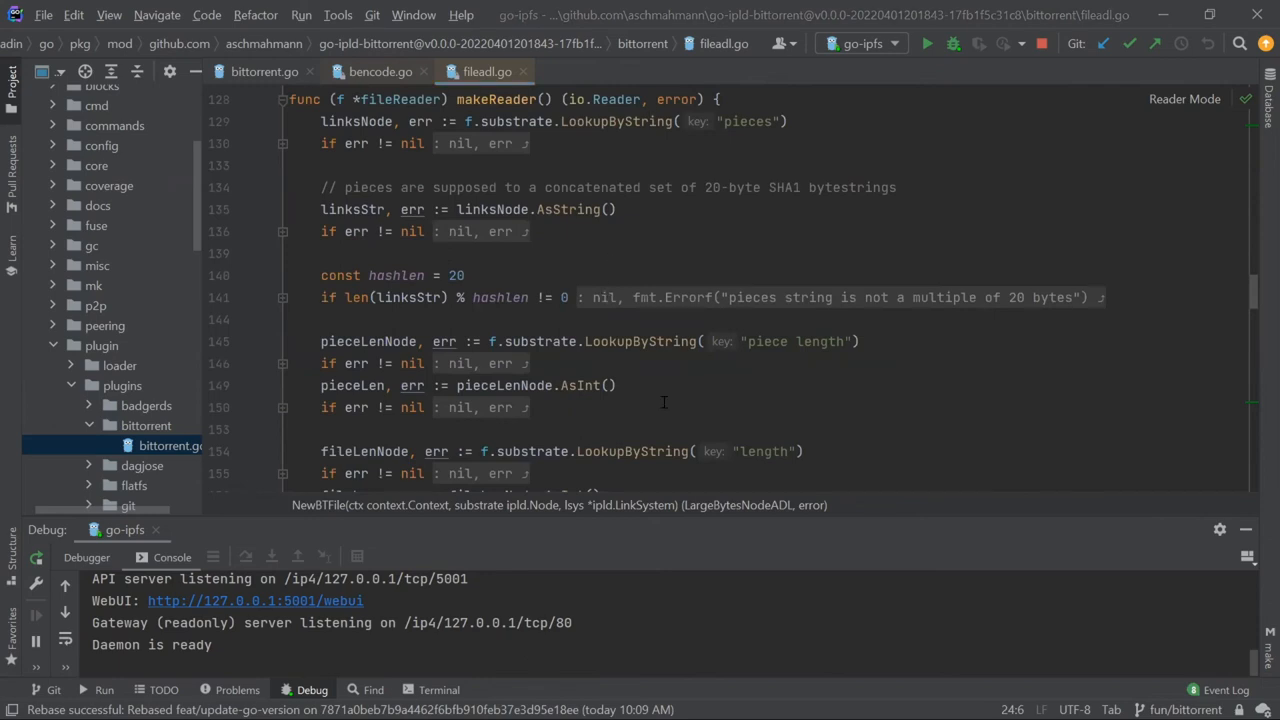
{"action": "scroll", "scroll_direction": "down", "scroll_amount": 3}
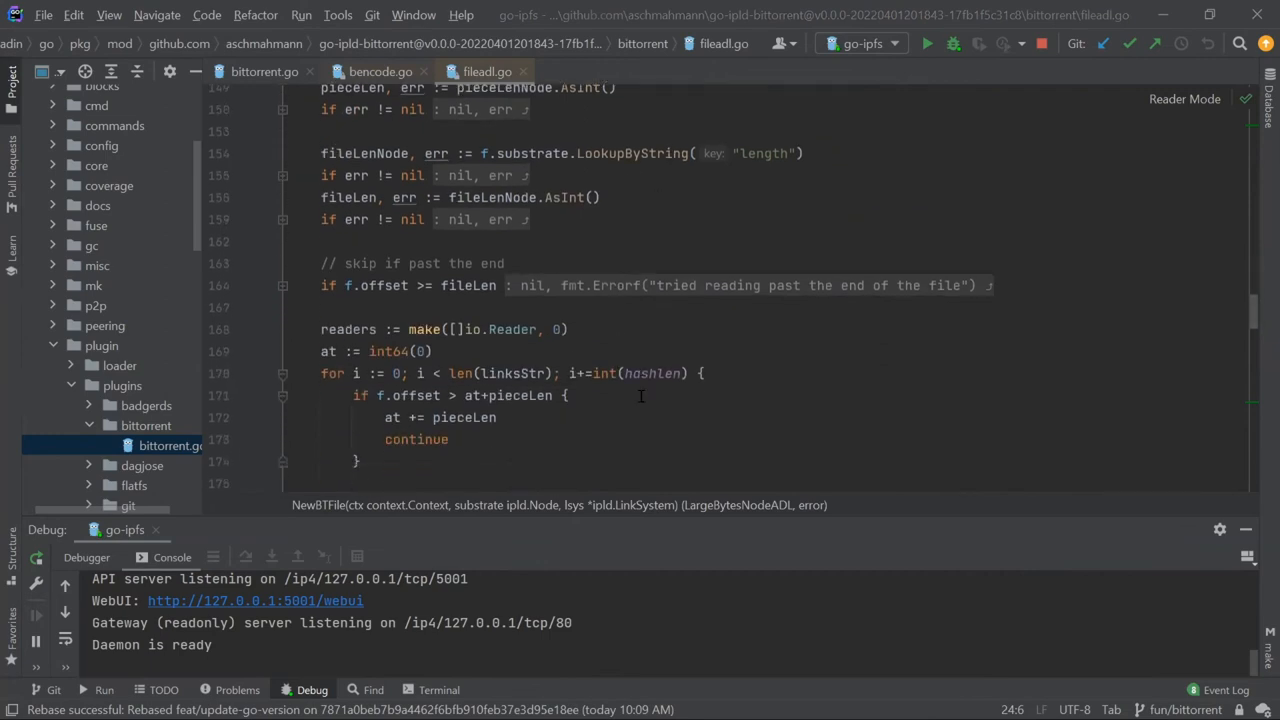
{"action": "scroll", "scroll_direction": "down", "scroll_amount": 3}
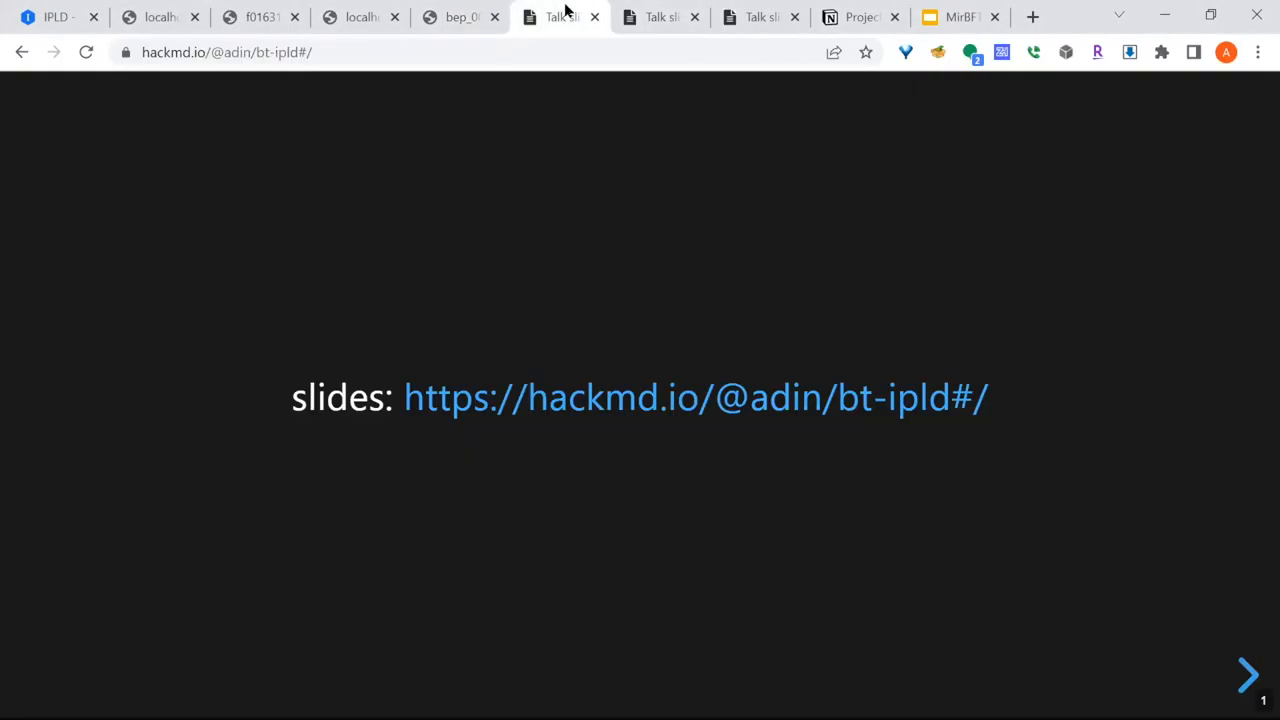
Step: Advance to the 'What we have' slide and highlight the gateway patch bullet
{"action": "left_click", "coordinate": [1244, 676]}
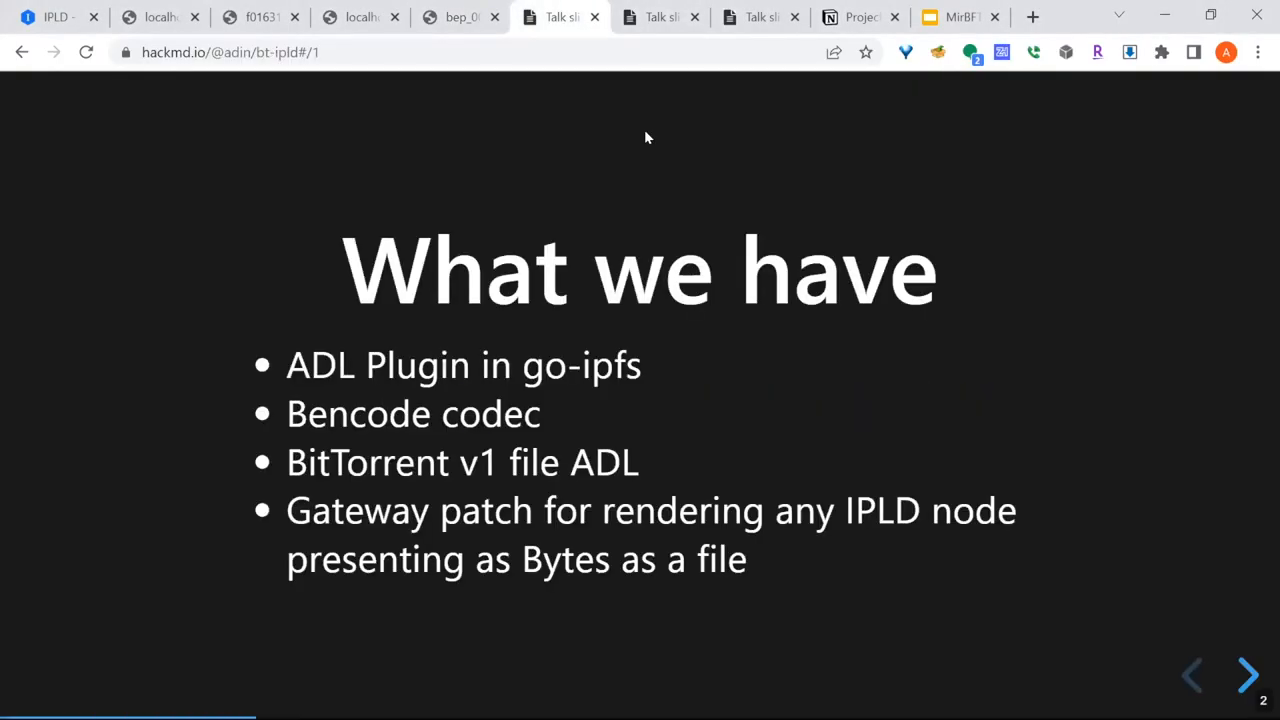
{"action": "mouse_move", "coordinate": [660, 192]}
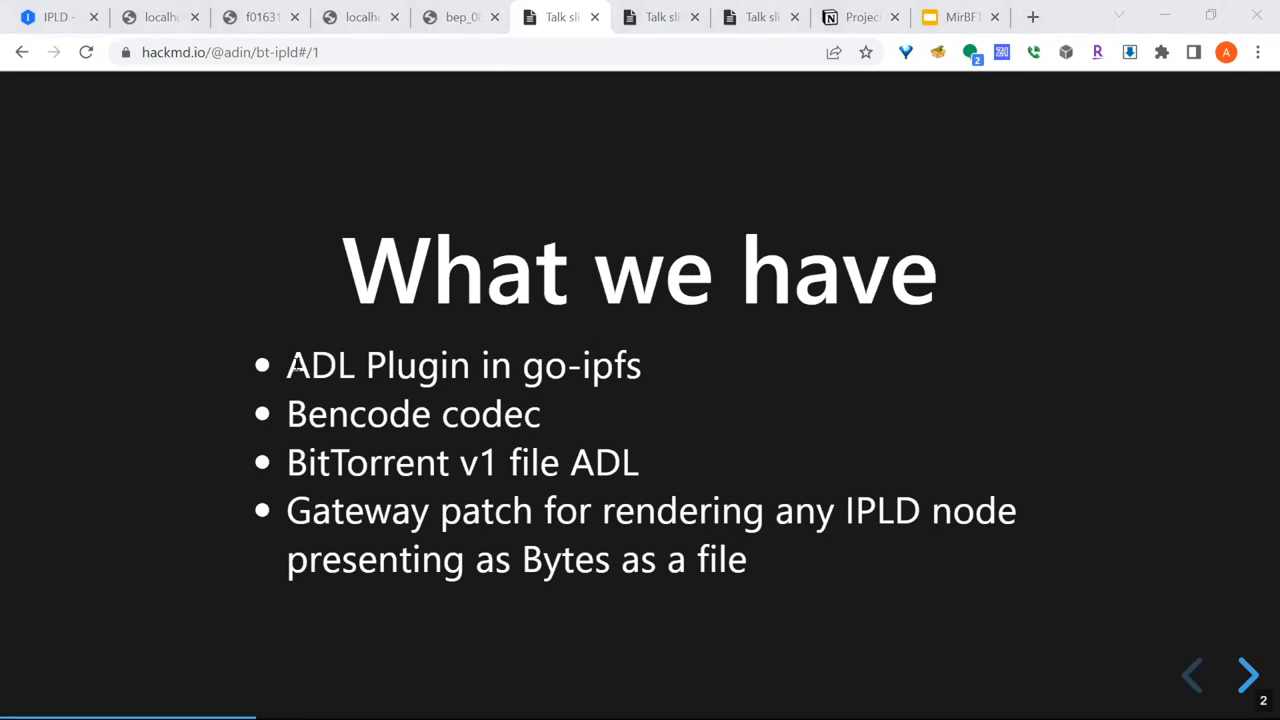
{"action": "mouse_move", "coordinate": [654, 360]}
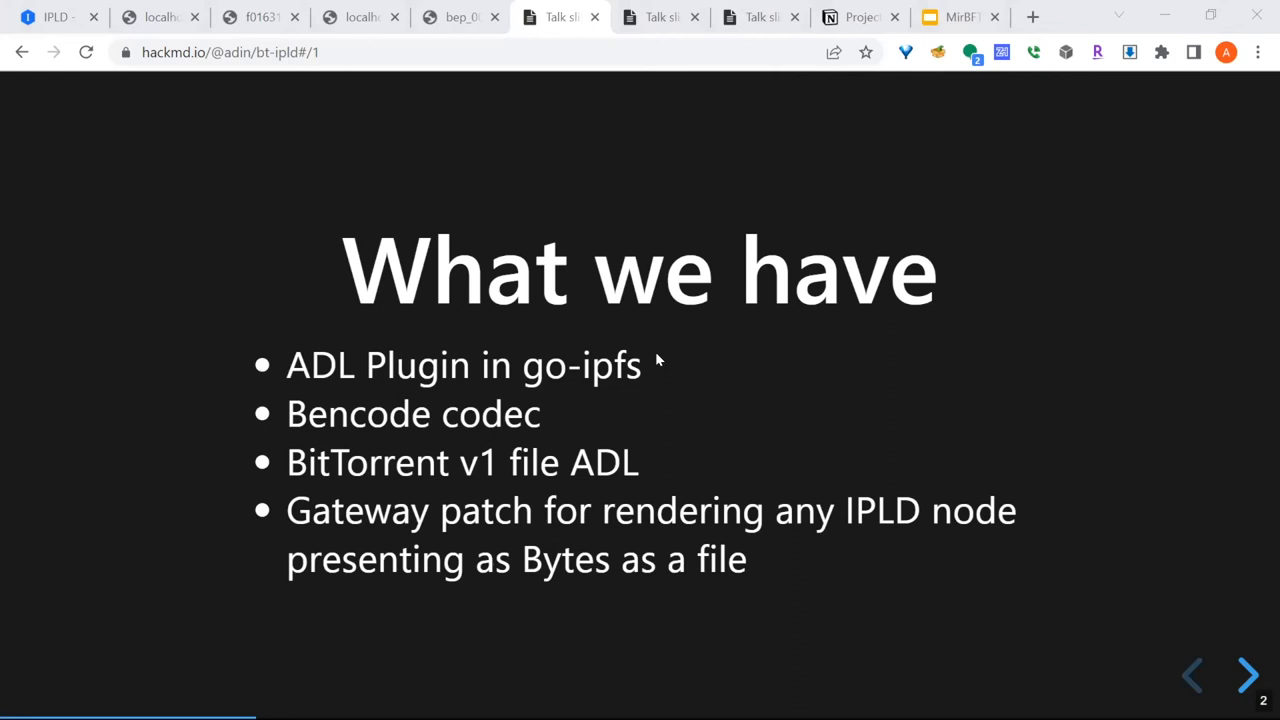
{"action": "double_click", "coordinate": [412, 414]}
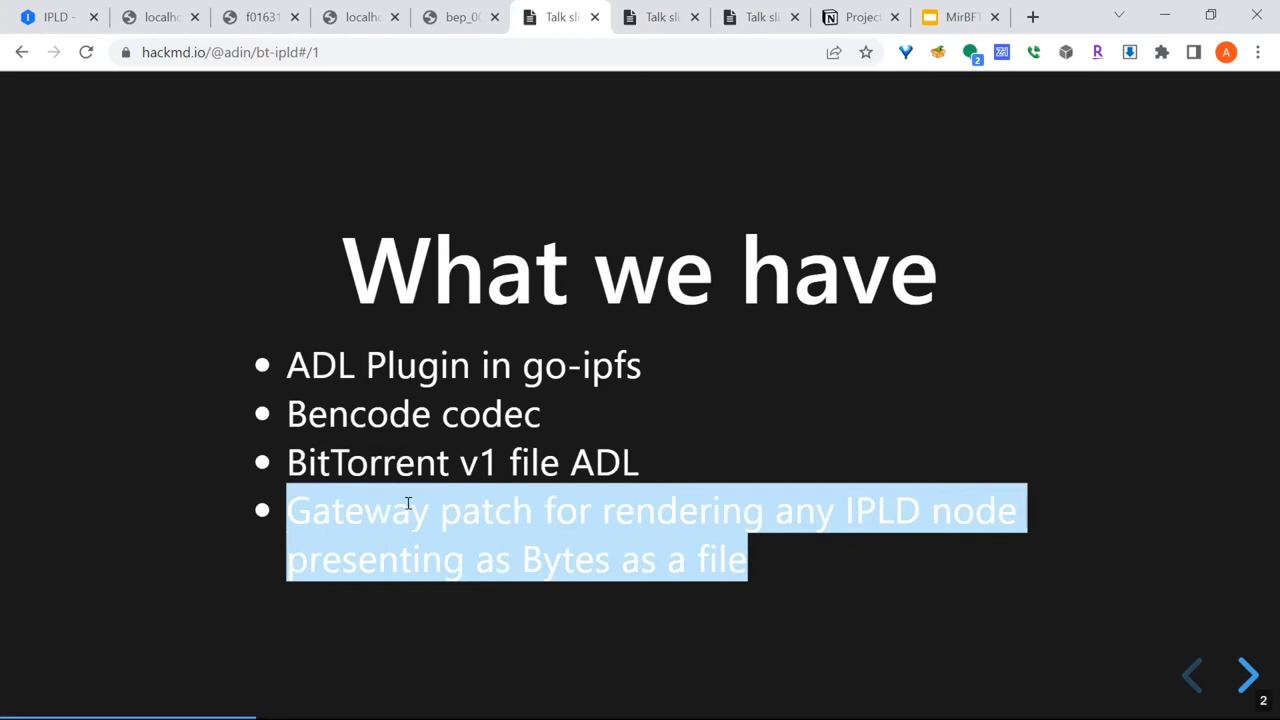
{"action": "mouse_move", "coordinate": [680, 516]}
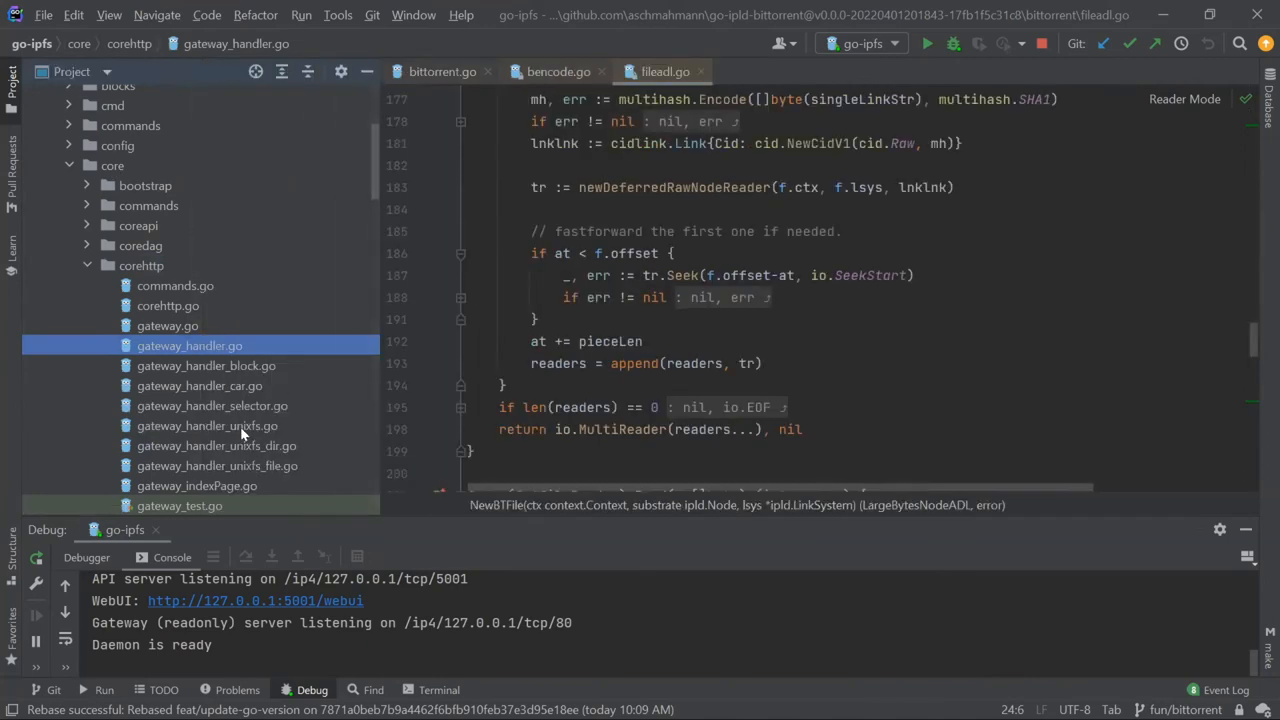
Step: Open gateway_handler_selector.go from core/corehttp and view its selector-walking code
{"action": "double_click", "coordinate": [210, 404]}
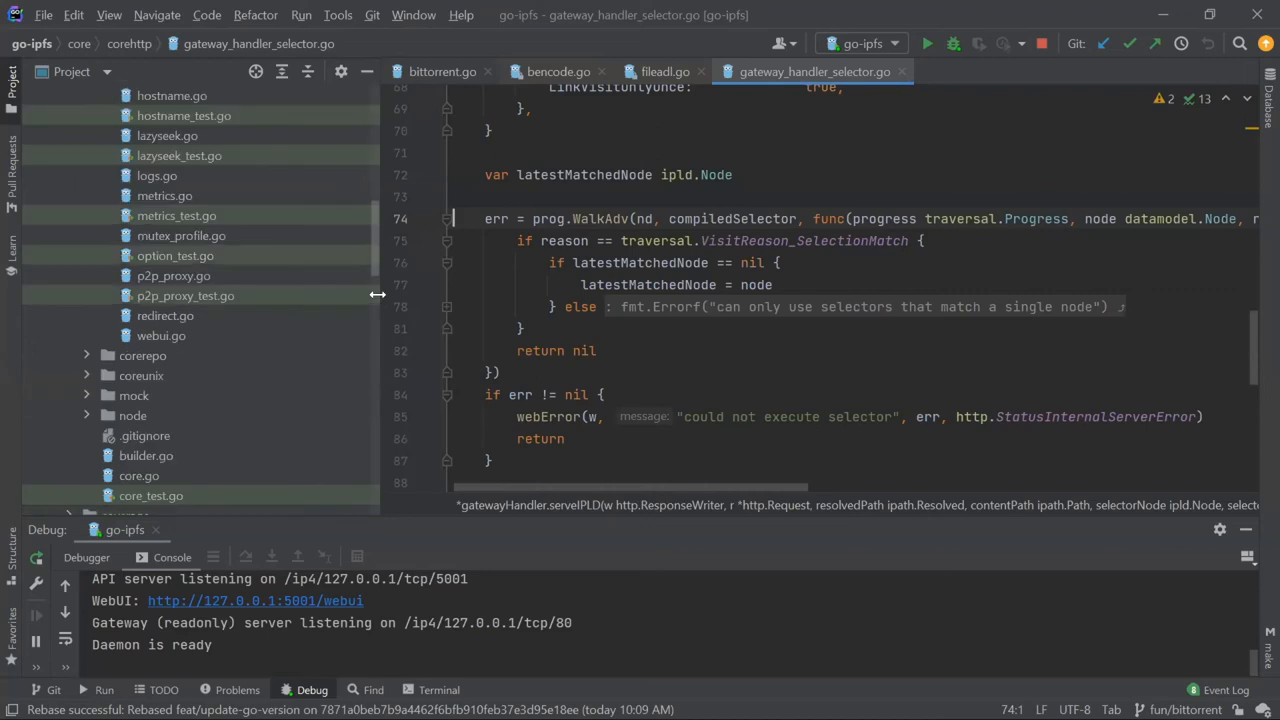
{"action": "scroll", "scroll_direction": "down", "scroll_amount": 3}
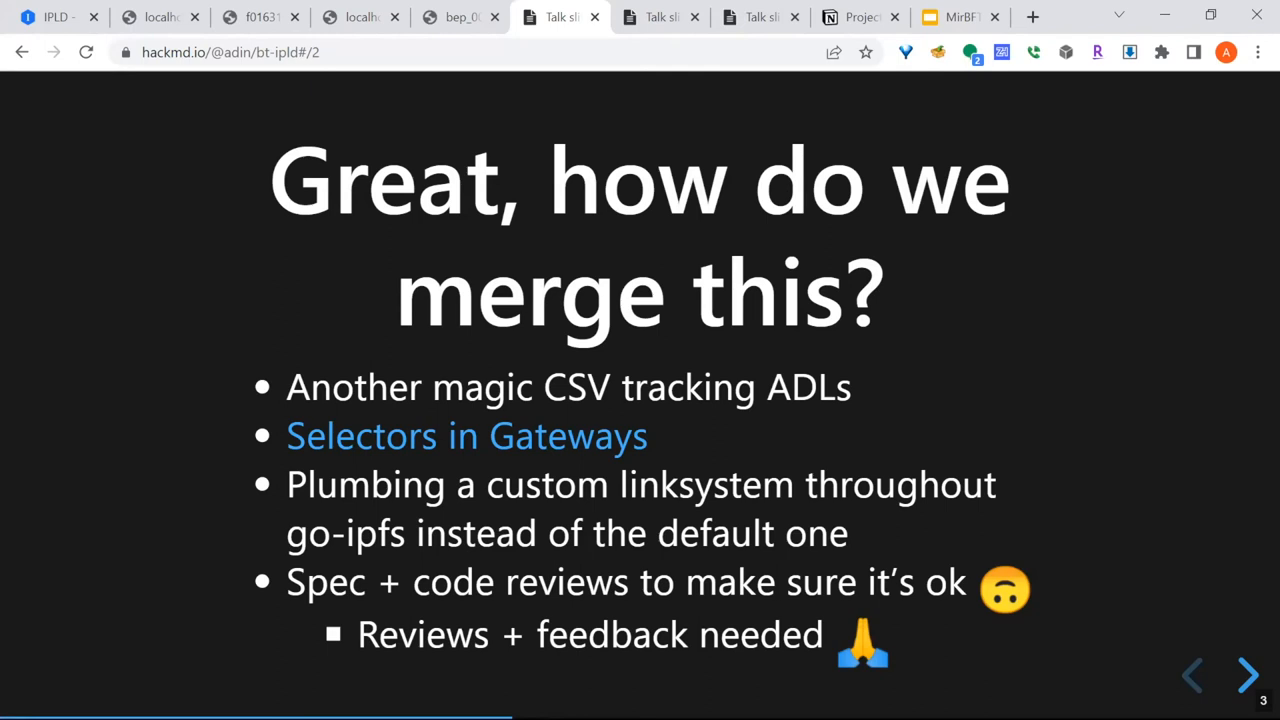
{"action": "mouse_move", "coordinate": [712, 448]}
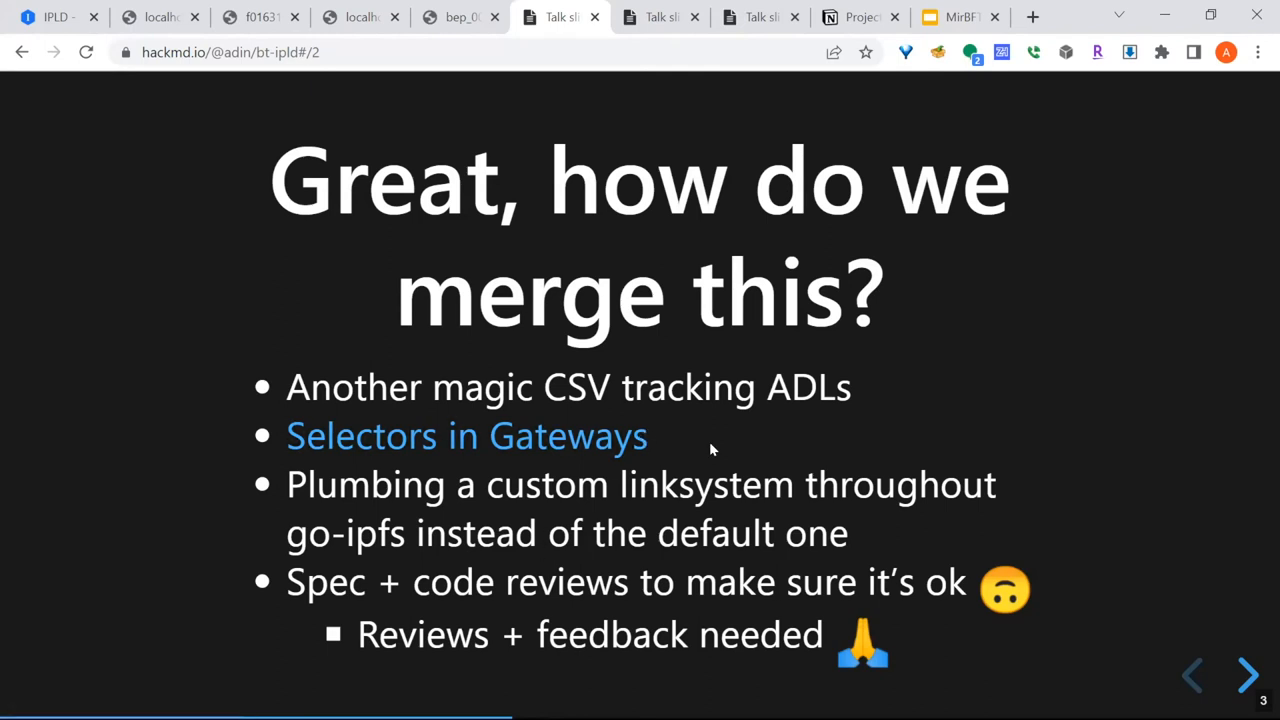
{"action": "mouse_move", "coordinate": [708, 424]}
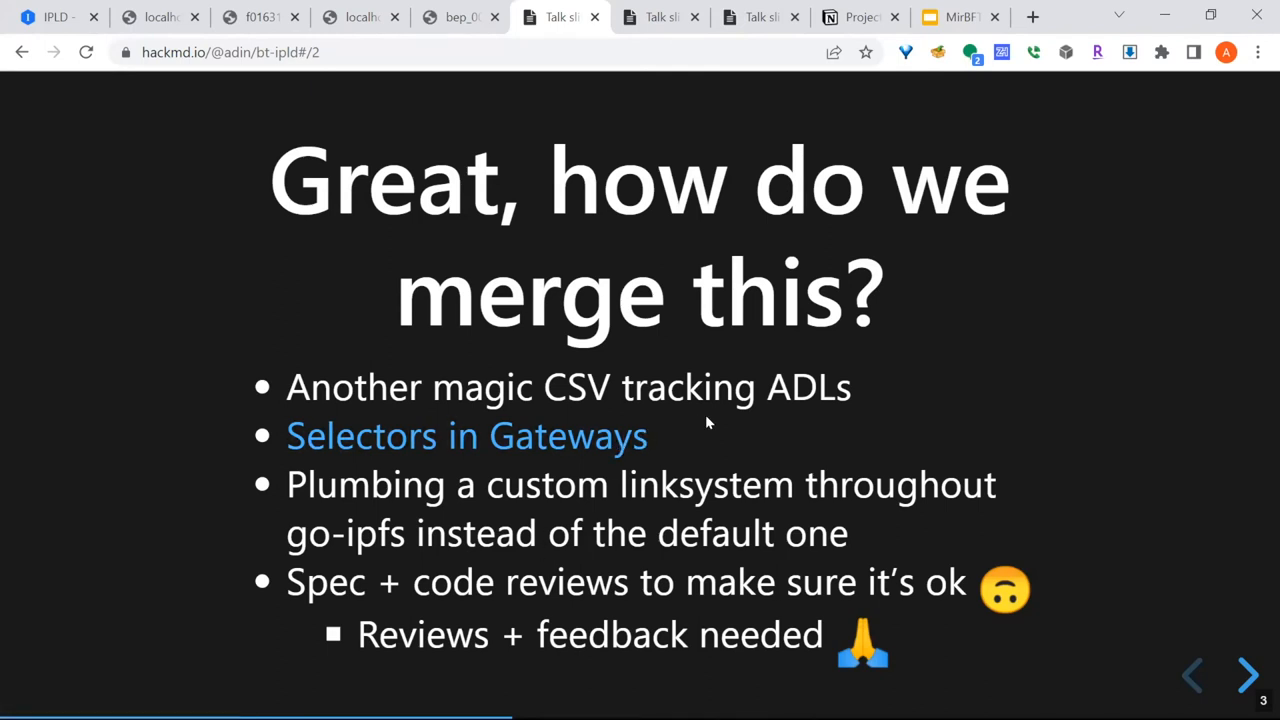
{"action": "mouse_move", "coordinate": [704, 384]}
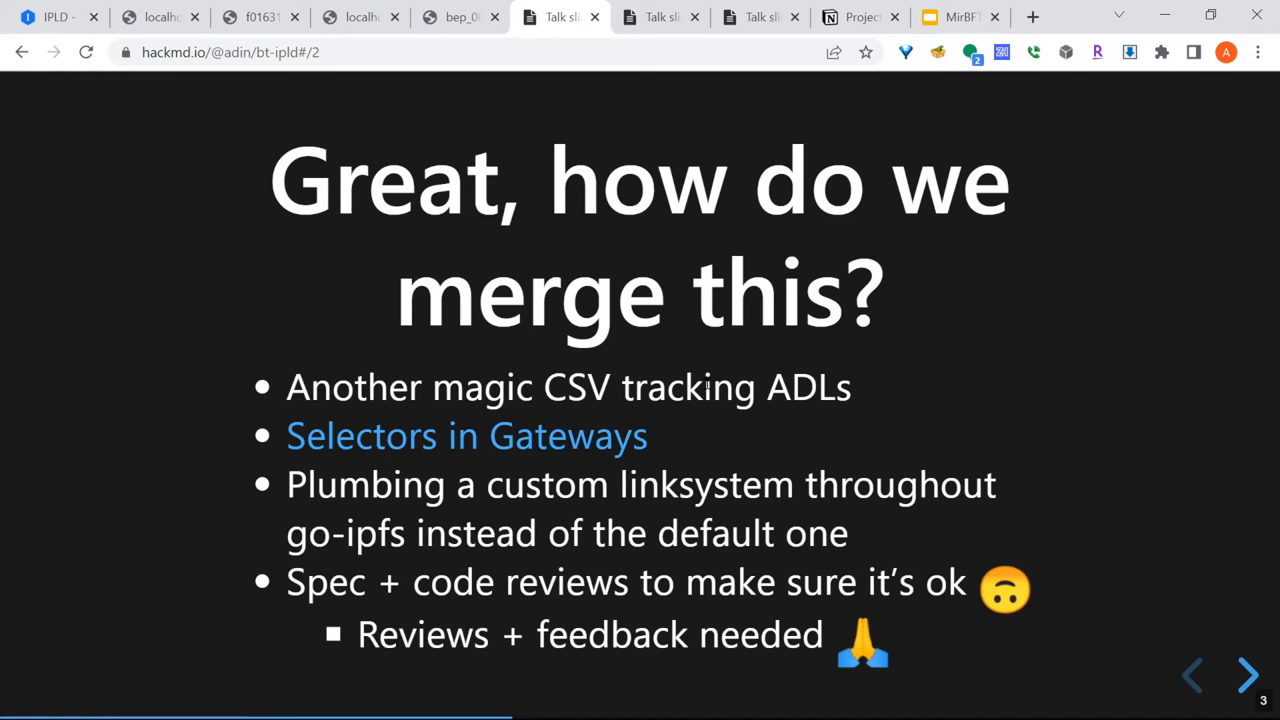
{"action": "mouse_move", "coordinate": [730, 424]}
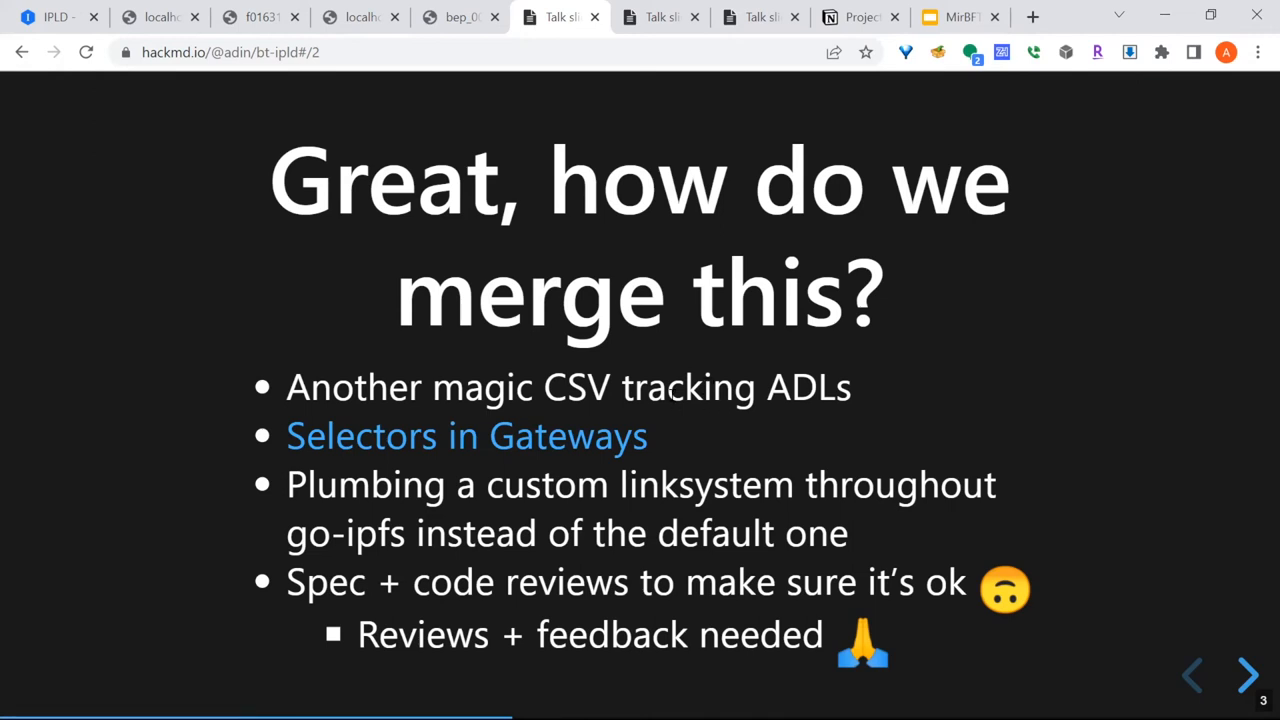
{"action": "mouse_move", "coordinate": [652, 438]}
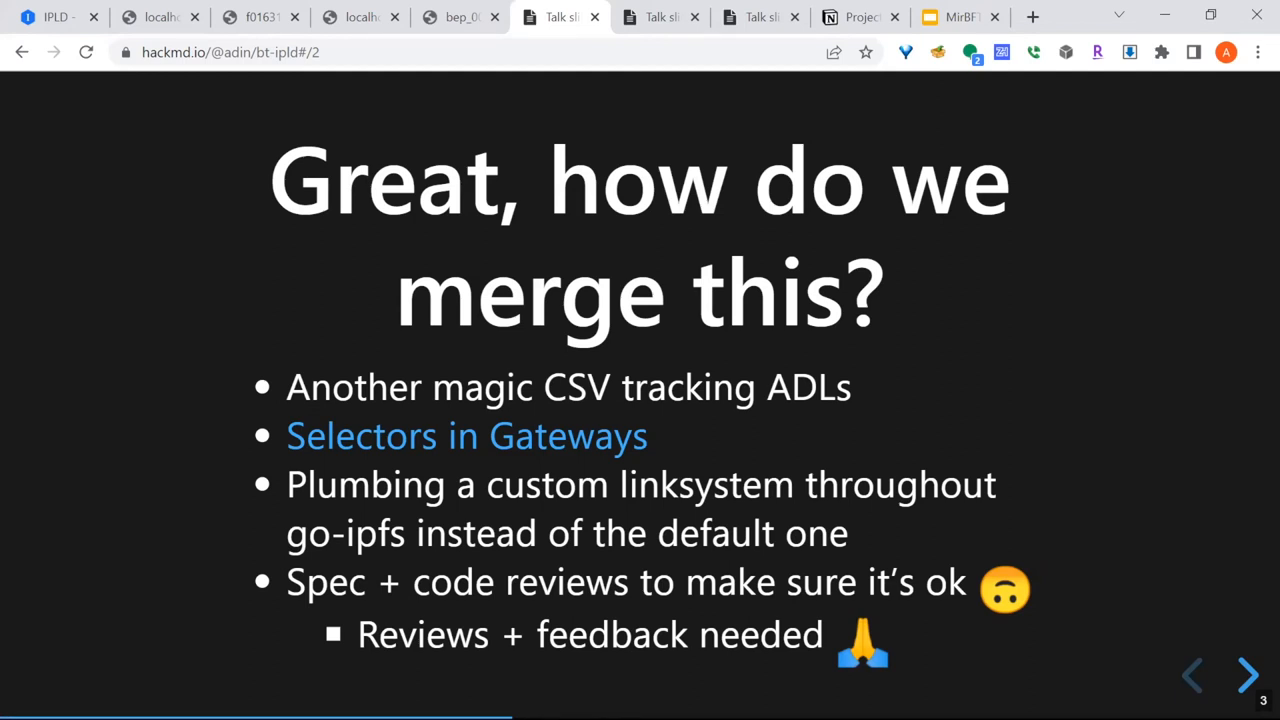
Step: Advance to the 'What's needed to make this great!' slide on large blocks and WASM codecs
{"action": "left_click", "coordinate": [1244, 674]}
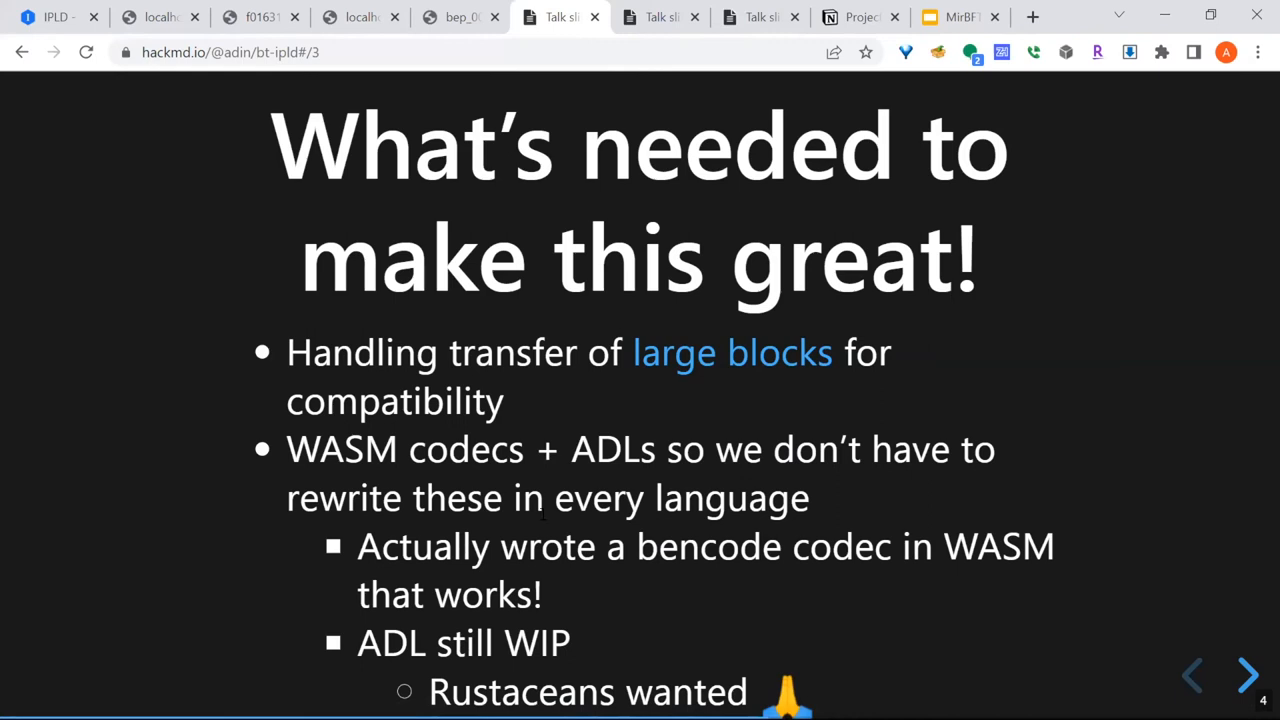
{"action": "mouse_move", "coordinate": [508, 412]}
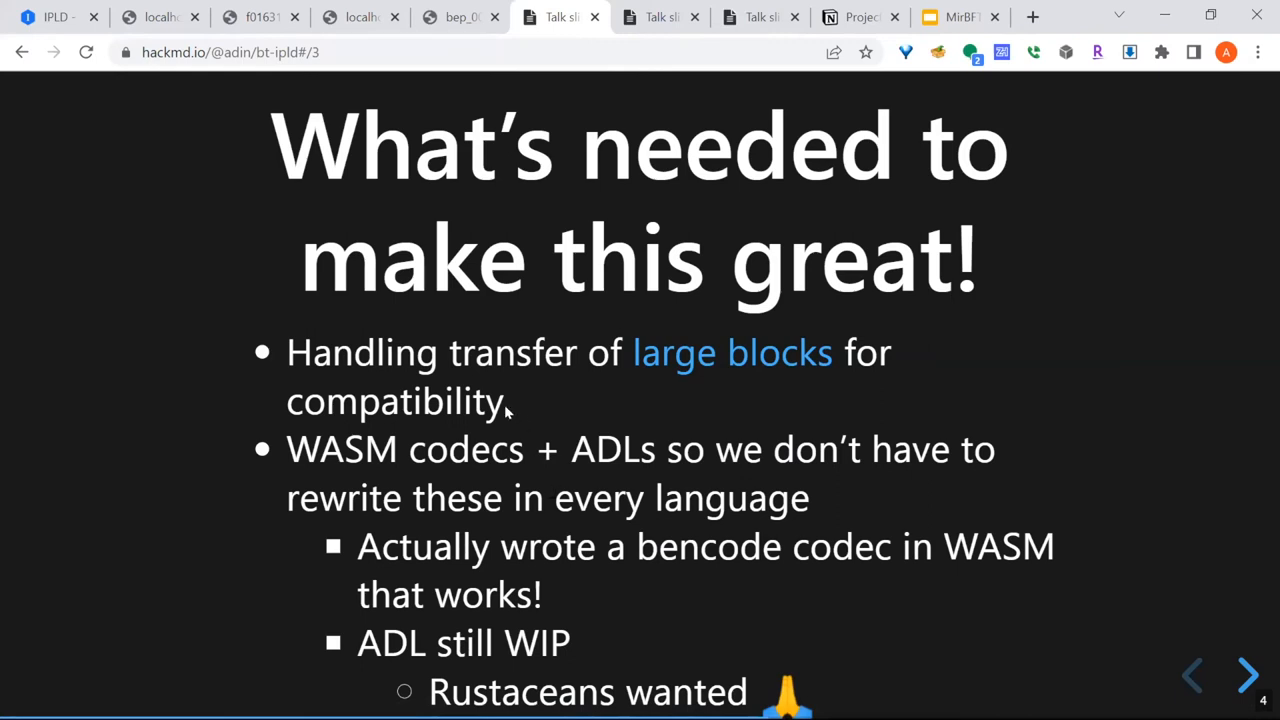
{"action": "mouse_move", "coordinate": [548, 392]}
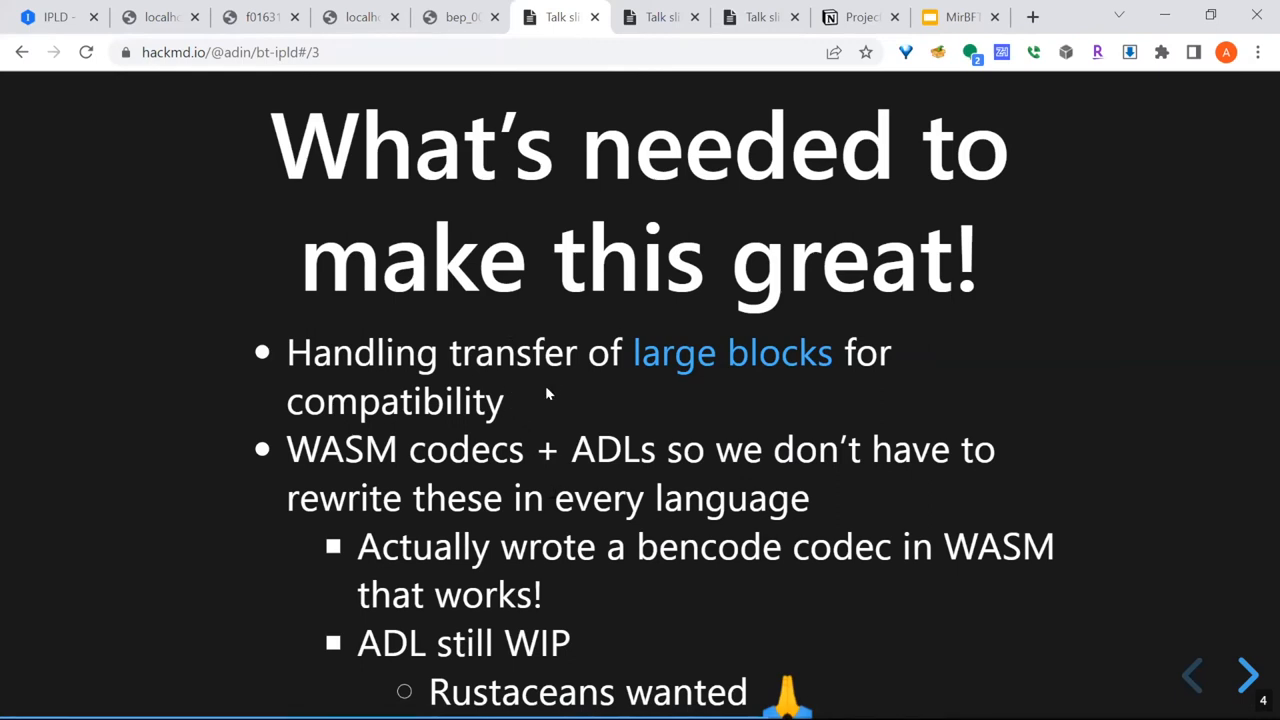
{"action": "mouse_move", "coordinate": [550, 384]}
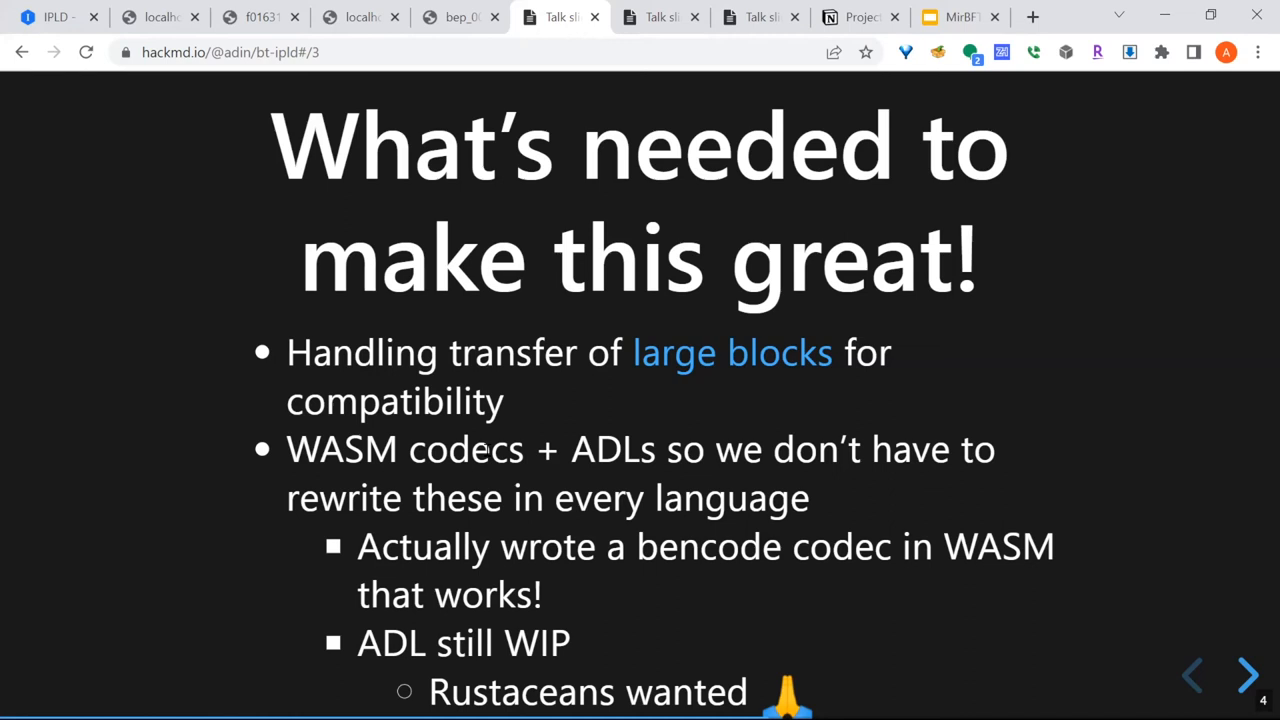
{"action": "mouse_move", "coordinate": [818, 504]}
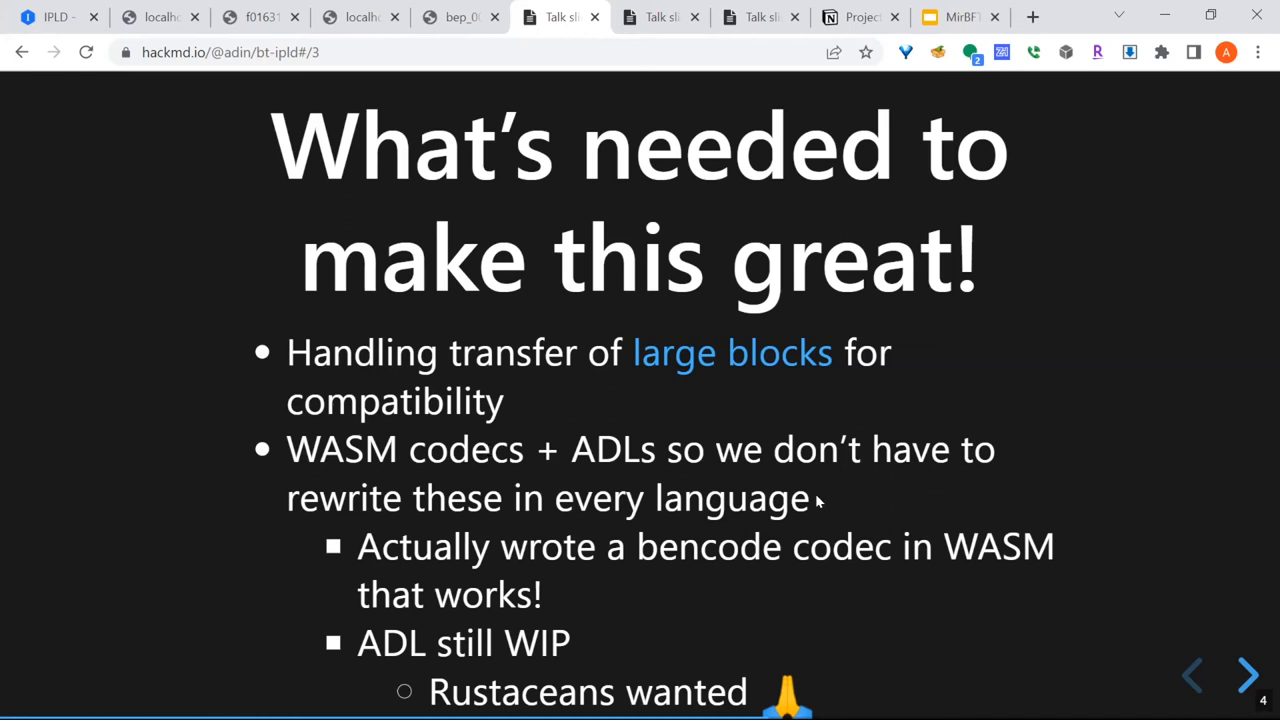
{"action": "mouse_move", "coordinate": [808, 500]}
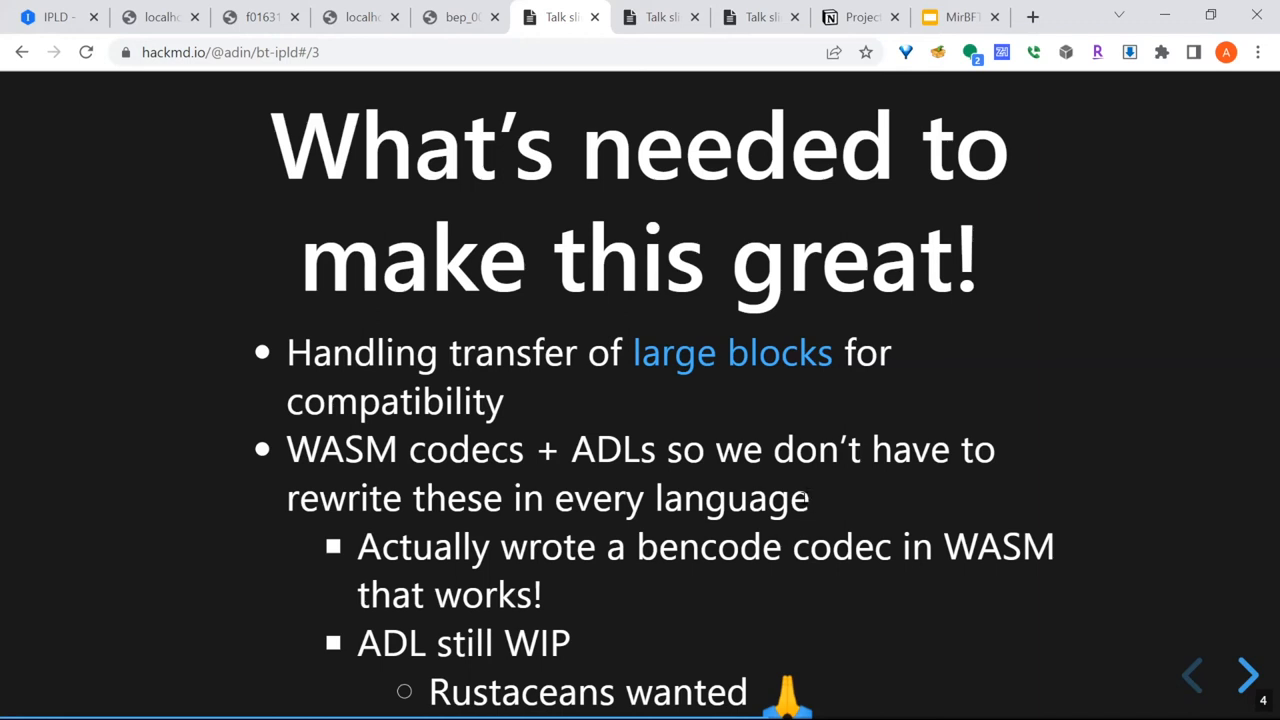
{"action": "mouse_move", "coordinate": [828, 512]}
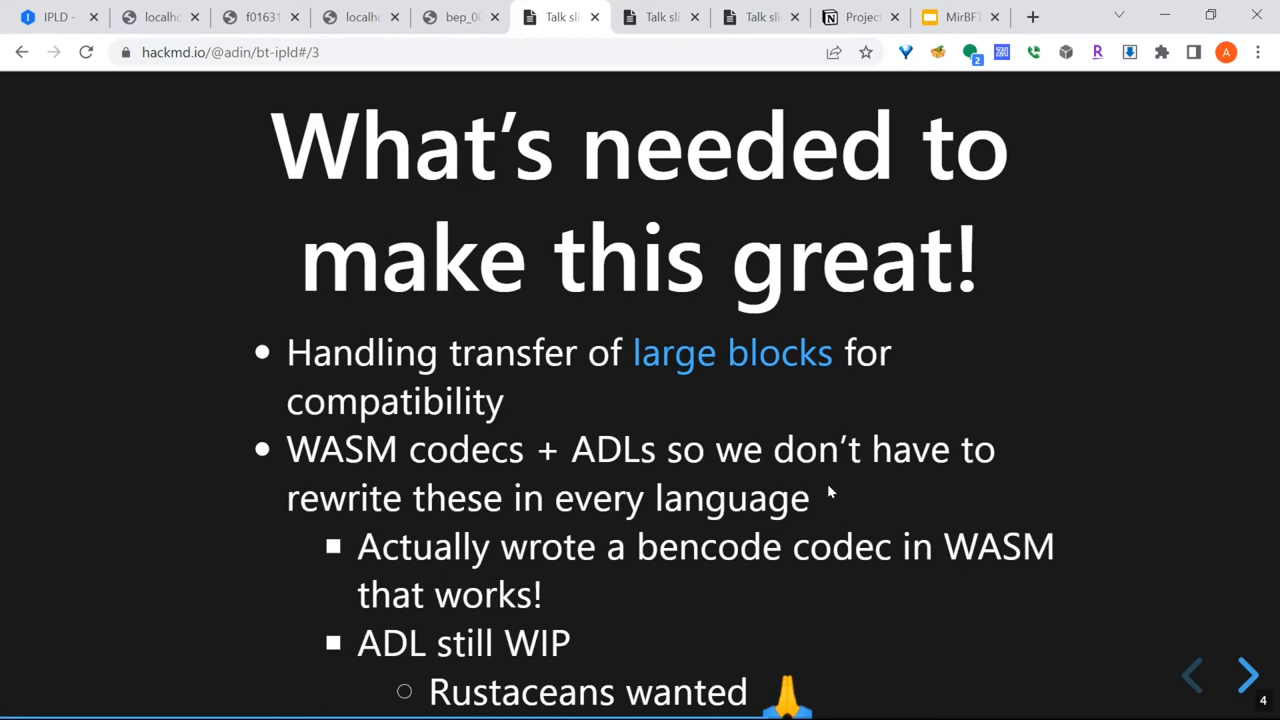
{"action": "mouse_move", "coordinate": [704, 564]}
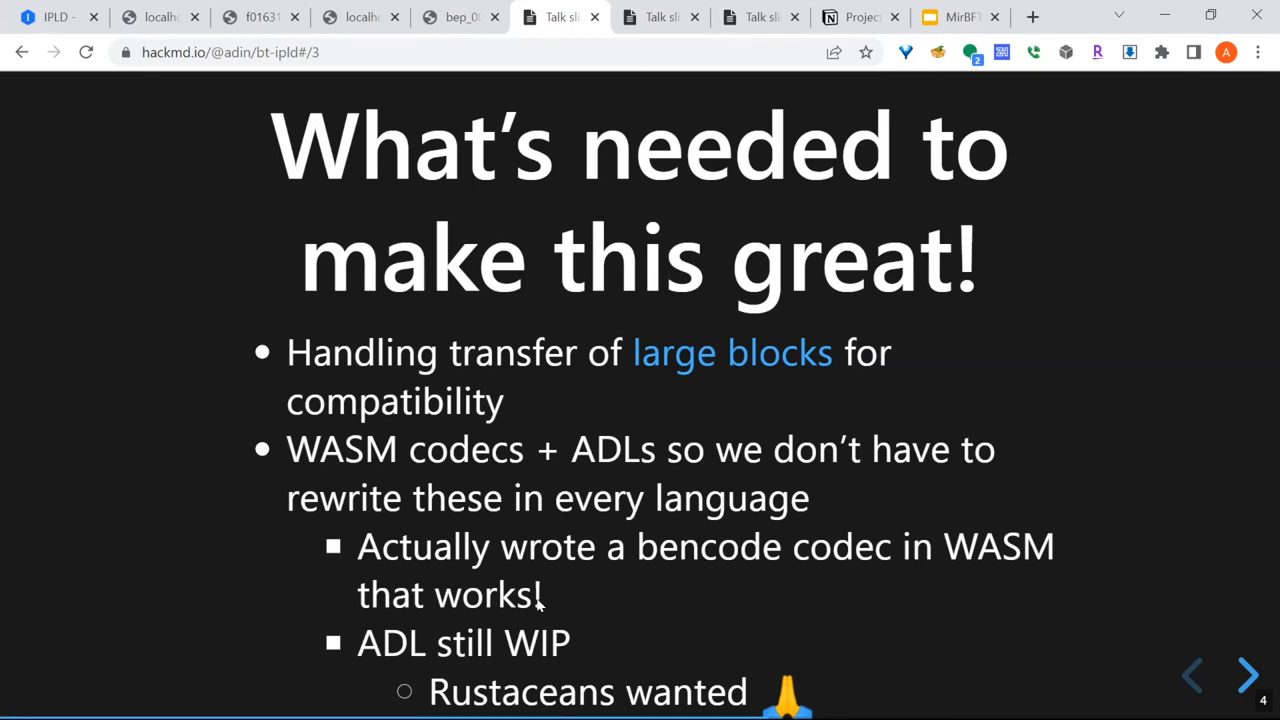
{"action": "mouse_move", "coordinate": [542, 598]}
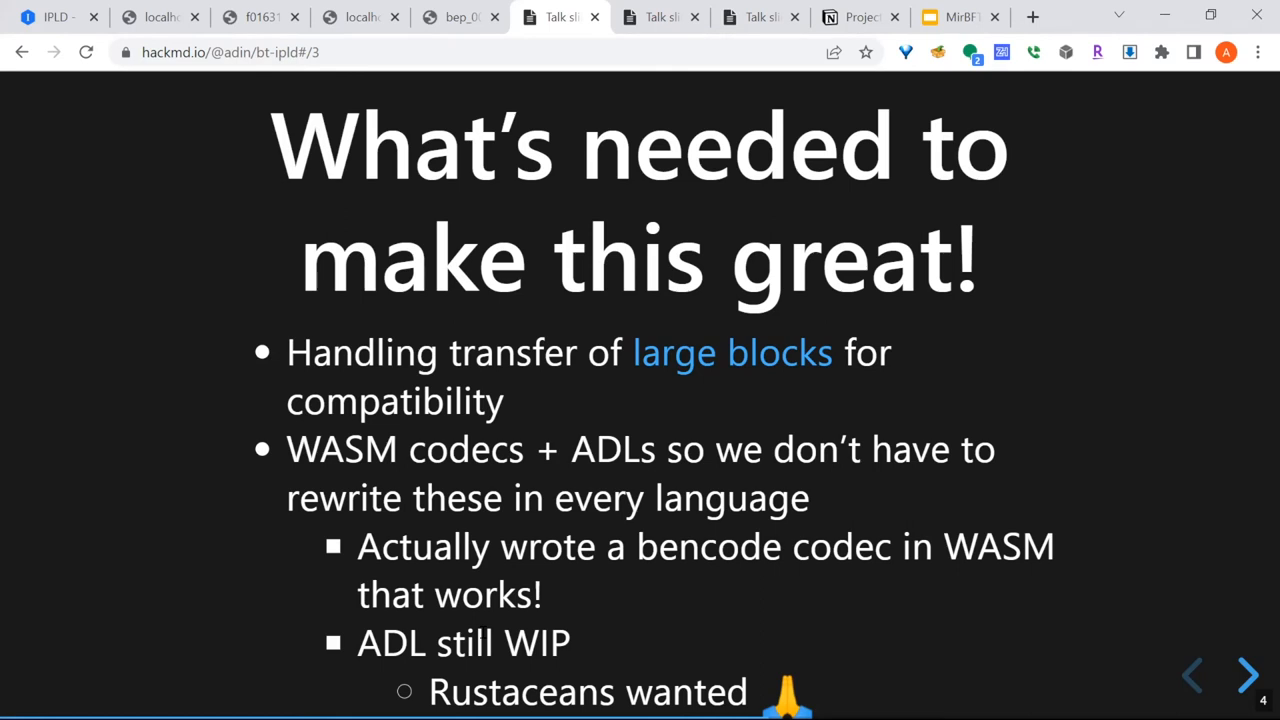
{"action": "mouse_move", "coordinate": [624, 624]}
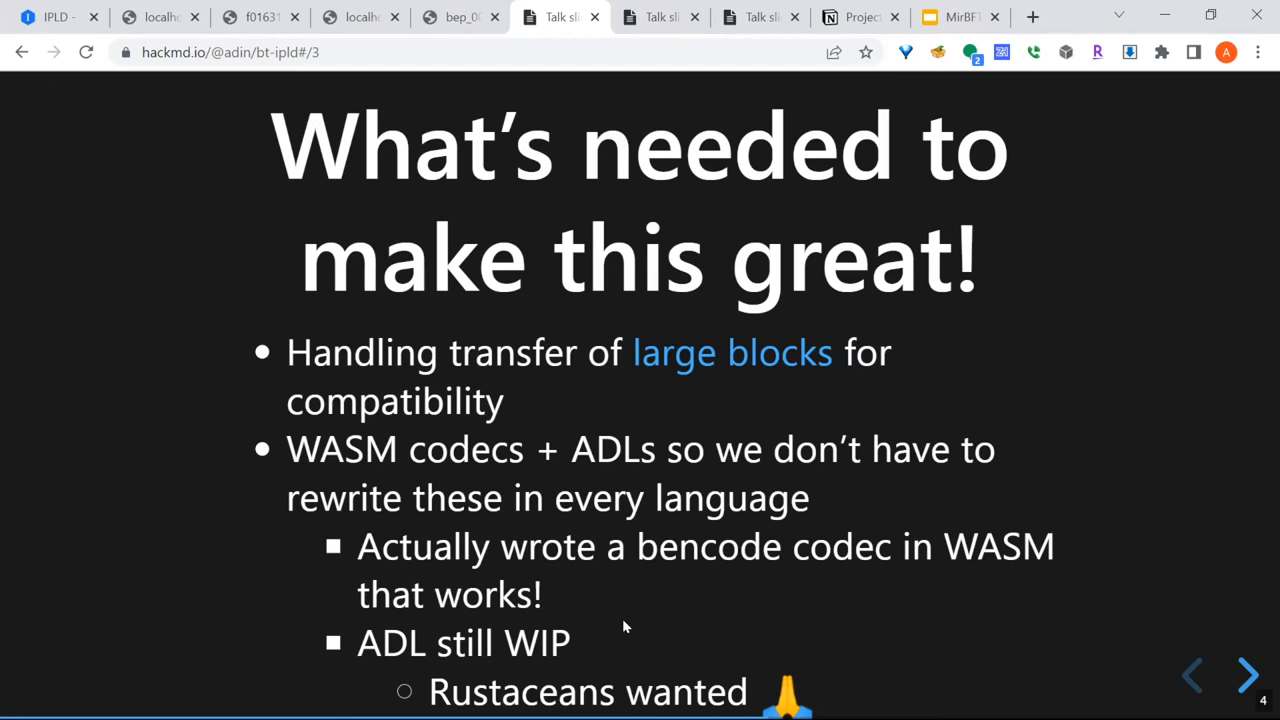
Step: Show the WebTransport draft's serverCertificateHashes option and certificate hash verification steps
{"action": "left_click", "coordinate": [1244, 676]}
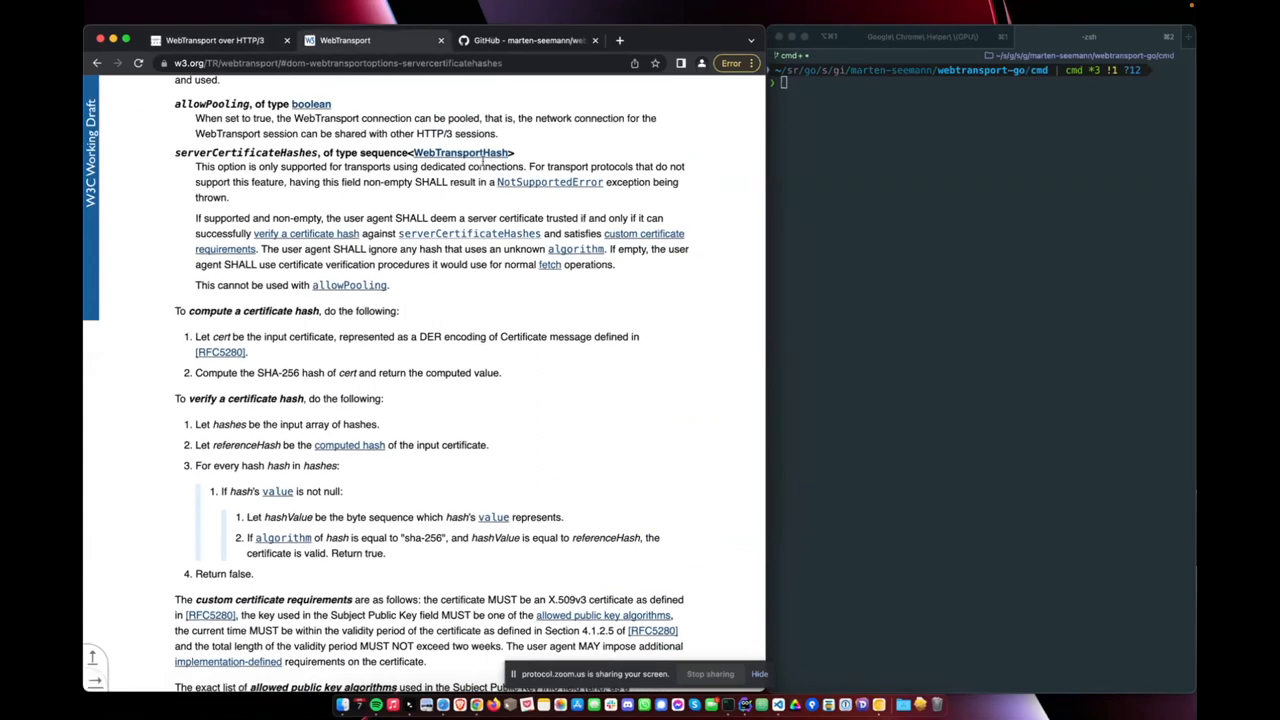
{"action": "mouse_move", "coordinate": [228, 186]}
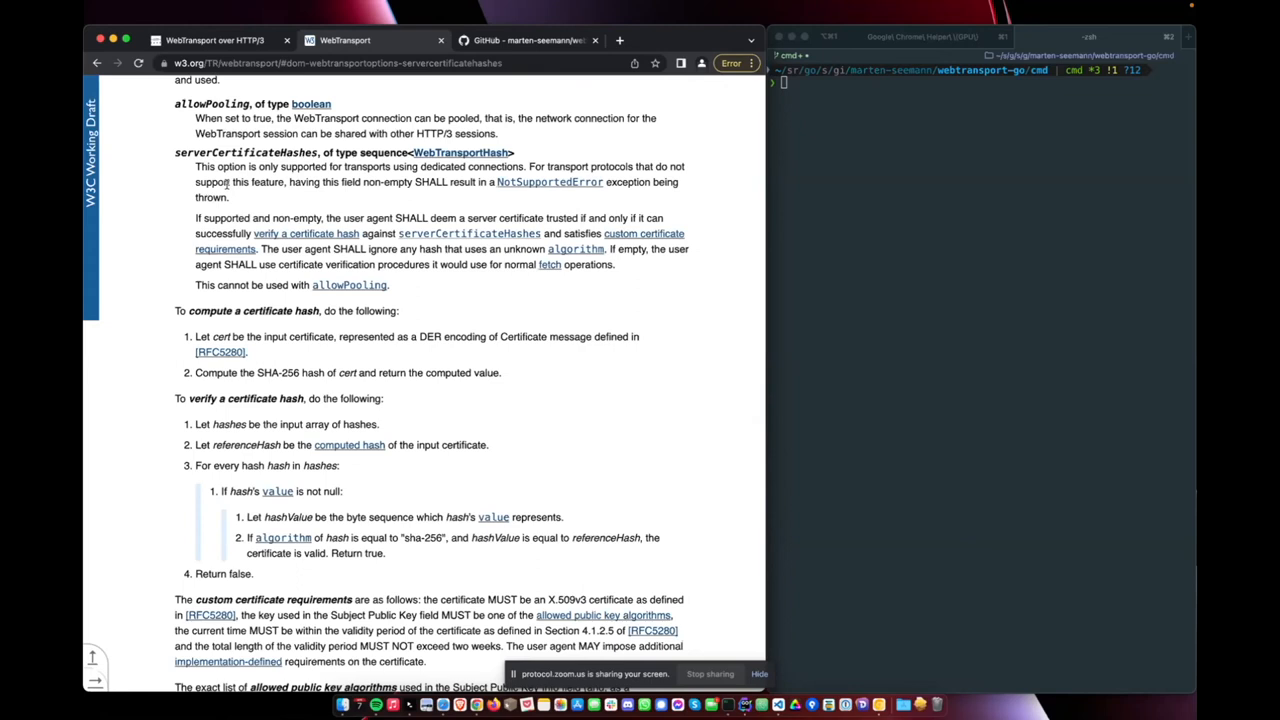
{"action": "mouse_move", "coordinate": [172, 152]}
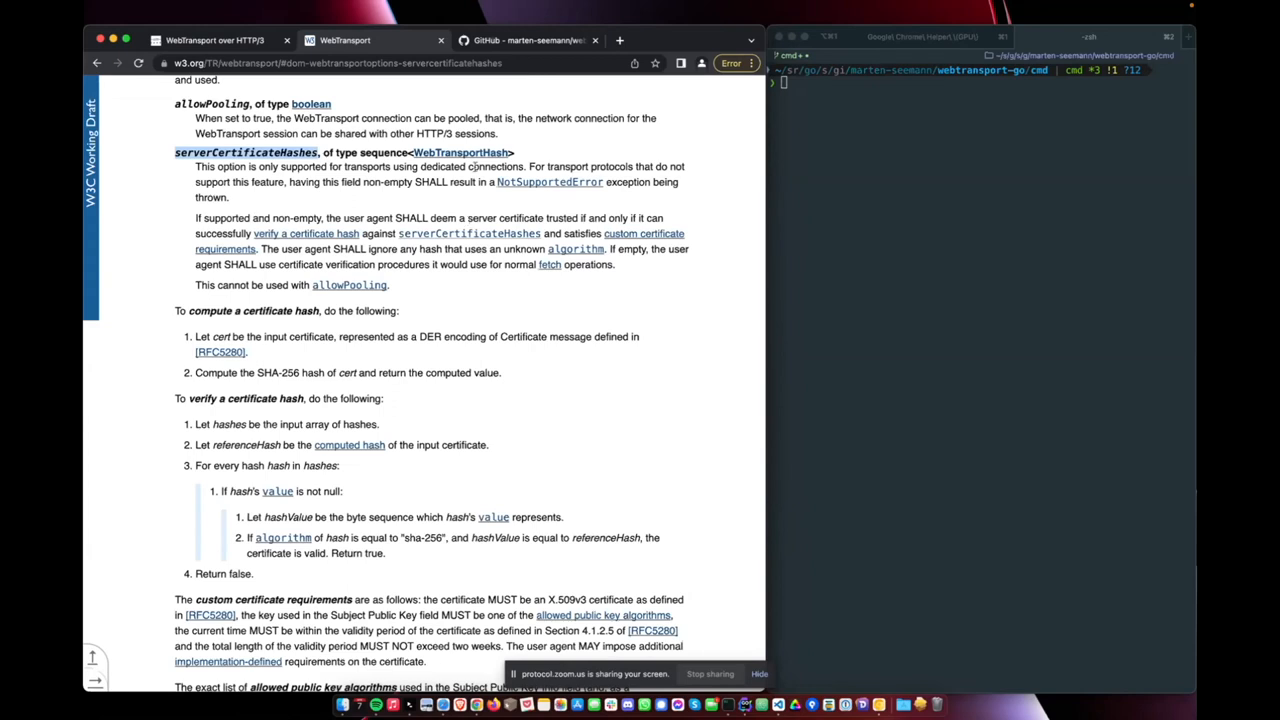
Step: Show the marten-seemann/webtransport-go repository's file list and README
{"action": "left_click", "coordinate": [528, 40]}
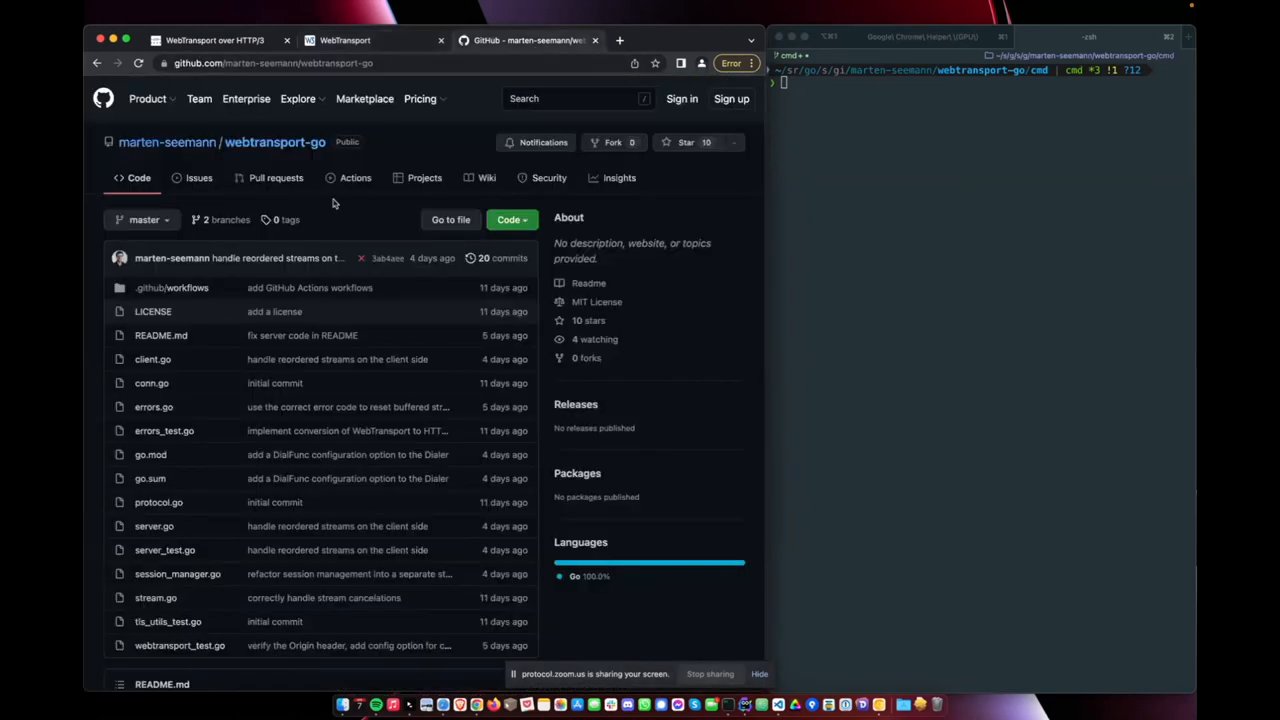
{"action": "mouse_move", "coordinate": [398, 140]}
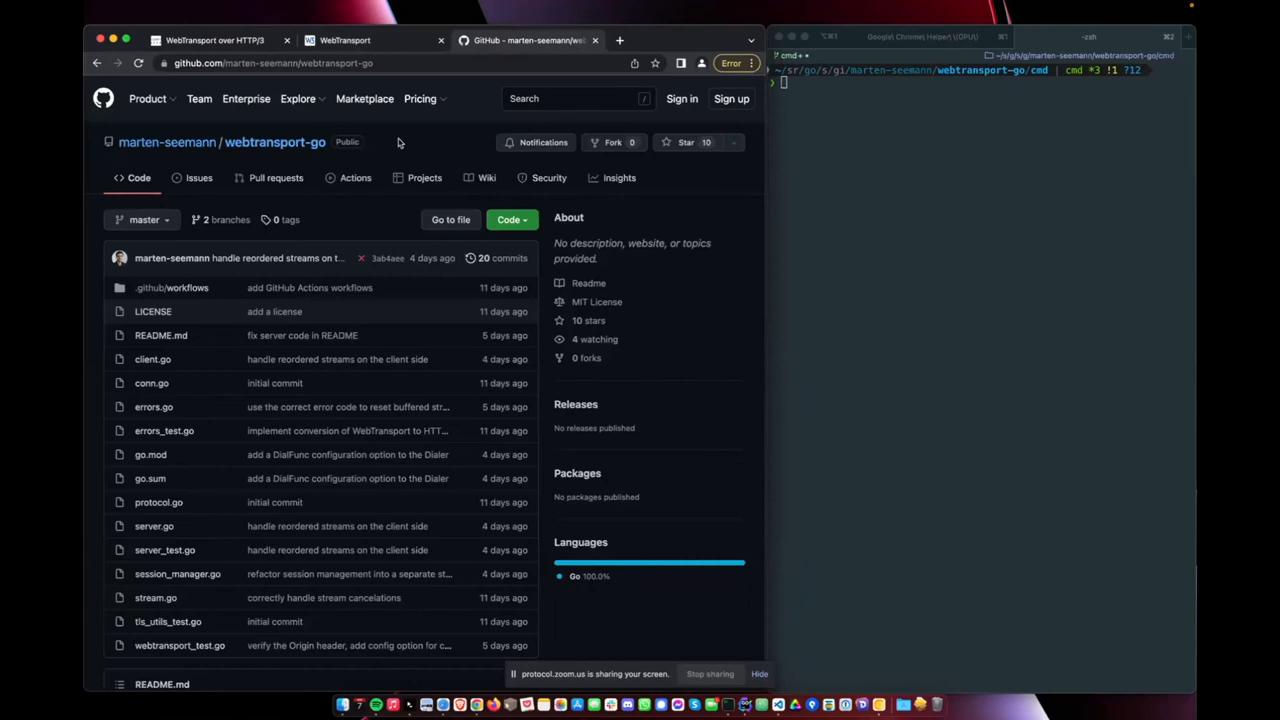
{"action": "scroll", "scroll_direction": "down", "scroll_amount": 3}
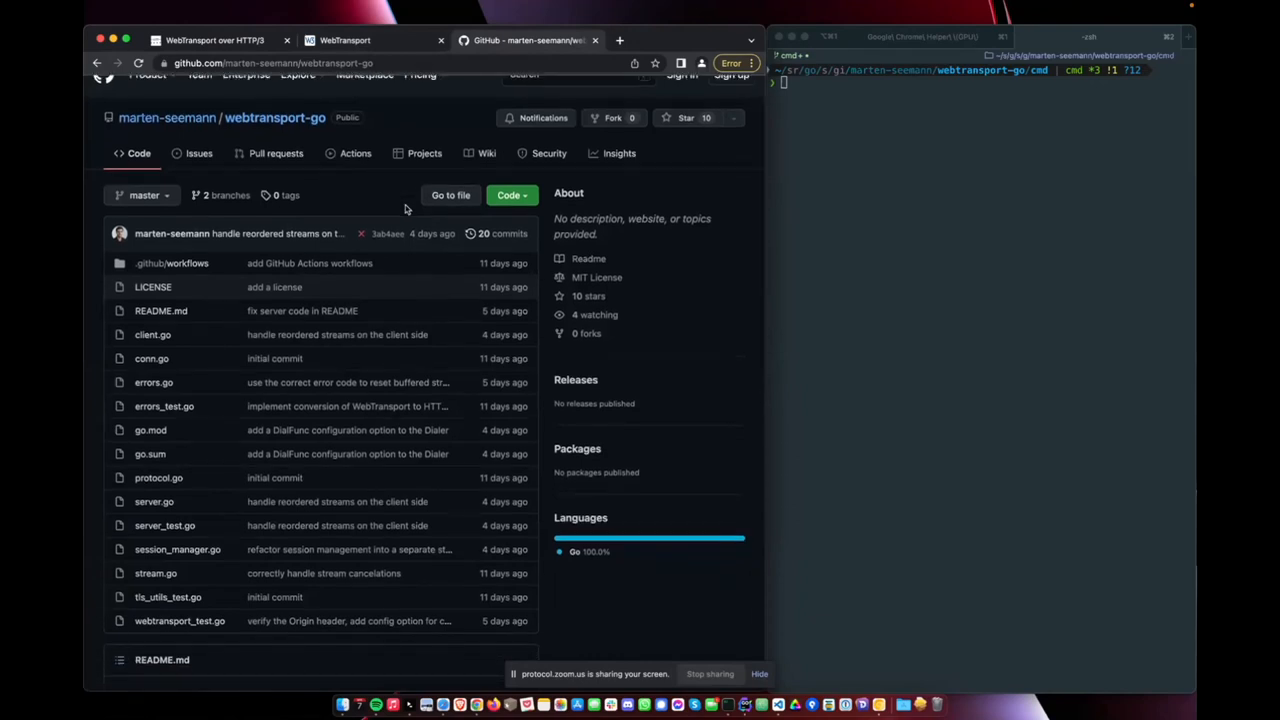
{"action": "scroll", "scroll_direction": "down", "scroll_amount": 3}
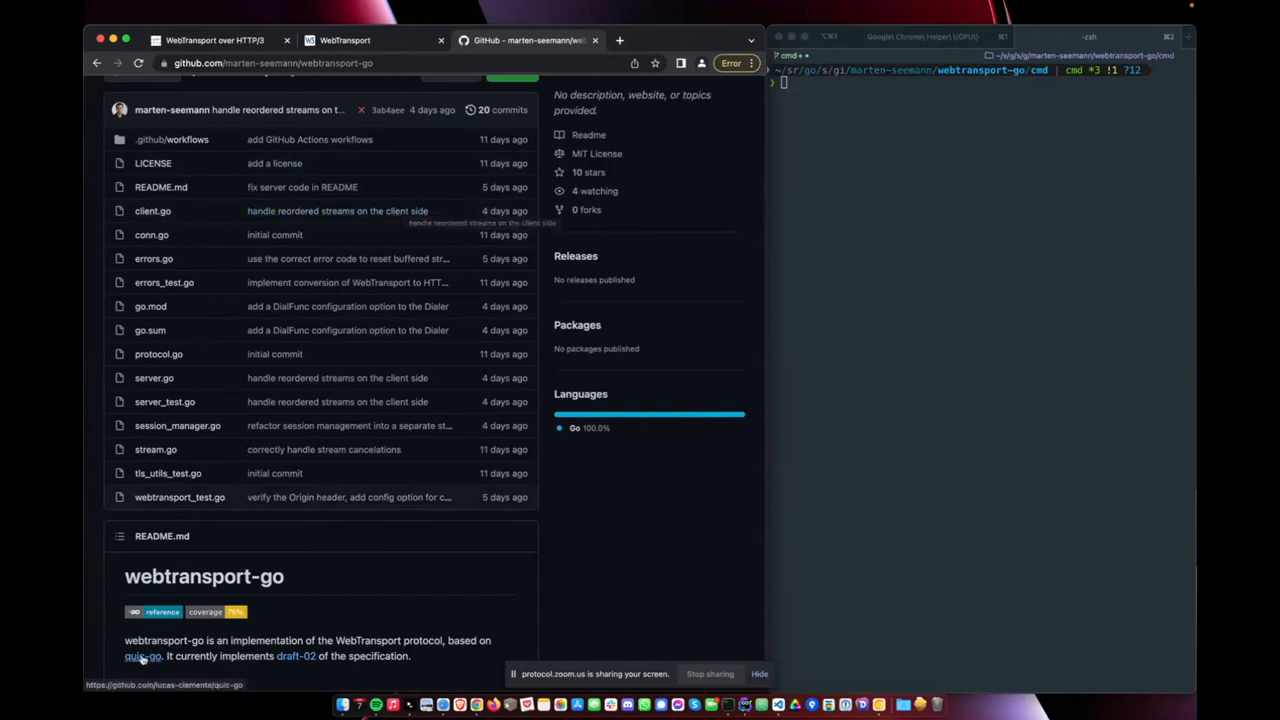
{"action": "scroll", "scroll_direction": "up", "scroll_amount": 3}
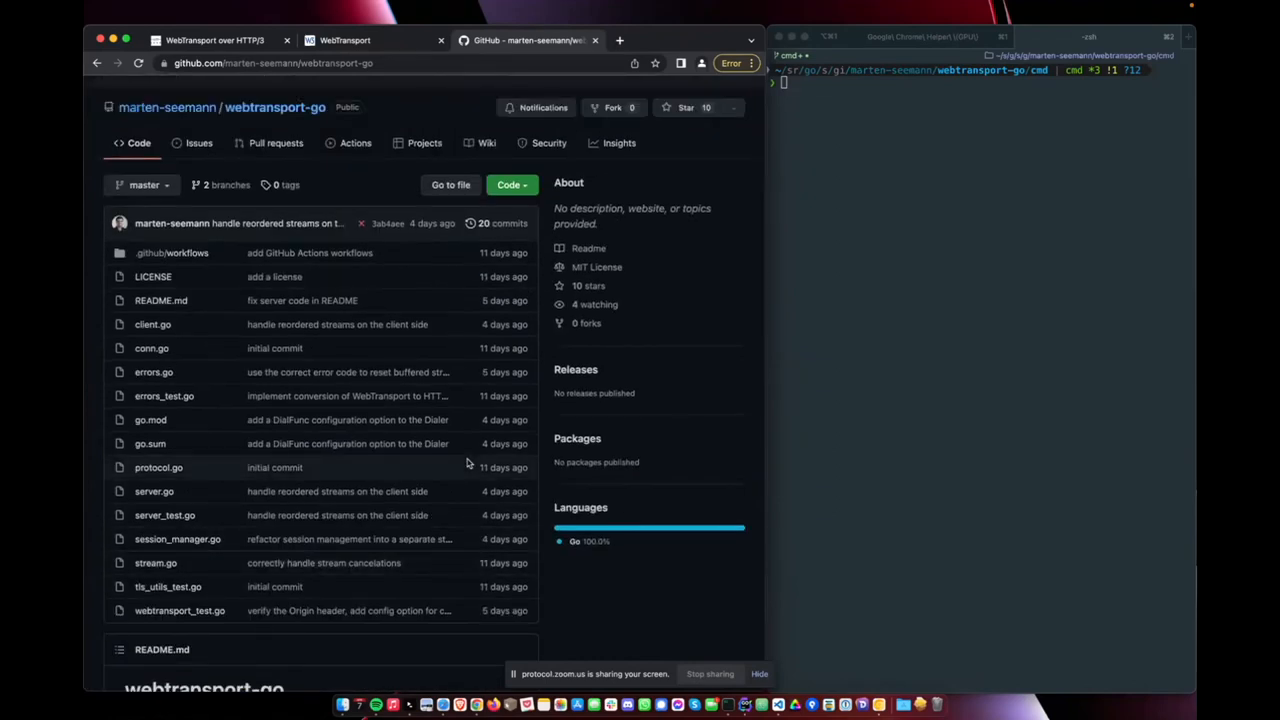
{"action": "mouse_move", "coordinate": [740, 370]}
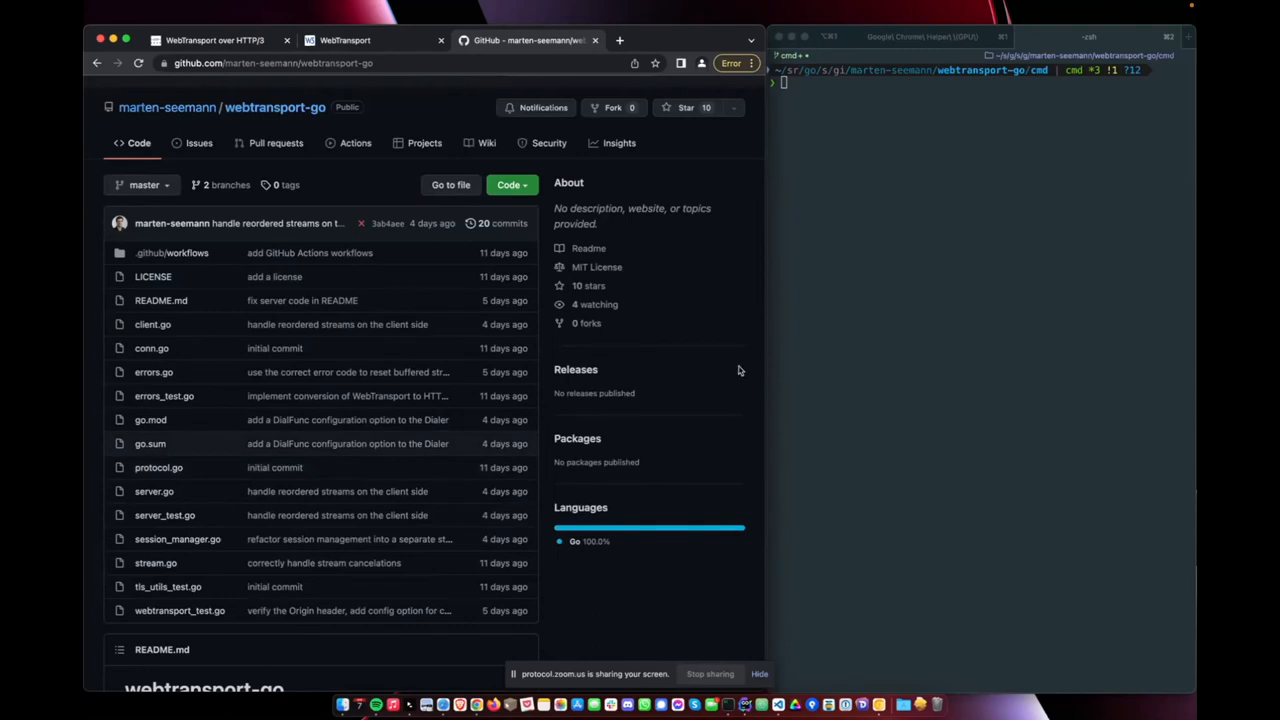
Step: Clear the terminal and run QUIC_GO_LOG_LEVEL=debug go run ./server.go to print the certificate hash
{"action": "left_click", "coordinate": [928, 244]}
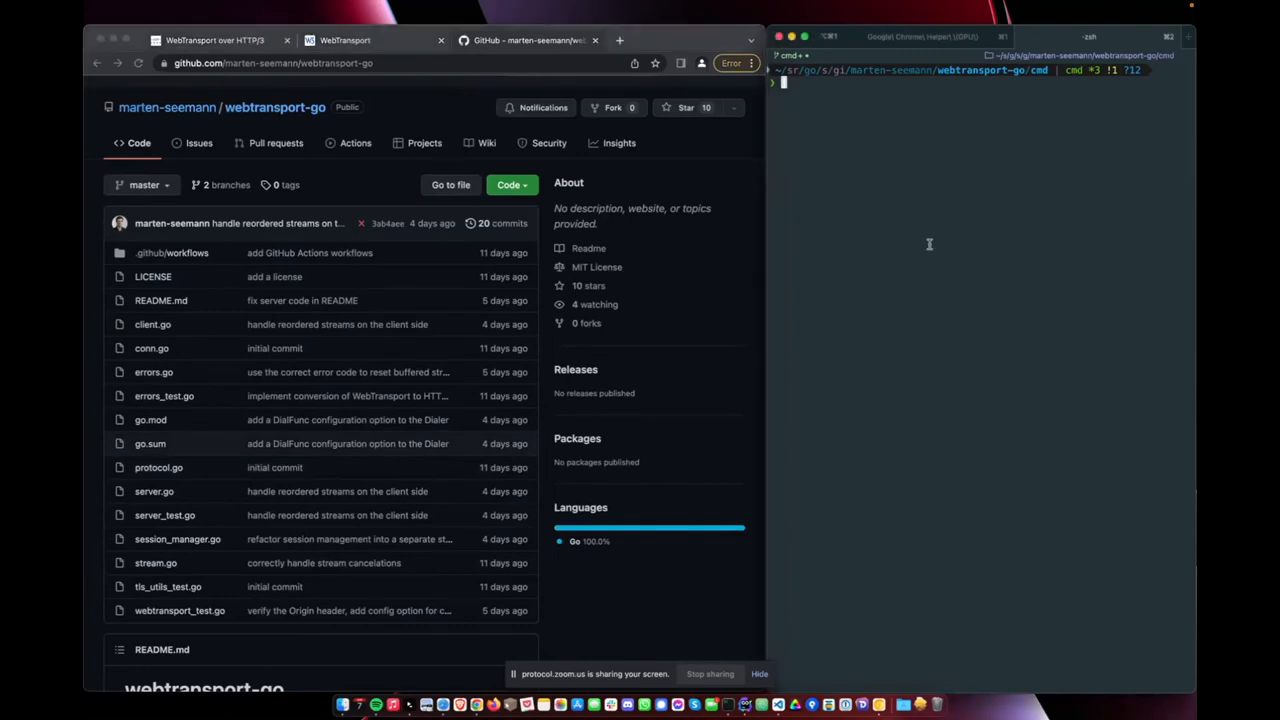
{"action": "type", "text": "clear"}
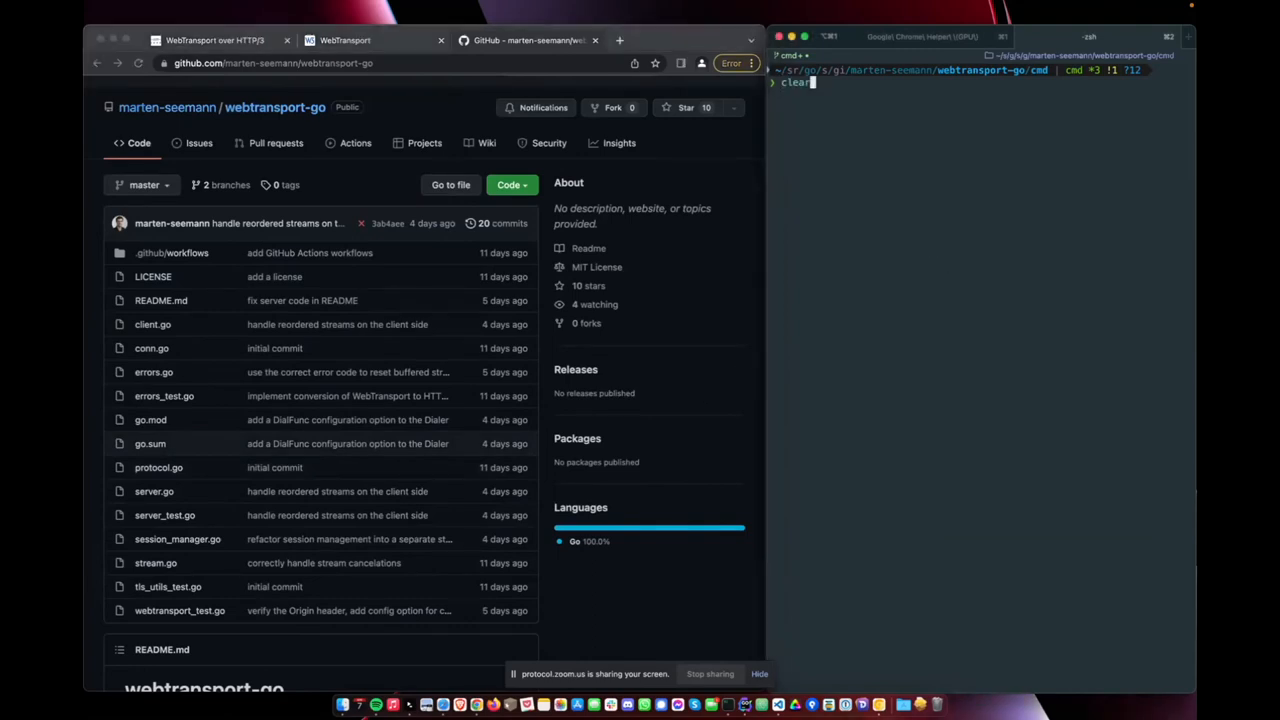
{"action": "type", "text": "QUIC_GO_LOG_LEVEL=debug go run ./server.go"}
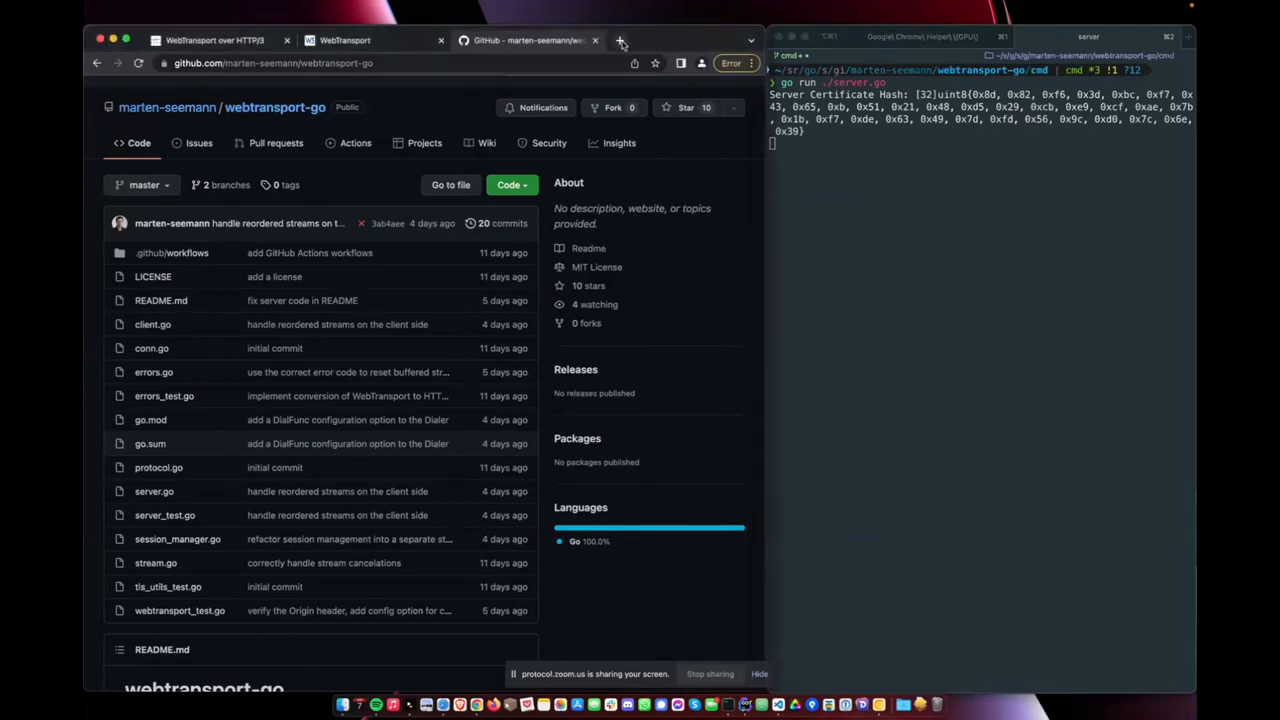
Step: Run the WebTransport connection snippet in a new tab's console, failing with a certificate handshake error
{"action": "left_click", "coordinate": [620, 40]}
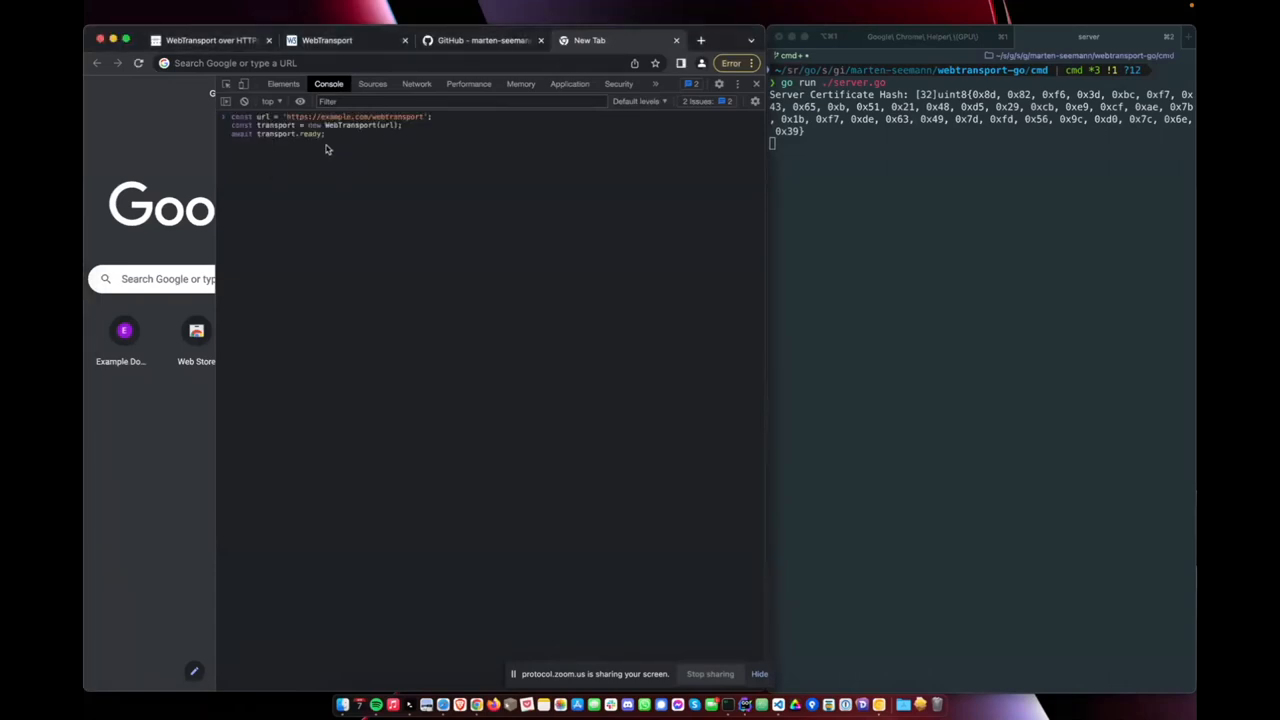
{"action": "mouse_move", "coordinate": [438, 182]}
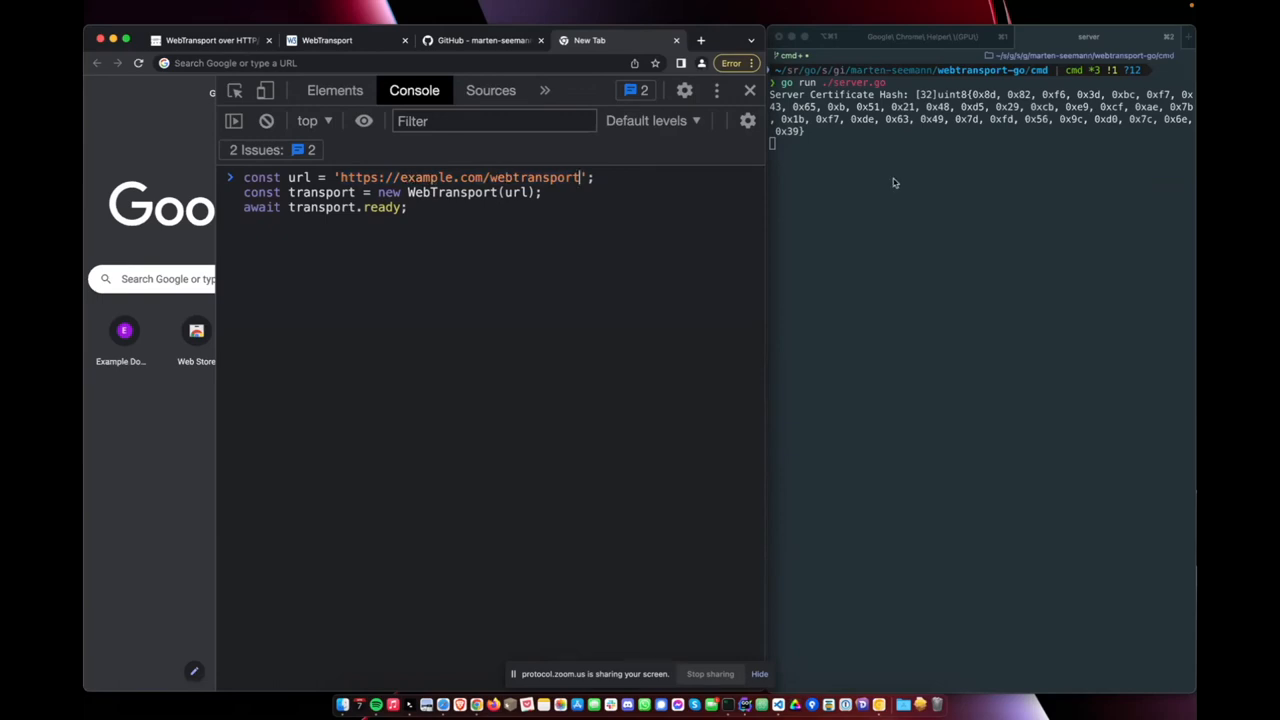
{"action": "key", "text": "Enter"}
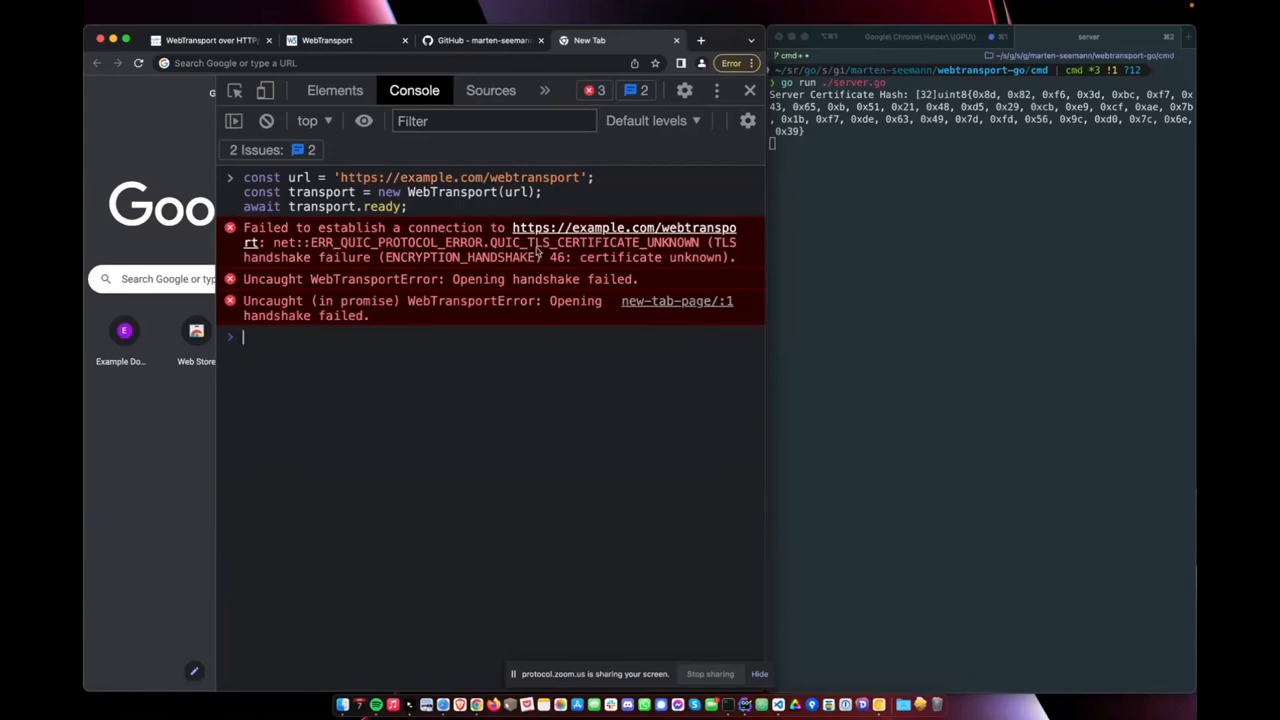
{"action": "mouse_move", "coordinate": [960, 228]}
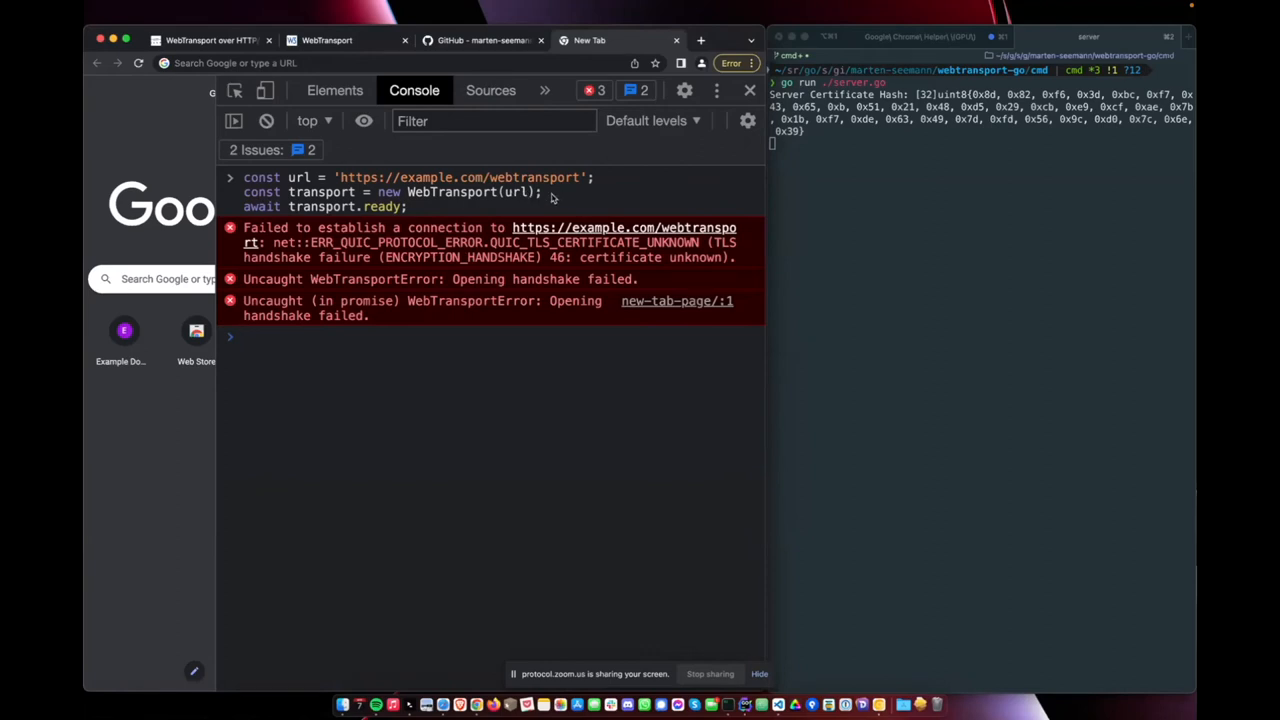
{"action": "mouse_move", "coordinate": [924, 180]}
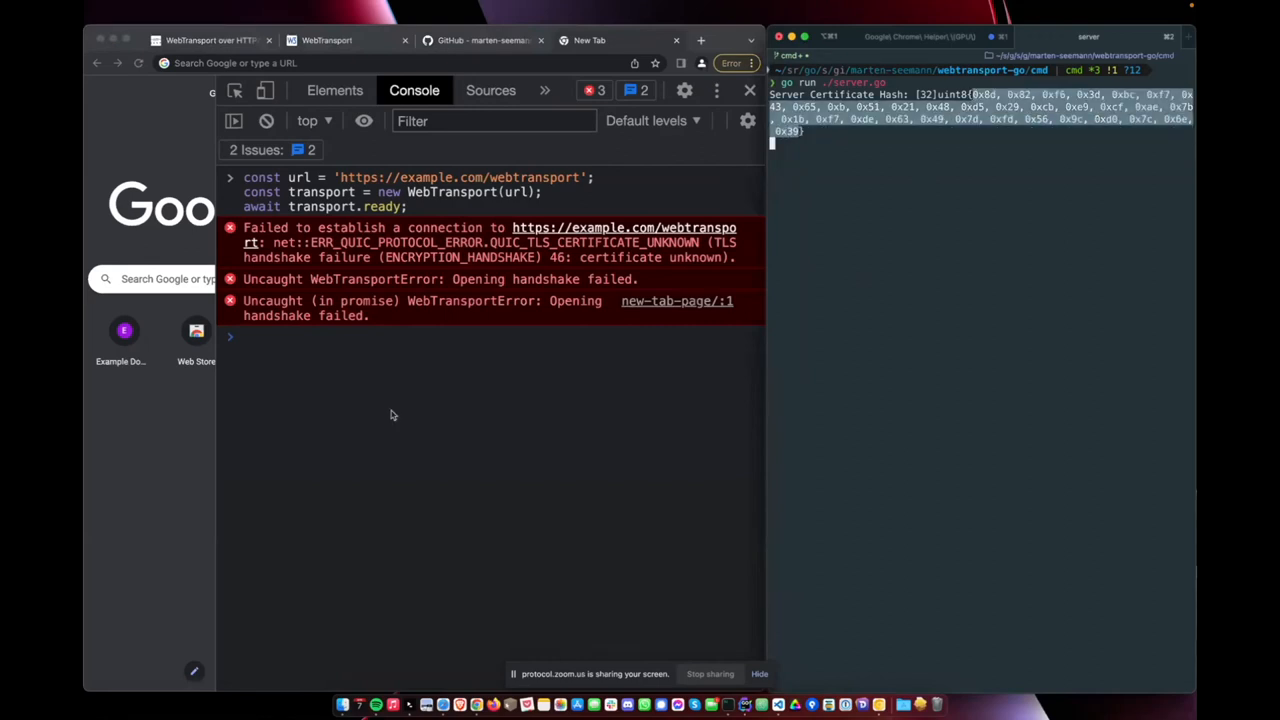
{"action": "type", "text": "let"}
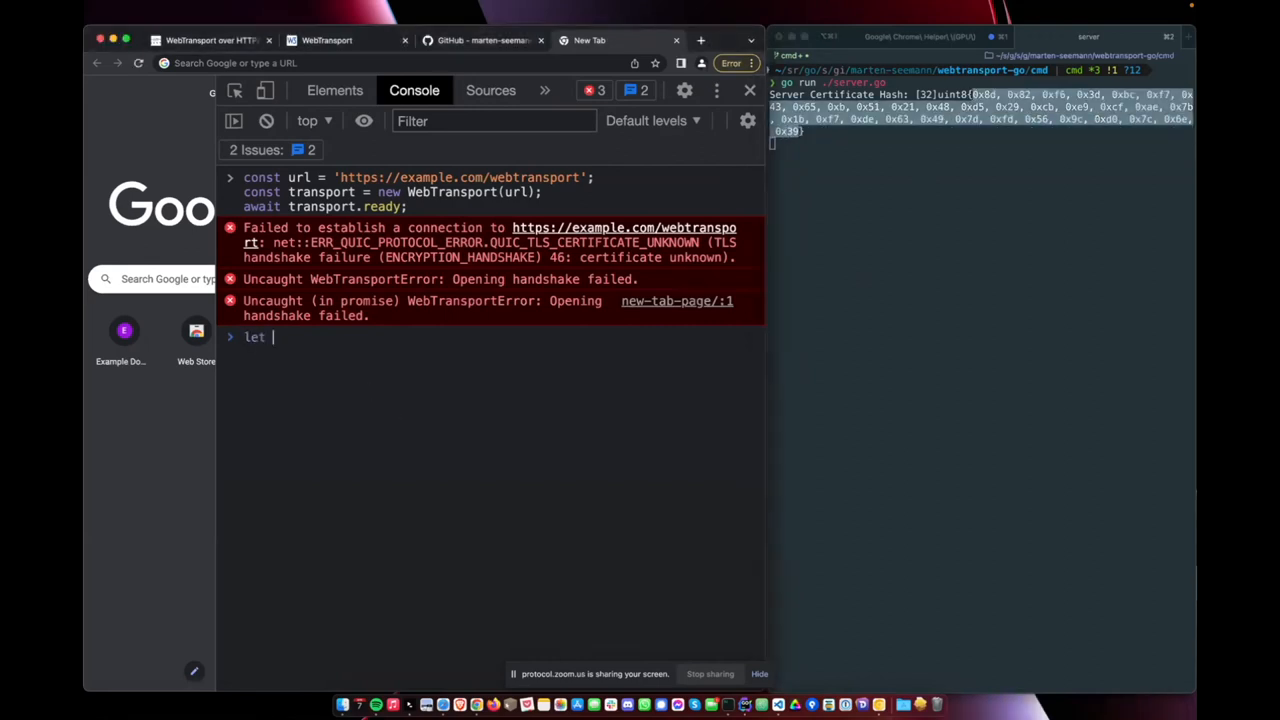
{"action": "type", "text": "hash = new"}
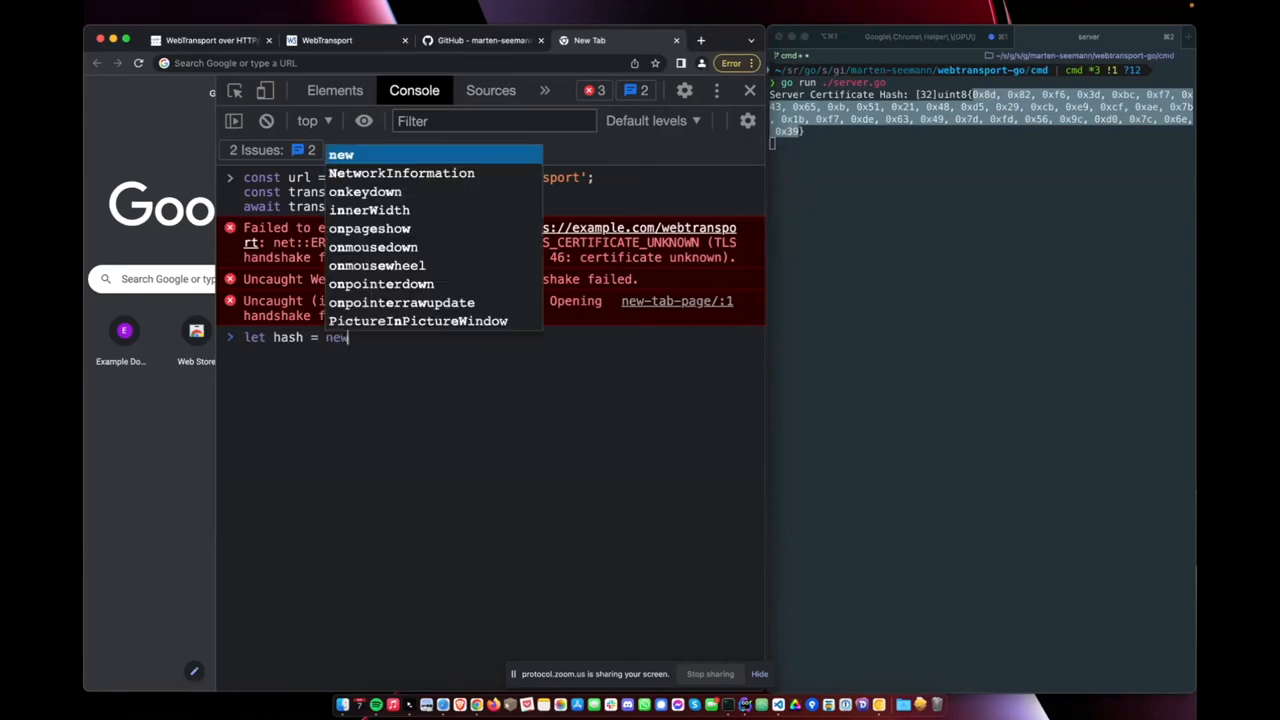
{"action": "type", "text": "Uint8Array"}
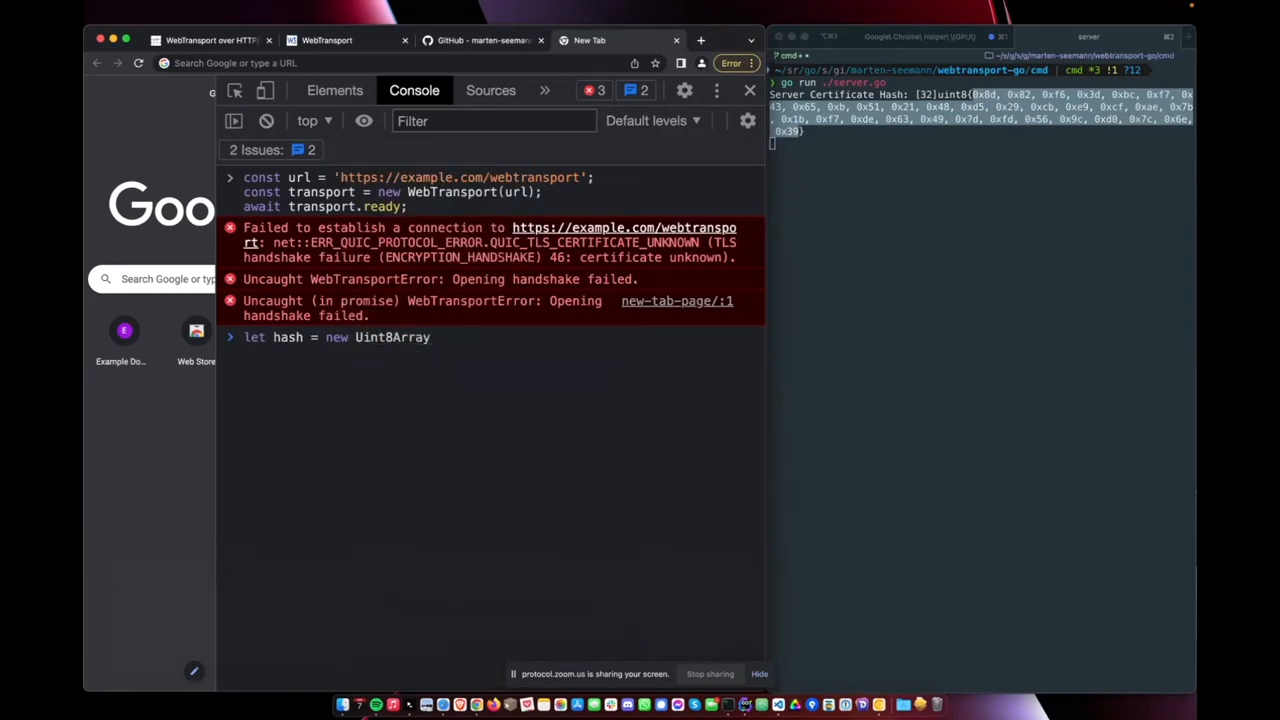
{"action": "type", "text": "(["}
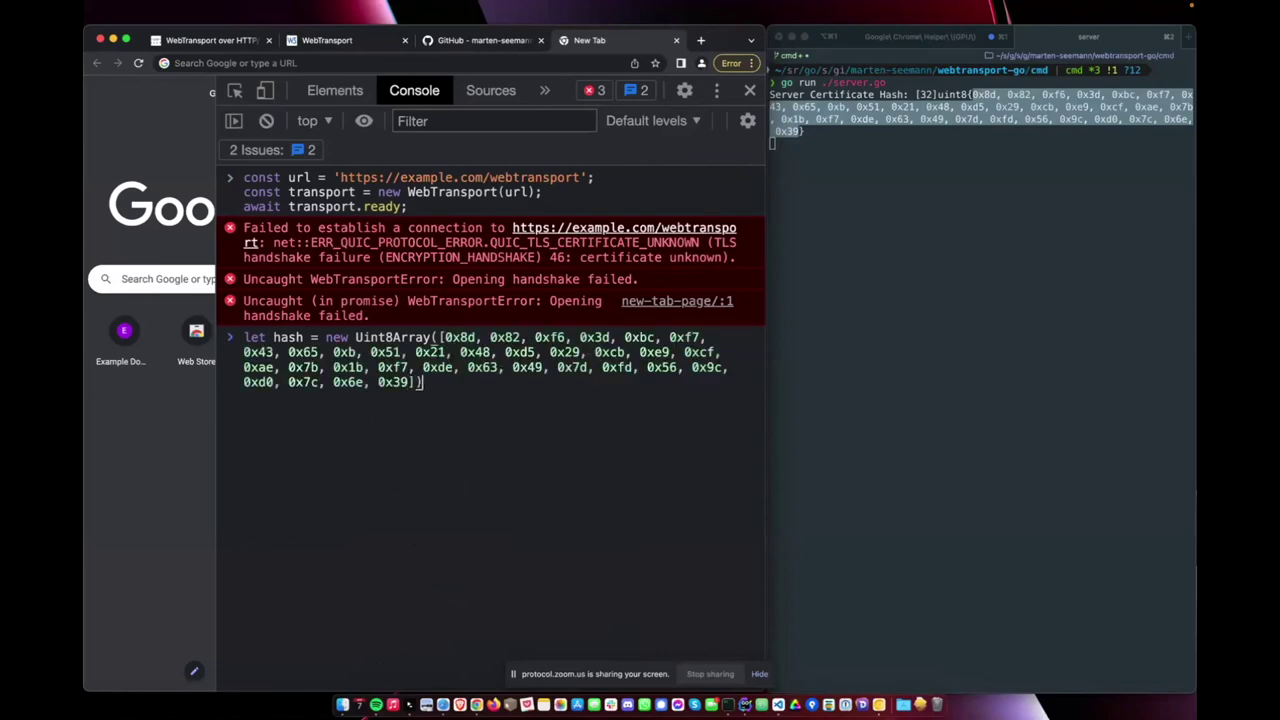
{"action": "key", "text": "Enter"}
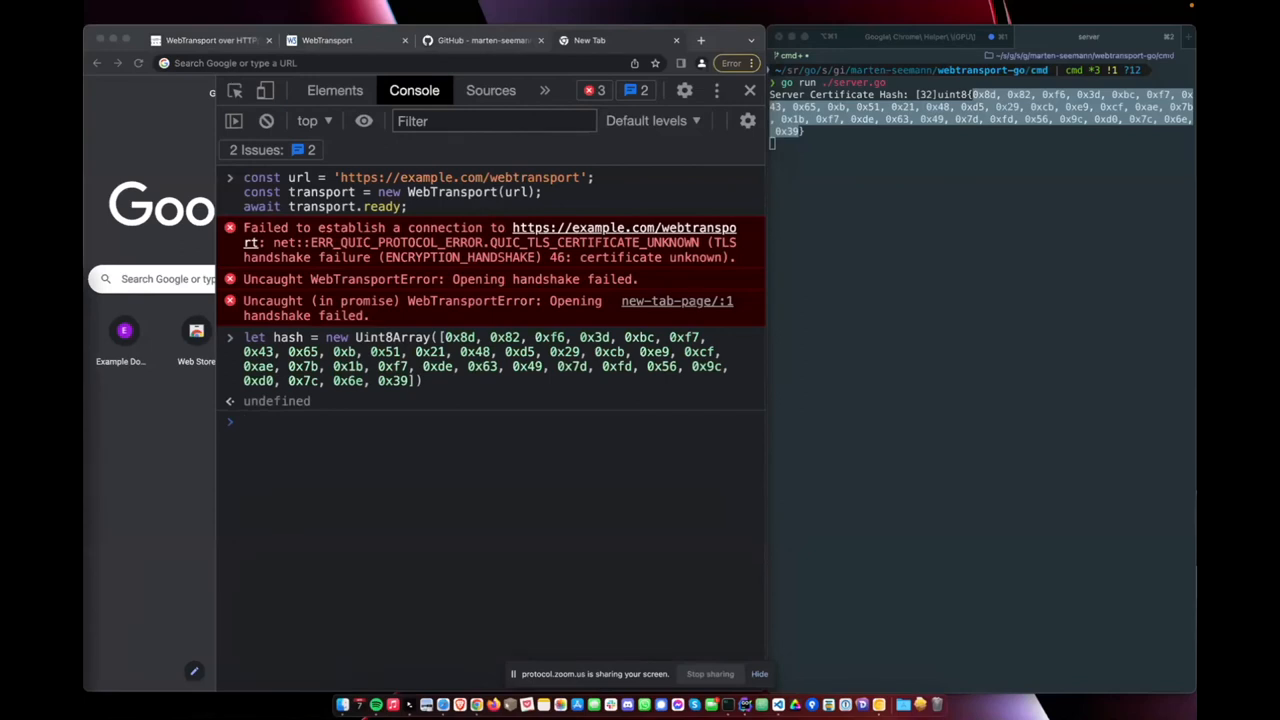
{"action": "type", "text": "const url = 'https://example.com/webtransport';"}
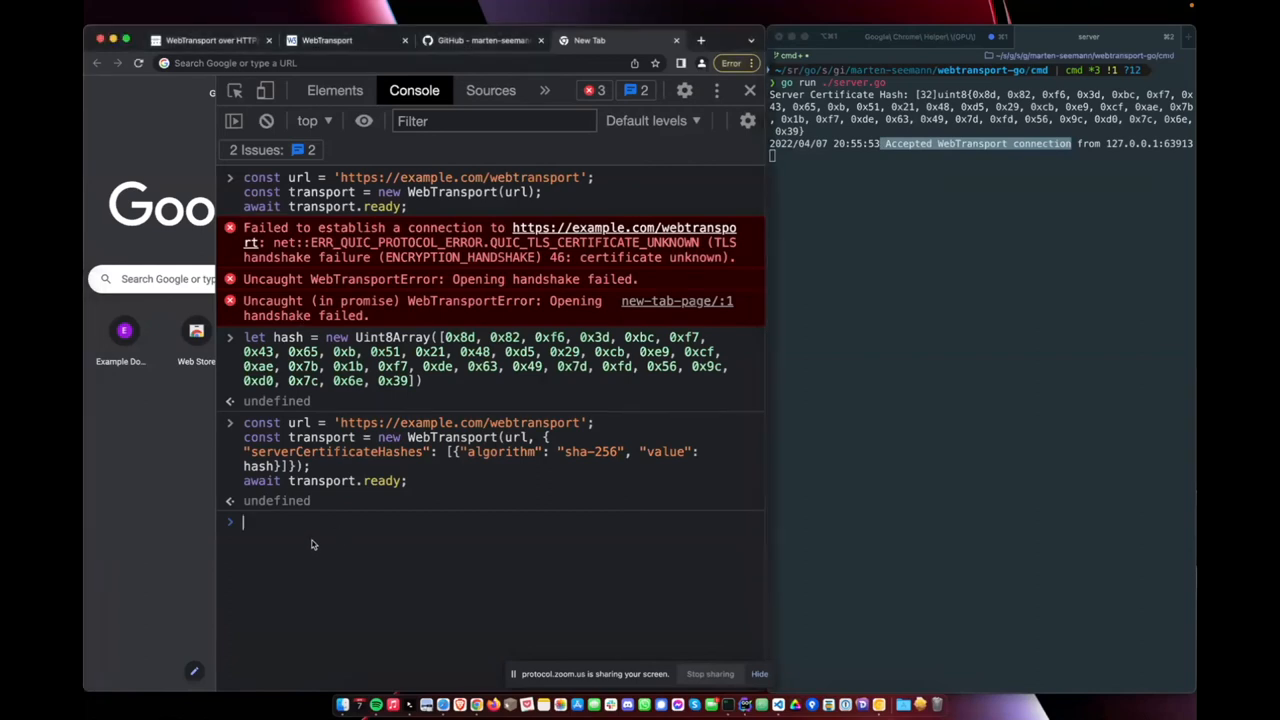
Step: Create a bidirectional stream and write TextEncoder-encoded "Hello world!" to its writer
{"action": "type", "text": "let str = await transport.createBidirectionalStream();"}
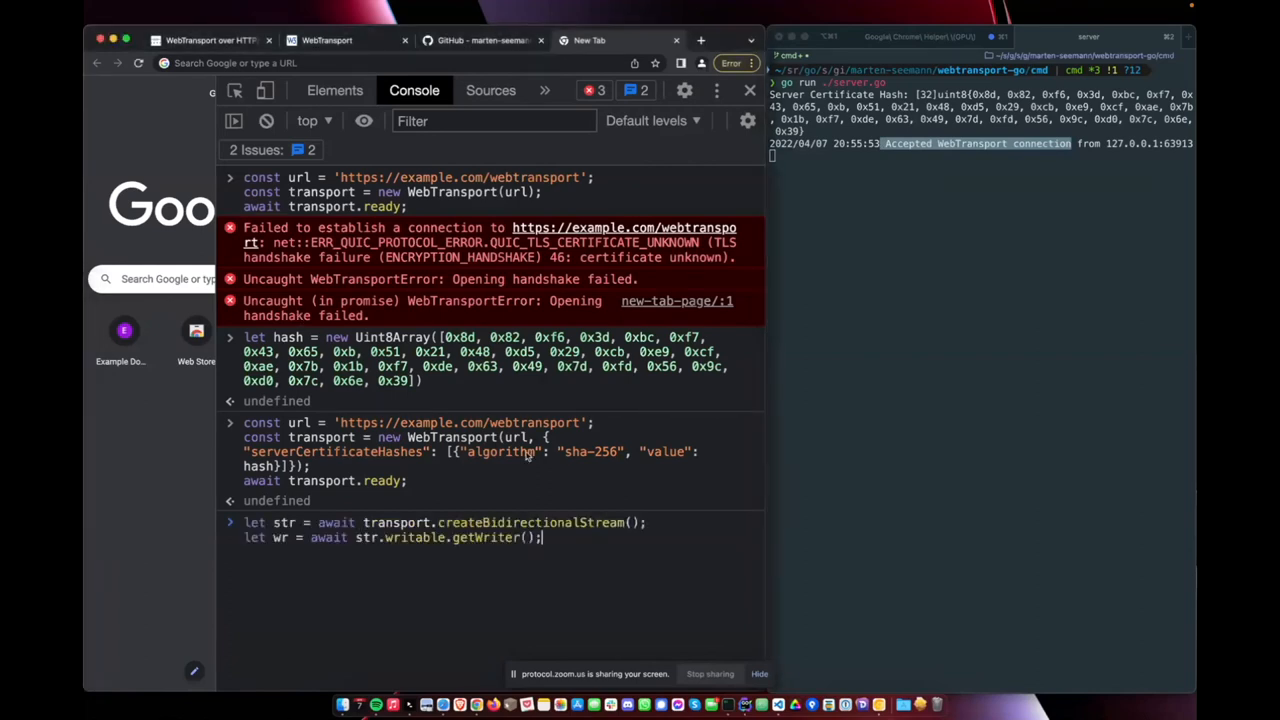
{"action": "key", "text": "Enter"}
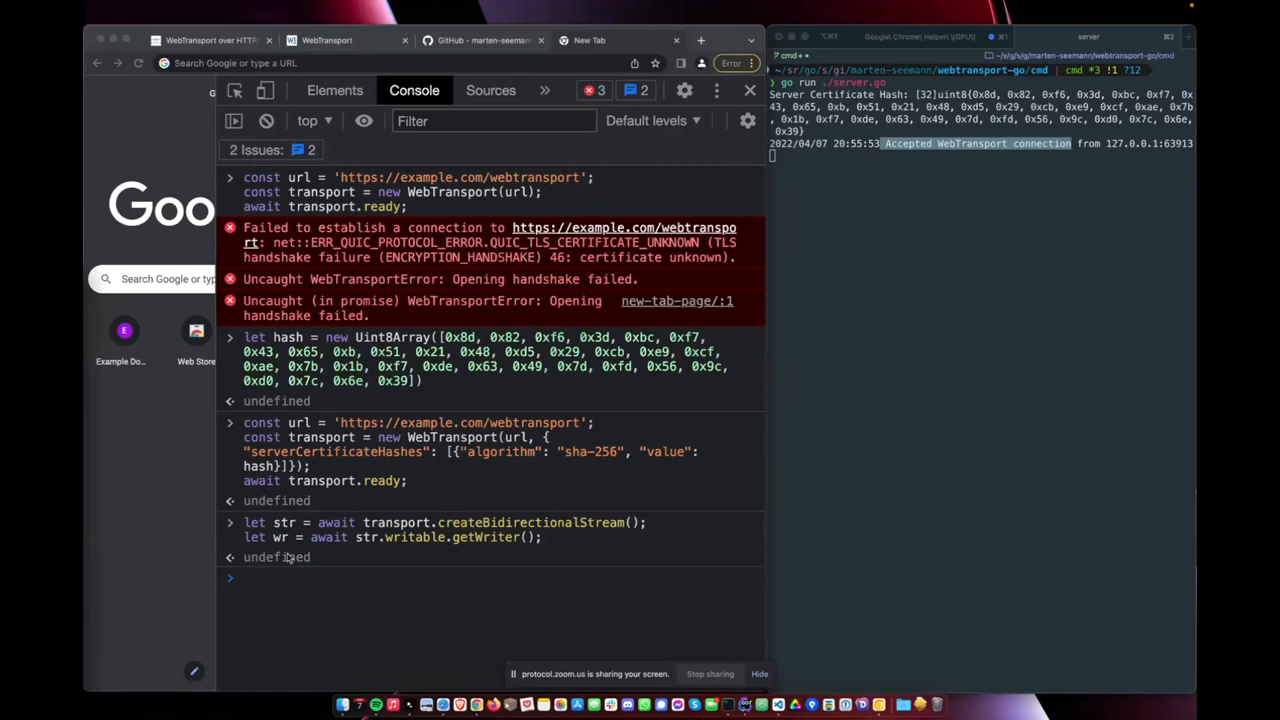
{"action": "type", "text": "await wr.write((new TextEncoder()).encode(\"Hello world!\"));"}
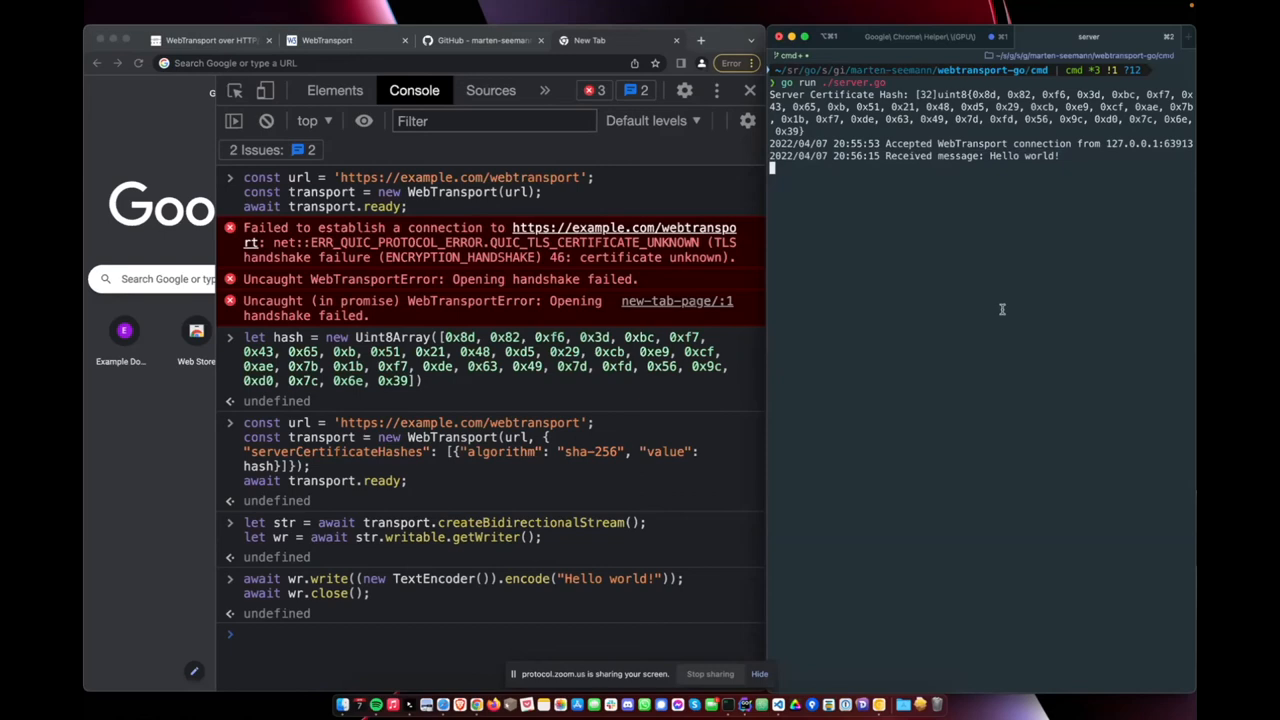
{"action": "mouse_move", "coordinate": [572, 596]}
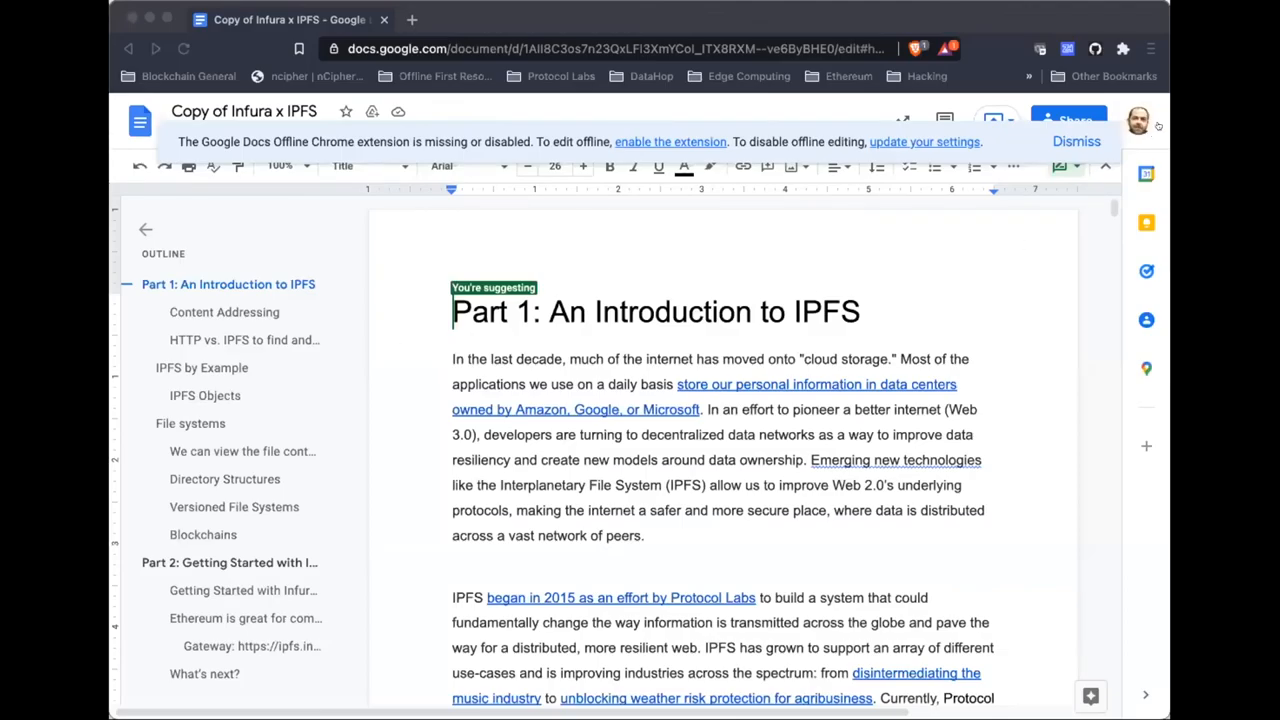
{"action": "mouse_move", "coordinate": [1162, 124]}
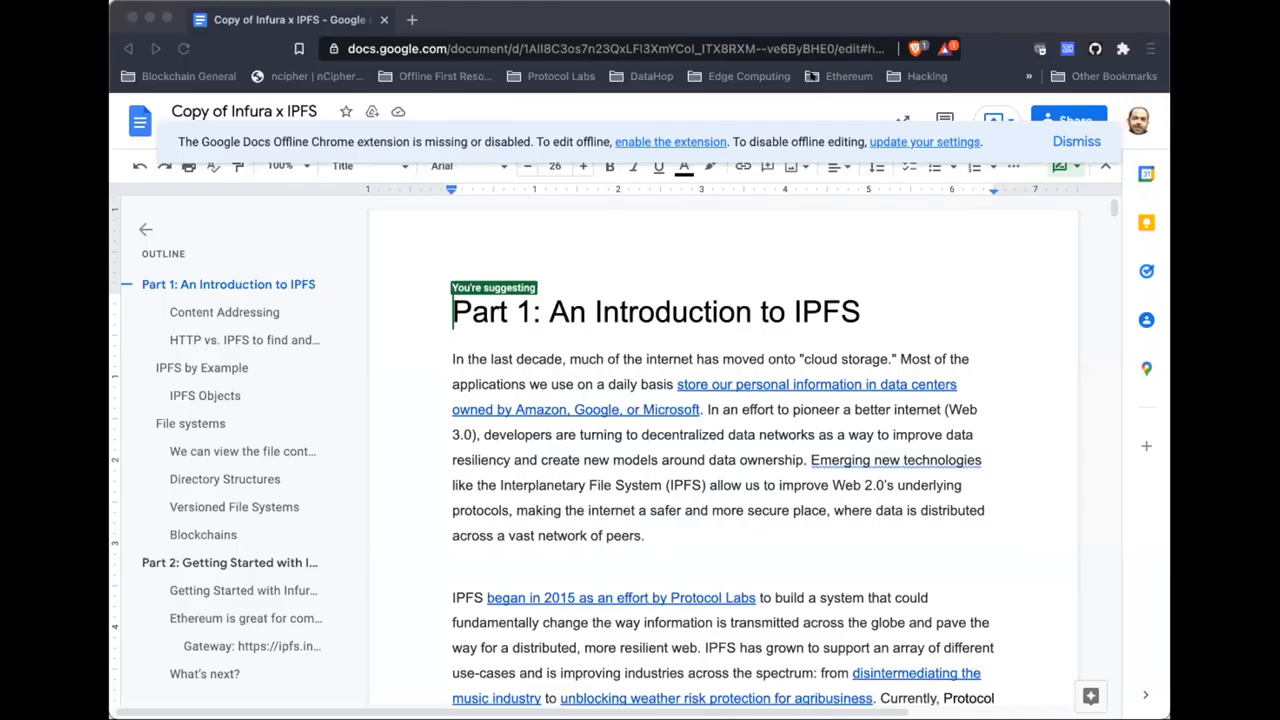
Step: Switch to the '20211209 - DEMO - Optimistic Provide' Slides tab
{"action": "left_click", "coordinate": [420, 20]}
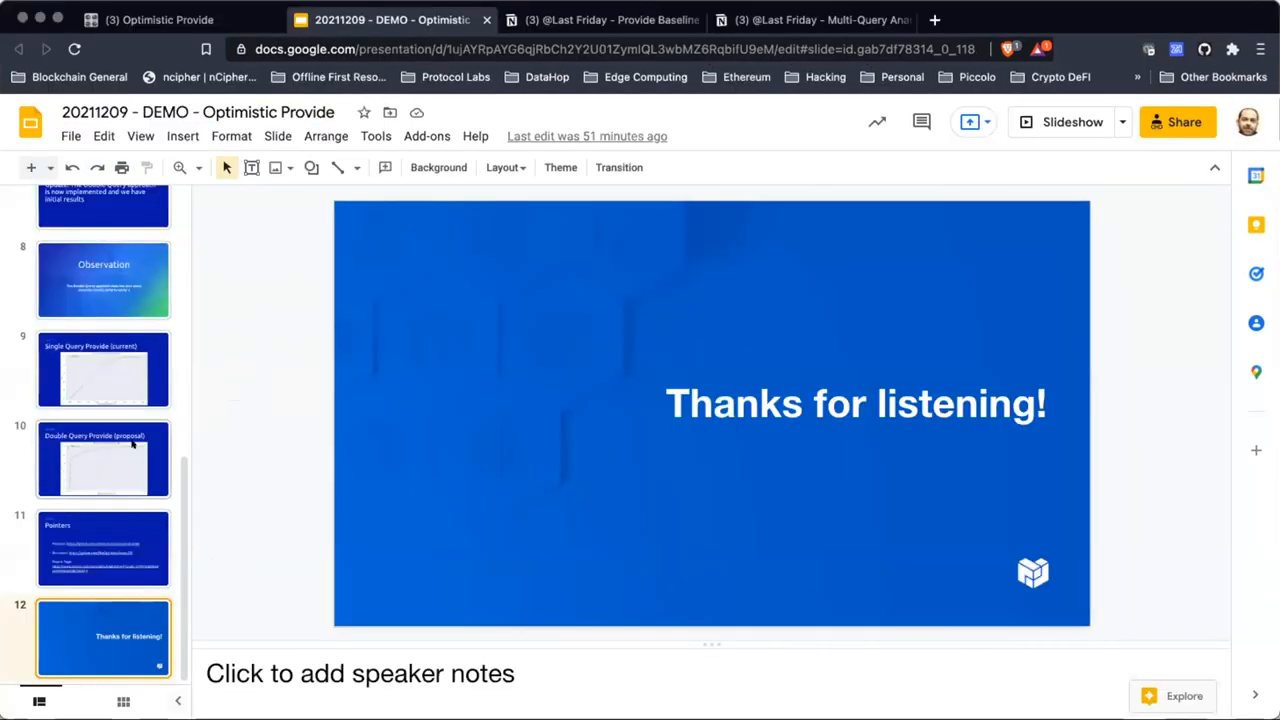
Step: View slide 9 Single Query Provide, then slide 10 Double Query Provide results chart
{"action": "left_click", "coordinate": [104, 368]}
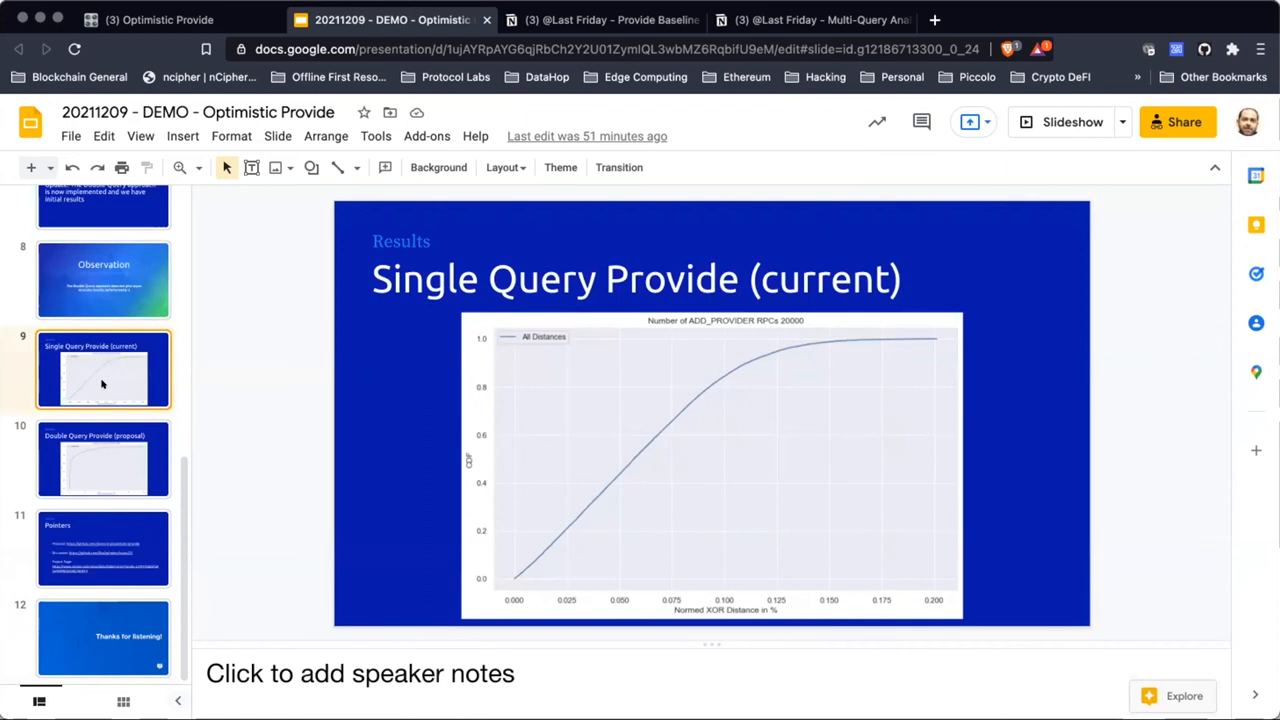
{"action": "left_click", "coordinate": [104, 460]}
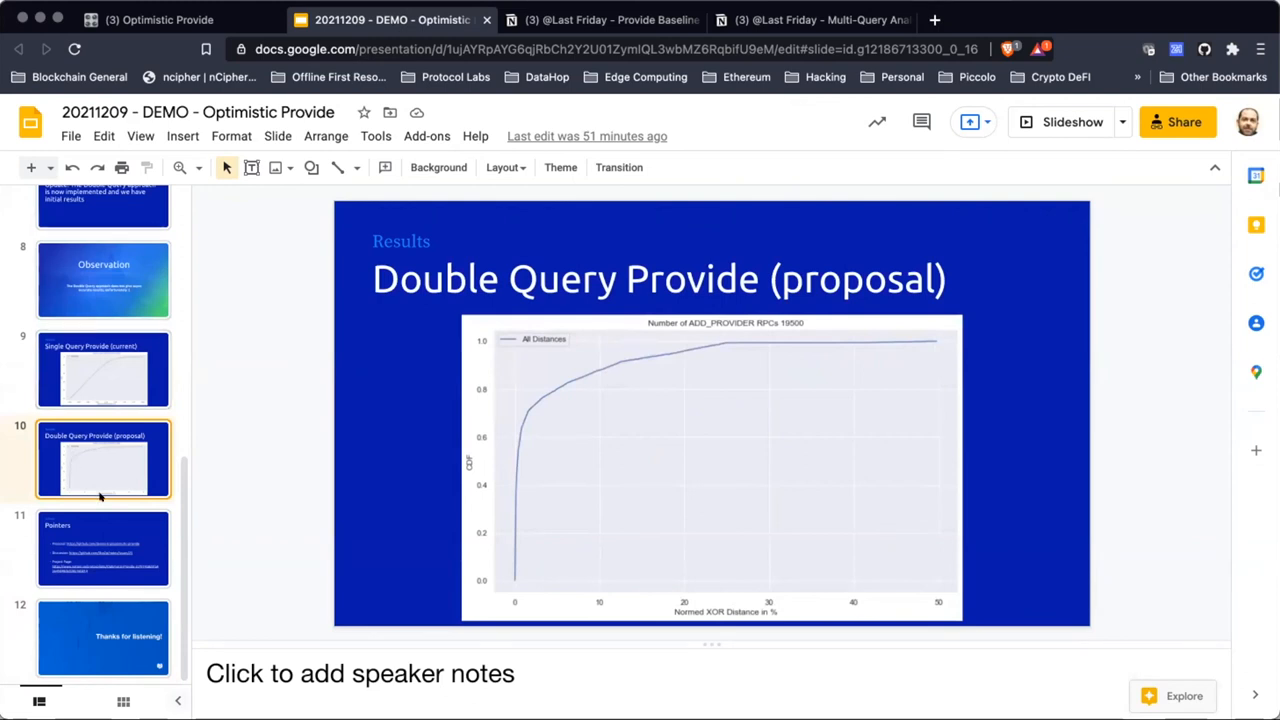
{"action": "mouse_move", "coordinate": [168, 522]}
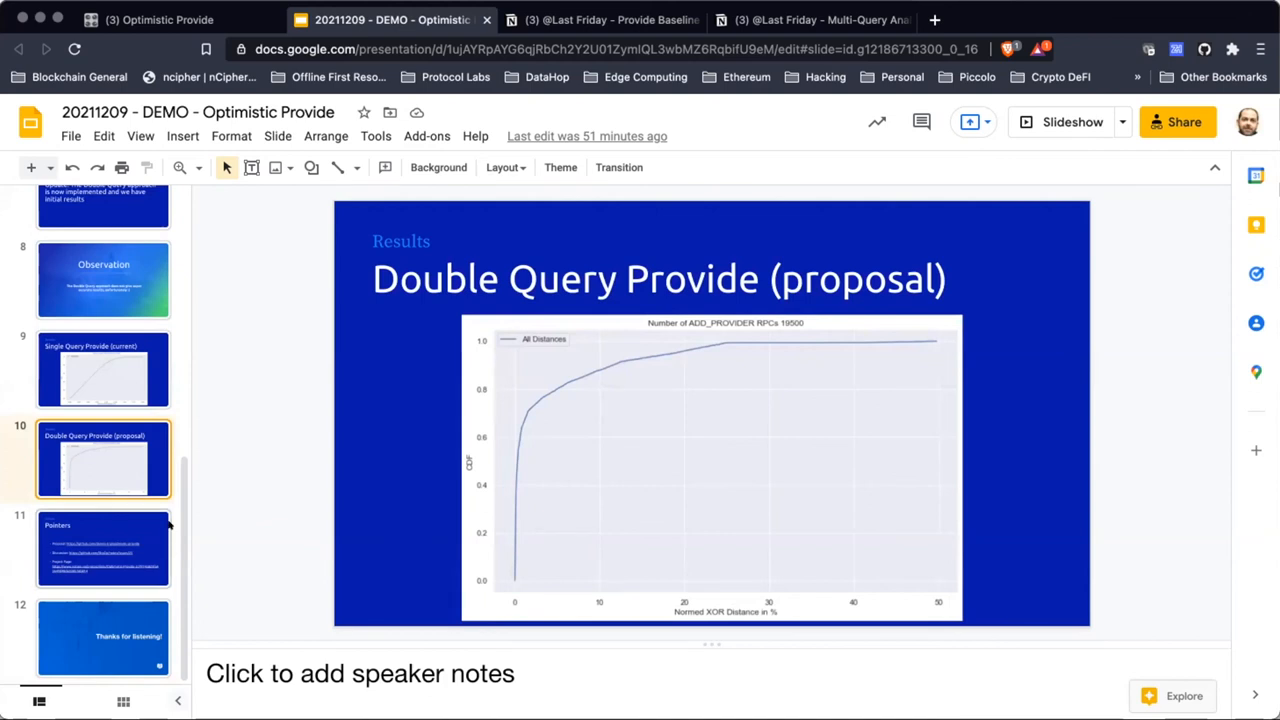
{"action": "mouse_move", "coordinate": [218, 432]}
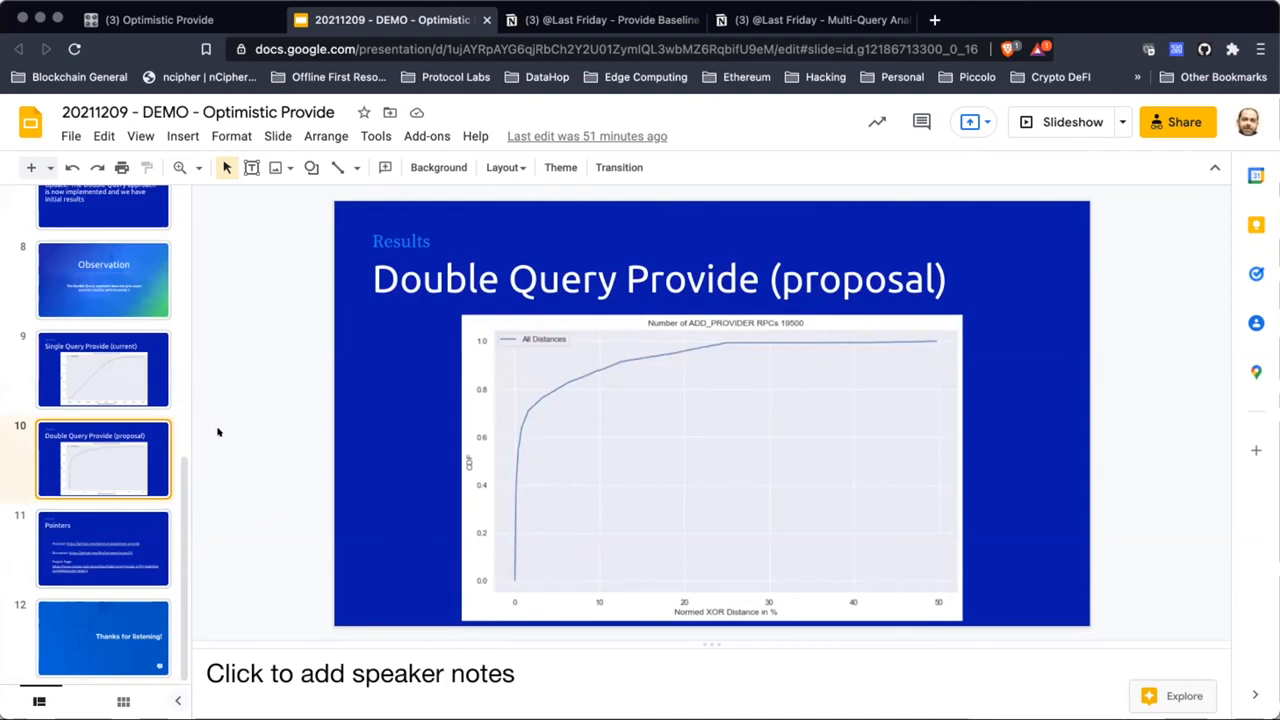
{"action": "mouse_move", "coordinate": [302, 264]}
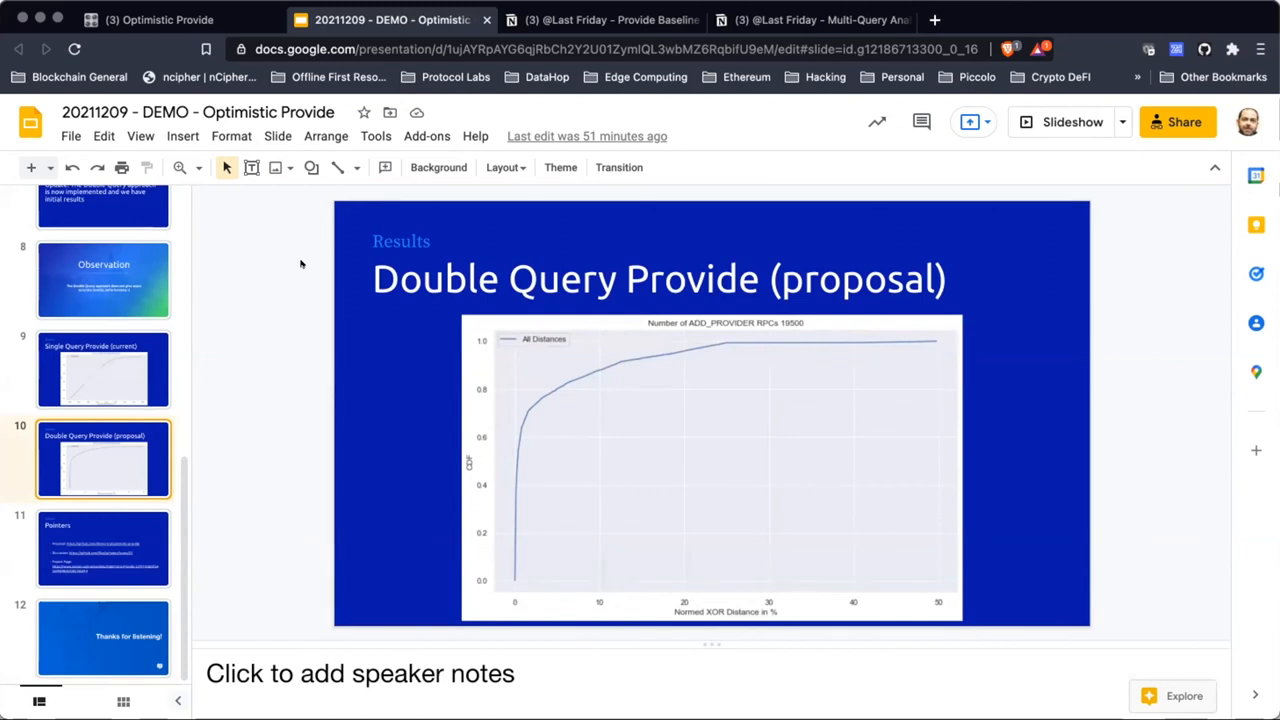